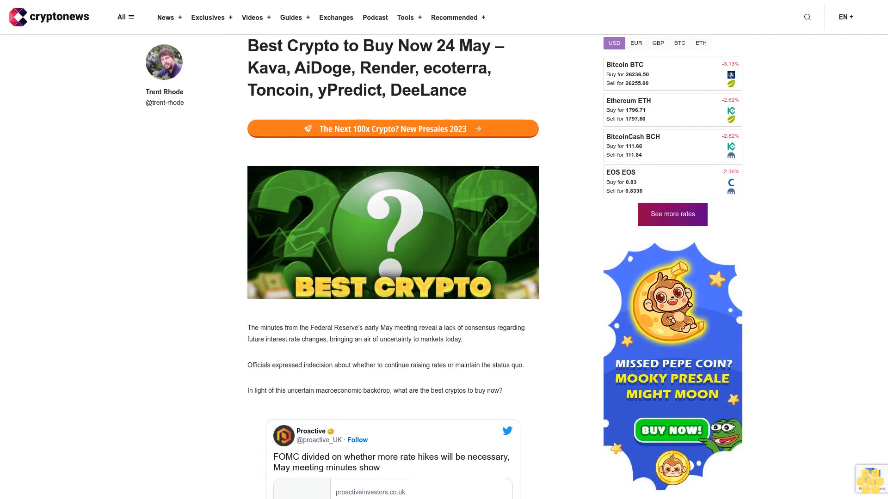
{"action": "scroll", "scroll_direction": "down", "scroll_amount": 3}
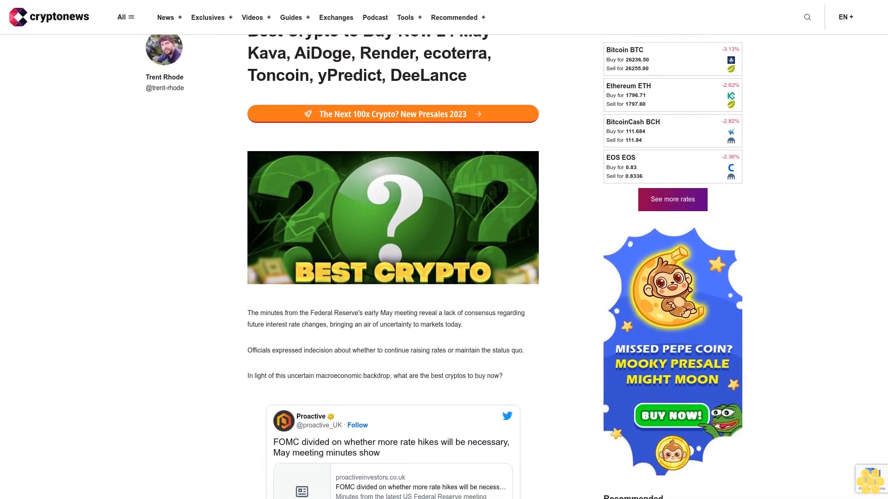
{"action": "scroll", "scroll_direction": "down", "scroll_amount": 3}
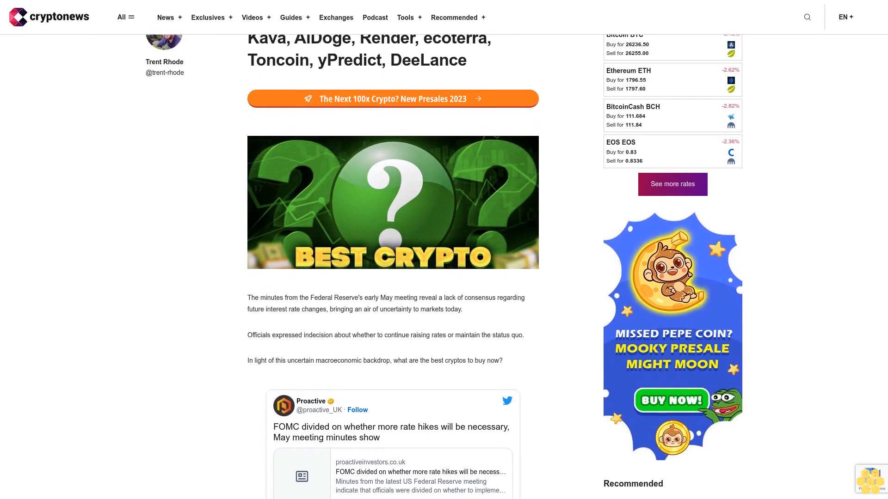
{"action": "scroll", "scroll_direction": "down", "scroll_amount": 3}
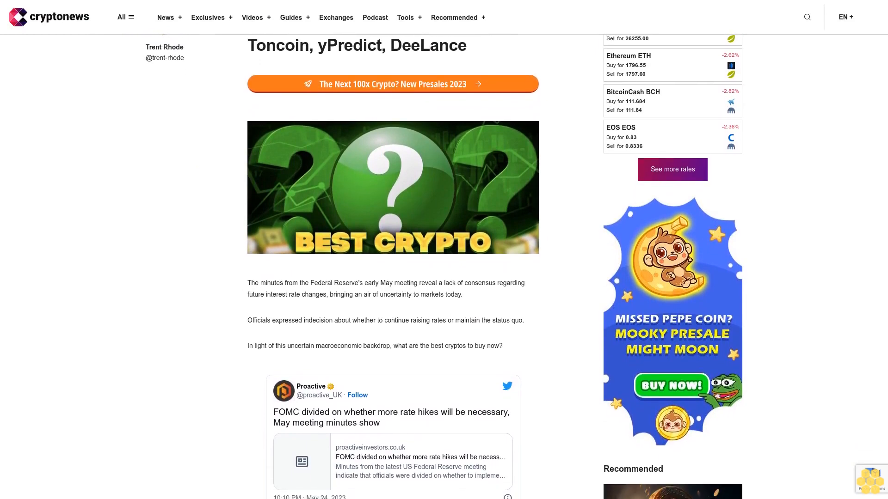
{"action": "scroll", "scroll_direction": "down", "scroll_amount": 3}
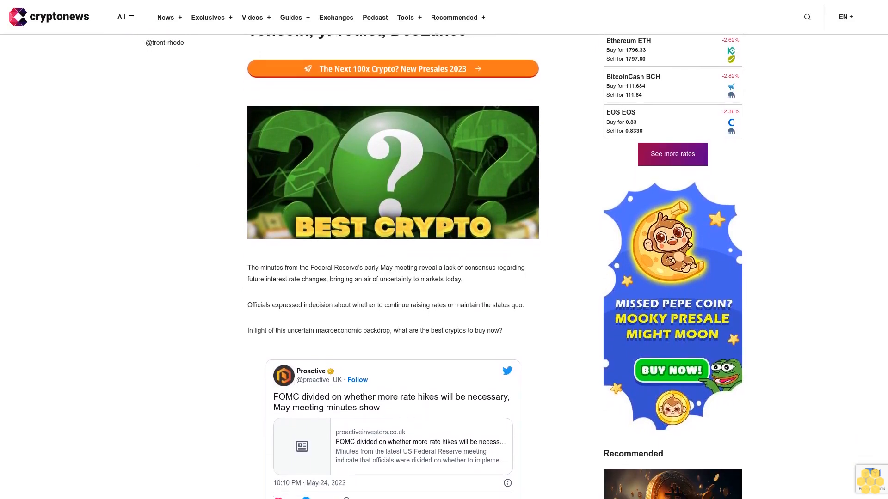
{"action": "scroll", "scroll_direction": "down", "scroll_amount": 3}
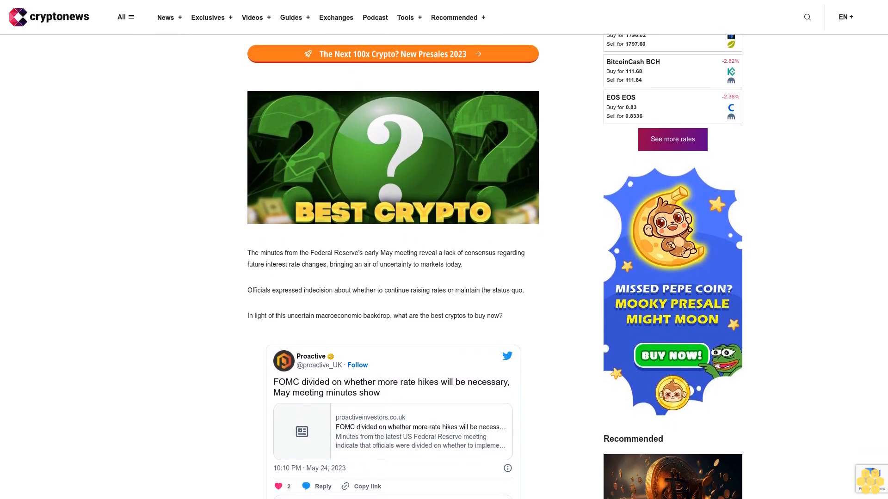
{"action": "scroll", "scroll_direction": "down", "scroll_amount": 3}
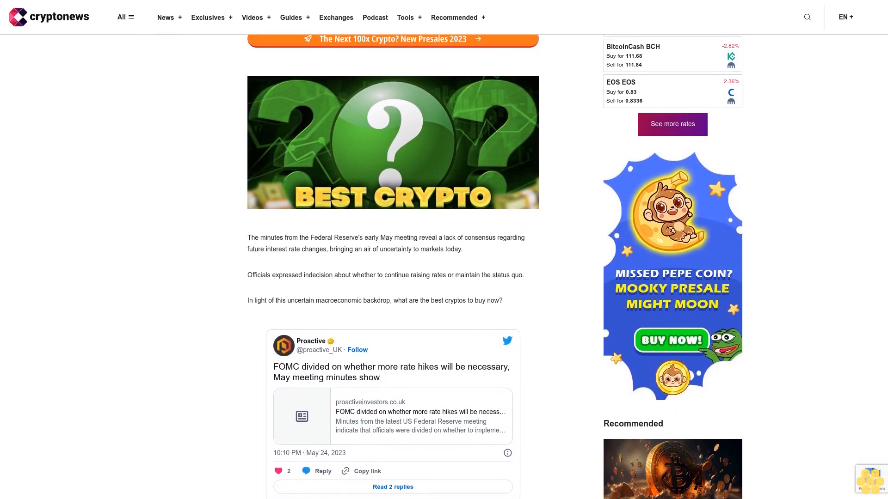
{"action": "scroll", "scroll_direction": "down", "scroll_amount": 3}
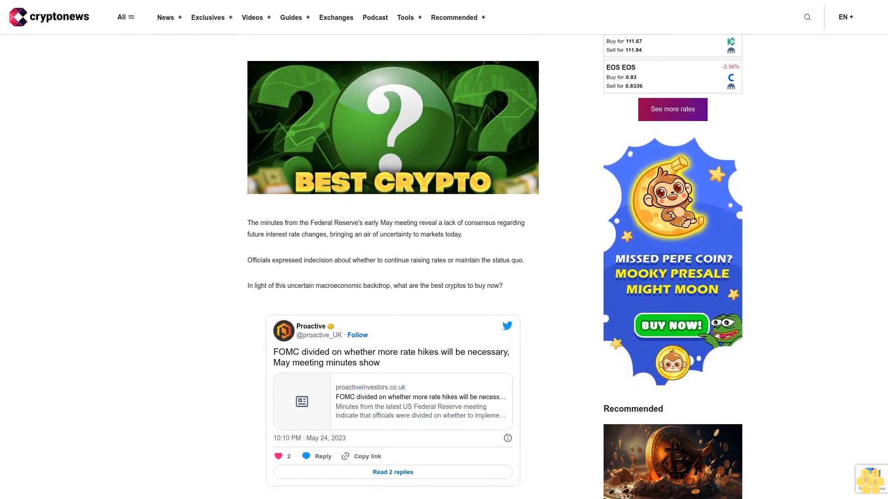
{"action": "scroll", "scroll_direction": "down", "scroll_amount": 3}
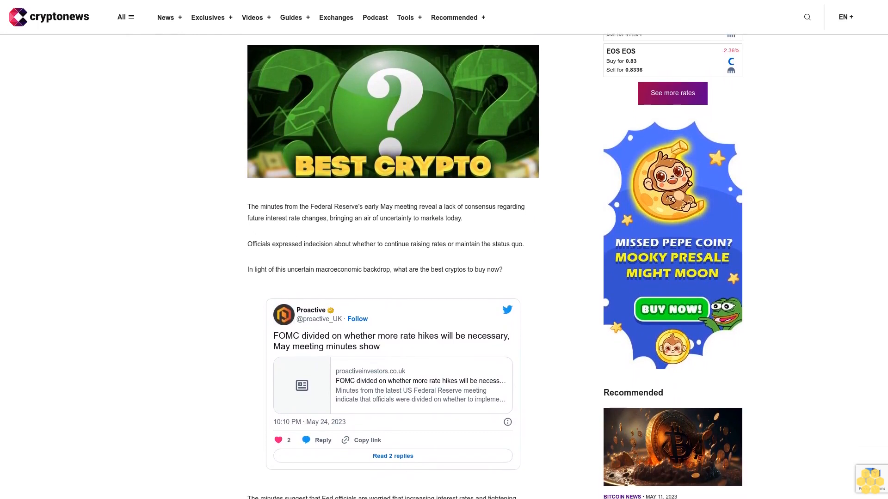
{"action": "scroll", "scroll_direction": "down", "scroll_amount": 3}
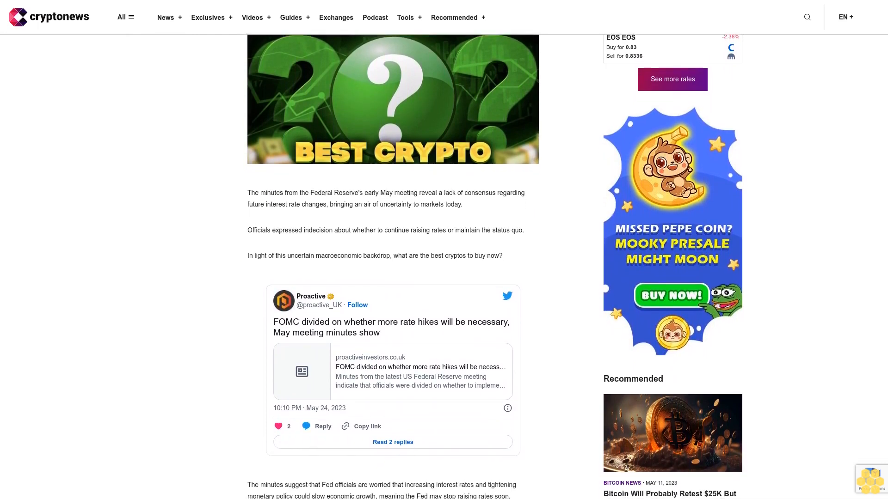
{"action": "scroll", "scroll_direction": "down", "scroll_amount": 3}
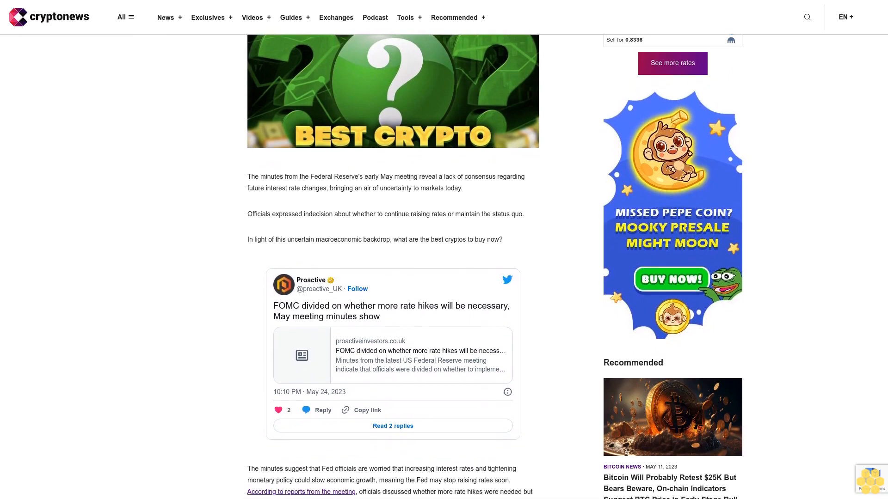
{"action": "scroll", "scroll_direction": "down", "scroll_amount": 3}
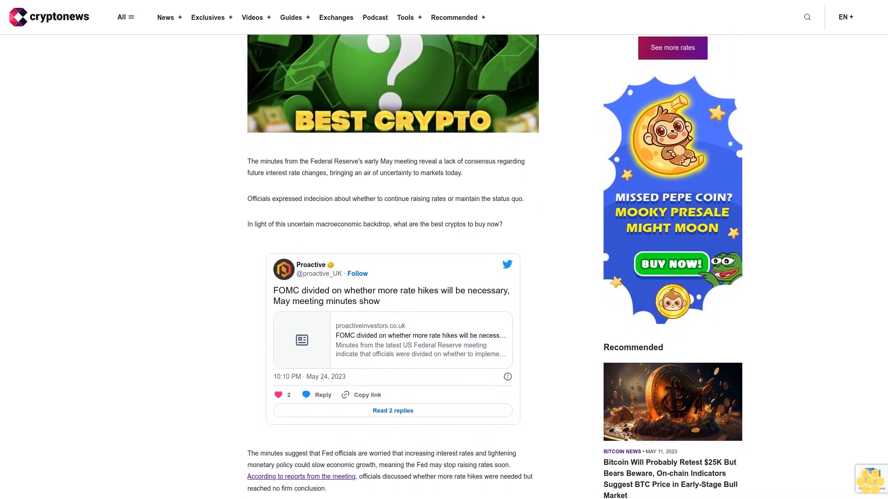
{"action": "scroll", "scroll_direction": "down", "scroll_amount": 3}
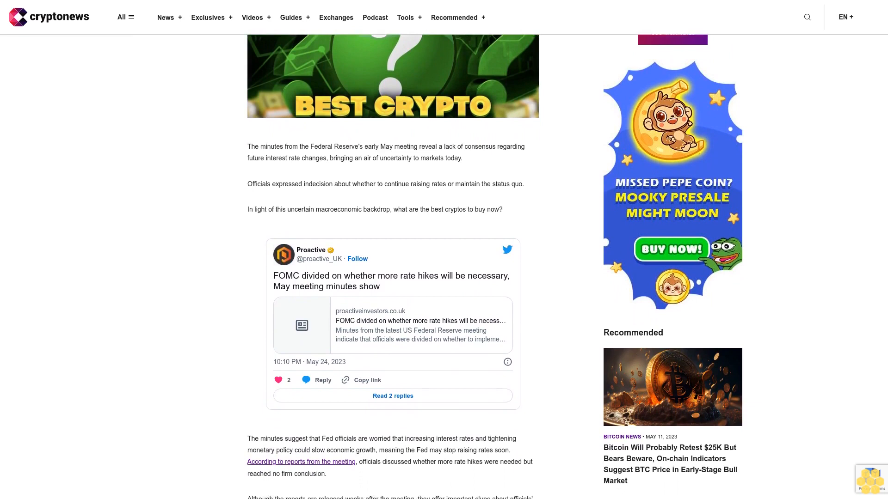
{"action": "scroll", "scroll_direction": "down", "scroll_amount": 3}
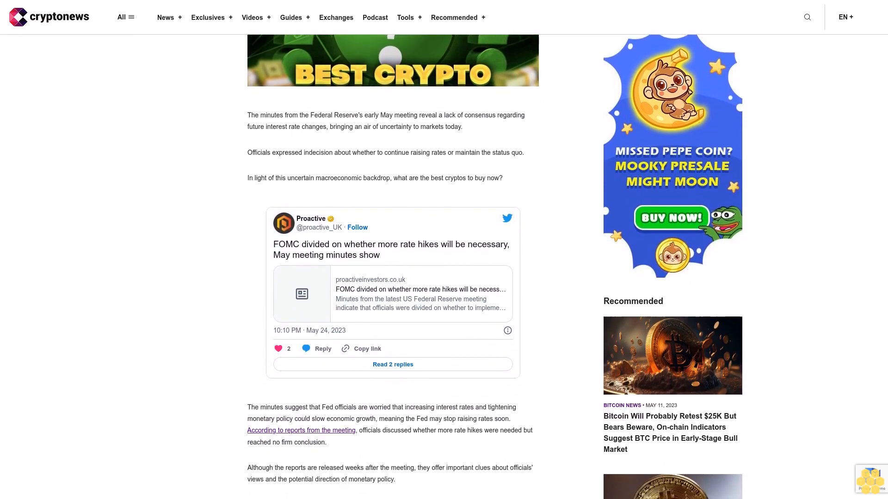
{"action": "scroll", "scroll_direction": "down", "scroll_amount": 3}
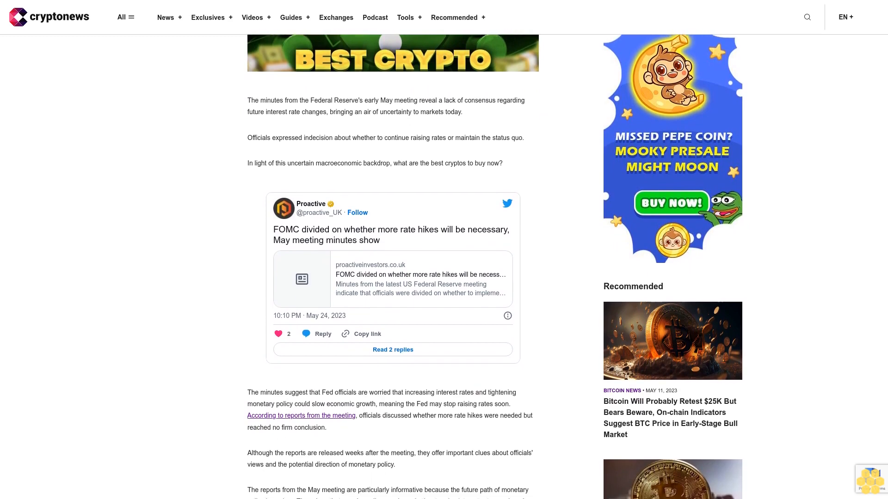
{"action": "scroll", "scroll_direction": "down", "scroll_amount": 3}
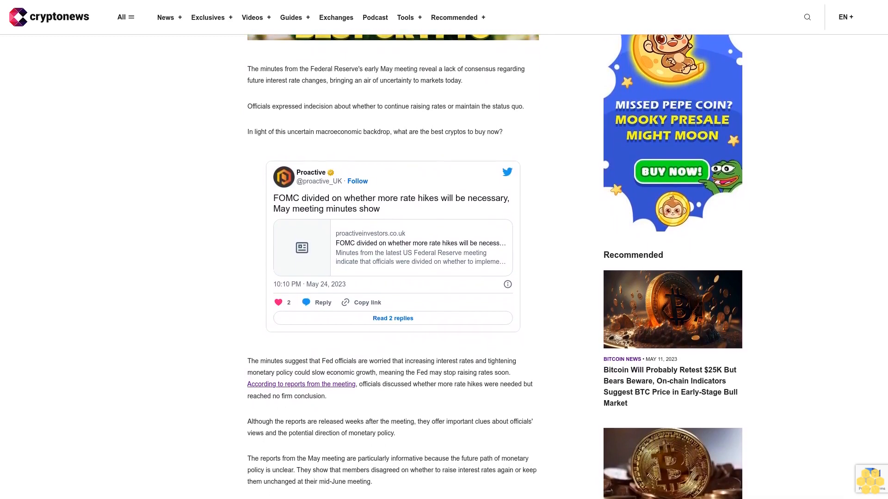
{"action": "scroll", "scroll_direction": "down", "scroll_amount": 3}
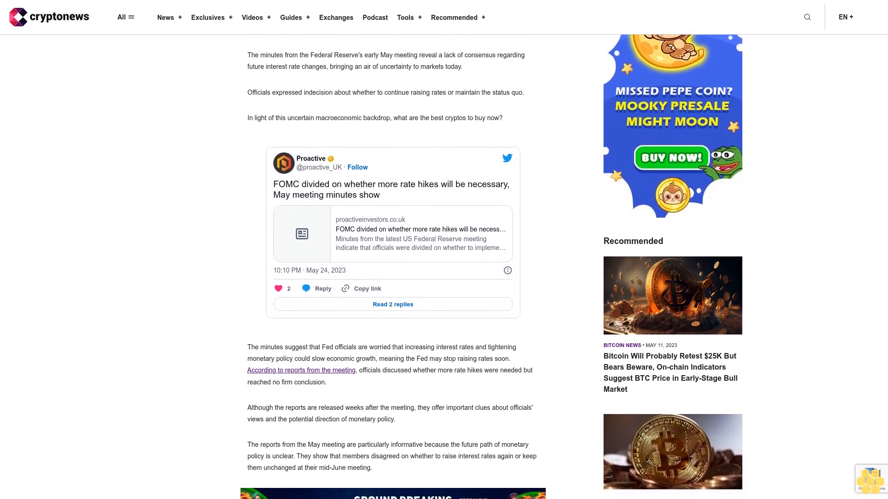
{"action": "scroll", "scroll_direction": "down", "scroll_amount": 3}
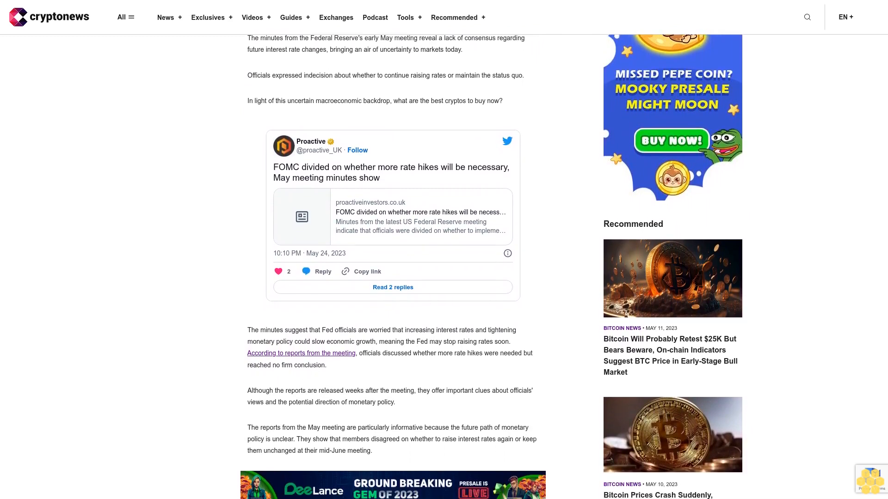
{"action": "scroll", "scroll_direction": "down", "scroll_amount": 3}
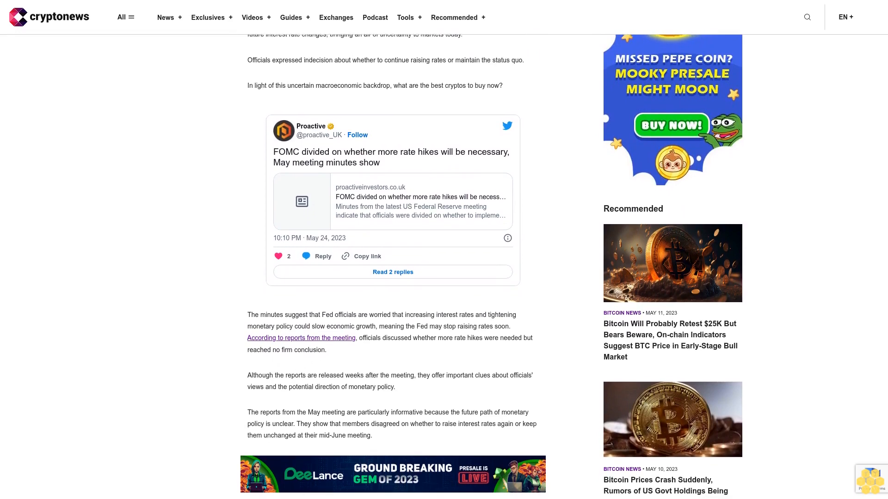
{"action": "scroll", "scroll_direction": "down", "scroll_amount": 3}
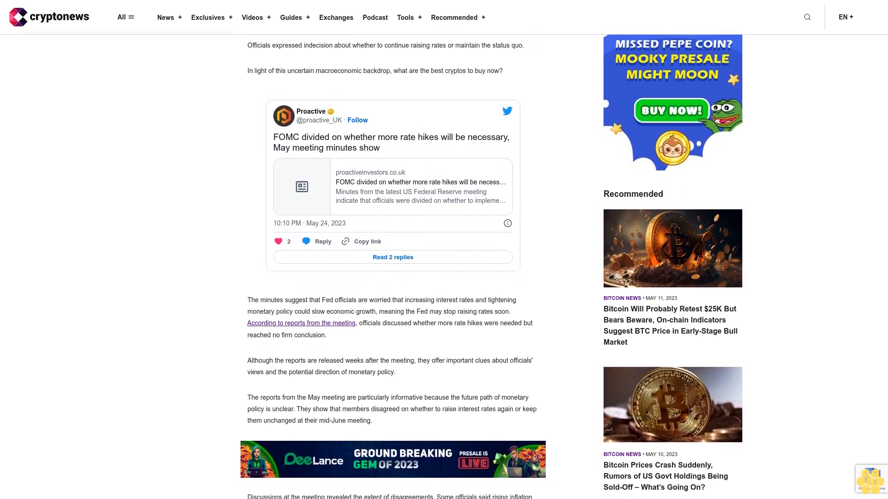
{"action": "scroll", "scroll_direction": "down", "scroll_amount": 3}
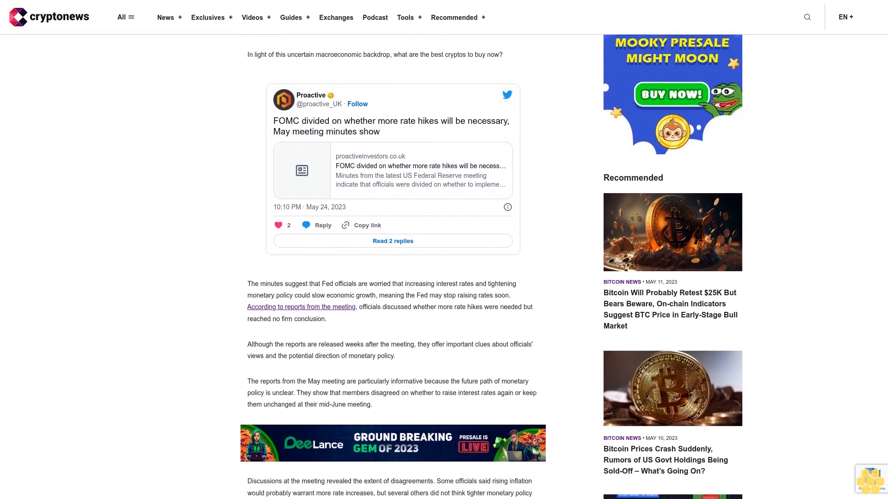
{"action": "scroll", "scroll_direction": "down", "scroll_amount": 3}
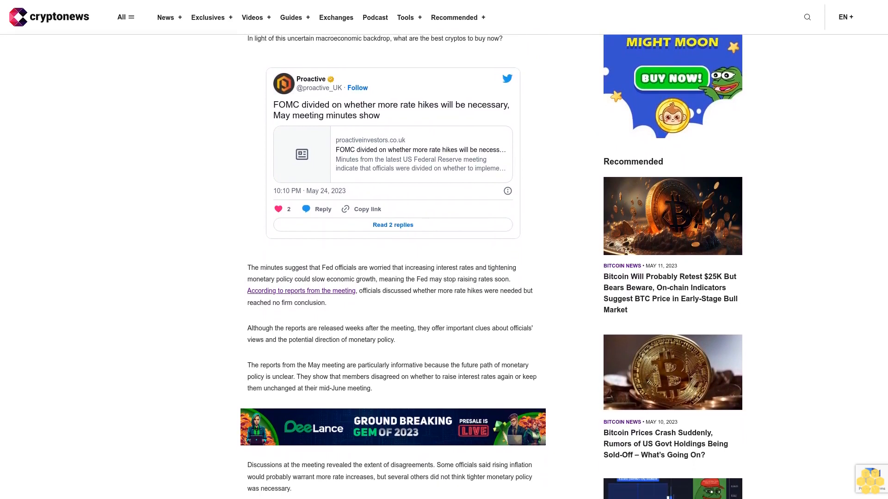
{"action": "scroll", "scroll_direction": "down", "scroll_amount": 3}
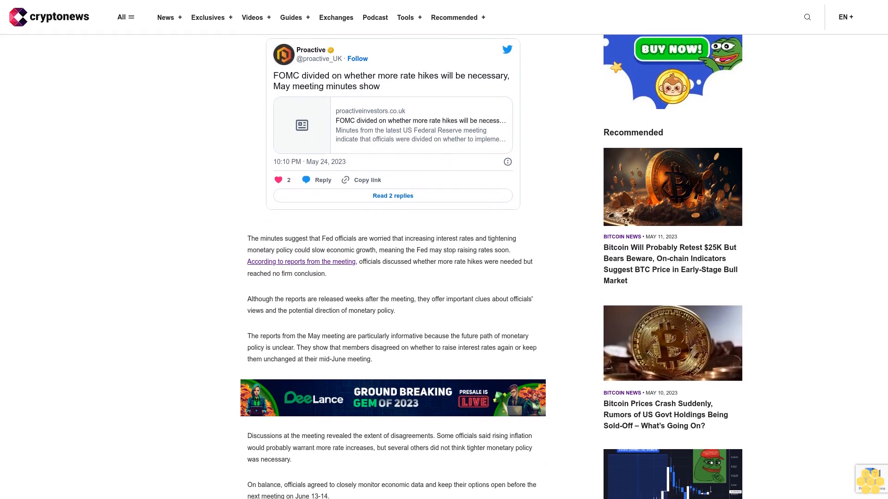
{"action": "scroll", "scroll_direction": "down", "scroll_amount": 3}
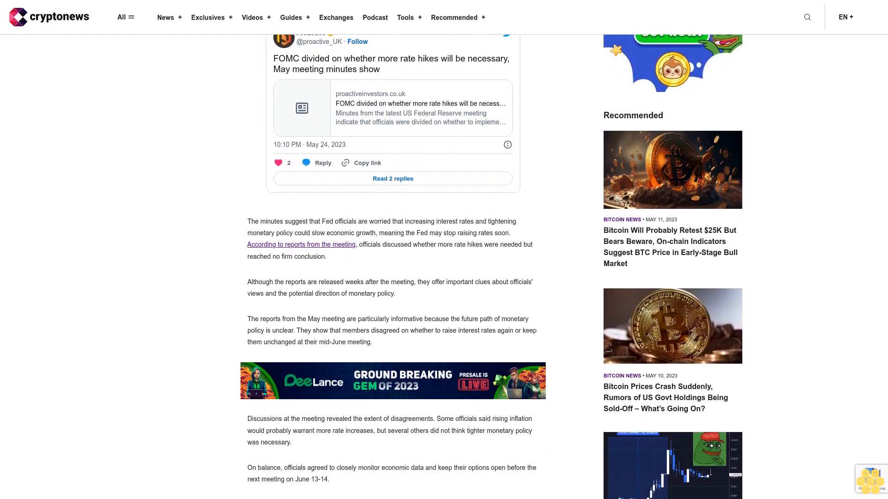
{"action": "scroll", "scroll_direction": "down", "scroll_amount": 3}
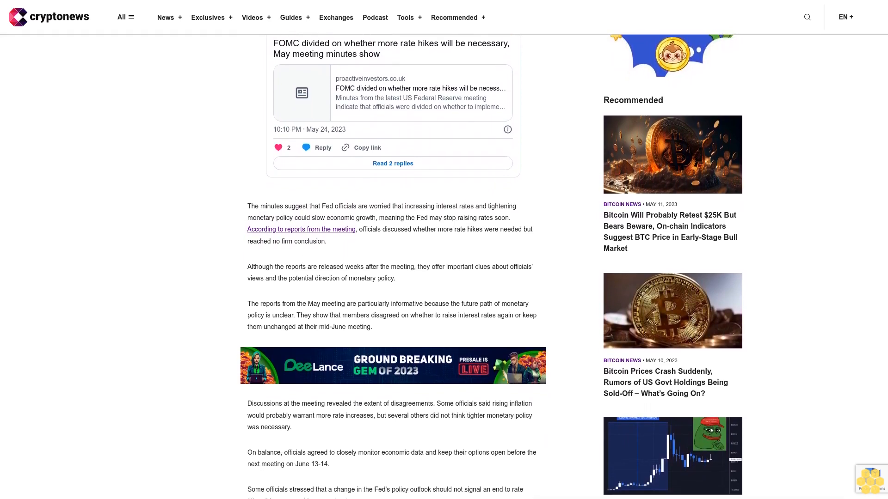
{"action": "scroll", "scroll_direction": "down", "scroll_amount": 3}
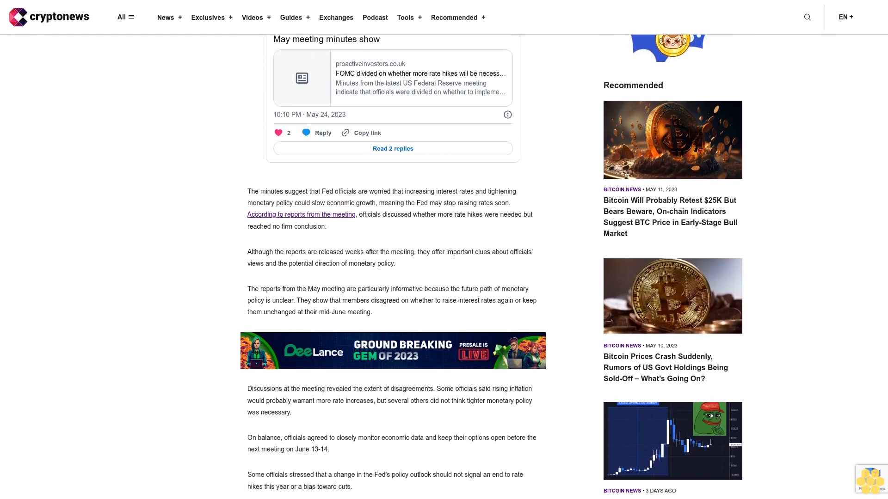
{"action": "scroll", "scroll_direction": "down", "scroll_amount": 3}
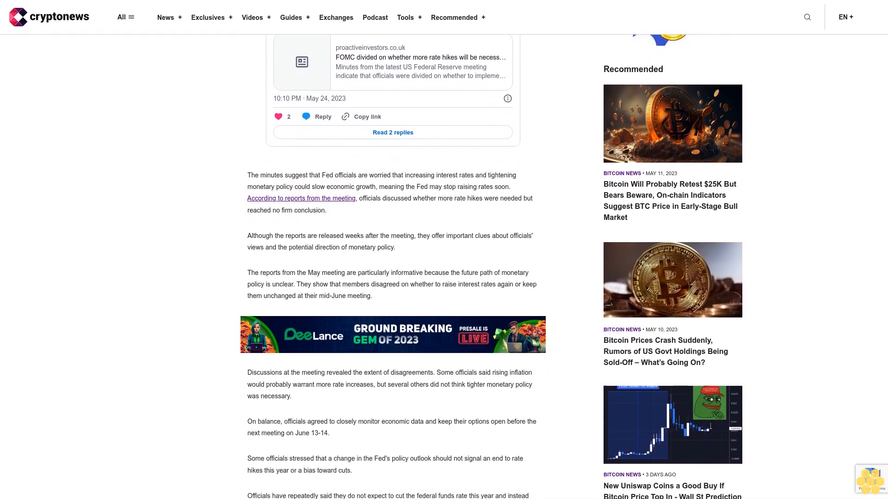
{"action": "scroll", "scroll_direction": "down", "scroll_amount": 3}
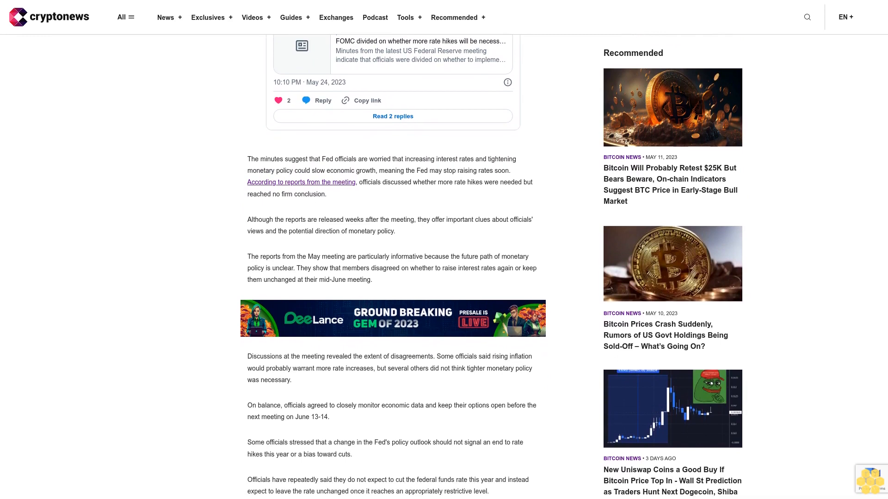
{"action": "scroll", "scroll_direction": "down", "scroll_amount": 3}
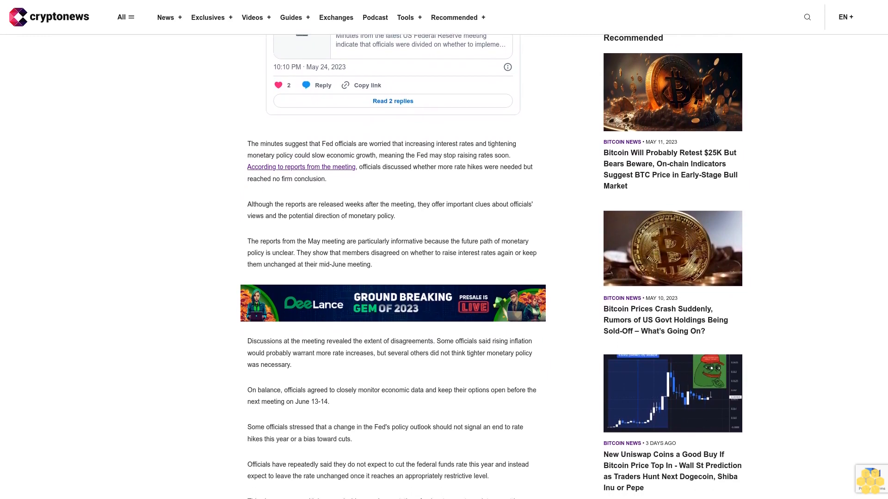
{"action": "scroll", "scroll_direction": "down", "scroll_amount": 3}
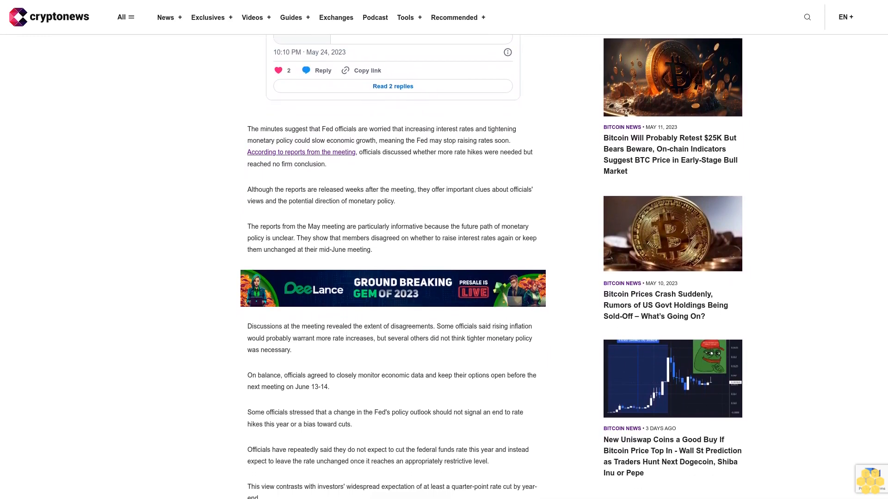
{"action": "scroll", "scroll_direction": "down", "scroll_amount": 3}
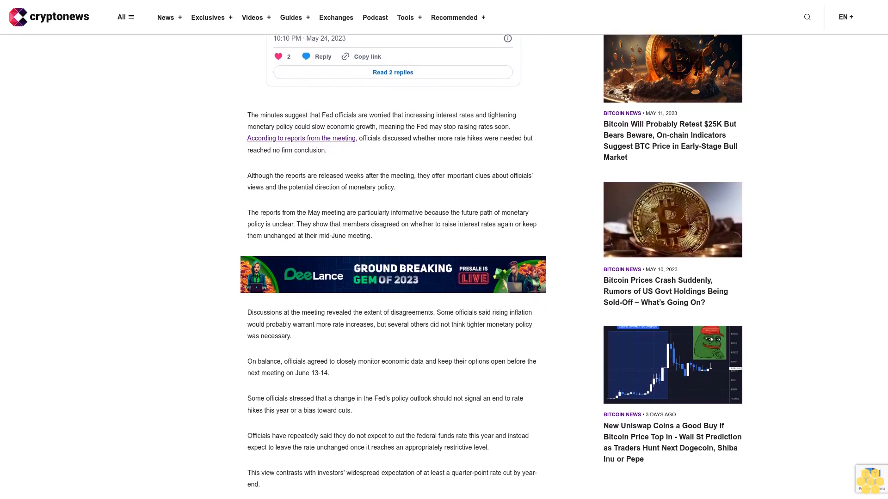
{"action": "scroll", "scroll_direction": "down", "scroll_amount": 3}
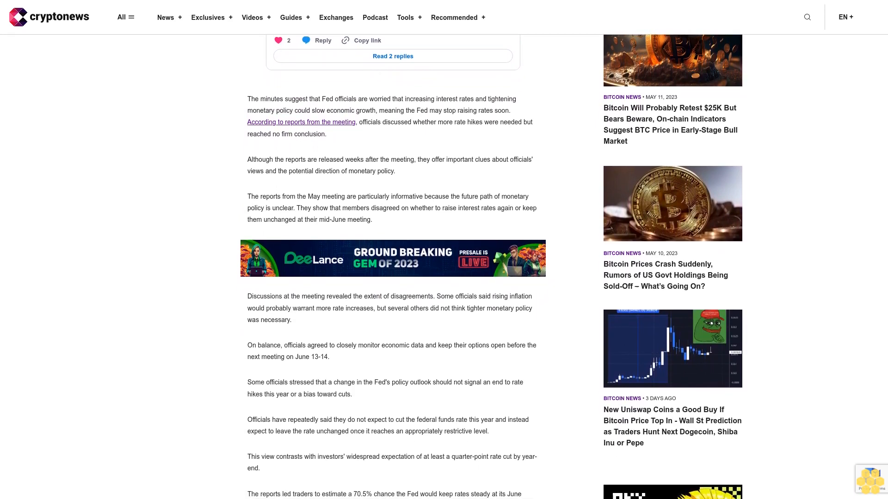
{"action": "scroll", "scroll_direction": "down", "scroll_amount": 3}
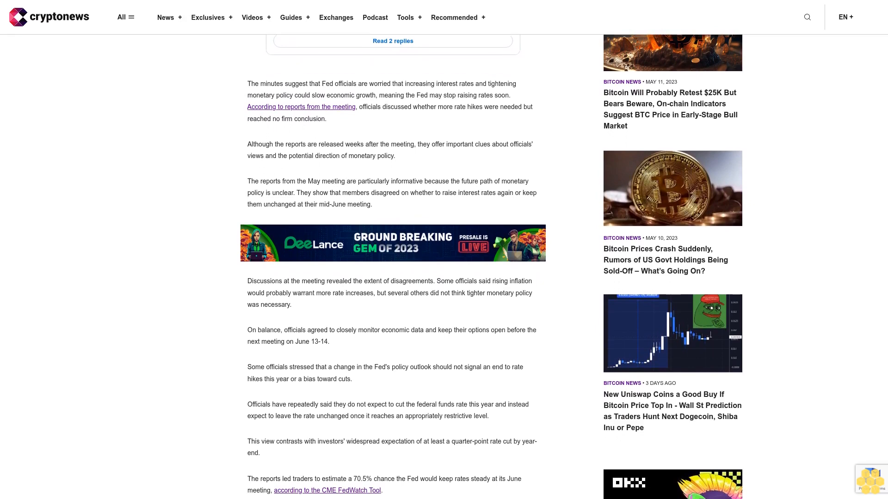
{"action": "scroll", "scroll_direction": "down", "scroll_amount": 3}
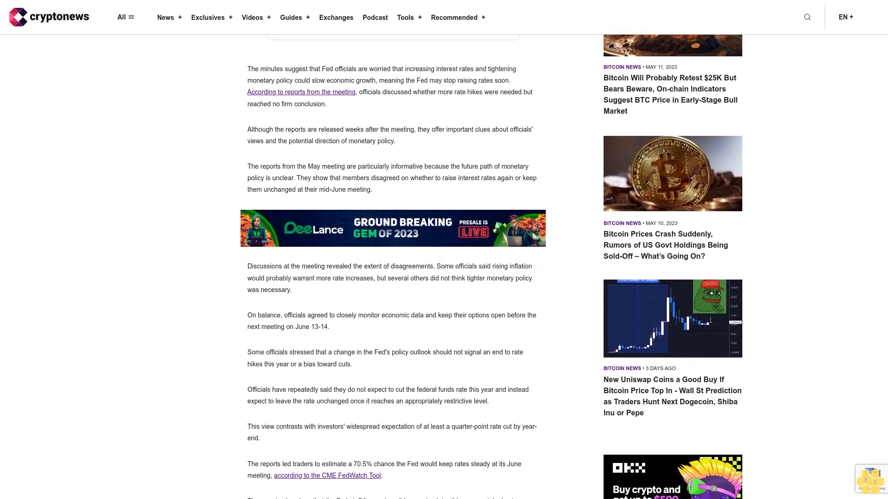
{"action": "scroll", "scroll_direction": "down", "scroll_amount": 3}
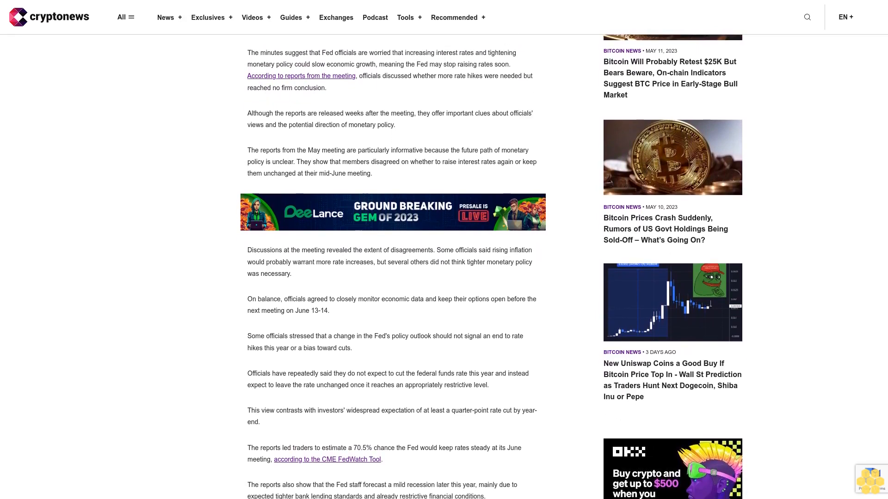
{"action": "scroll", "scroll_direction": "down", "scroll_amount": 3}
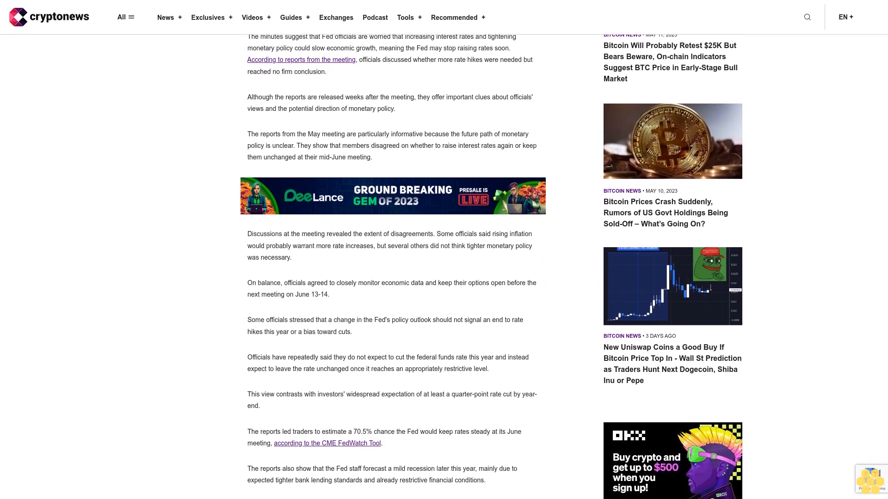
{"action": "scroll", "scroll_direction": "down", "scroll_amount": 3}
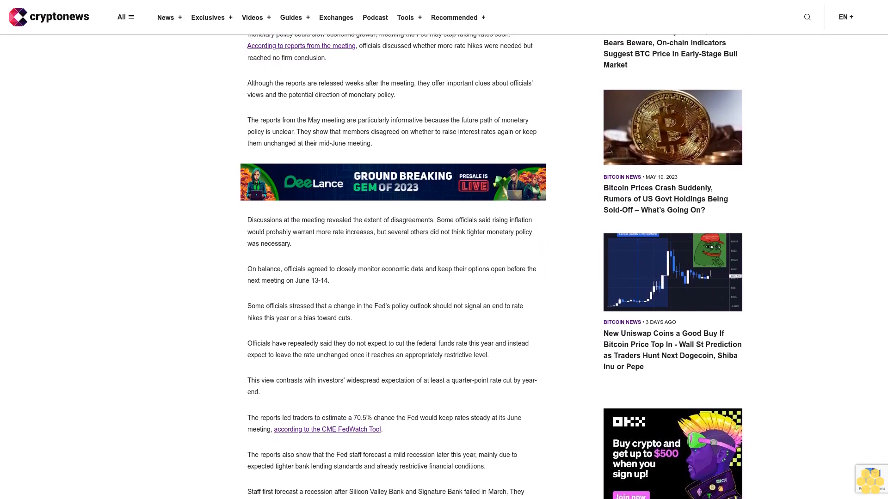
{"action": "scroll", "scroll_direction": "down", "scroll_amount": 3}
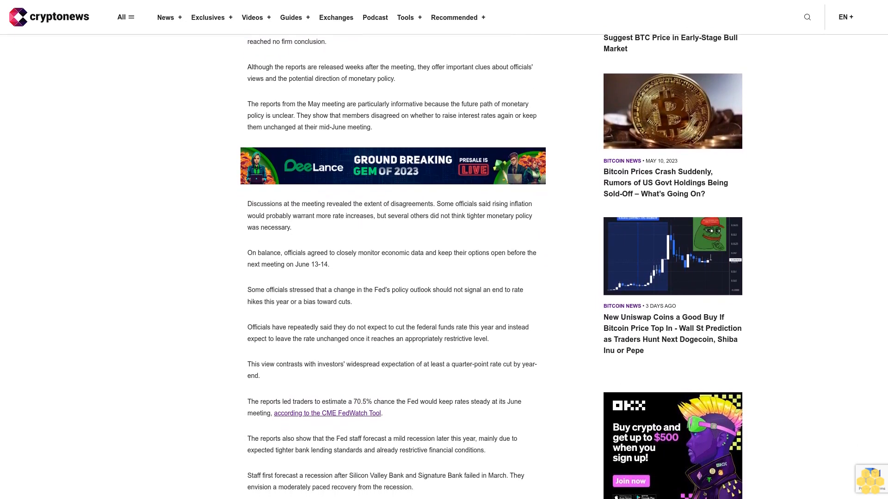
{"action": "scroll", "scroll_direction": "down", "scroll_amount": 3}
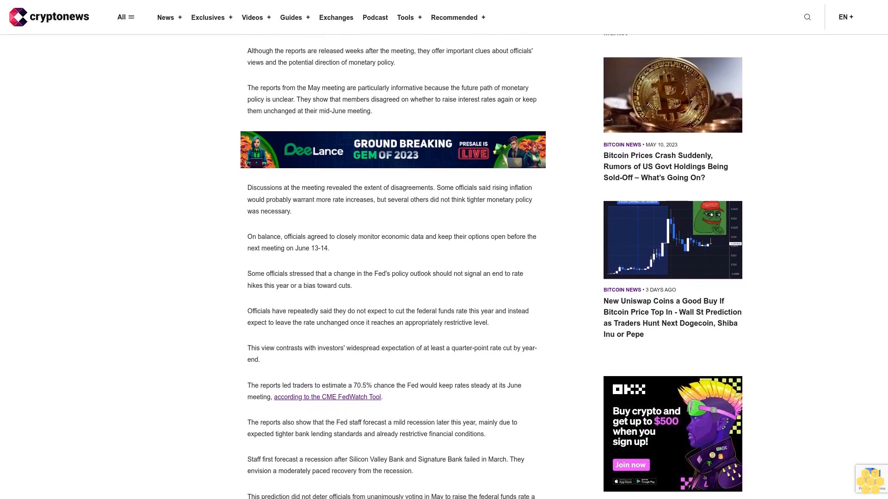
{"action": "scroll", "scroll_direction": "down", "scroll_amount": 3}
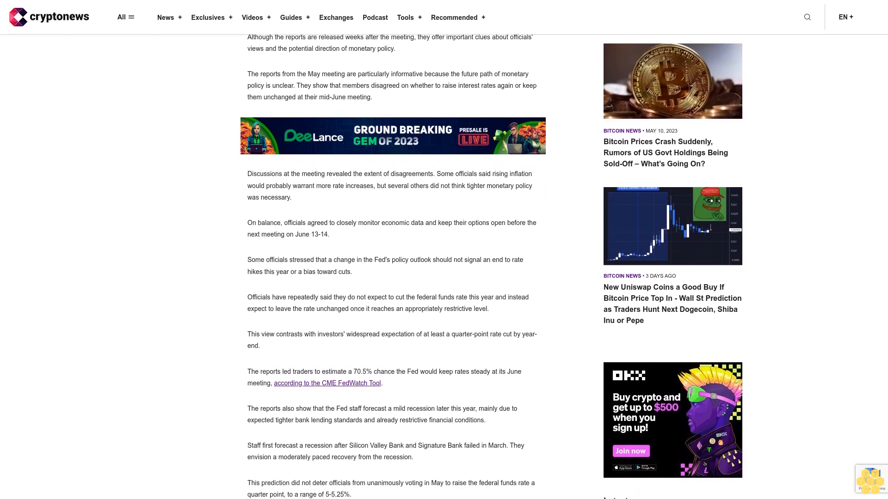
{"action": "scroll", "scroll_direction": "down", "scroll_amount": 3}
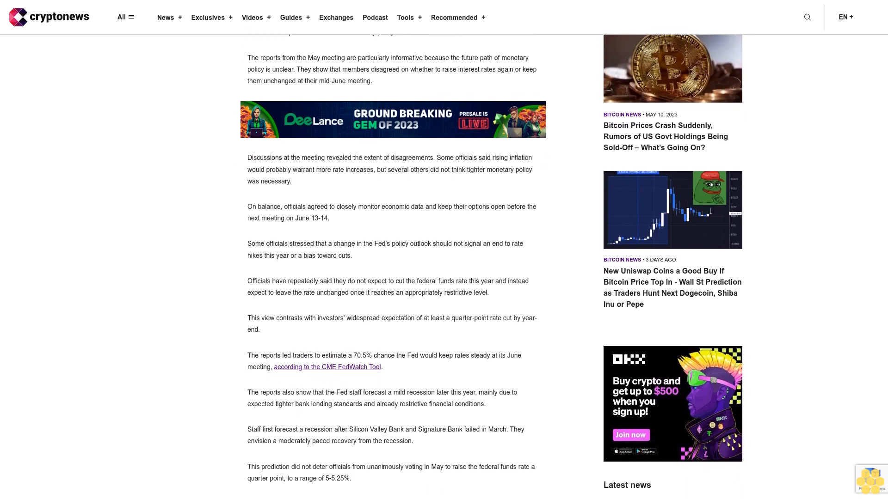
{"action": "scroll", "scroll_direction": "down", "scroll_amount": 3}
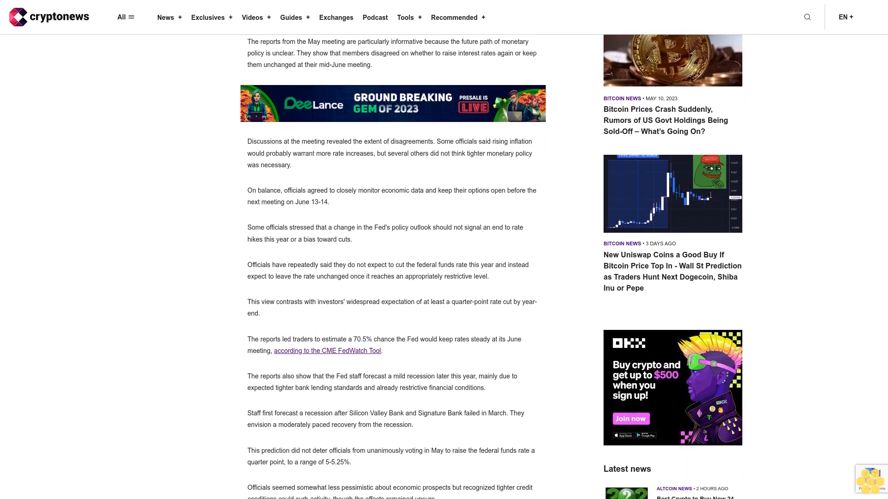
{"action": "scroll", "scroll_direction": "down", "scroll_amount": 3}
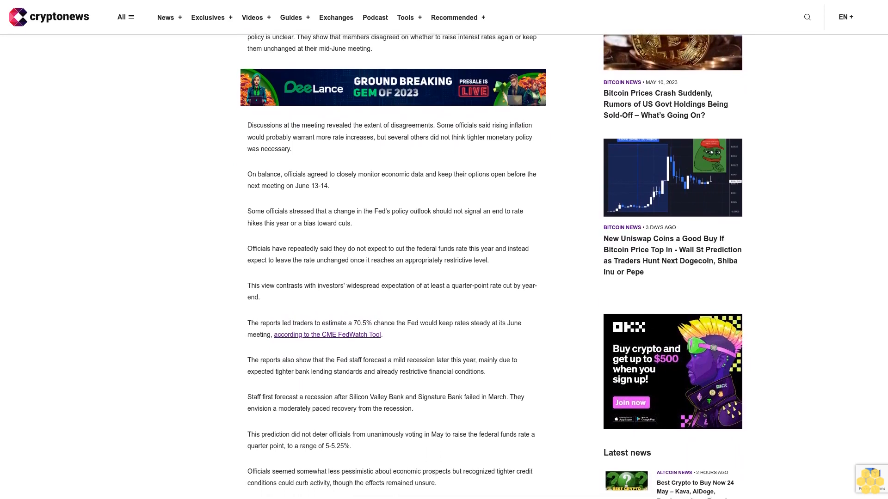
{"action": "scroll", "scroll_direction": "down", "scroll_amount": 3}
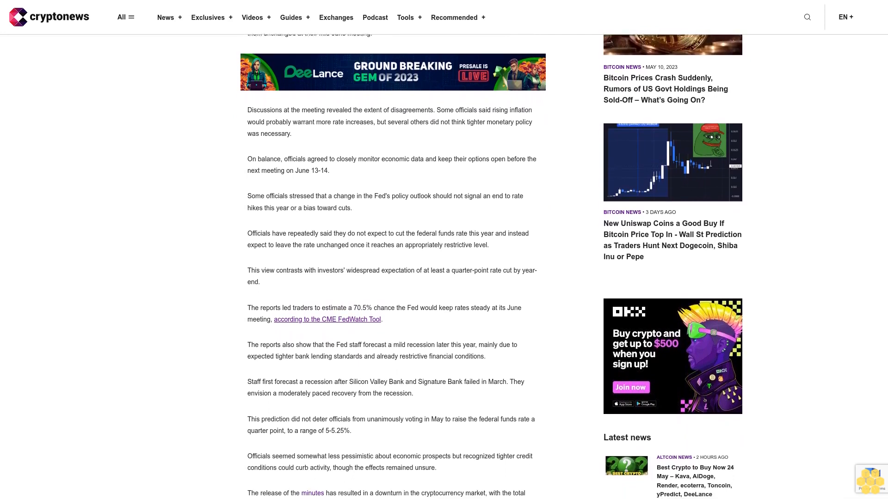
{"action": "scroll", "scroll_direction": "down", "scroll_amount": 3}
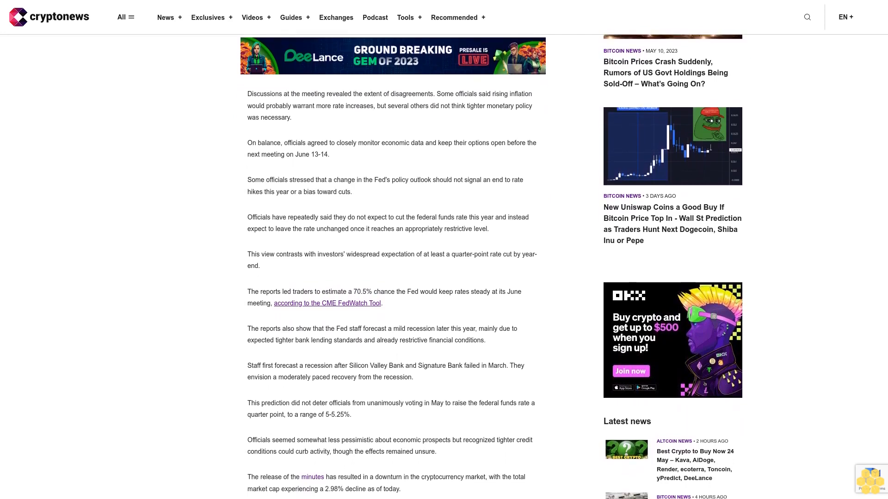
{"action": "scroll", "scroll_direction": "down", "scroll_amount": 3}
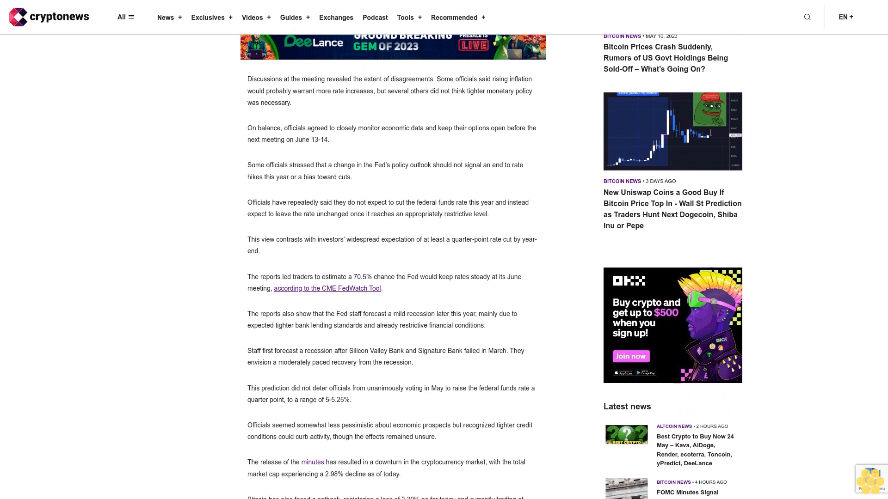
{"action": "scroll", "scroll_direction": "down", "scroll_amount": 3}
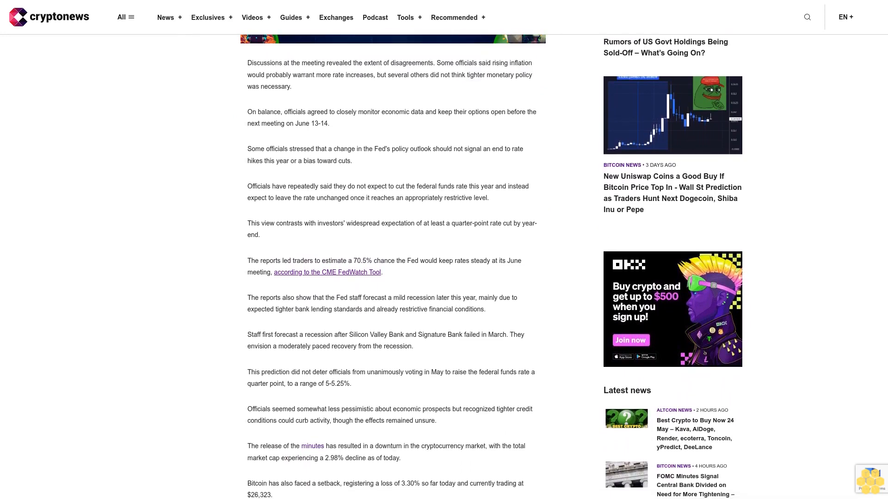
{"action": "scroll", "scroll_direction": "down", "scroll_amount": 3}
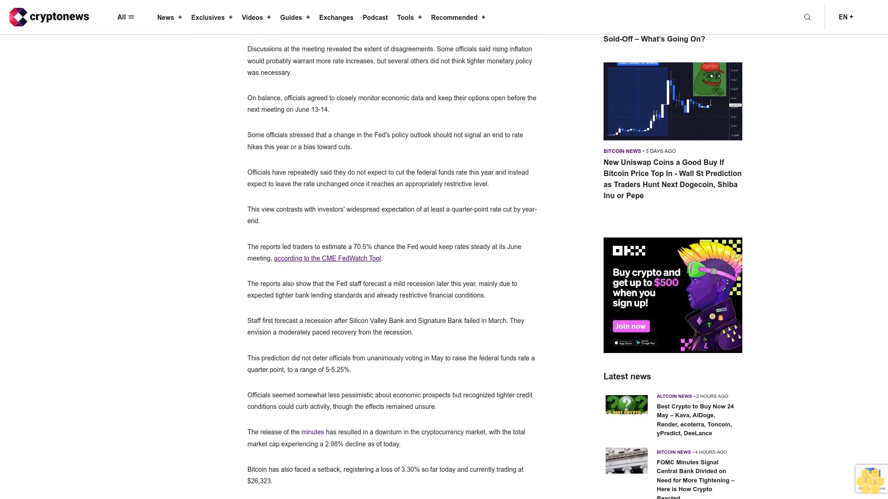
{"action": "scroll", "scroll_direction": "down", "scroll_amount": 3}
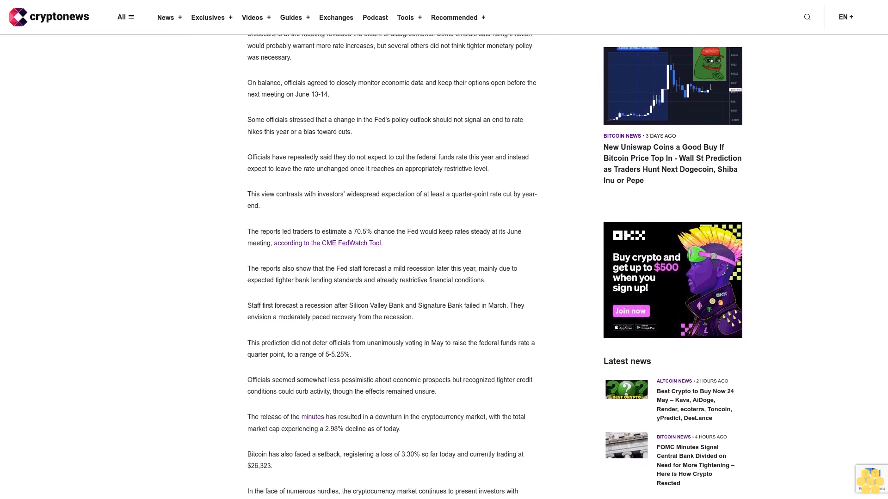
{"action": "scroll", "scroll_direction": "down", "scroll_amount": 3}
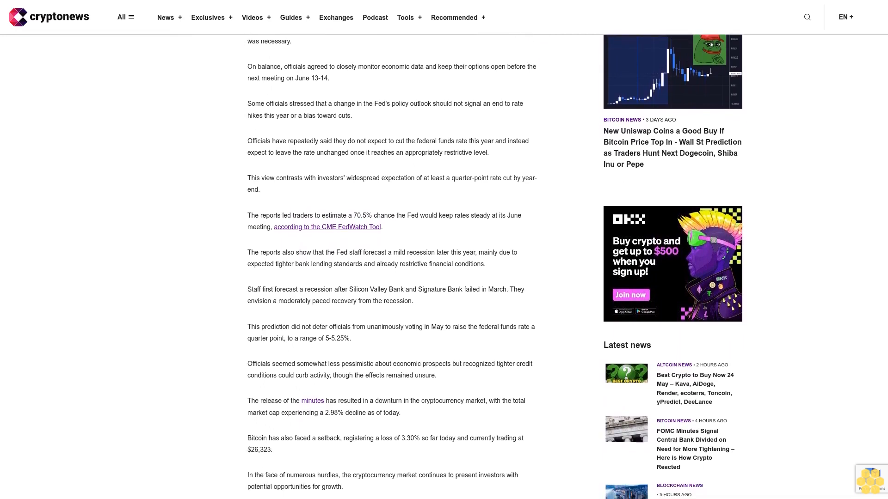
{"action": "scroll", "scroll_direction": "down", "scroll_amount": 3}
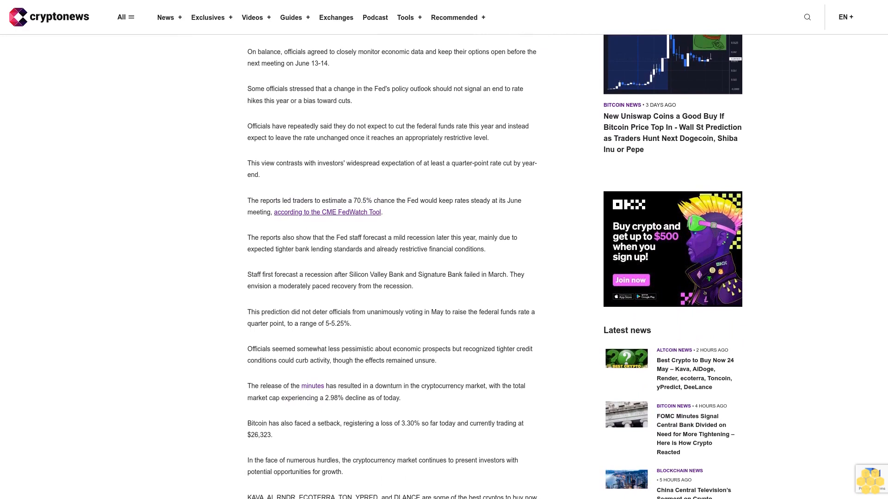
{"action": "scroll", "scroll_direction": "down", "scroll_amount": 3}
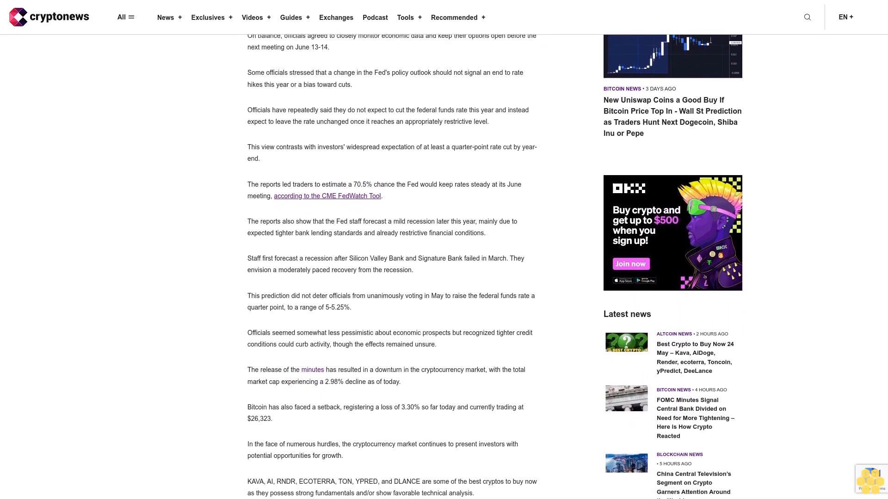
{"action": "scroll", "scroll_direction": "down", "scroll_amount": 3}
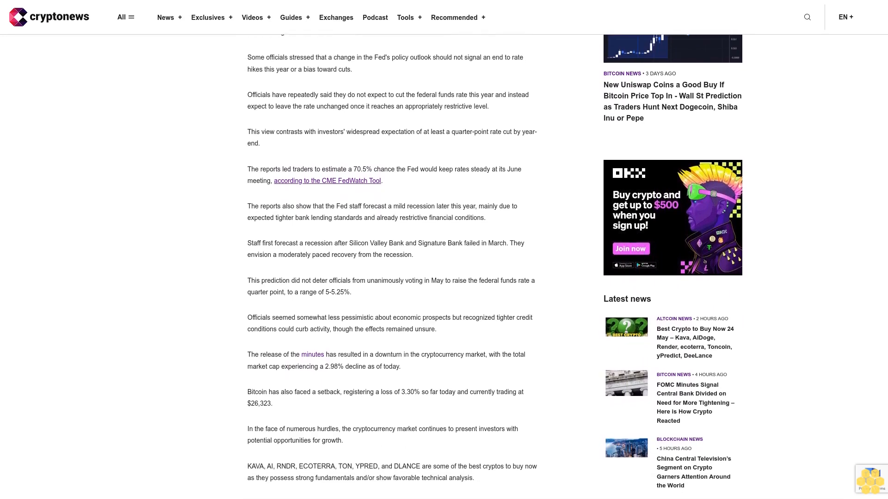
{"action": "scroll", "scroll_direction": "down", "scroll_amount": 3}
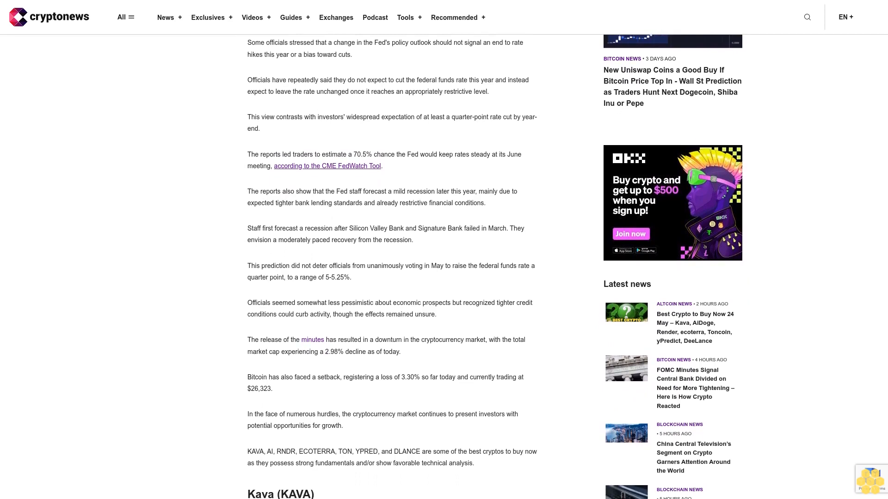
{"action": "scroll", "scroll_direction": "down", "scroll_amount": 3}
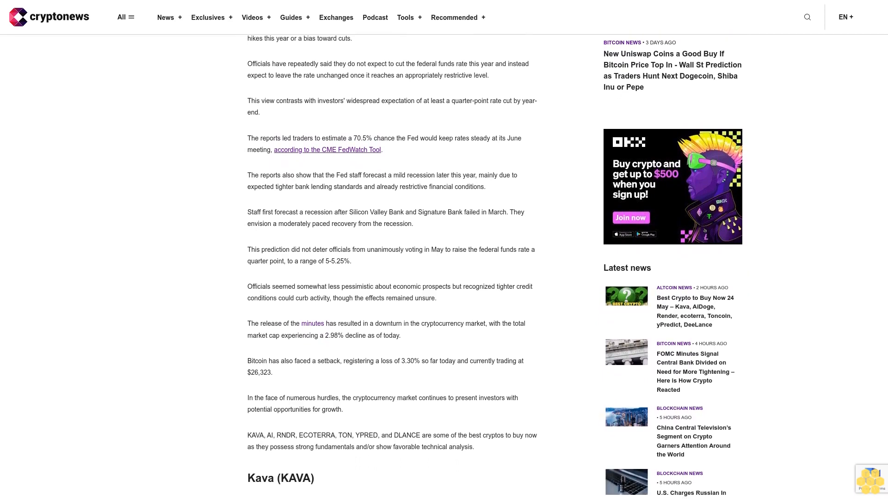
{"action": "scroll", "scroll_direction": "down", "scroll_amount": 3}
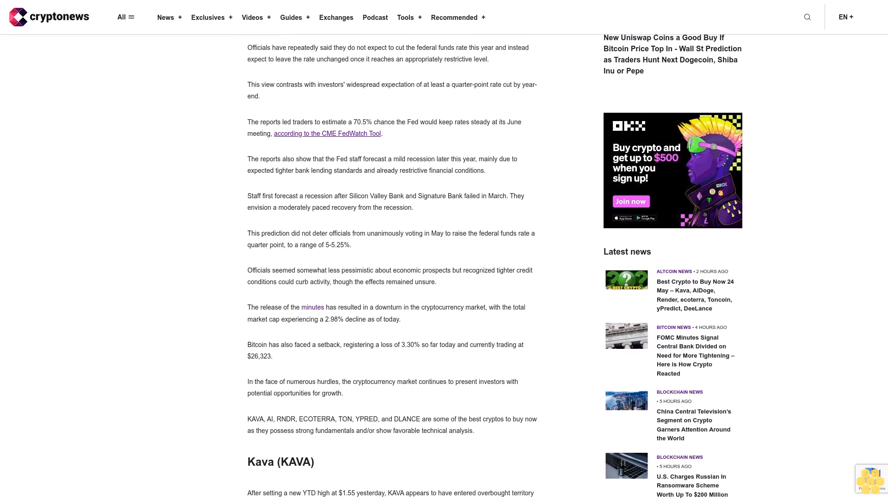
{"action": "scroll", "scroll_direction": "down", "scroll_amount": 3}
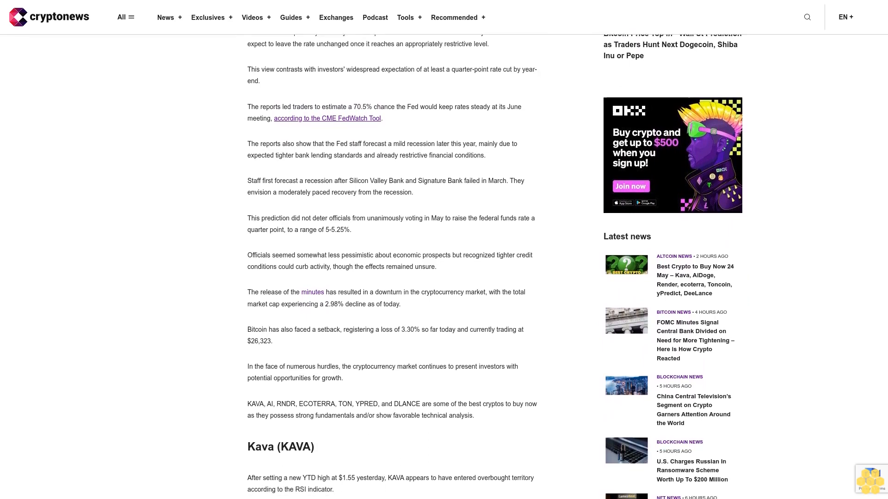
{"action": "scroll", "scroll_direction": "down", "scroll_amount": 3}
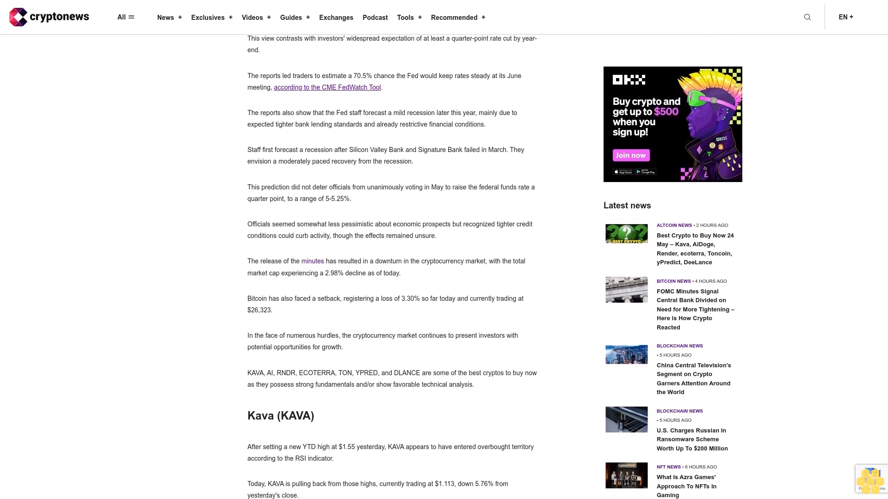
{"action": "scroll", "scroll_direction": "down", "scroll_amount": 3}
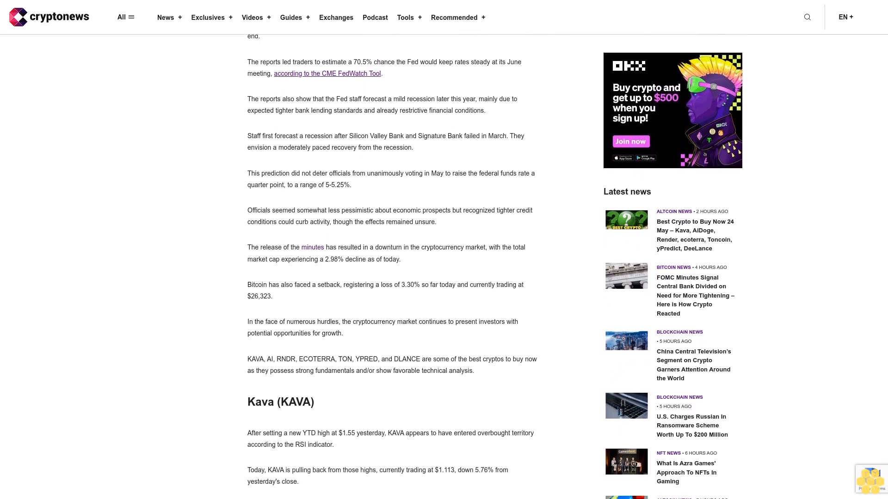
{"action": "scroll", "scroll_direction": "down", "scroll_amount": 3}
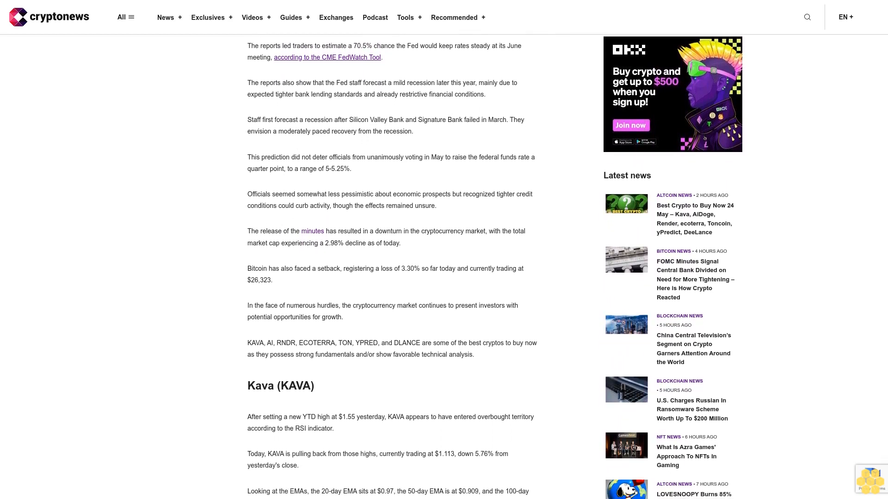
{"action": "scroll", "scroll_direction": "down", "scroll_amount": 3}
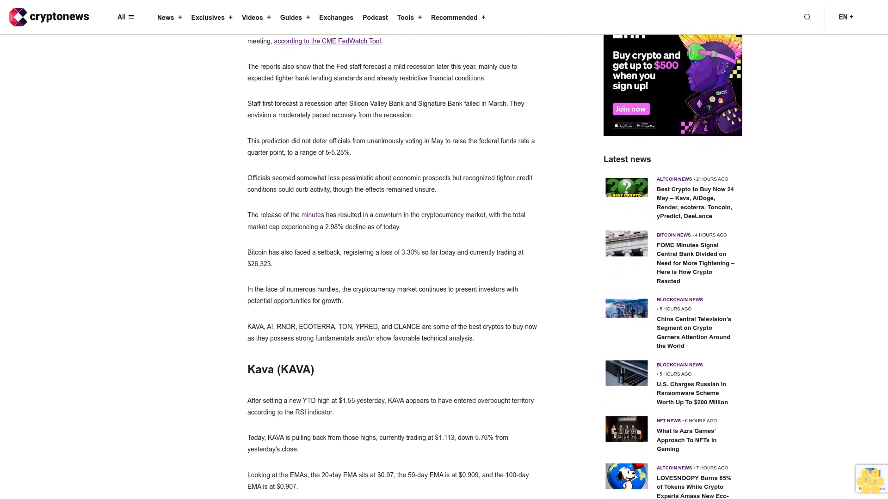
{"action": "scroll", "scroll_direction": "down", "scroll_amount": 3}
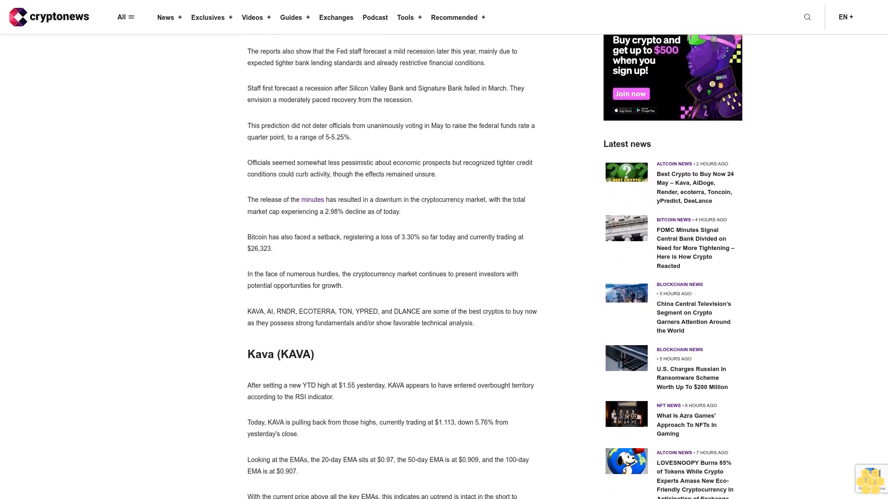
{"action": "scroll", "scroll_direction": "down", "scroll_amount": 3}
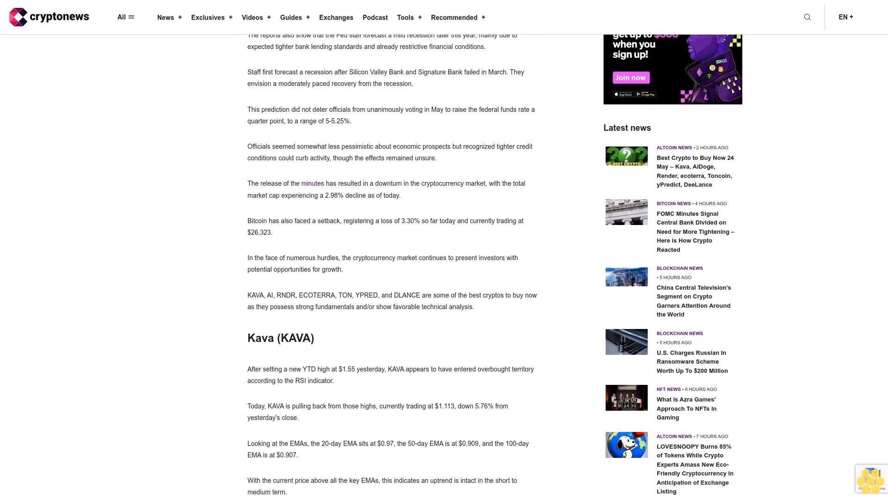
{"action": "scroll", "scroll_direction": "down", "scroll_amount": 3}
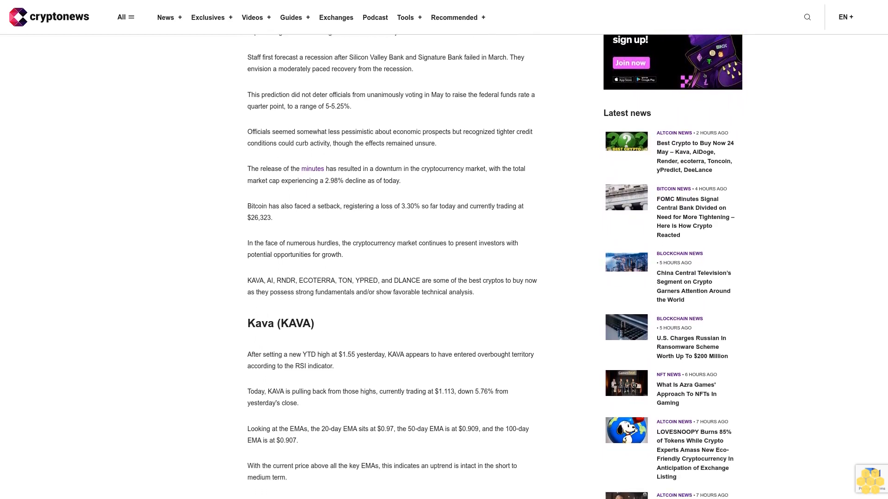
{"action": "scroll", "scroll_direction": "down", "scroll_amount": 3}
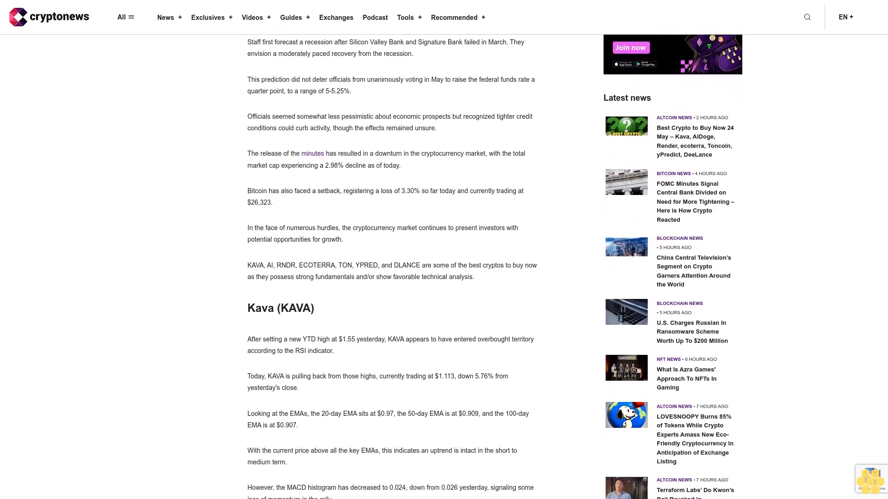
{"action": "scroll", "scroll_direction": "down", "scroll_amount": 3}
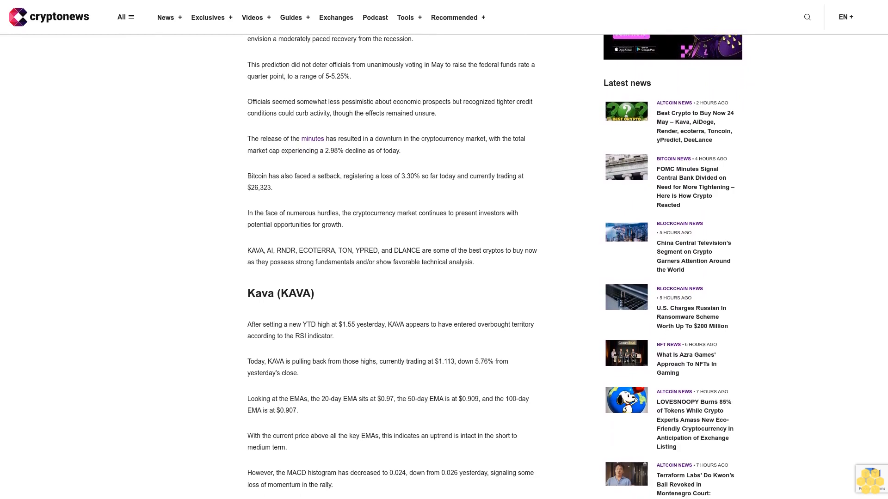
{"action": "scroll", "scroll_direction": "down", "scroll_amount": 3}
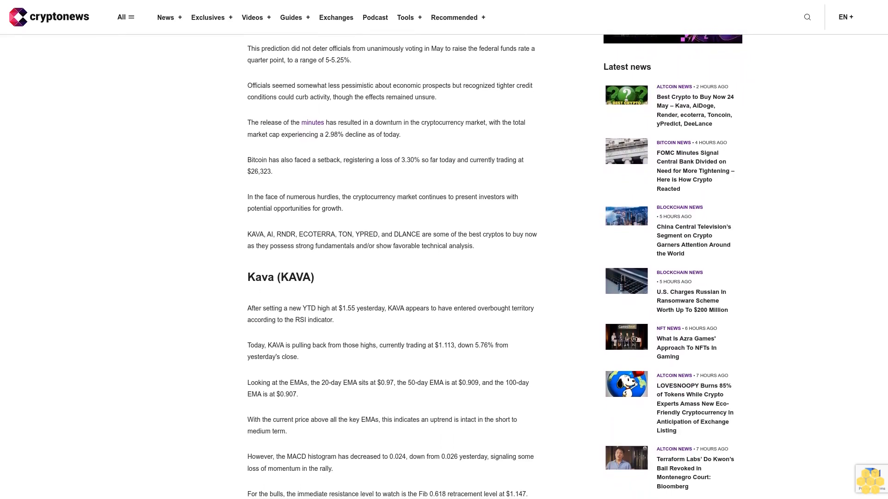
{"action": "scroll", "scroll_direction": "down", "scroll_amount": 3}
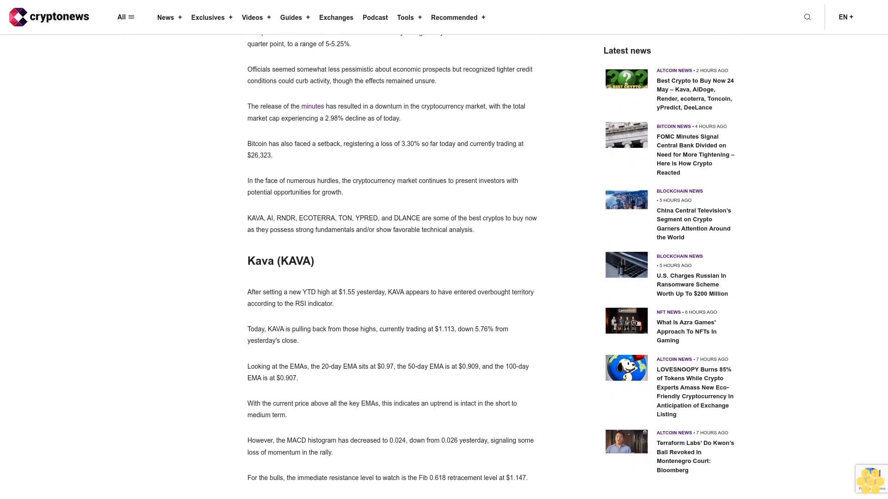
{"action": "scroll", "scroll_direction": "down", "scroll_amount": 3}
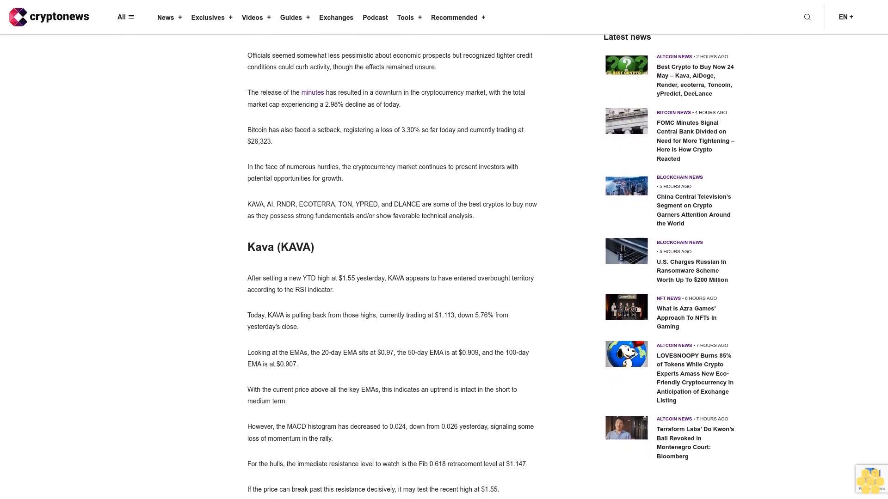
{"action": "scroll", "scroll_direction": "down", "scroll_amount": 3}
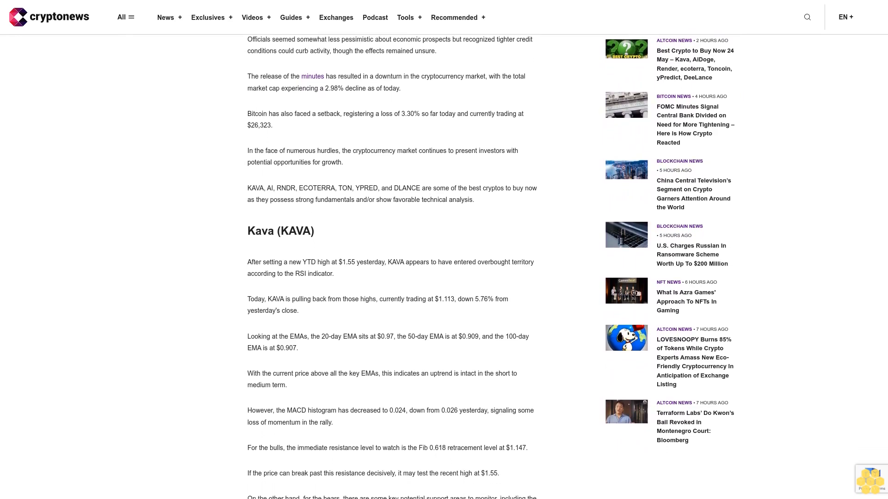
{"action": "scroll", "scroll_direction": "down", "scroll_amount": 3}
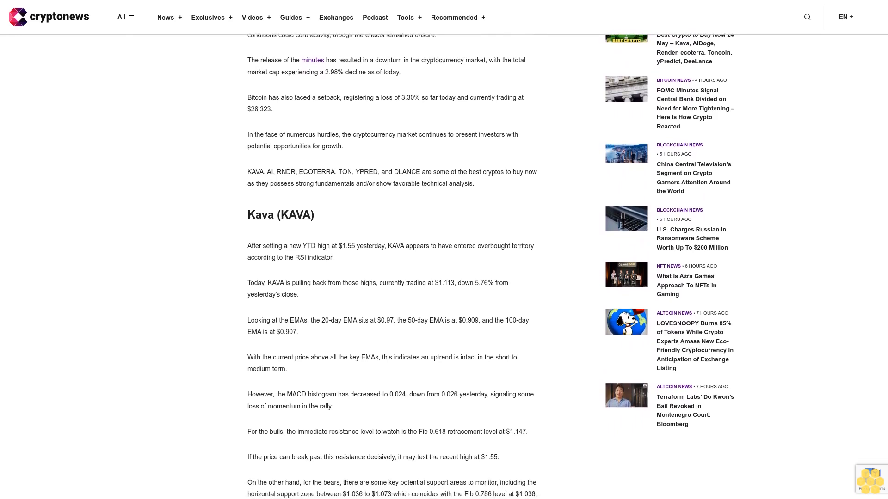
{"action": "scroll", "scroll_direction": "down", "scroll_amount": 3}
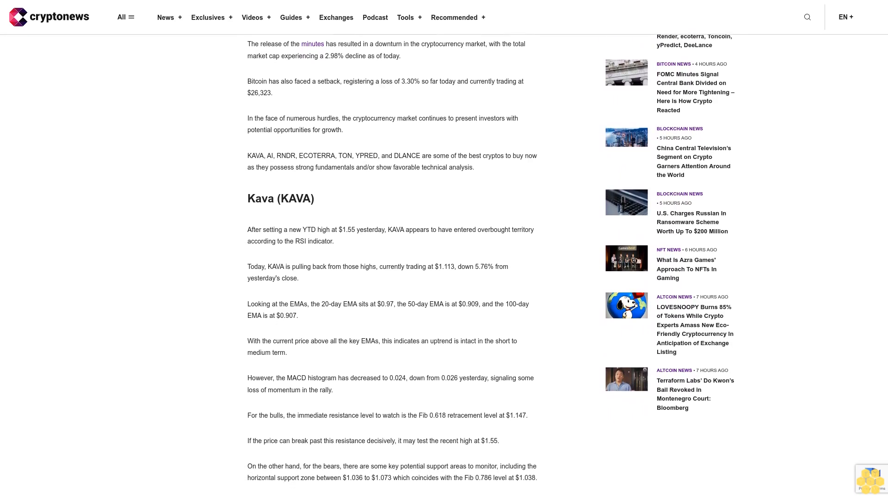
{"action": "scroll", "scroll_direction": "down", "scroll_amount": 3}
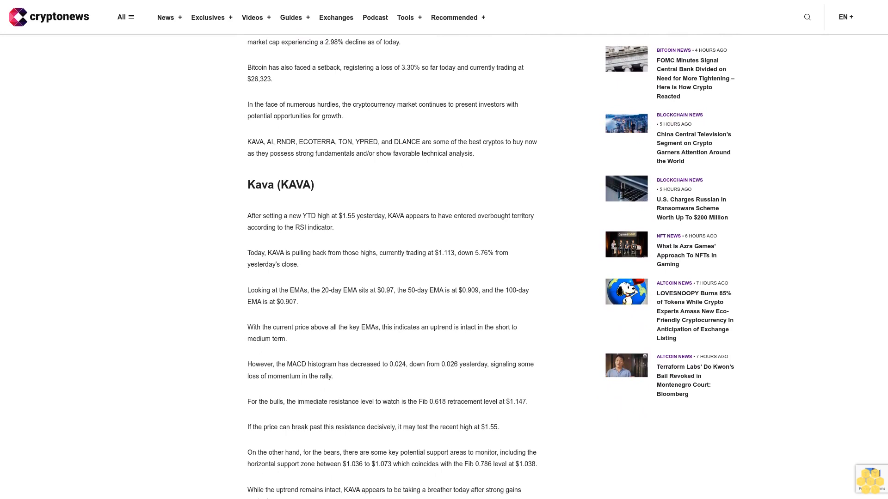
{"action": "scroll", "scroll_direction": "down", "scroll_amount": 3}
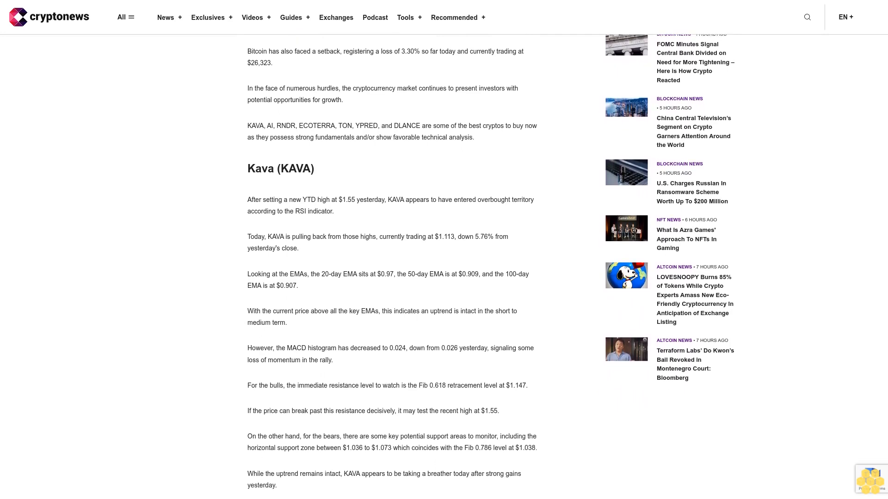
{"action": "scroll", "scroll_direction": "down", "scroll_amount": 3}
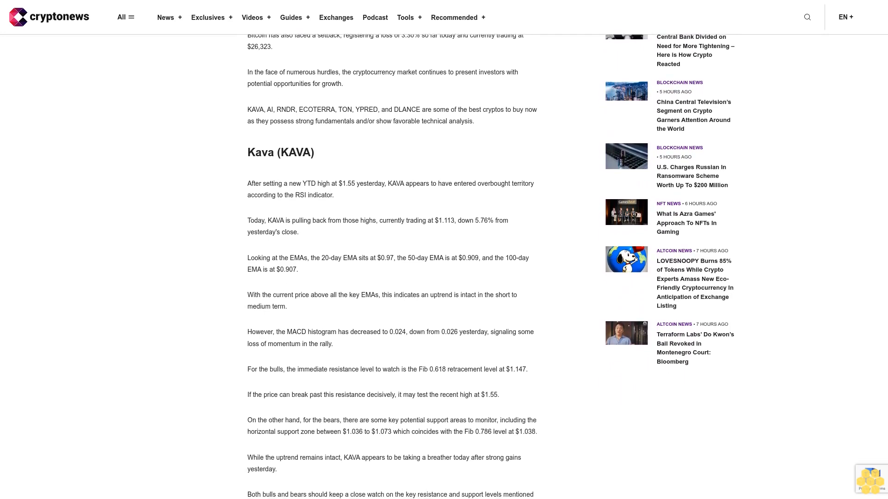
{"action": "scroll", "scroll_direction": "down", "scroll_amount": 3}
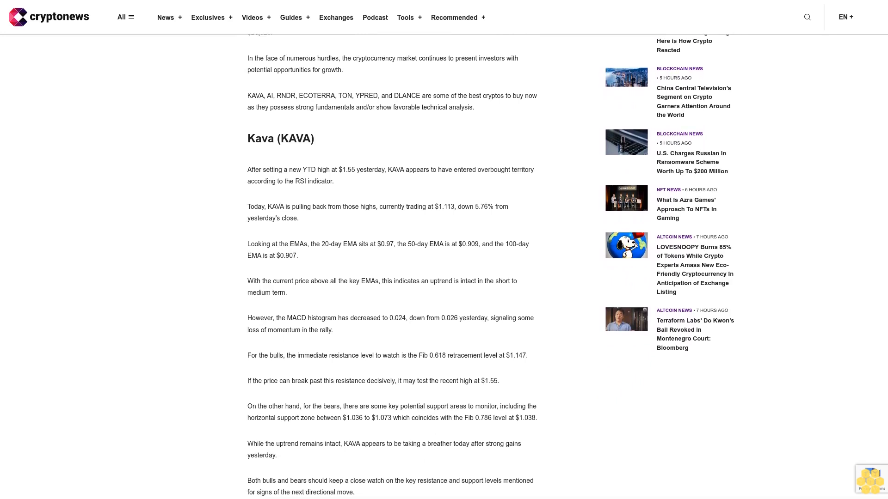
{"action": "scroll", "scroll_direction": "down", "scroll_amount": 3}
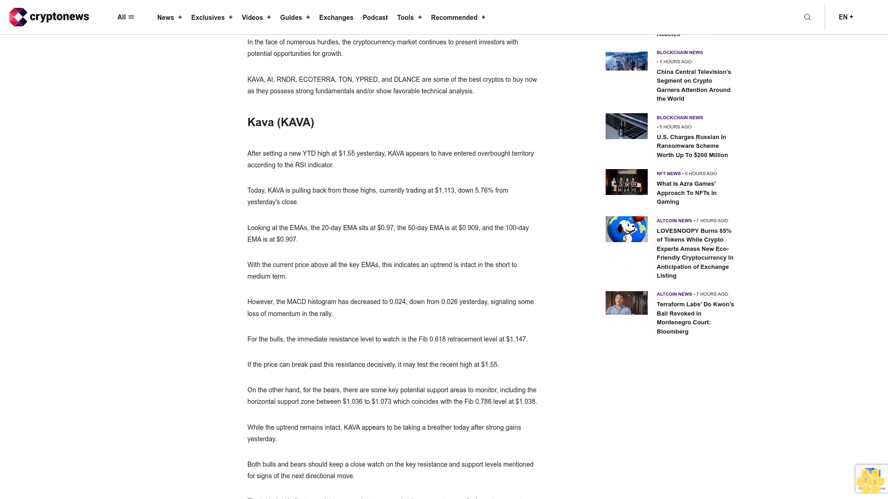
{"action": "scroll", "scroll_direction": "down", "scroll_amount": 3}
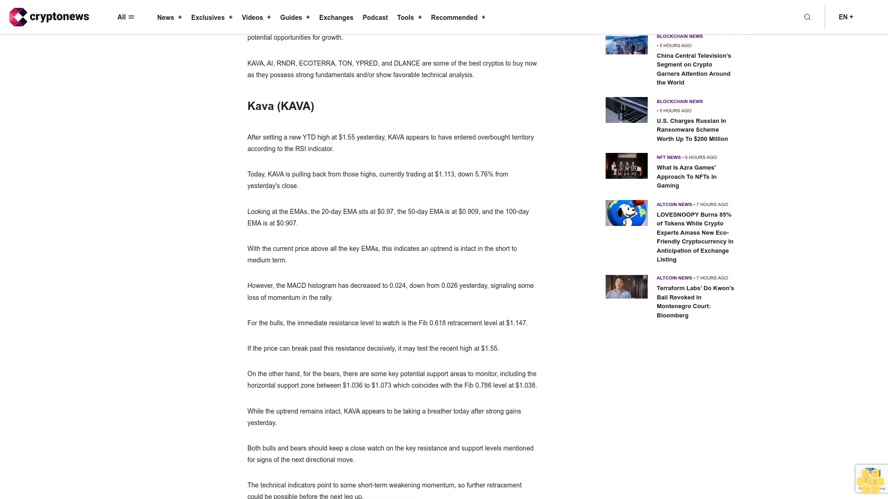
{"action": "scroll", "scroll_direction": "down", "scroll_amount": 3}
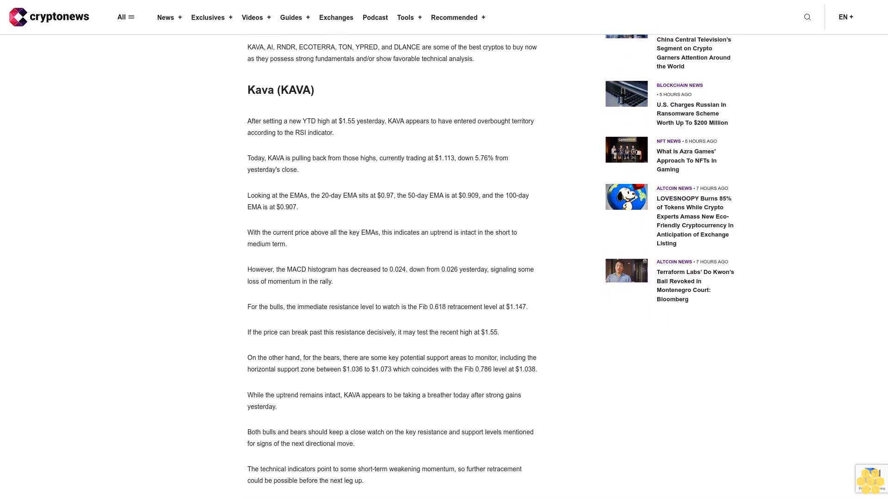
{"action": "scroll", "scroll_direction": "down", "scroll_amount": 3}
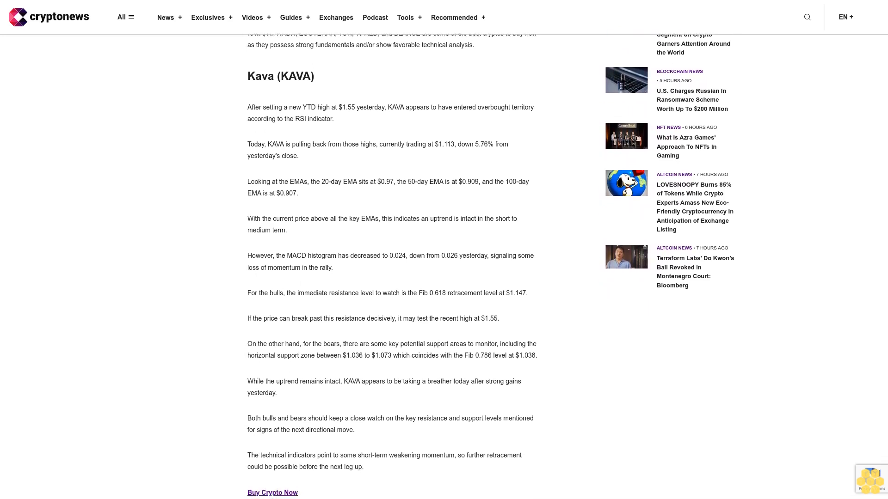
{"action": "scroll", "scroll_direction": "down", "scroll_amount": 3}
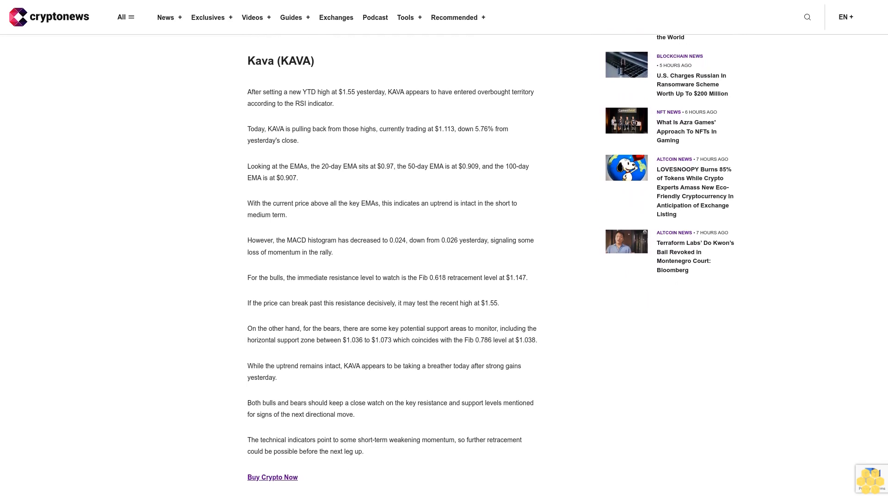
{"action": "scroll", "scroll_direction": "down", "scroll_amount": 3}
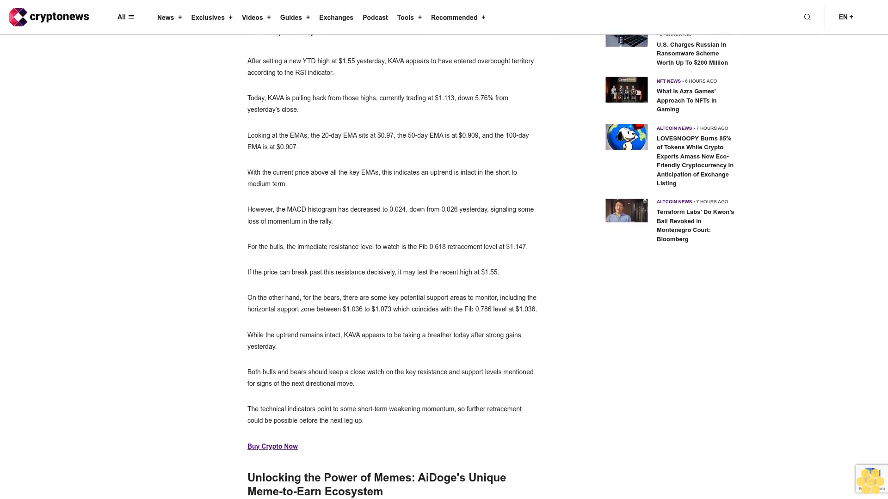
{"action": "scroll", "scroll_direction": "down", "scroll_amount": 3}
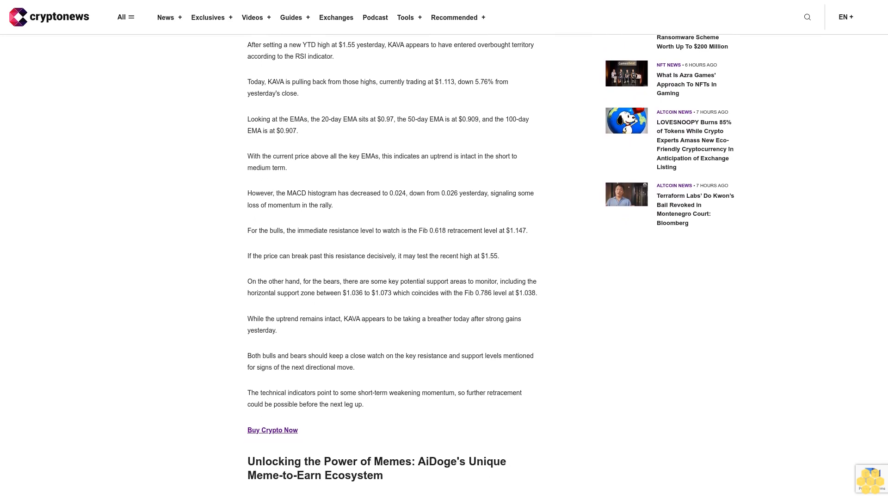
{"action": "scroll", "scroll_direction": "down", "scroll_amount": 3}
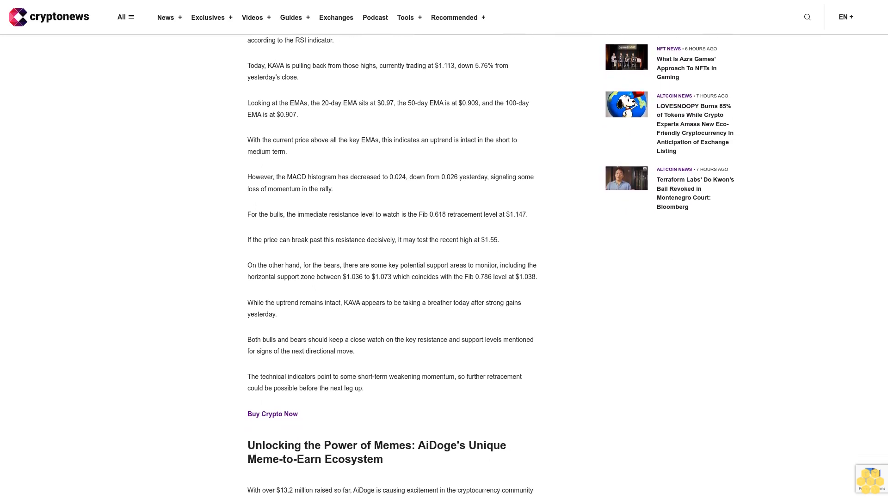
{"action": "scroll", "scroll_direction": "down", "scroll_amount": 3}
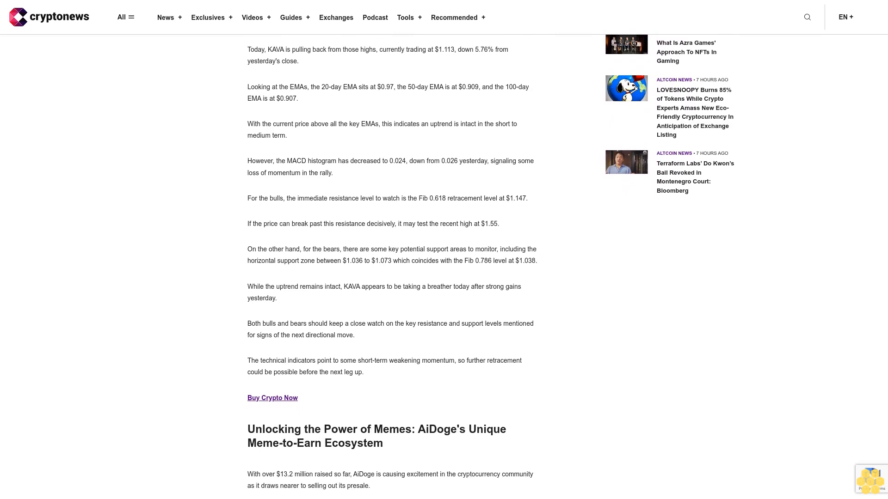
{"action": "scroll", "scroll_direction": "down", "scroll_amount": 3}
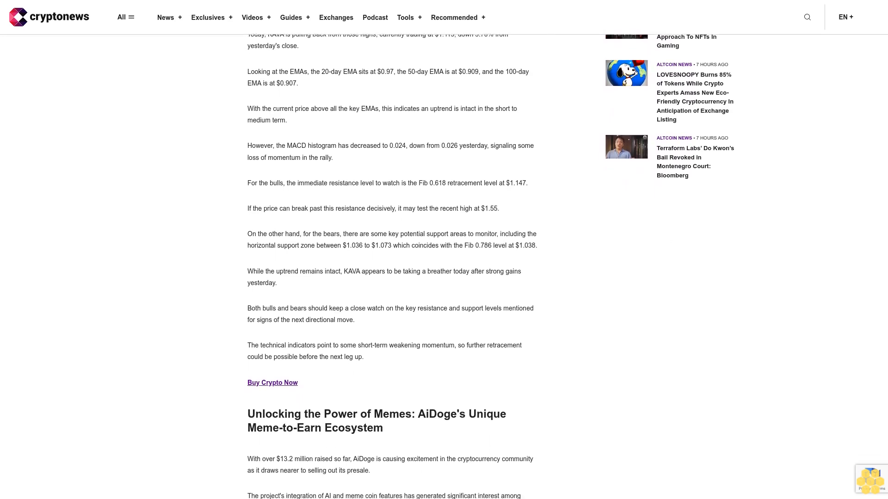
{"action": "scroll", "scroll_direction": "down", "scroll_amount": 3}
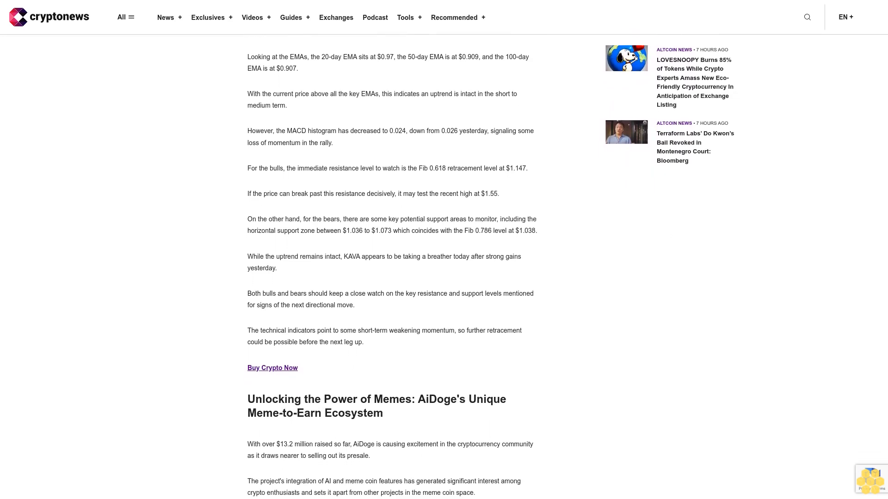
{"action": "scroll", "scroll_direction": "down", "scroll_amount": 3}
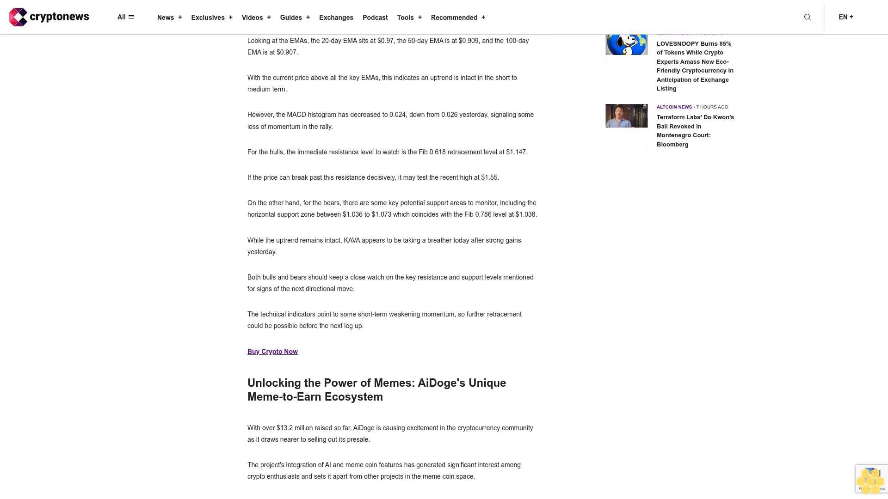
{"action": "scroll", "scroll_direction": "down", "scroll_amount": 3}
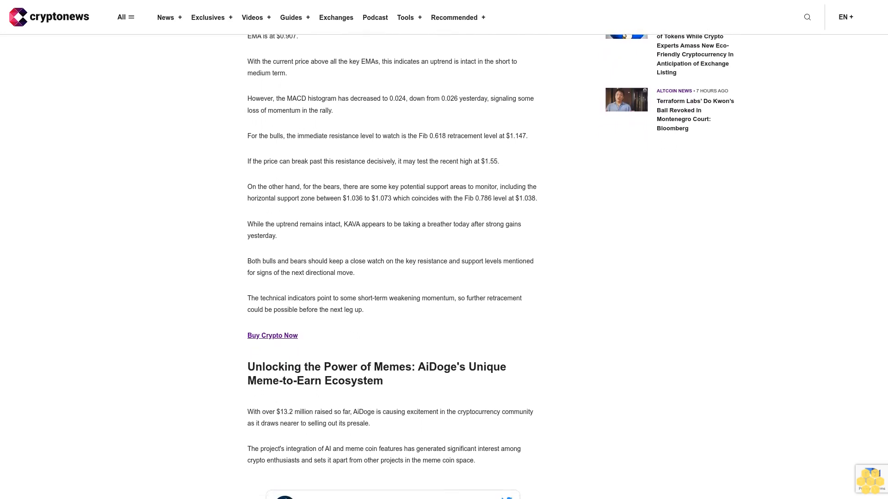
{"action": "scroll", "scroll_direction": "down", "scroll_amount": 3}
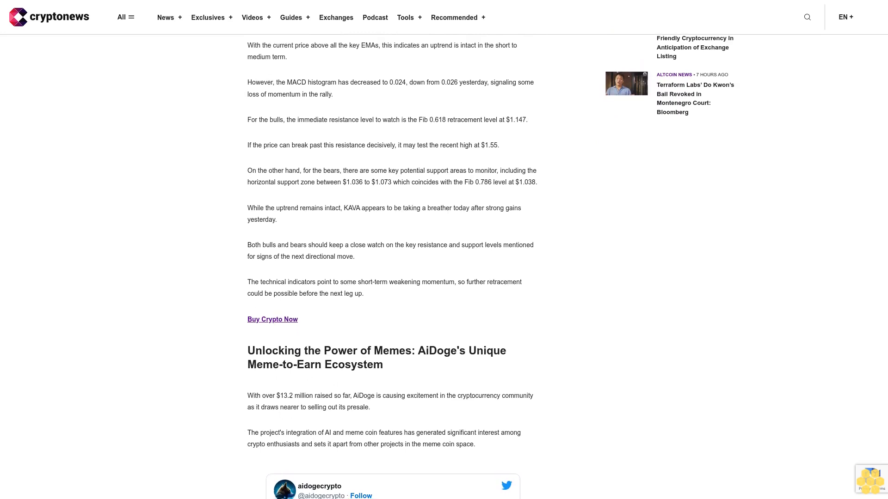
{"action": "scroll", "scroll_direction": "down", "scroll_amount": 3}
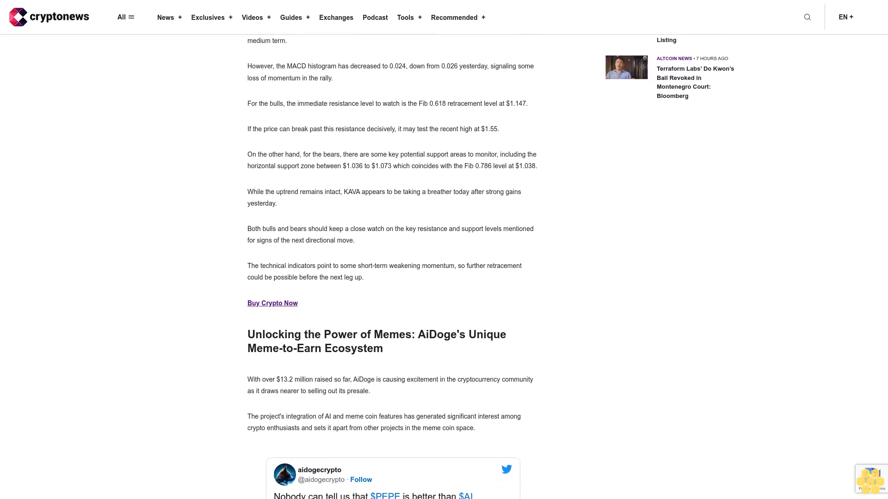
{"action": "scroll", "scroll_direction": "down", "scroll_amount": 3}
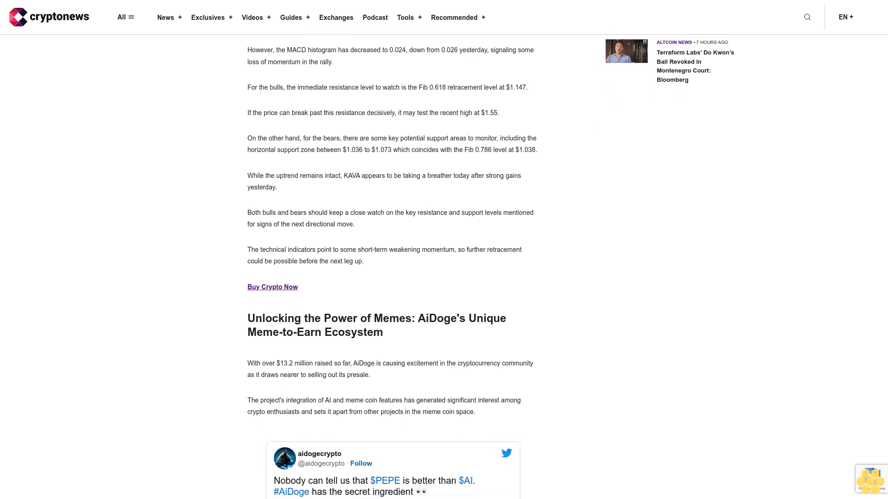
{"action": "scroll", "scroll_direction": "down", "scroll_amount": 3}
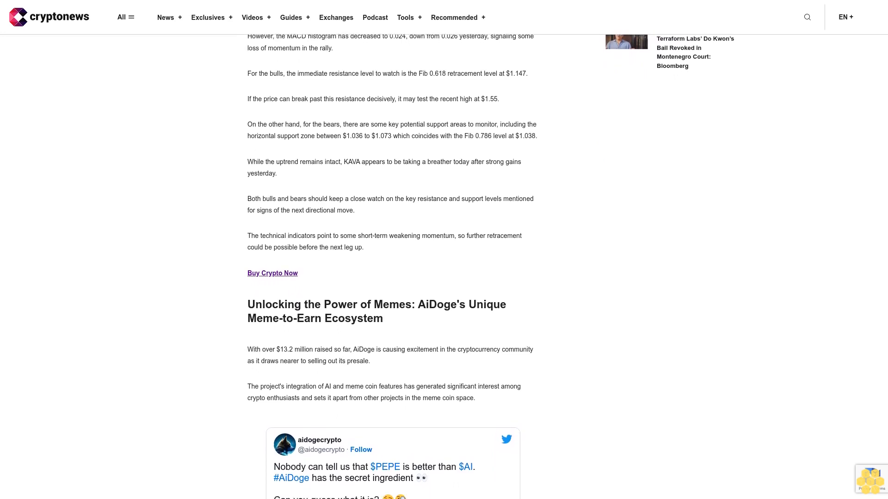
{"action": "scroll", "scroll_direction": "down", "scroll_amount": 3}
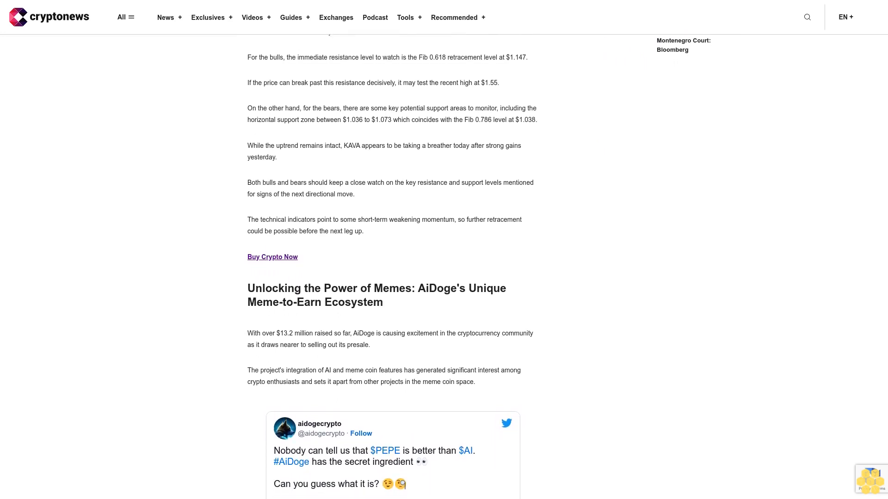
{"action": "scroll", "scroll_direction": "down", "scroll_amount": 3}
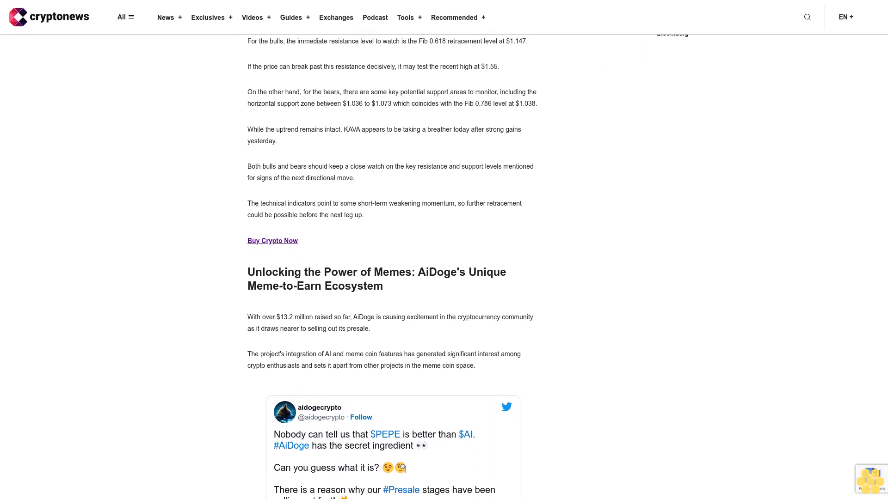
{"action": "scroll", "scroll_direction": "down", "scroll_amount": 3}
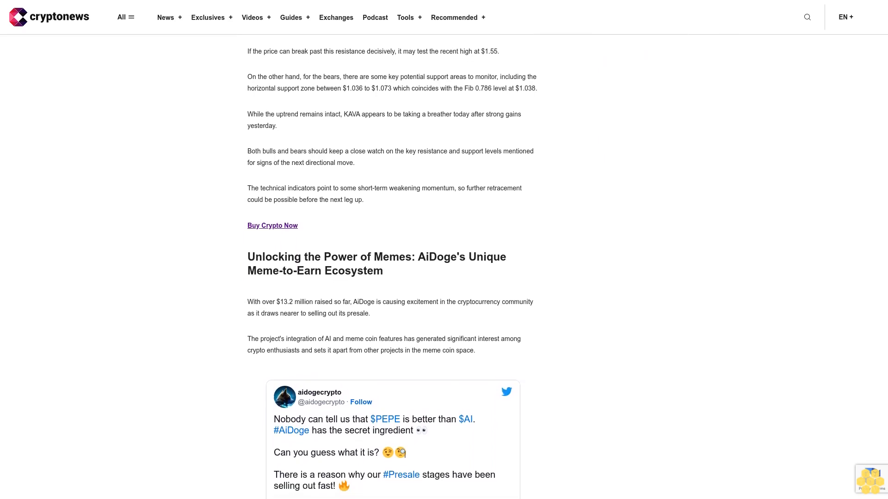
{"action": "scroll", "scroll_direction": "down", "scroll_amount": 3}
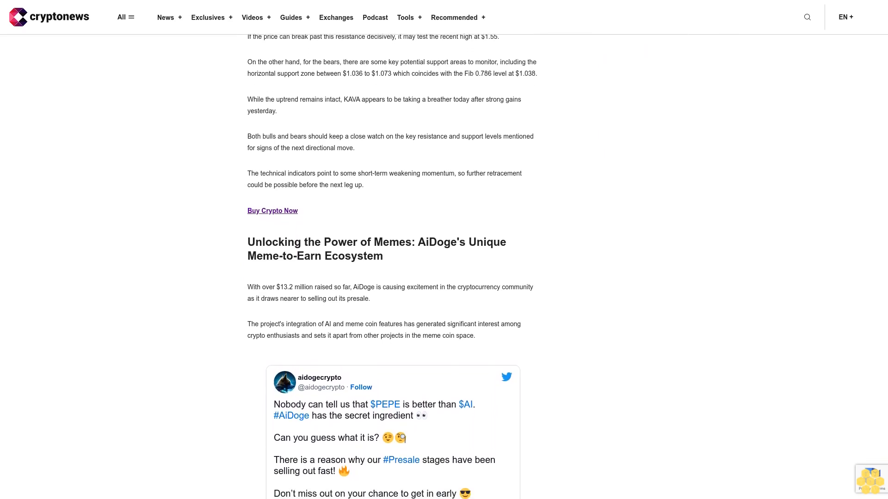
{"action": "scroll", "scroll_direction": "down", "scroll_amount": 3}
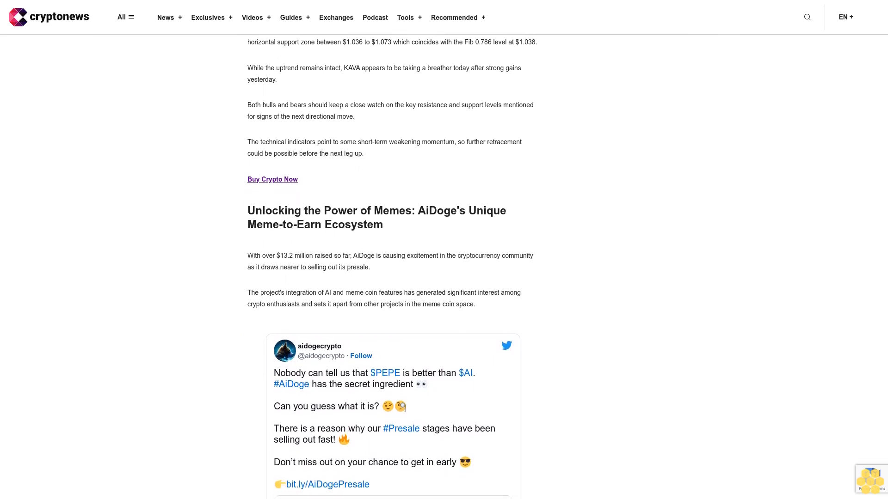
{"action": "scroll", "scroll_direction": "down", "scroll_amount": 3}
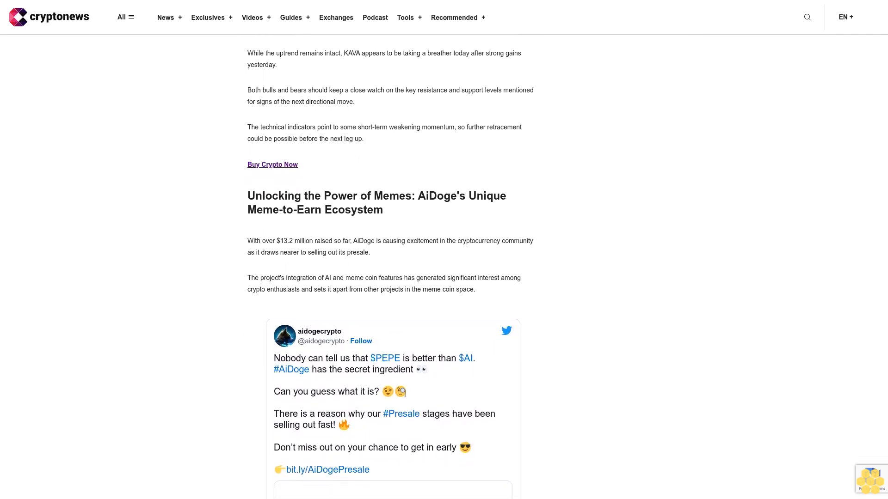
{"action": "scroll", "scroll_direction": "down", "scroll_amount": 3}
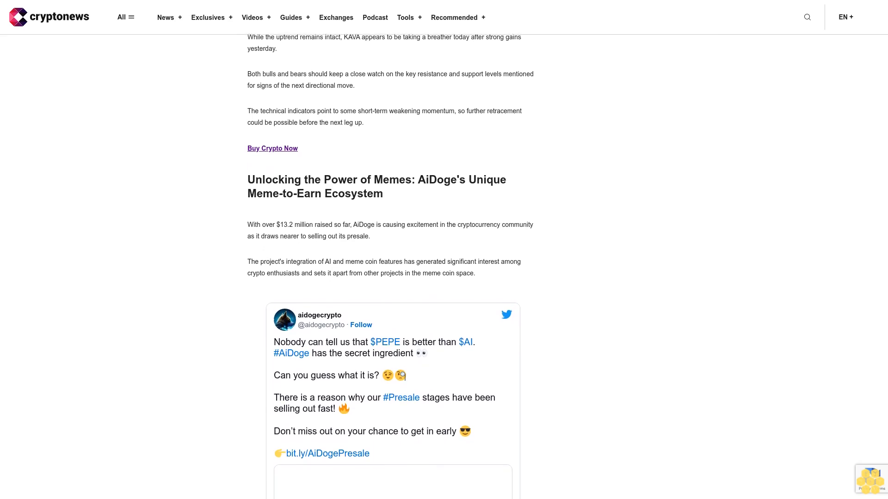
{"action": "scroll", "scroll_direction": "down", "scroll_amount": 3}
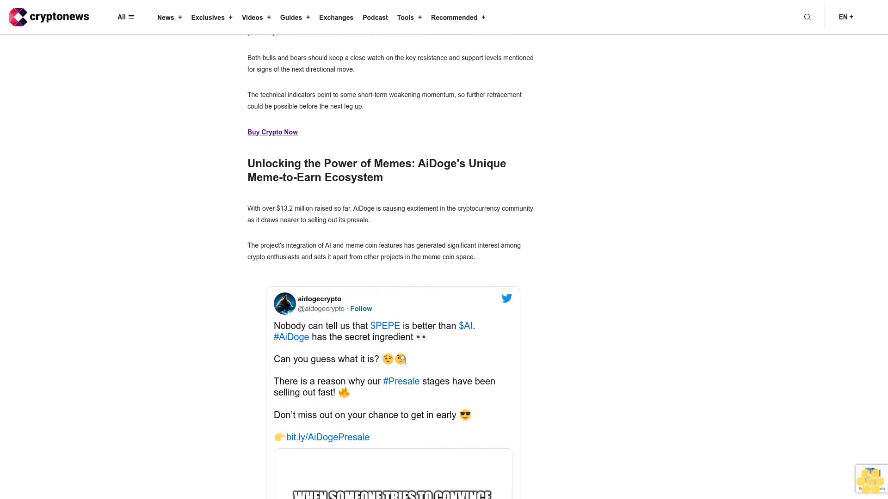
{"action": "scroll", "scroll_direction": "down", "scroll_amount": 3}
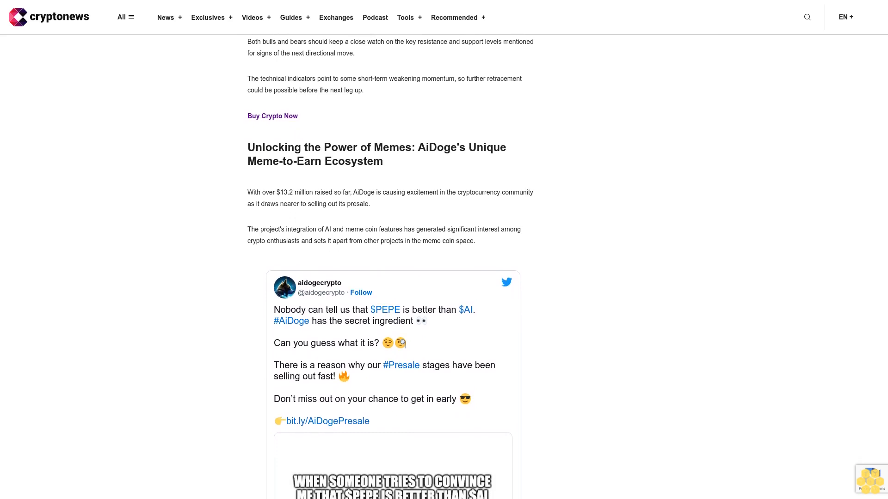
{"action": "scroll", "scroll_direction": "down", "scroll_amount": 3}
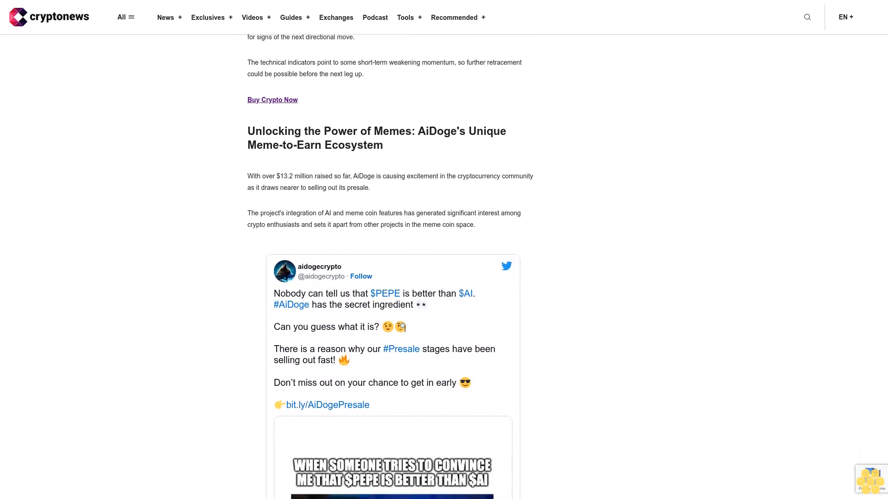
{"action": "scroll", "scroll_direction": "down", "scroll_amount": 3}
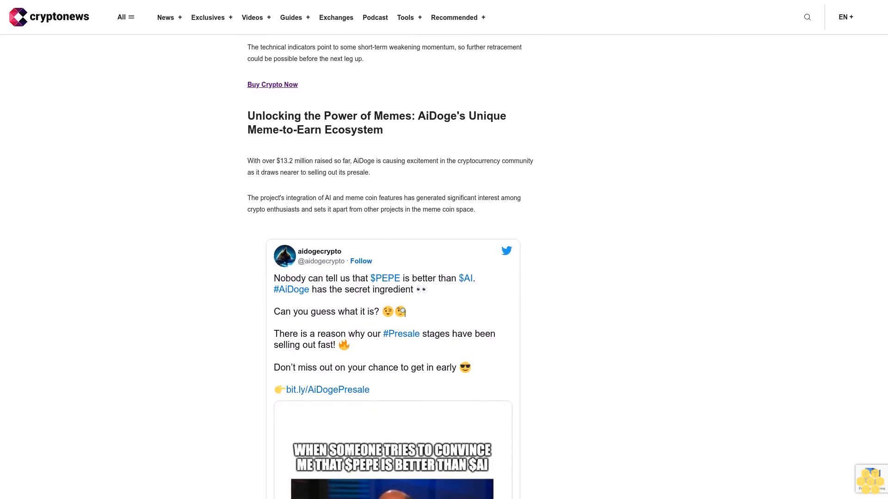
{"action": "scroll", "scroll_direction": "down", "scroll_amount": 3}
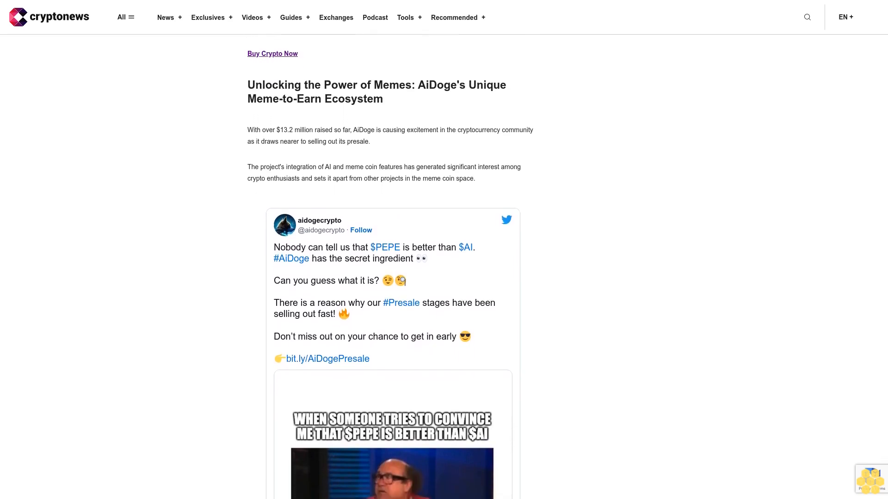
{"action": "scroll", "scroll_direction": "down", "scroll_amount": 3}
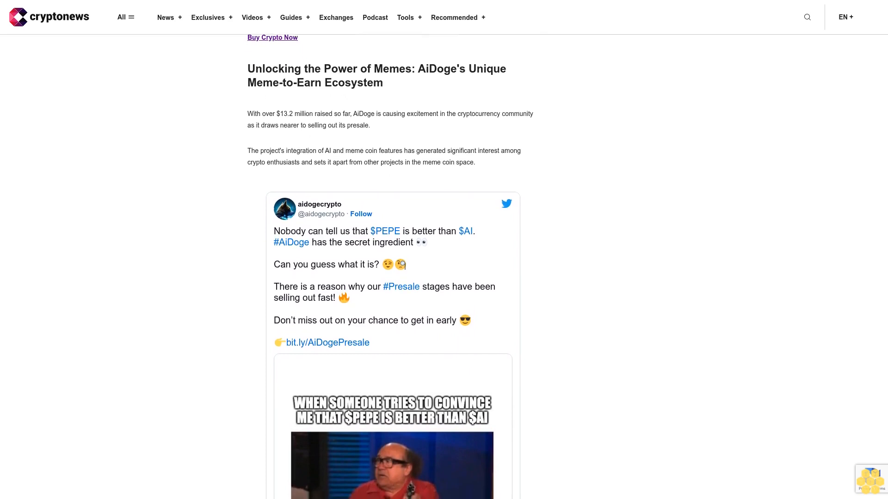
{"action": "scroll", "scroll_direction": "down", "scroll_amount": 3}
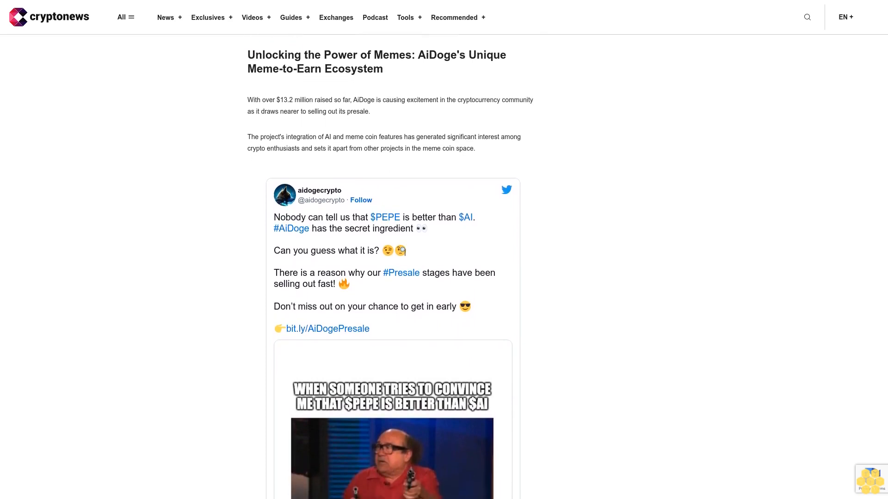
{"action": "scroll", "scroll_direction": "down", "scroll_amount": 3}
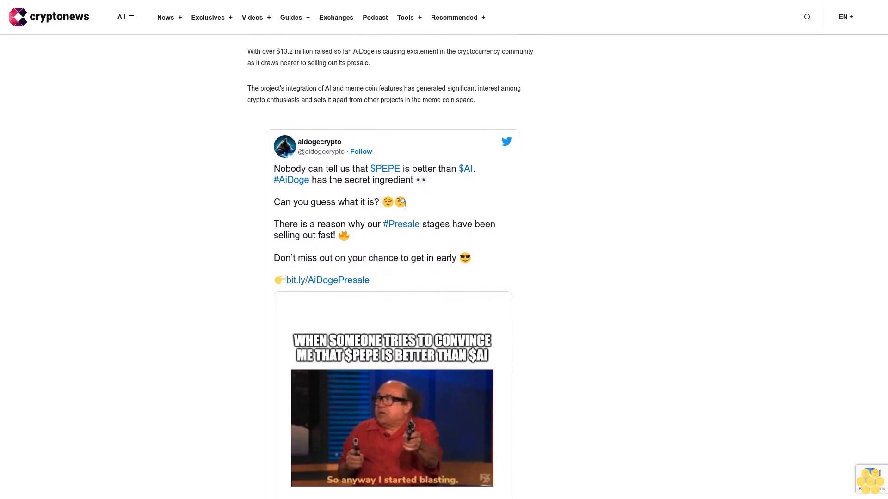
{"action": "scroll", "scroll_direction": "down", "scroll_amount": 3}
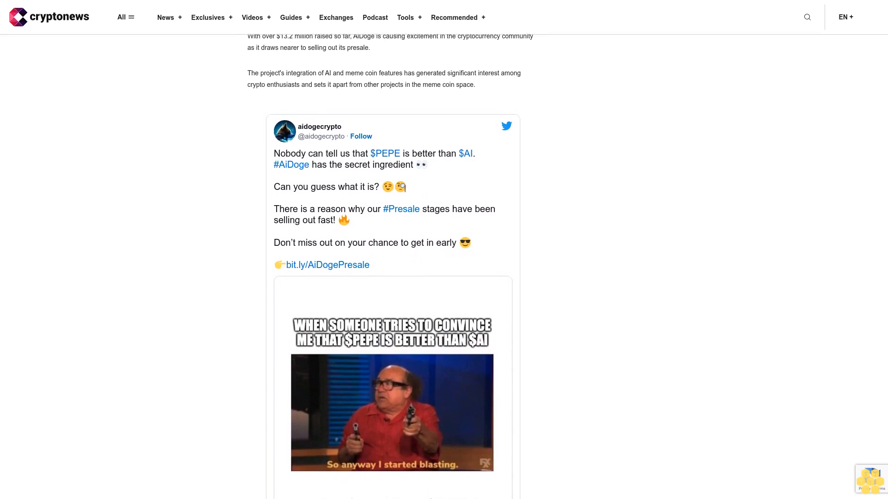
{"action": "scroll", "scroll_direction": "down", "scroll_amount": 3}
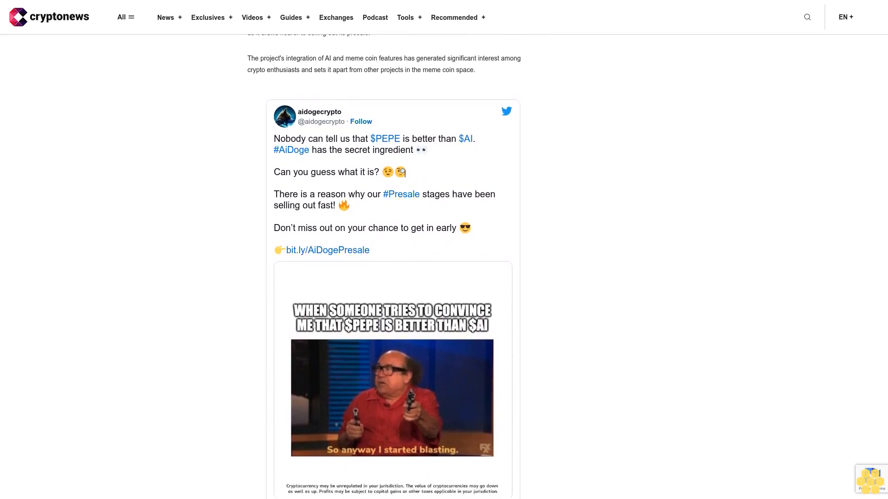
{"action": "scroll", "scroll_direction": "down", "scroll_amount": 3}
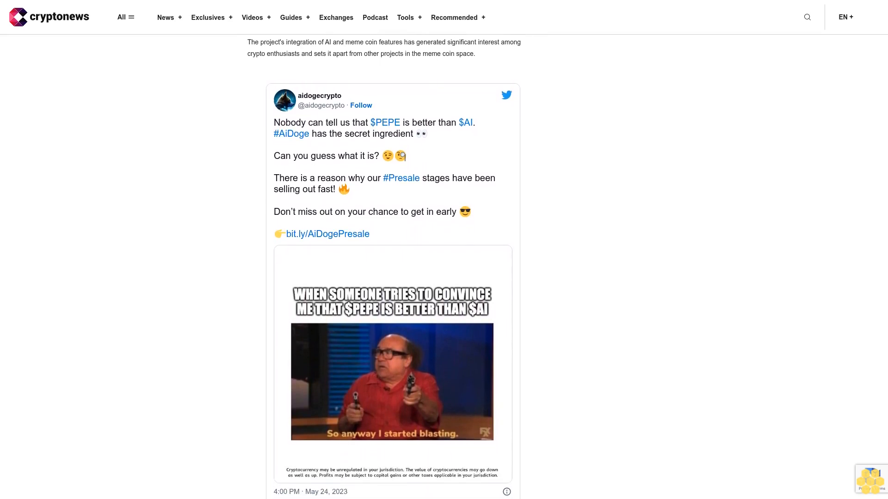
{"action": "scroll", "scroll_direction": "down", "scroll_amount": 3}
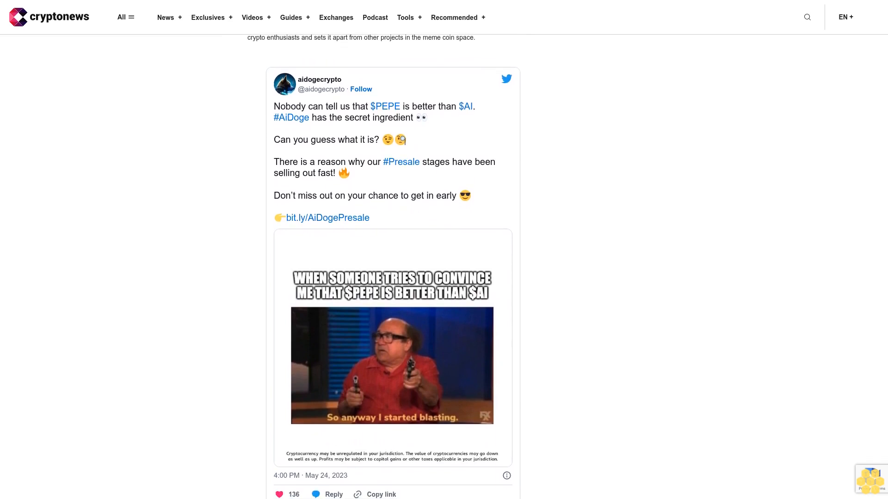
{"action": "scroll", "scroll_direction": "down", "scroll_amount": 3}
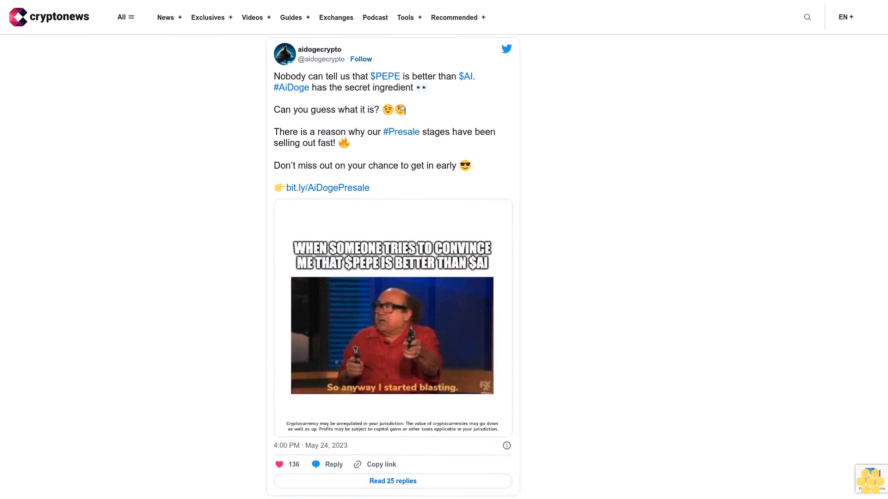
{"action": "scroll", "scroll_direction": "down", "scroll_amount": 3}
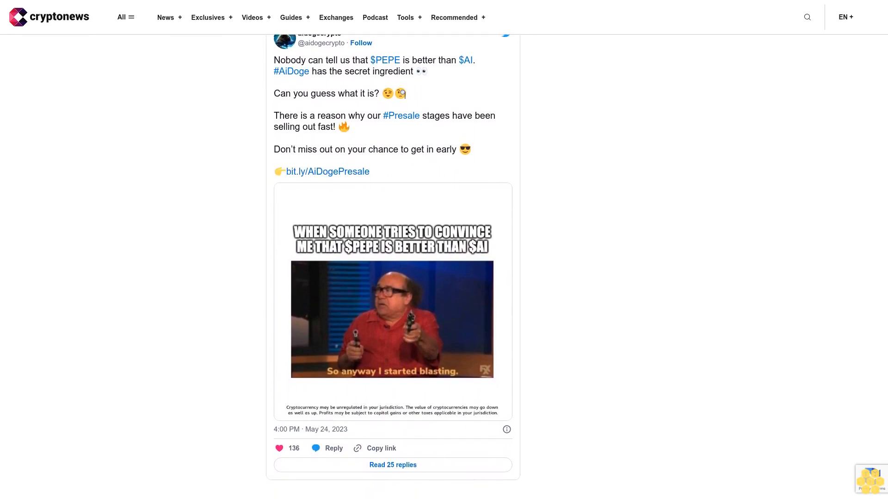
{"action": "scroll", "scroll_direction": "down", "scroll_amount": 3}
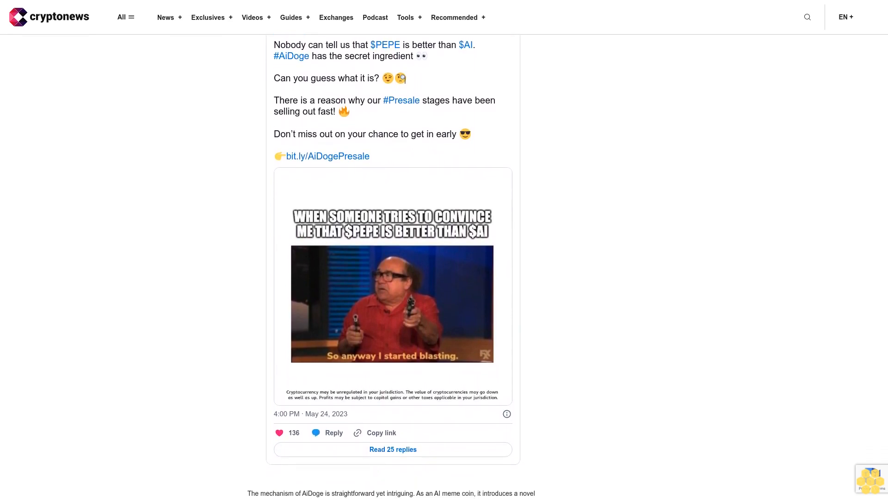
{"action": "scroll", "scroll_direction": "down", "scroll_amount": 3}
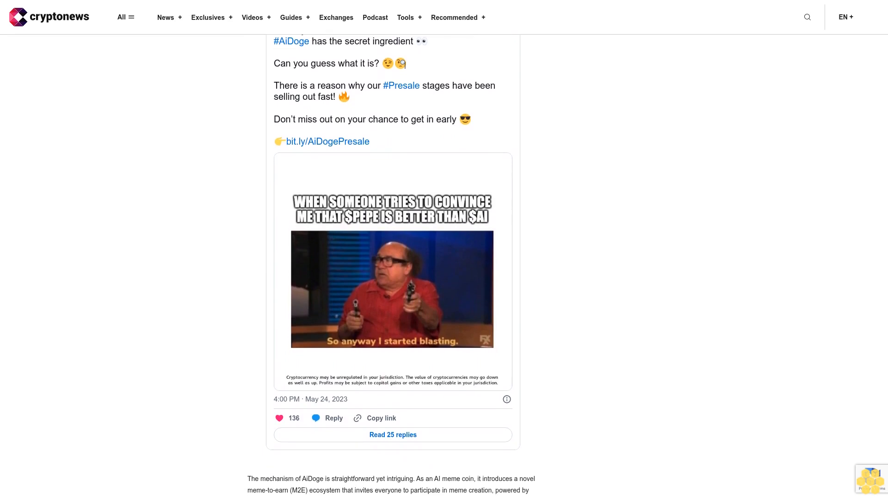
{"action": "scroll", "scroll_direction": "down", "scroll_amount": 3}
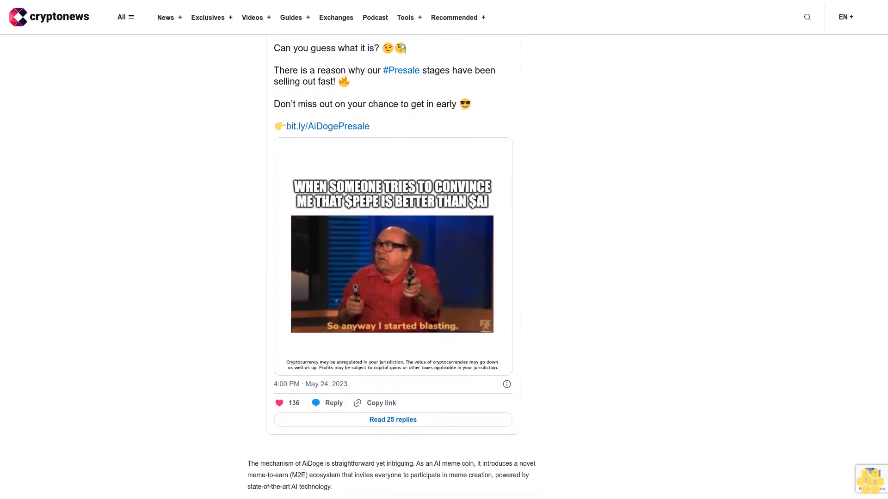
{"action": "scroll", "scroll_direction": "down", "scroll_amount": 3}
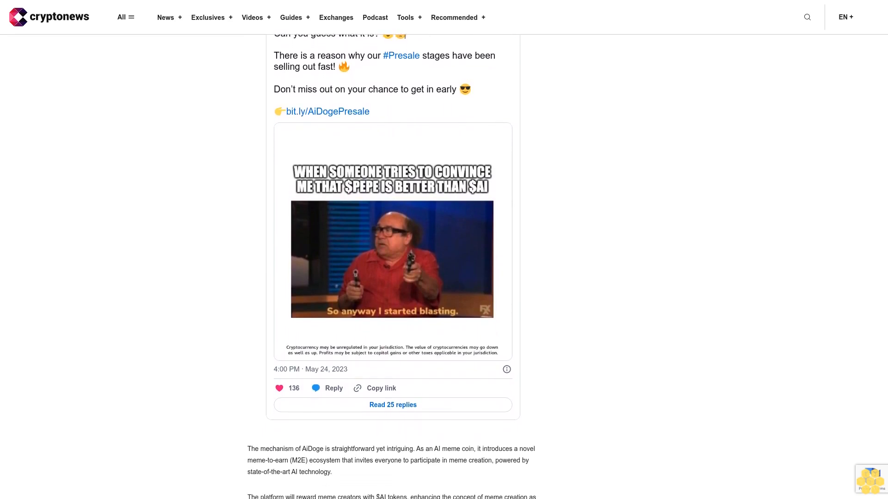
{"action": "scroll", "scroll_direction": "down", "scroll_amount": 3}
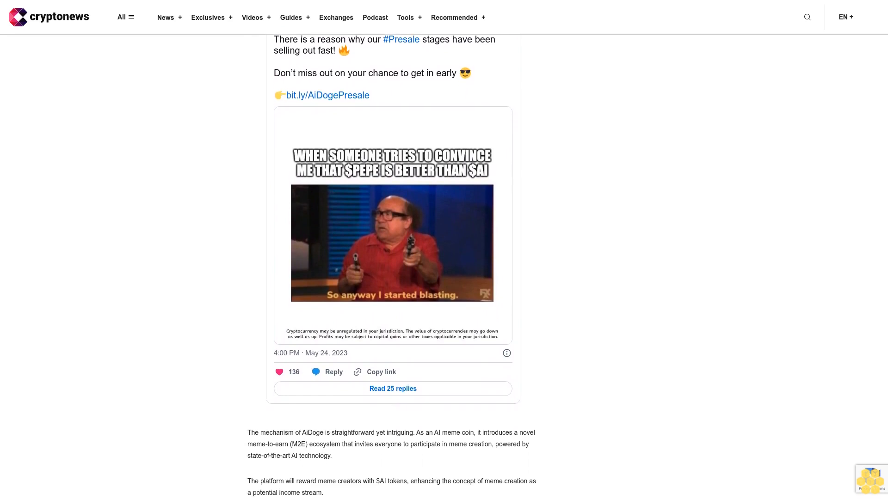
{"action": "scroll", "scroll_direction": "down", "scroll_amount": 3}
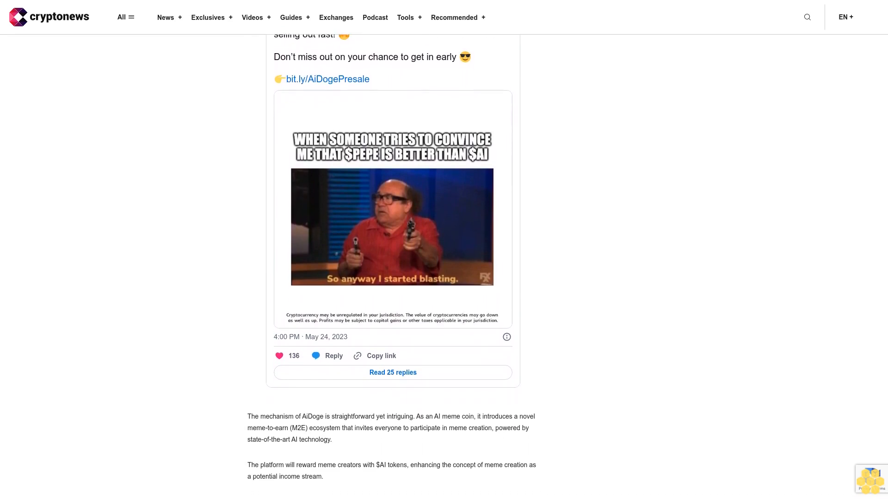
{"action": "scroll", "scroll_direction": "down", "scroll_amount": 3}
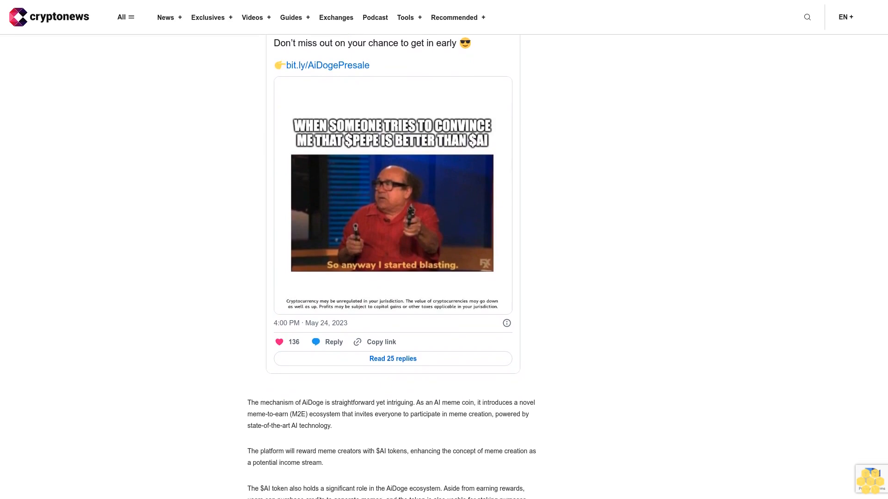
{"action": "scroll", "scroll_direction": "down", "scroll_amount": 3}
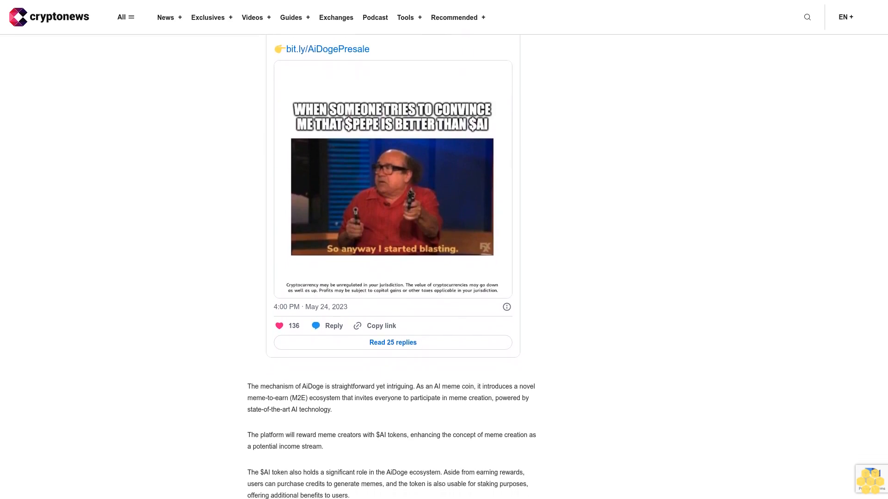
{"action": "scroll", "scroll_direction": "down", "scroll_amount": 3}
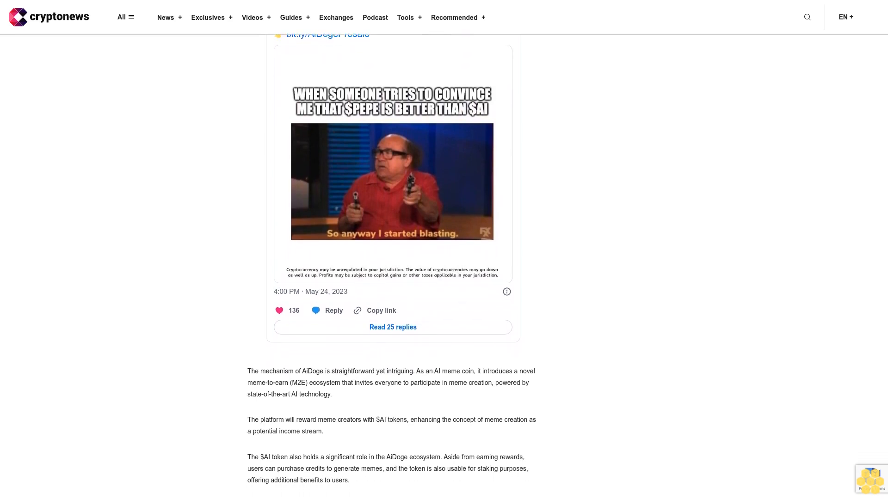
{"action": "scroll", "scroll_direction": "down", "scroll_amount": 3}
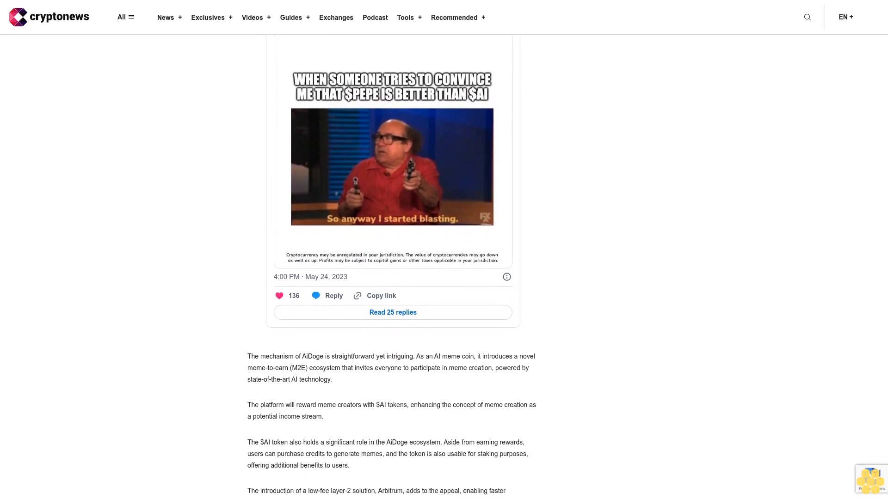
{"action": "scroll", "scroll_direction": "down", "scroll_amount": 3}
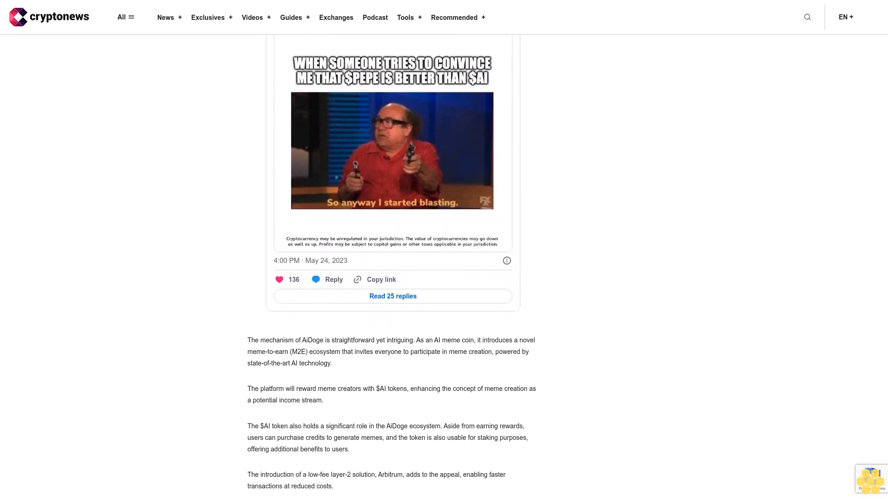
{"action": "scroll", "scroll_direction": "down", "scroll_amount": 3}
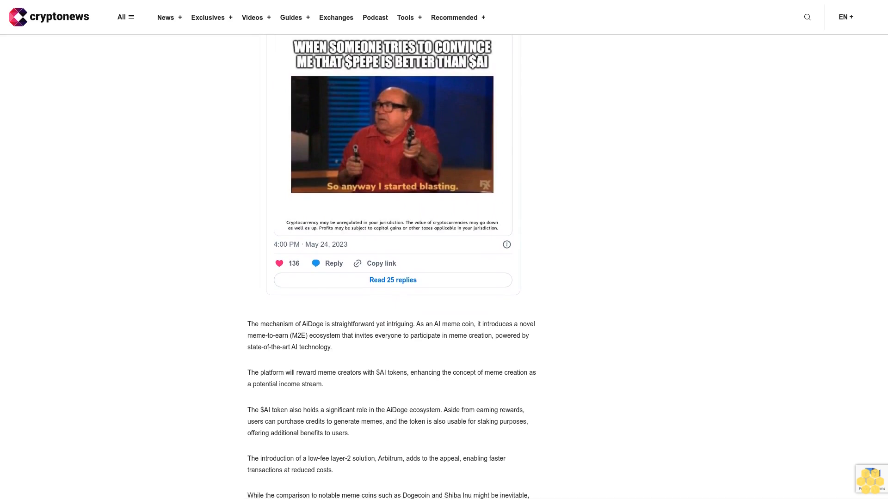
{"action": "scroll", "scroll_direction": "down", "scroll_amount": 3}
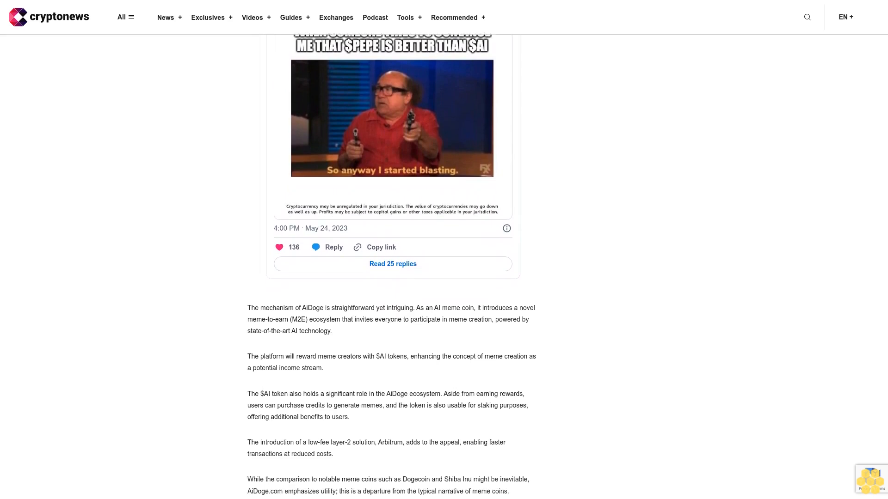
{"action": "scroll", "scroll_direction": "down", "scroll_amount": 3}
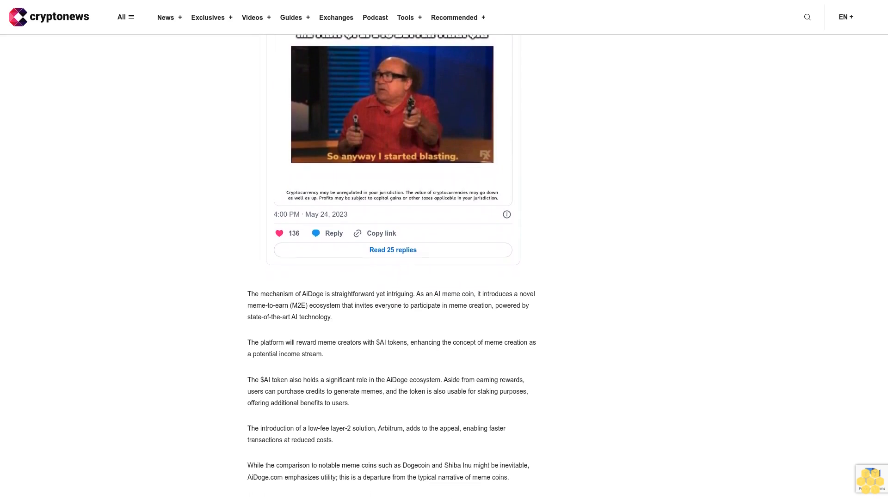
{"action": "scroll", "scroll_direction": "down", "scroll_amount": 3}
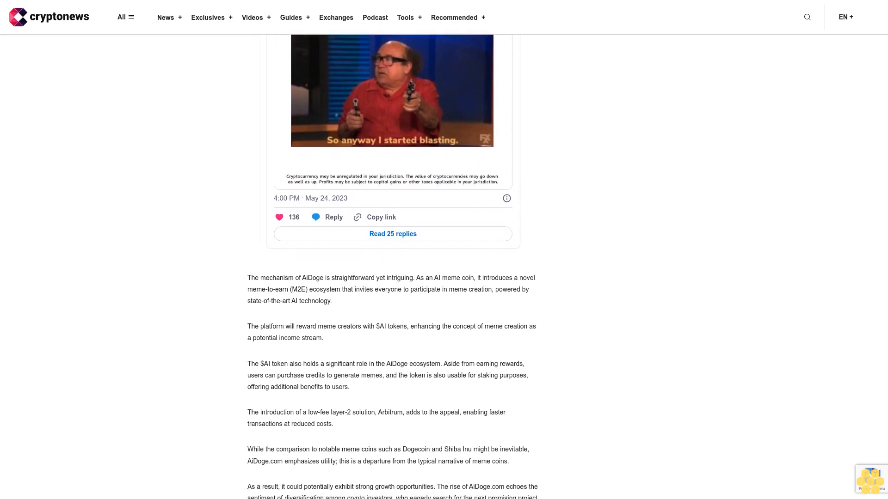
{"action": "scroll", "scroll_direction": "down", "scroll_amount": 3}
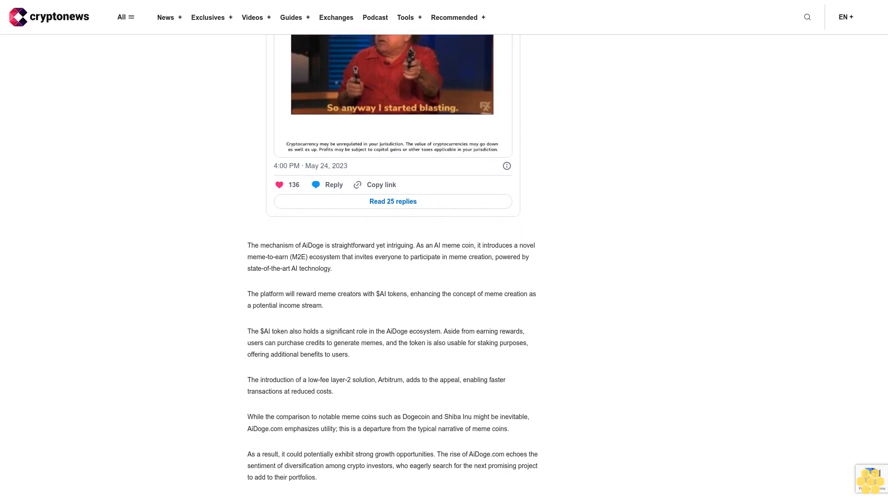
{"action": "scroll", "scroll_direction": "down", "scroll_amount": 3}
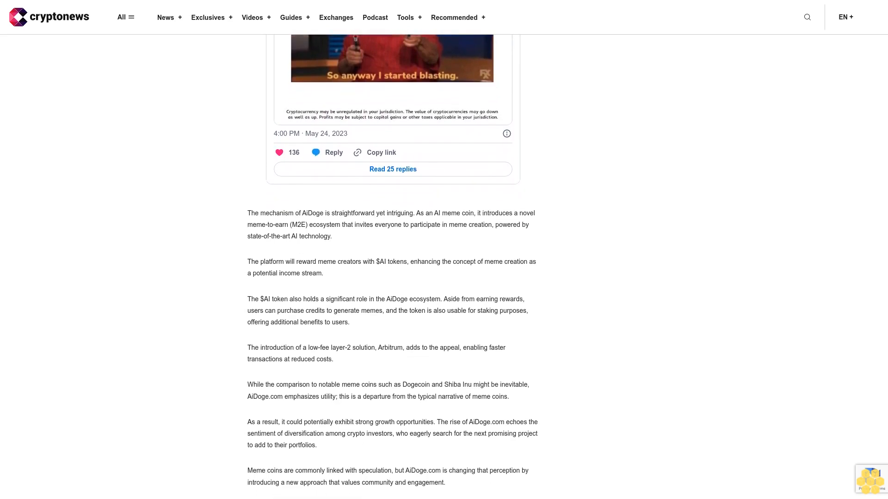
{"action": "scroll", "scroll_direction": "down", "scroll_amount": 3}
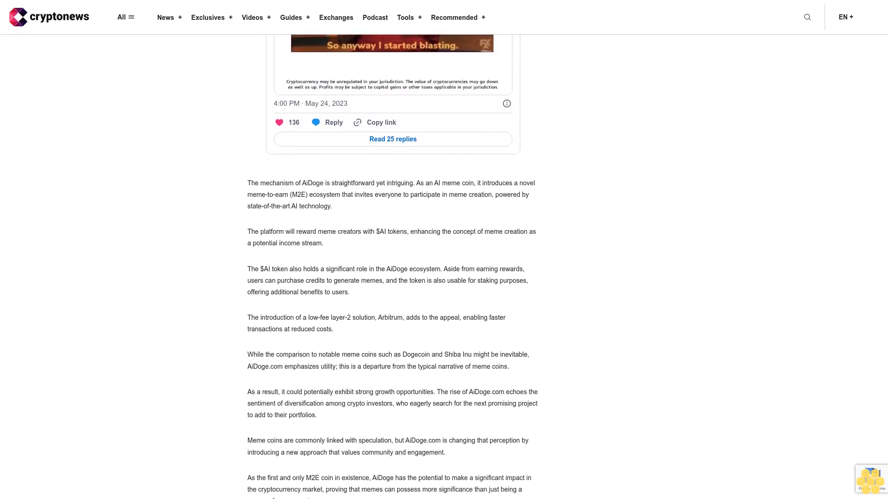
{"action": "scroll", "scroll_direction": "down", "scroll_amount": 3}
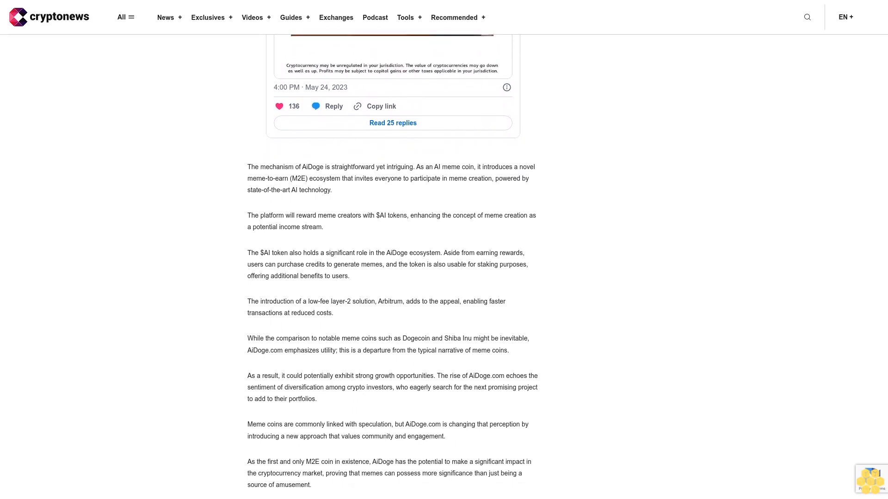
{"action": "scroll", "scroll_direction": "down", "scroll_amount": 3}
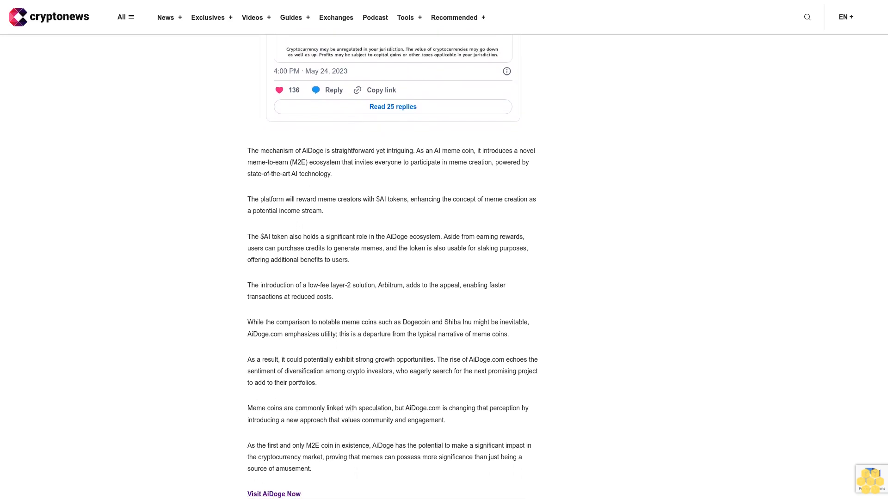
{"action": "scroll", "scroll_direction": "down", "scroll_amount": 3}
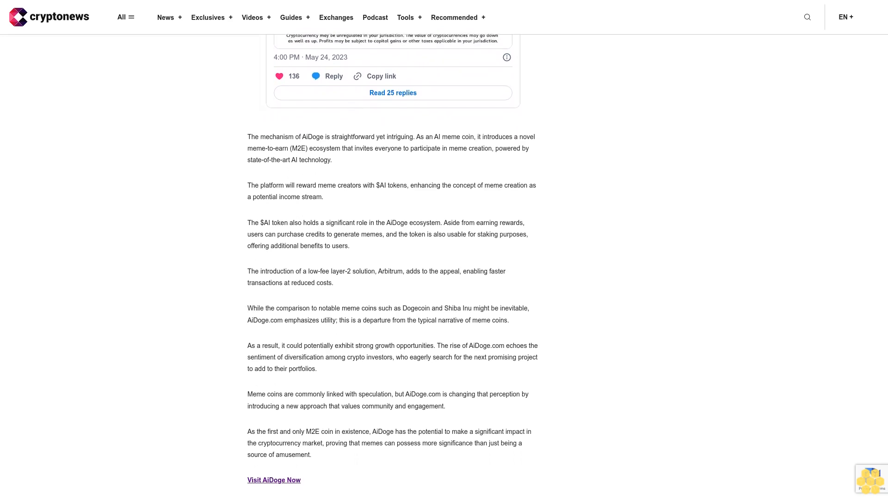
{"action": "scroll", "scroll_direction": "down", "scroll_amount": 3}
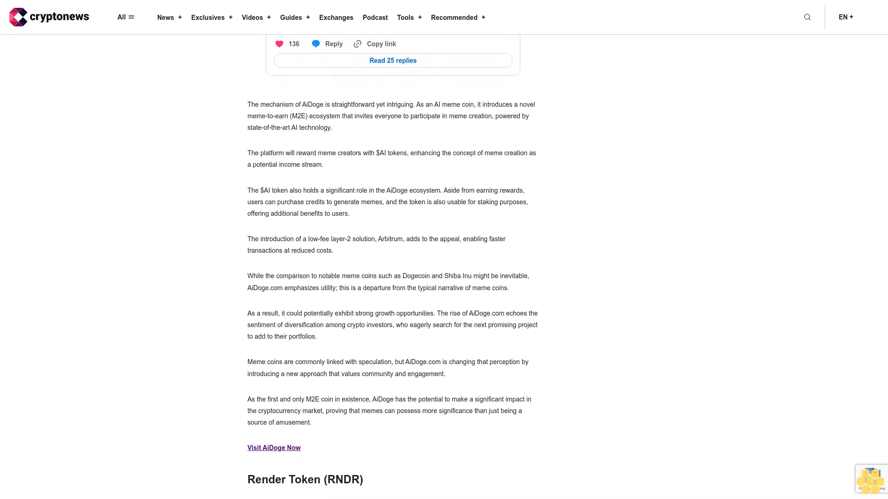
{"action": "scroll", "scroll_direction": "down", "scroll_amount": 3}
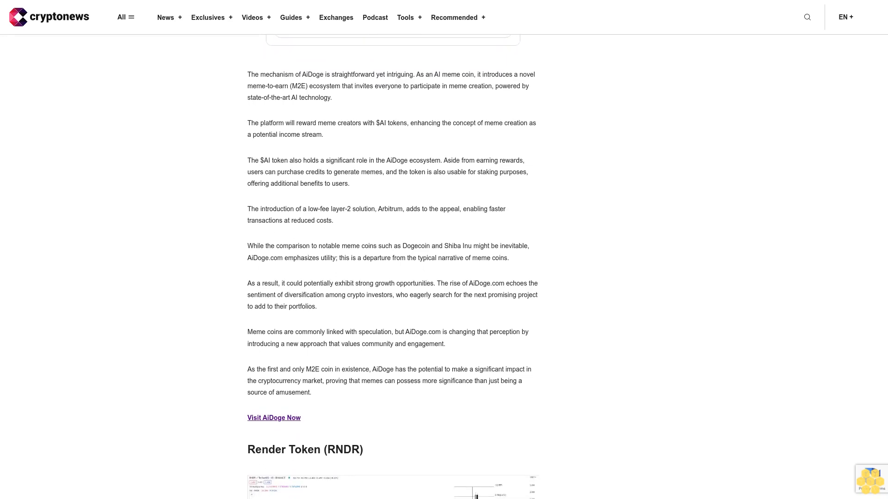
{"action": "scroll", "scroll_direction": "down", "scroll_amount": 3}
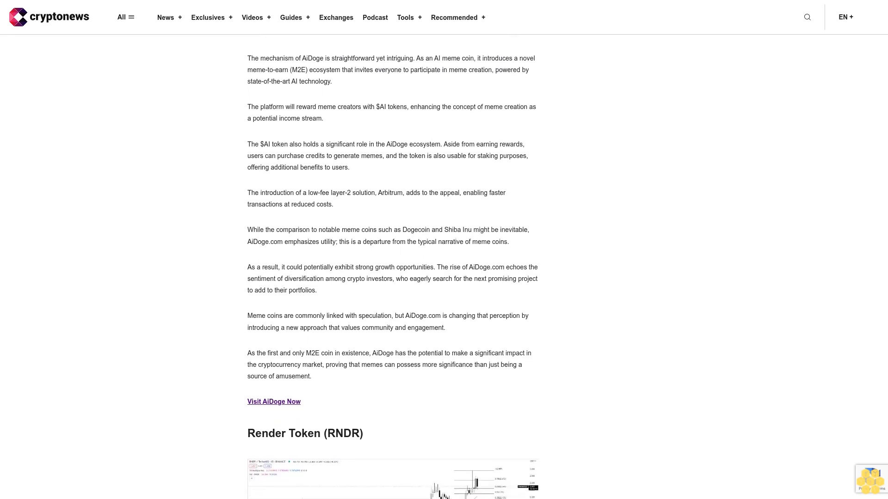
{"action": "scroll", "scroll_direction": "down", "scroll_amount": 3}
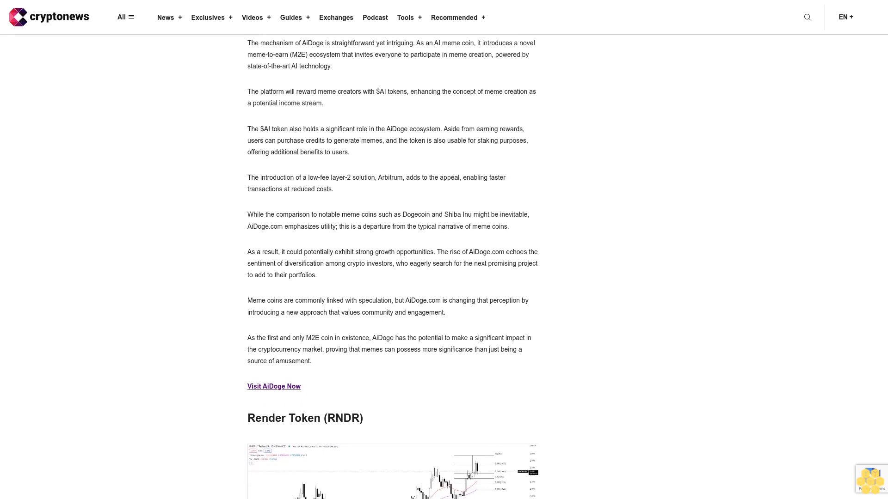
{"action": "scroll", "scroll_direction": "down", "scroll_amount": 3}
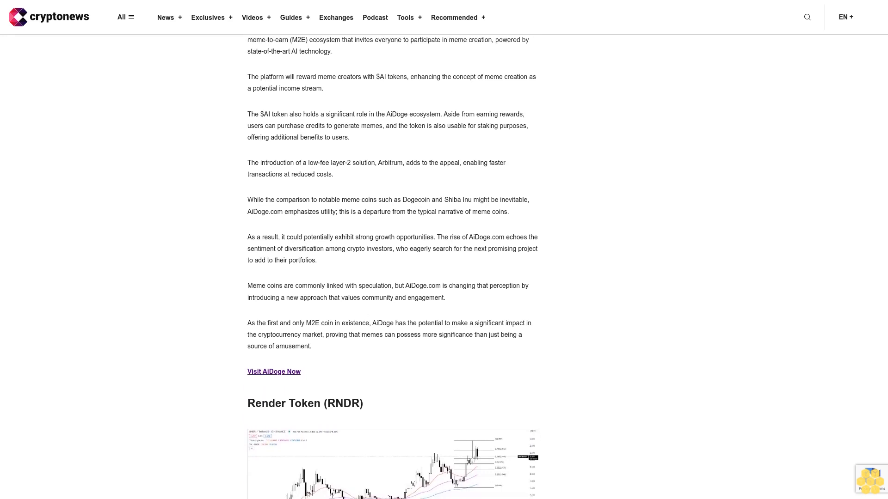
{"action": "scroll", "scroll_direction": "down", "scroll_amount": 3}
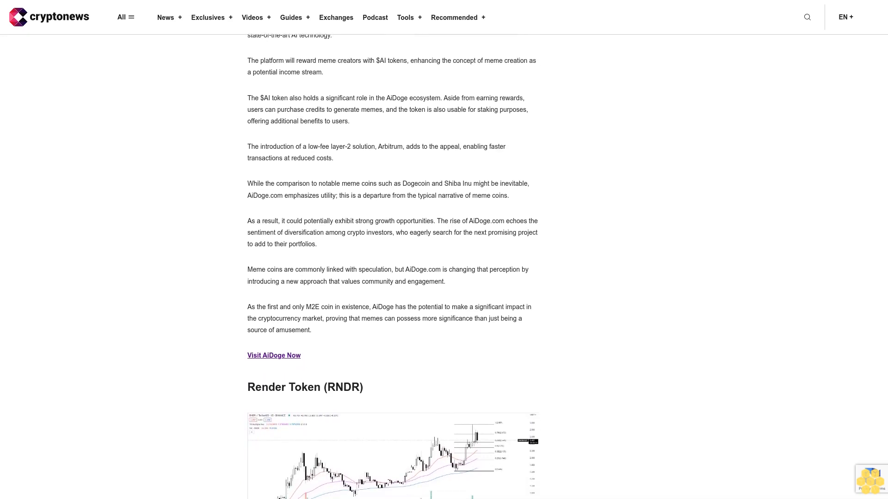
{"action": "scroll", "scroll_direction": "down", "scroll_amount": 3}
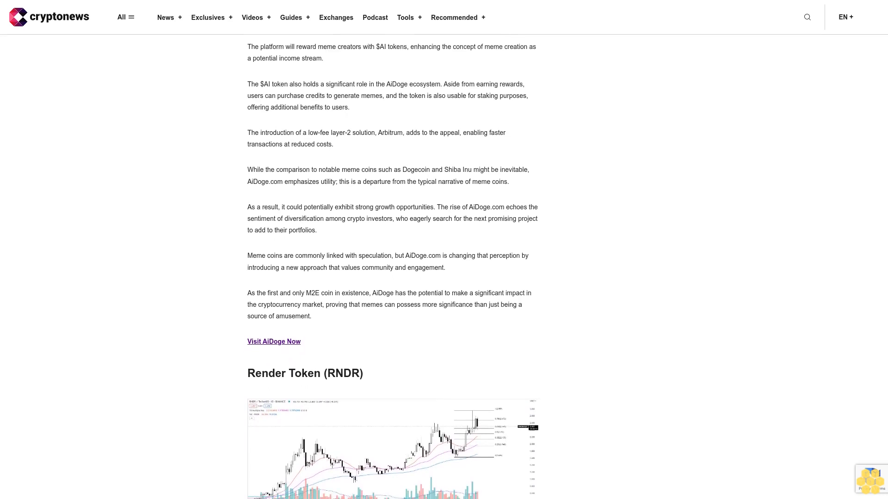
{"action": "scroll", "scroll_direction": "down", "scroll_amount": 3}
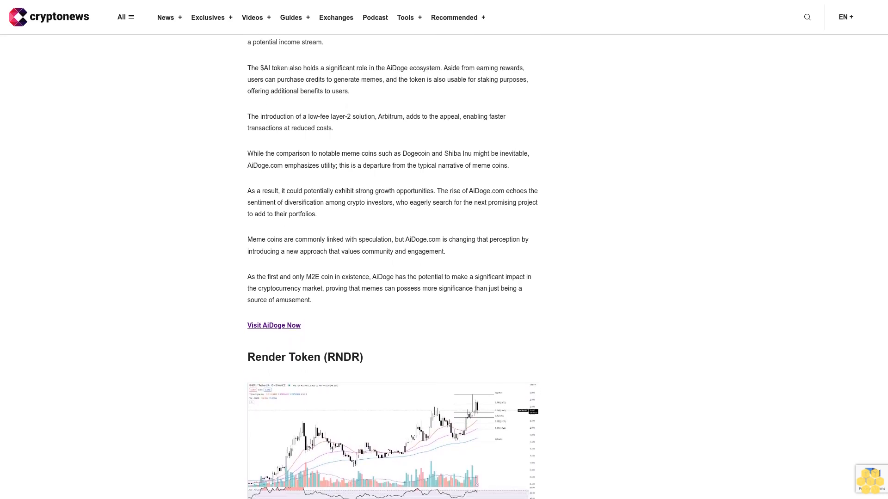
{"action": "scroll", "scroll_direction": "down", "scroll_amount": 3}
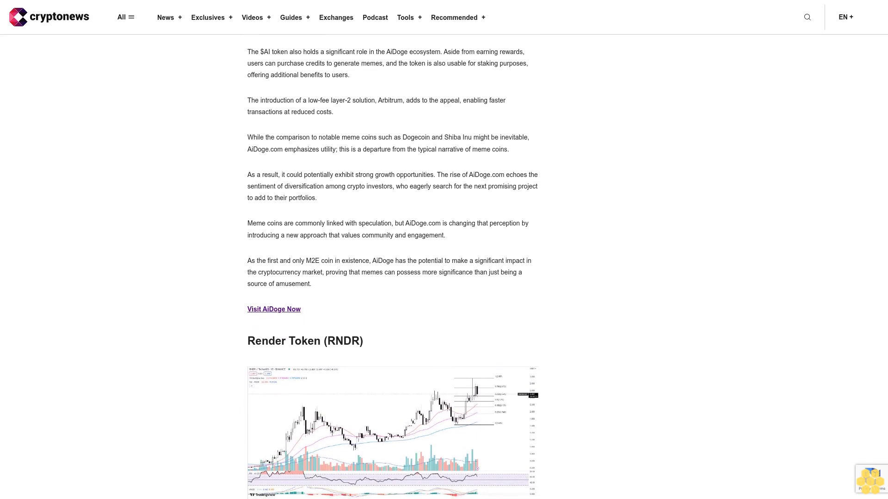
{"action": "scroll", "scroll_direction": "down", "scroll_amount": 3}
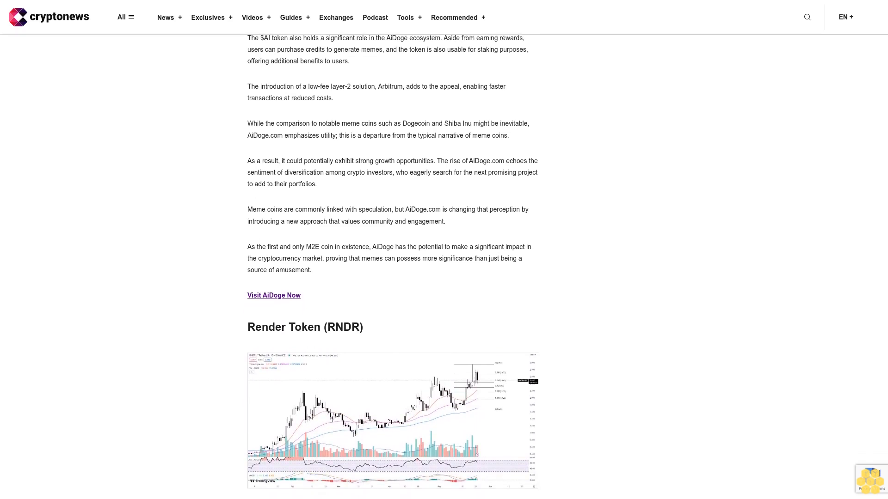
{"action": "scroll", "scroll_direction": "down", "scroll_amount": 3}
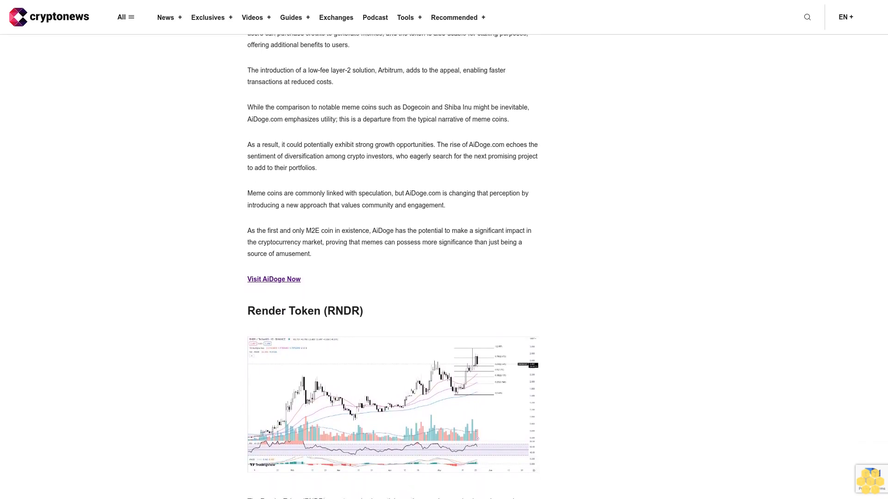
{"action": "scroll", "scroll_direction": "down", "scroll_amount": 3}
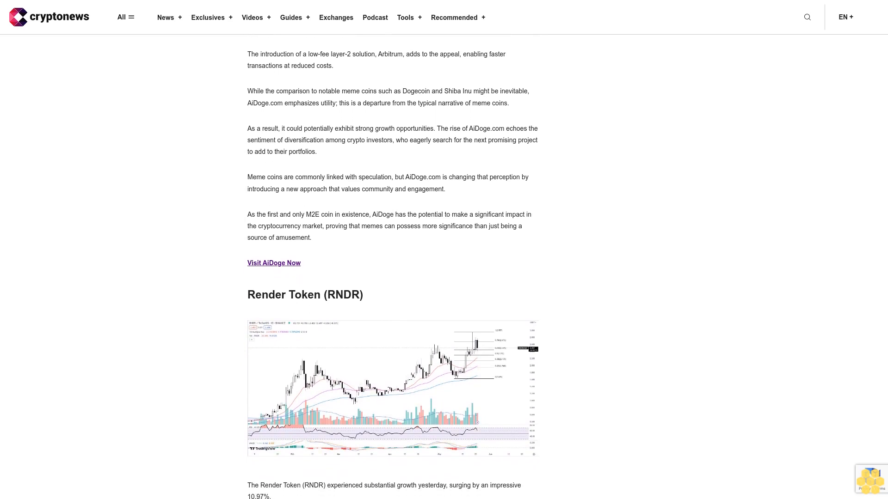
{"action": "scroll", "scroll_direction": "down", "scroll_amount": 3}
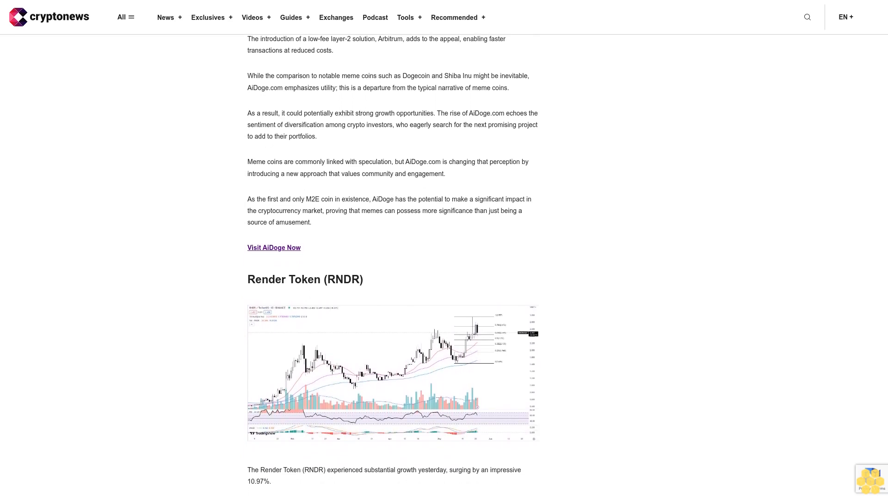
{"action": "scroll", "scroll_direction": "down", "scroll_amount": 3}
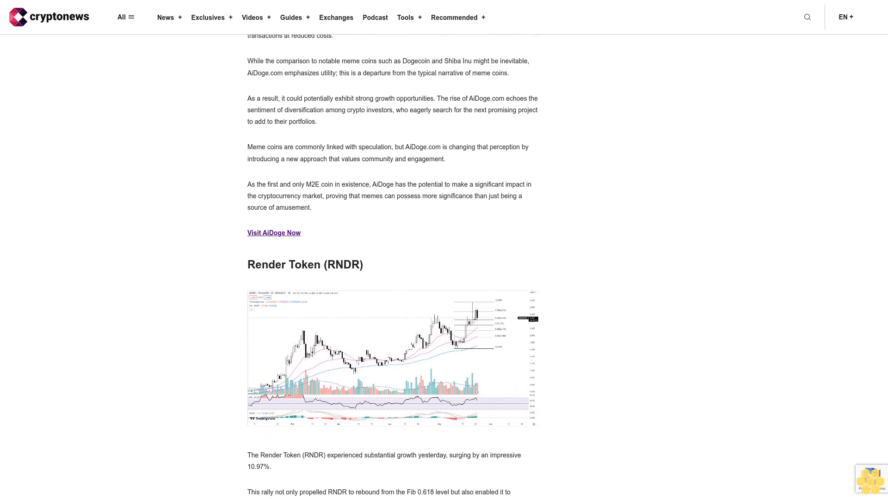
{"action": "scroll", "scroll_direction": "down", "scroll_amount": 3}
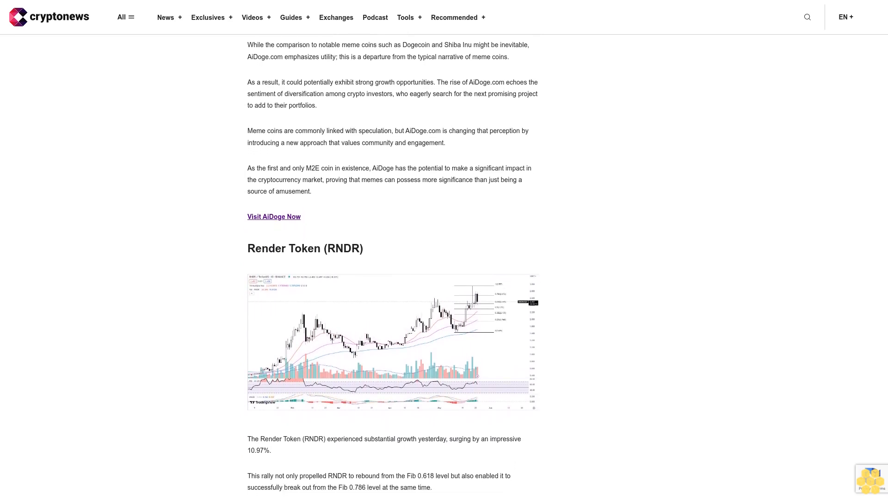
{"action": "scroll", "scroll_direction": "down", "scroll_amount": 3}
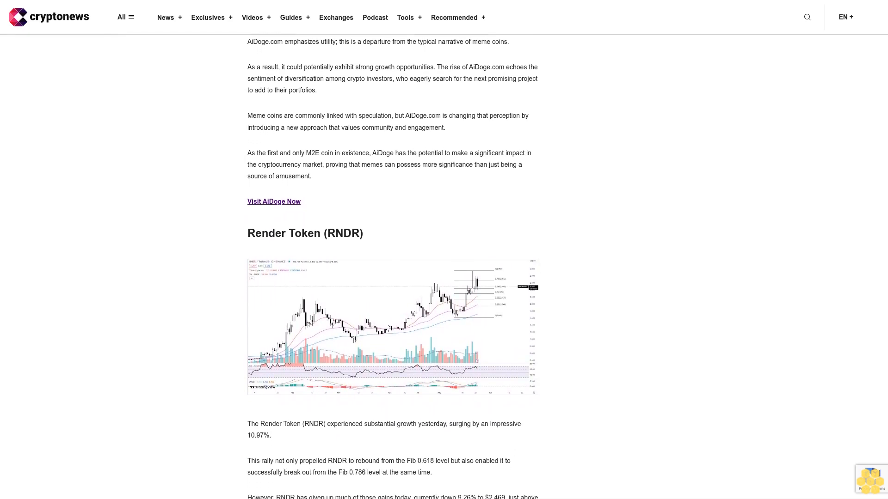
{"action": "scroll", "scroll_direction": "down", "scroll_amount": 3}
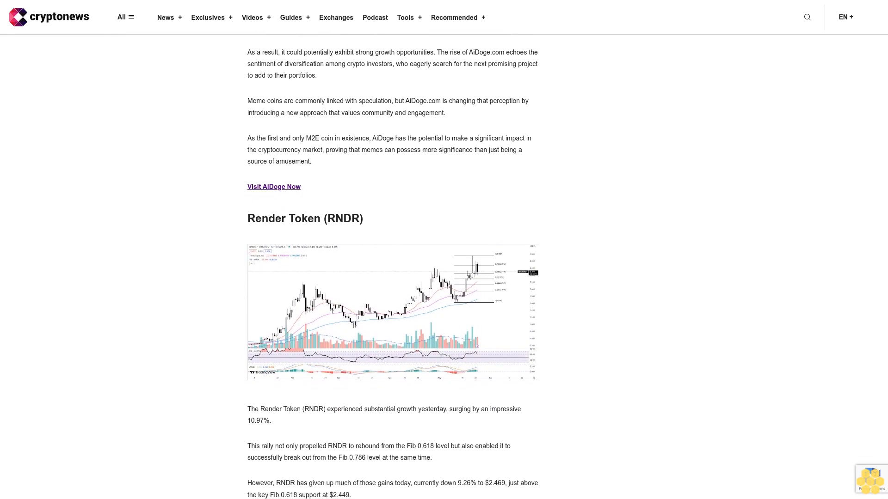
{"action": "scroll", "scroll_direction": "down", "scroll_amount": 3}
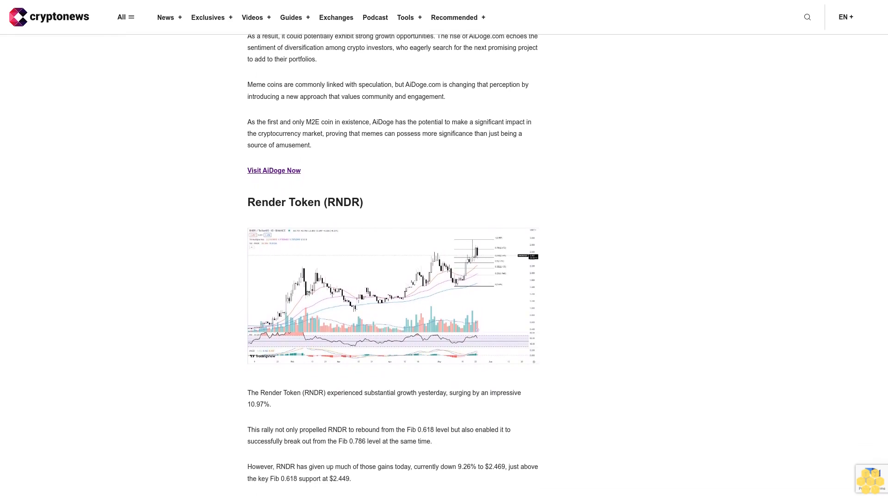
{"action": "scroll", "scroll_direction": "down", "scroll_amount": 3}
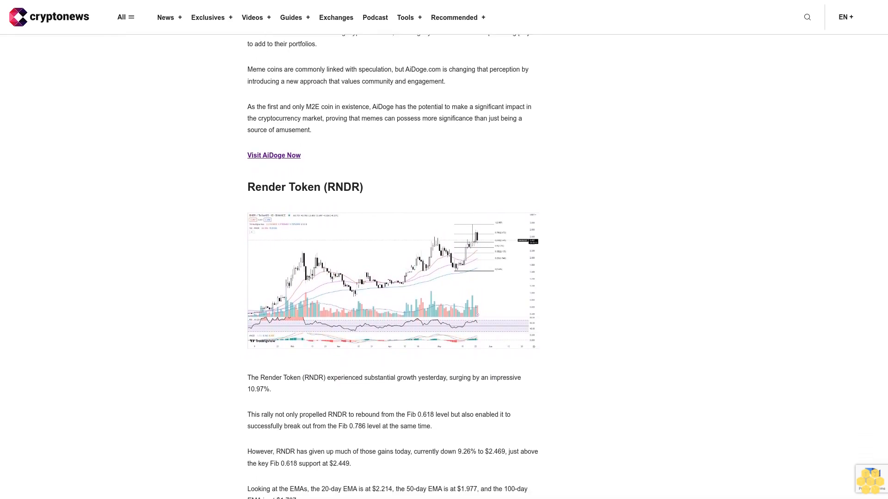
{"action": "scroll", "scroll_direction": "down", "scroll_amount": 3}
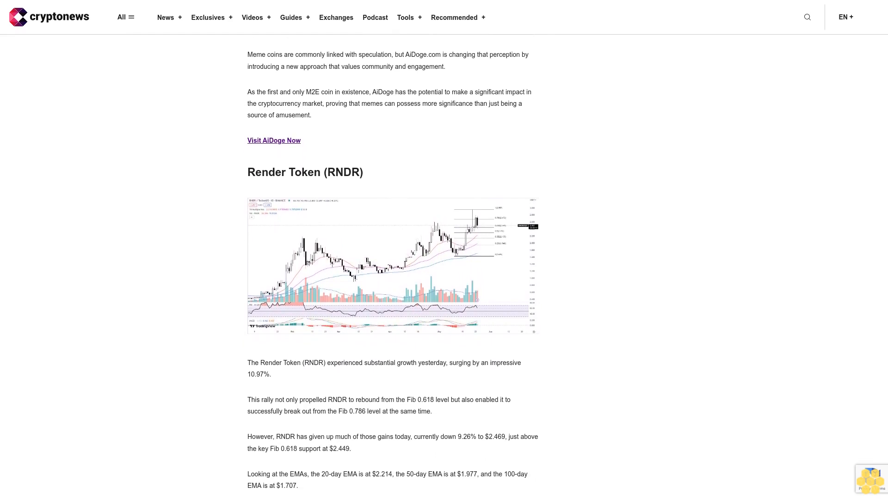
{"action": "scroll", "scroll_direction": "down", "scroll_amount": 3}
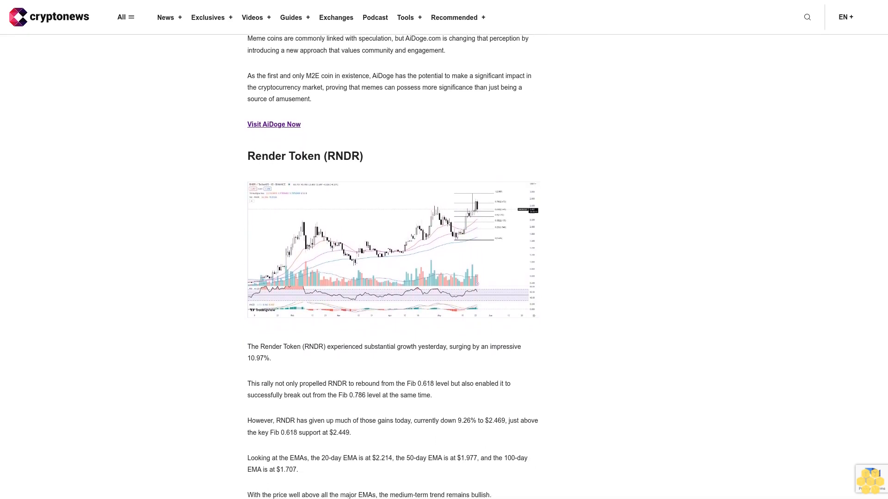
{"action": "scroll", "scroll_direction": "down", "scroll_amount": 3}
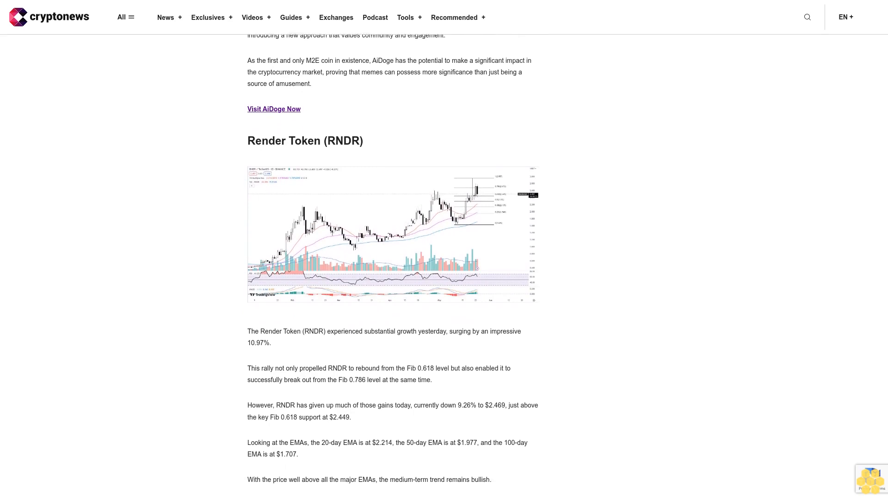
{"action": "scroll", "scroll_direction": "down", "scroll_amount": 3}
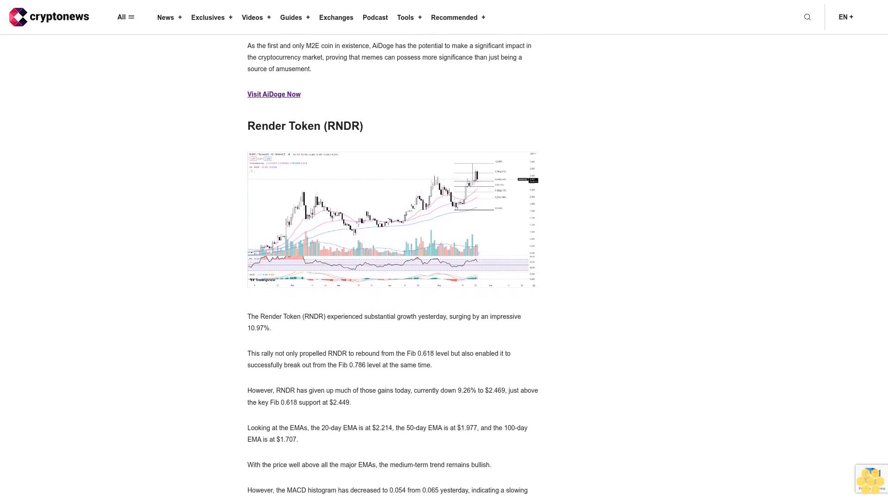
{"action": "scroll", "scroll_direction": "down", "scroll_amount": 3}
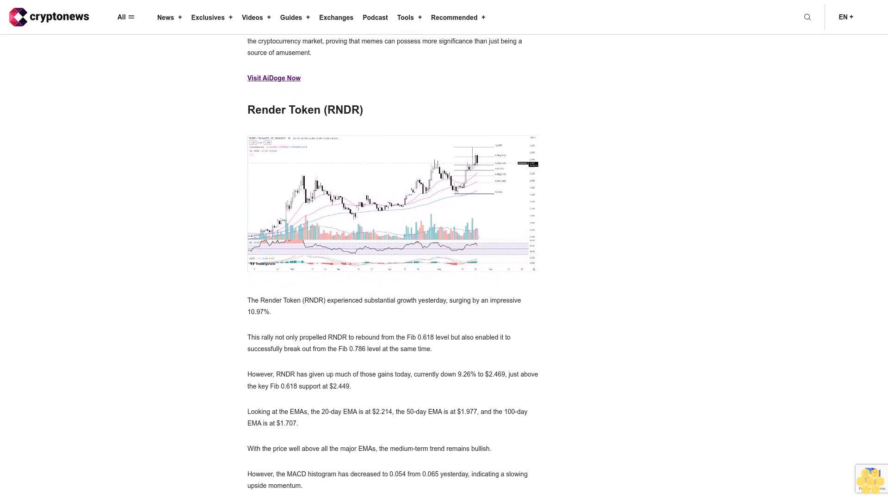
{"action": "scroll", "scroll_direction": "down", "scroll_amount": 3}
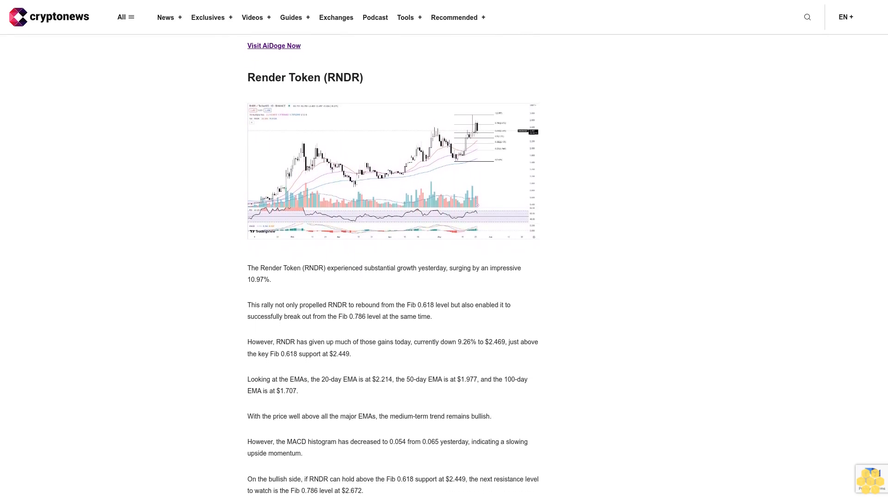
{"action": "scroll", "scroll_direction": "down", "scroll_amount": 3}
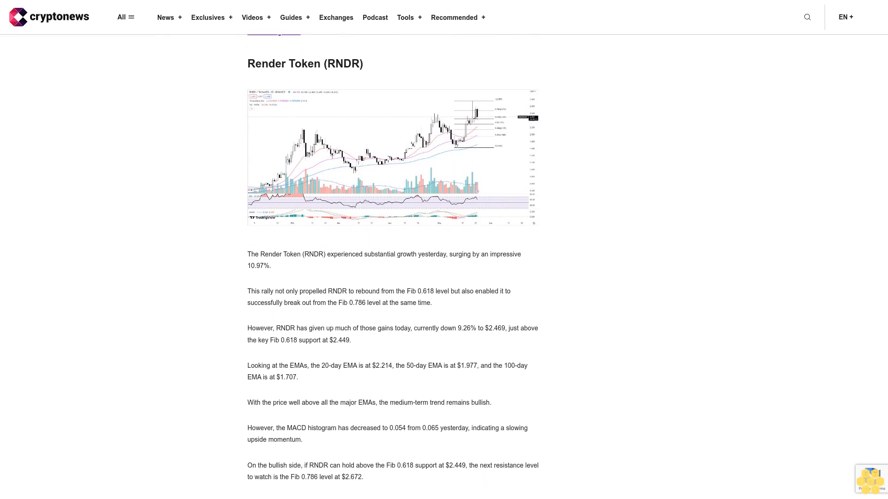
{"action": "scroll", "scroll_direction": "down", "scroll_amount": 3}
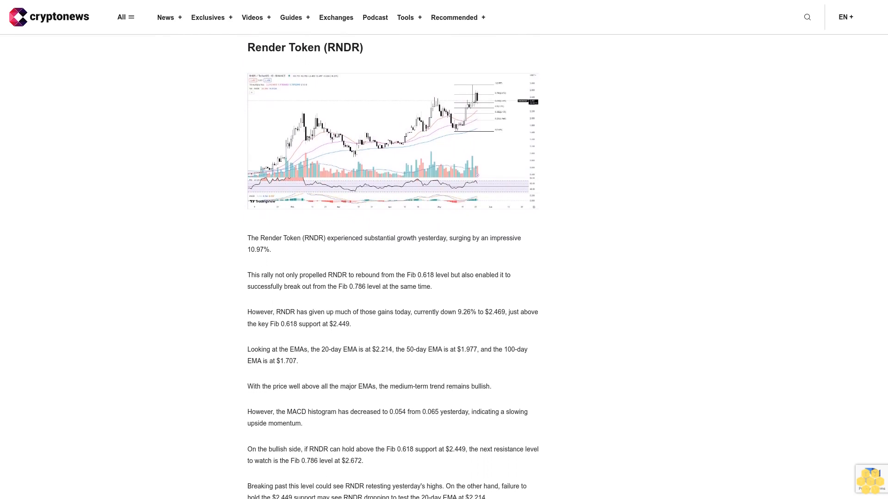
{"action": "scroll", "scroll_direction": "down", "scroll_amount": 3}
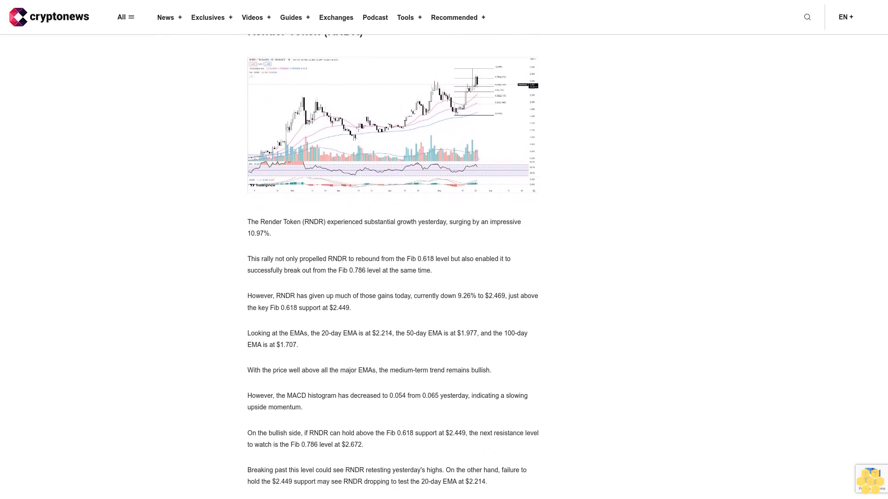
{"action": "scroll", "scroll_direction": "down", "scroll_amount": 3}
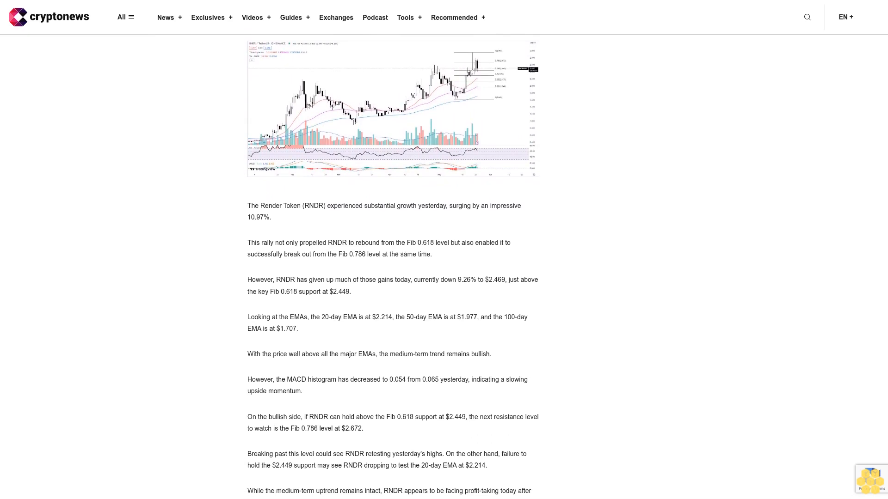
{"action": "scroll", "scroll_direction": "down", "scroll_amount": 3}
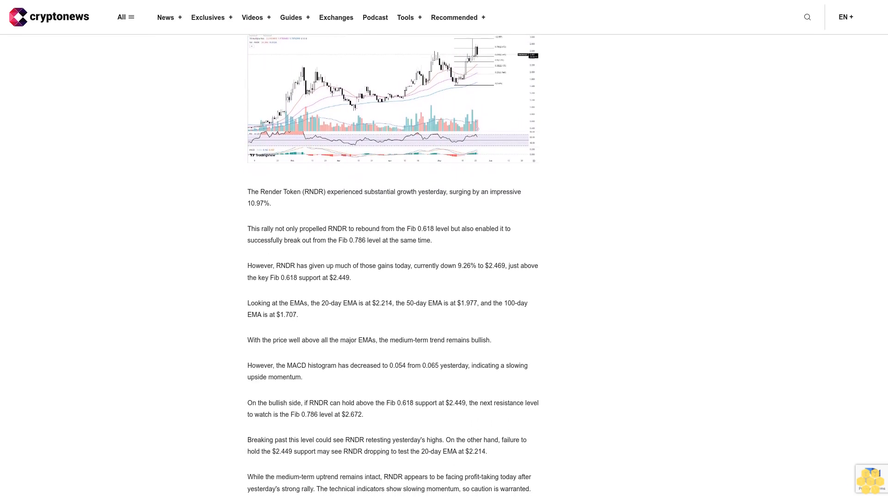
{"action": "scroll", "scroll_direction": "down", "scroll_amount": 3}
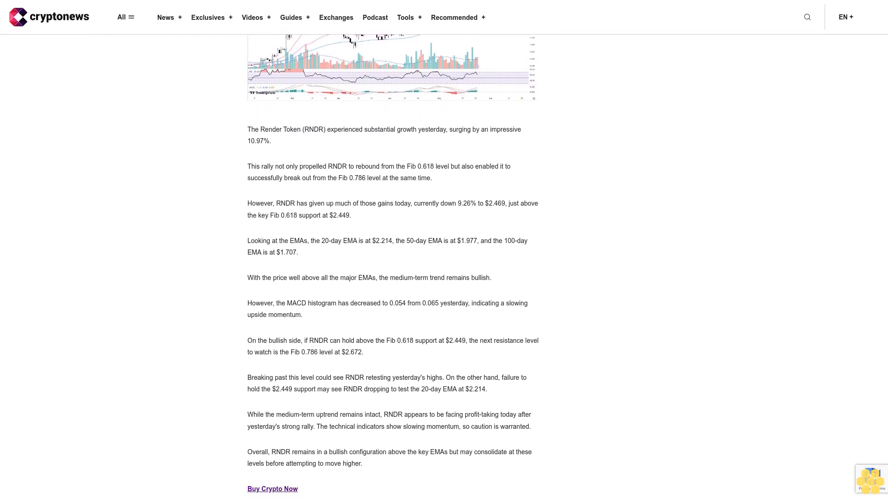
{"action": "scroll", "scroll_direction": "down", "scroll_amount": 3}
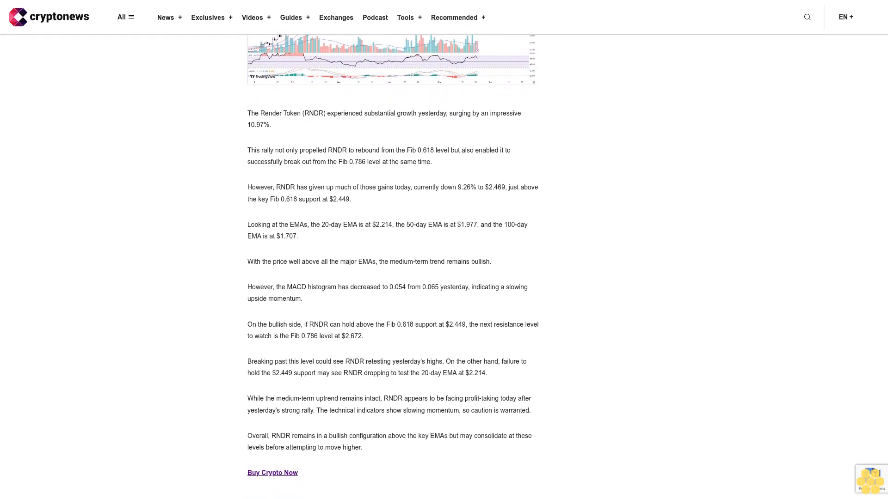
{"action": "scroll", "scroll_direction": "down", "scroll_amount": 3}
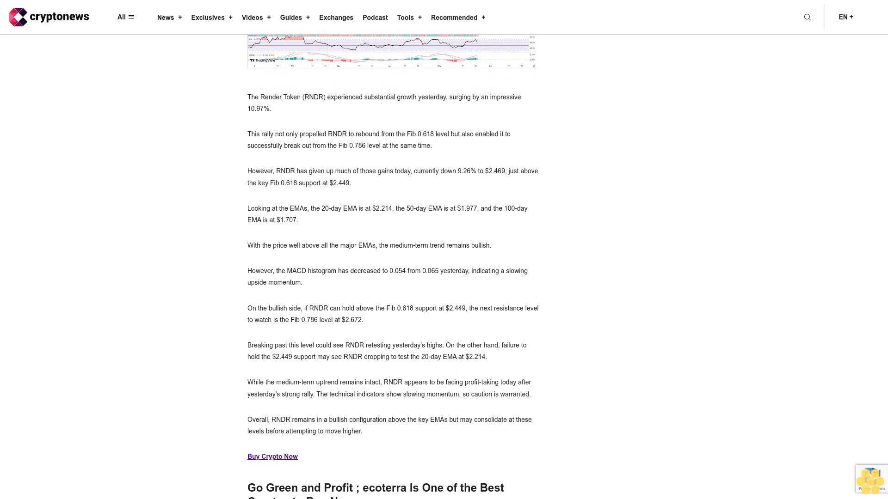
{"action": "scroll", "scroll_direction": "down", "scroll_amount": 3}
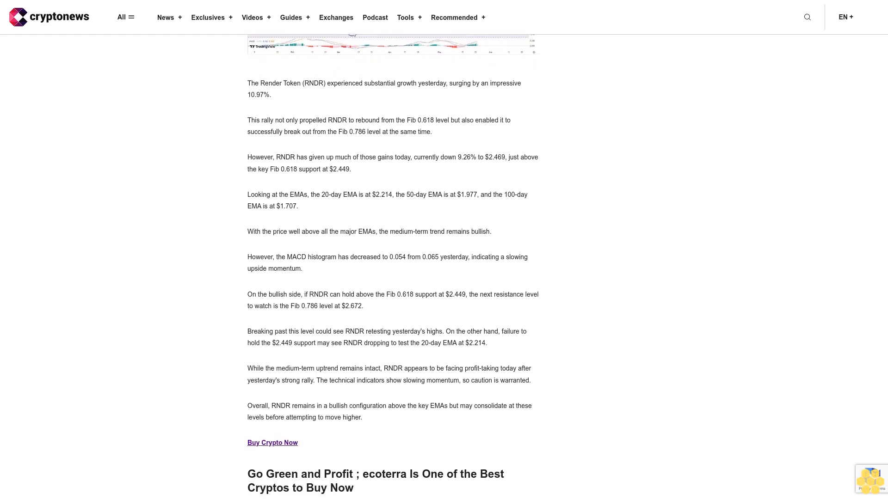
{"action": "scroll", "scroll_direction": "down", "scroll_amount": 3}
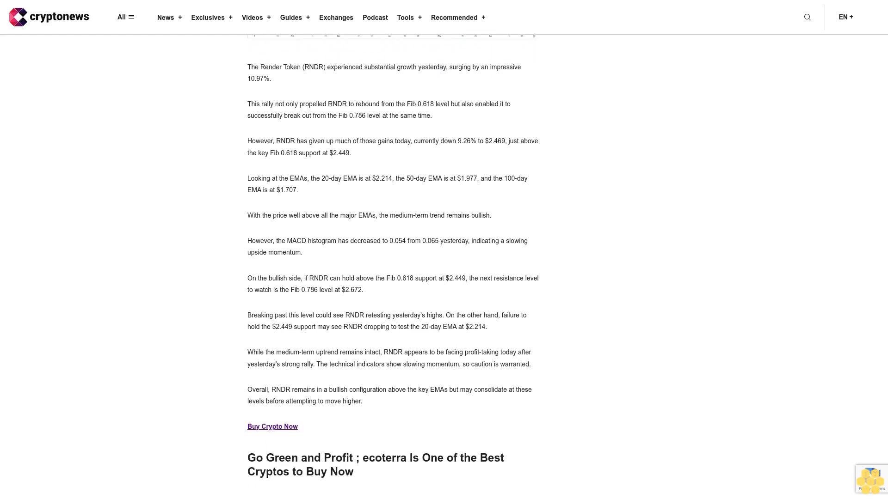
{"action": "scroll", "scroll_direction": "down", "scroll_amount": 3}
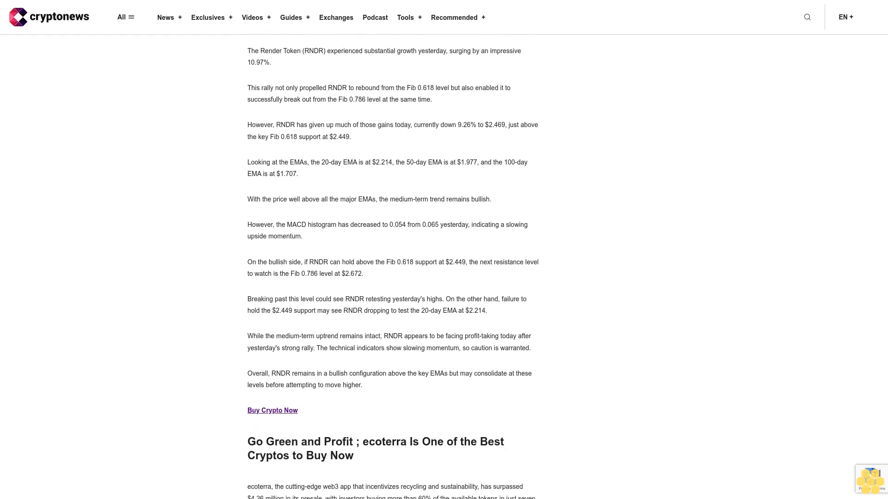
{"action": "scroll", "scroll_direction": "down", "scroll_amount": 3}
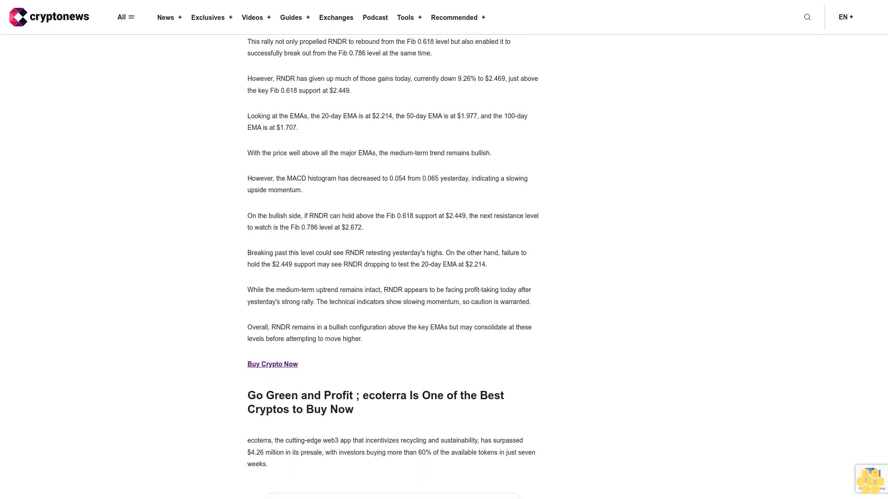
{"action": "scroll", "scroll_direction": "down", "scroll_amount": 3}
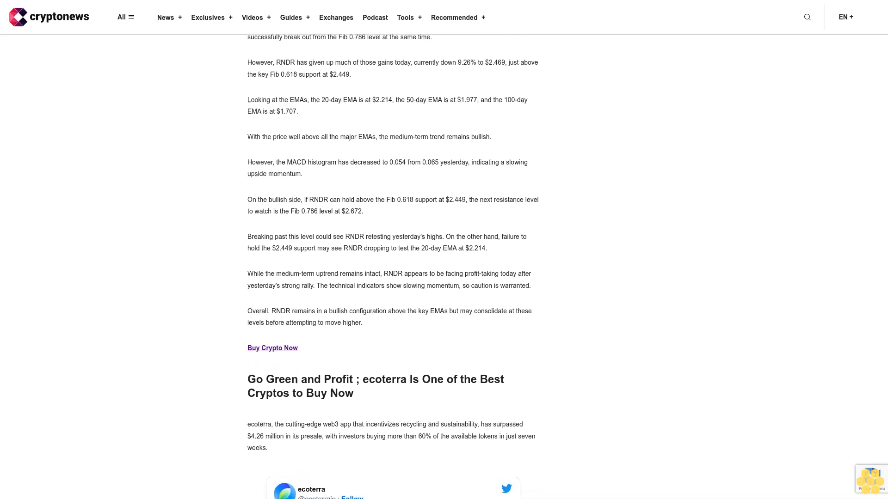
{"action": "scroll", "scroll_direction": "down", "scroll_amount": 3}
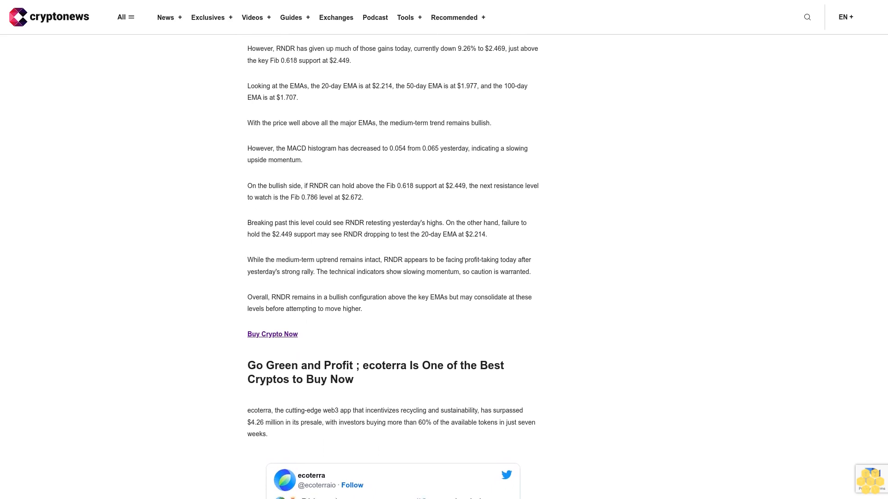
{"action": "scroll", "scroll_direction": "down", "scroll_amount": 3}
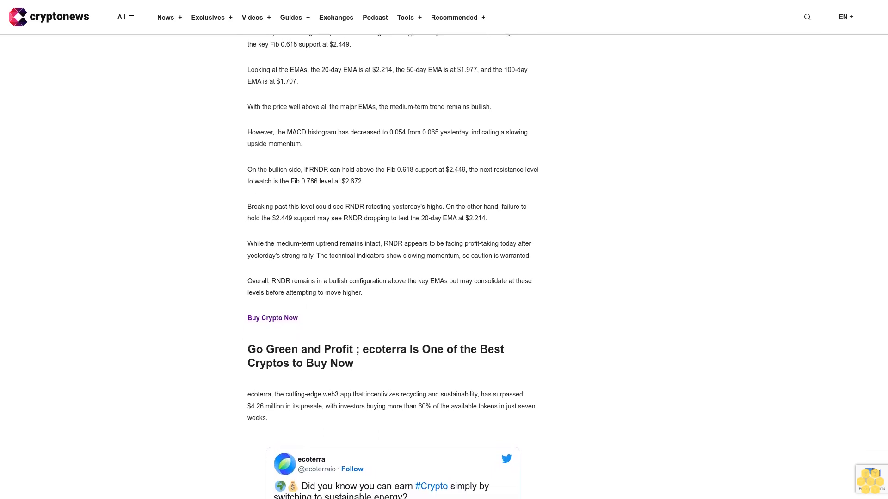
{"action": "scroll", "scroll_direction": "down", "scroll_amount": 3}
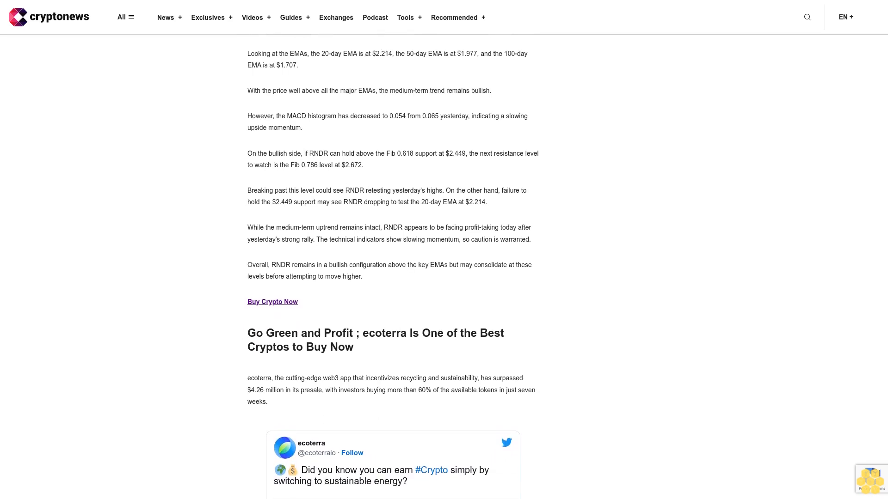
{"action": "scroll", "scroll_direction": "down", "scroll_amount": 3}
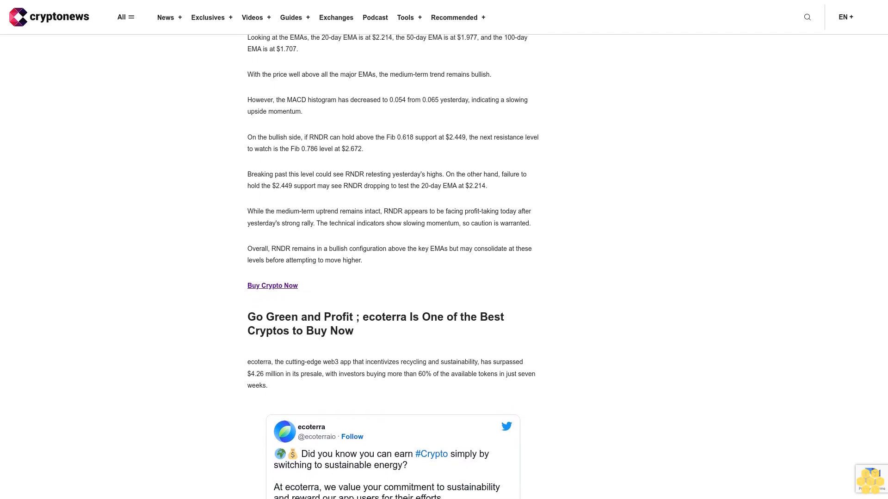
{"action": "scroll", "scroll_direction": "down", "scroll_amount": 3}
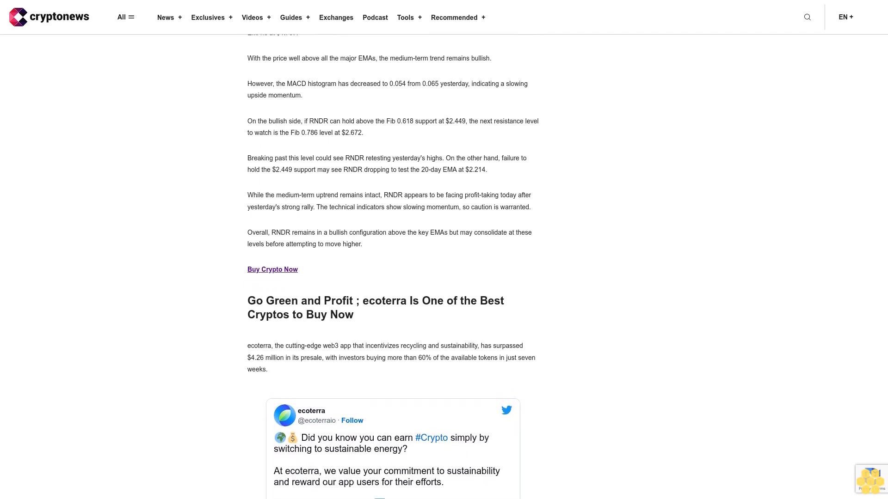
{"action": "scroll", "scroll_direction": "down", "scroll_amount": 3}
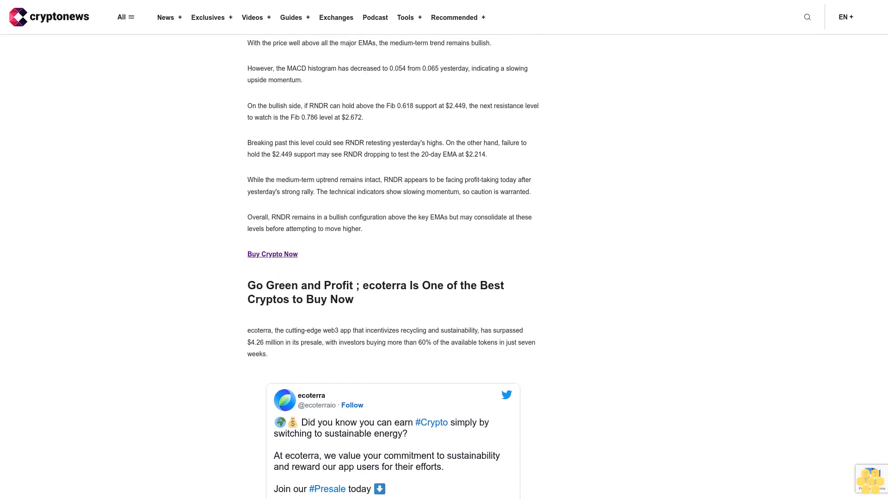
{"action": "scroll", "scroll_direction": "down", "scroll_amount": 3}
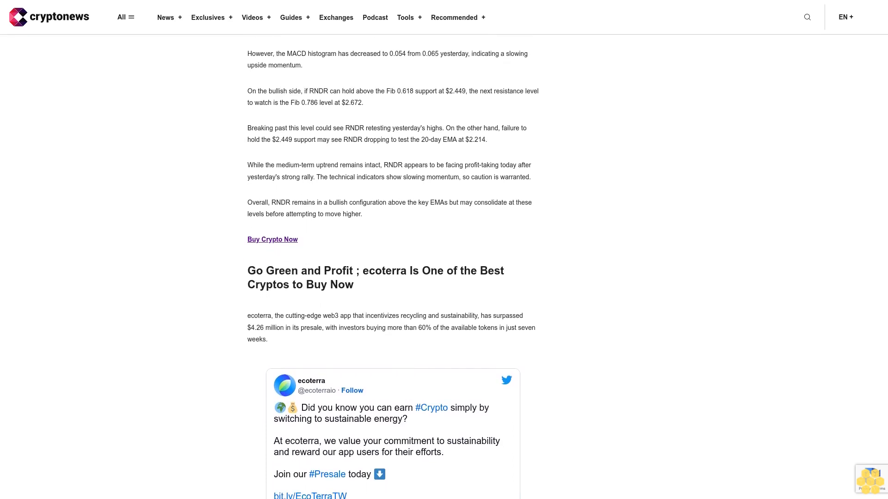
{"action": "scroll", "scroll_direction": "down", "scroll_amount": 3}
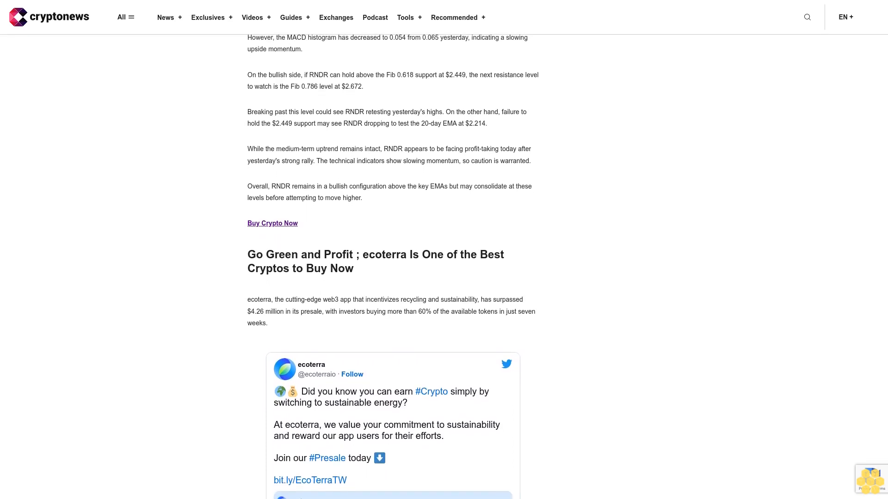
{"action": "scroll", "scroll_direction": "down", "scroll_amount": 3}
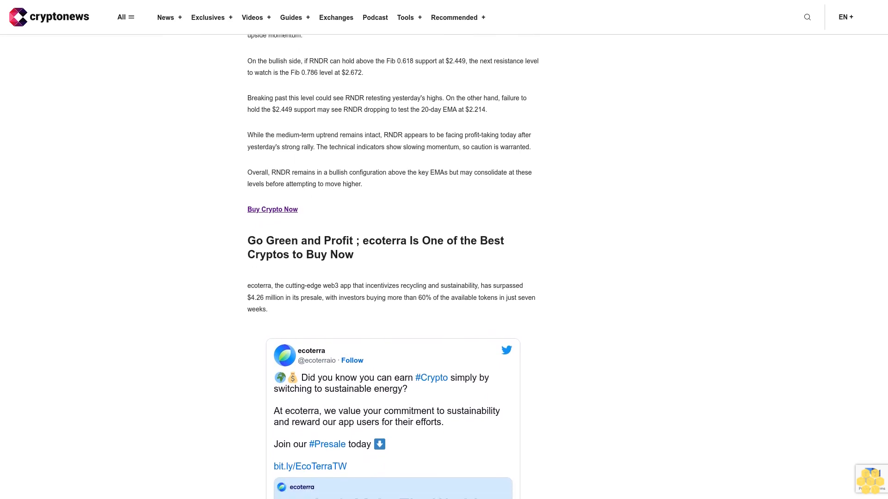
{"action": "scroll", "scroll_direction": "down", "scroll_amount": 3}
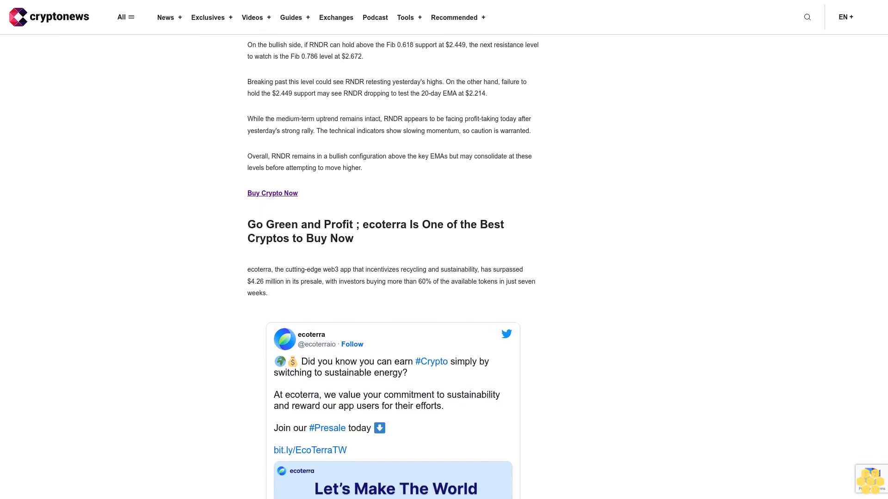
{"action": "scroll", "scroll_direction": "down", "scroll_amount": 3}
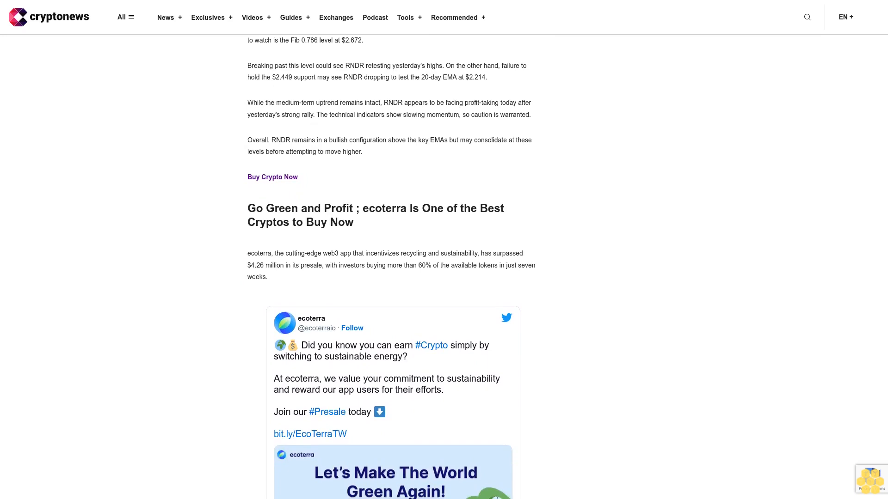
{"action": "scroll", "scroll_direction": "down", "scroll_amount": 3}
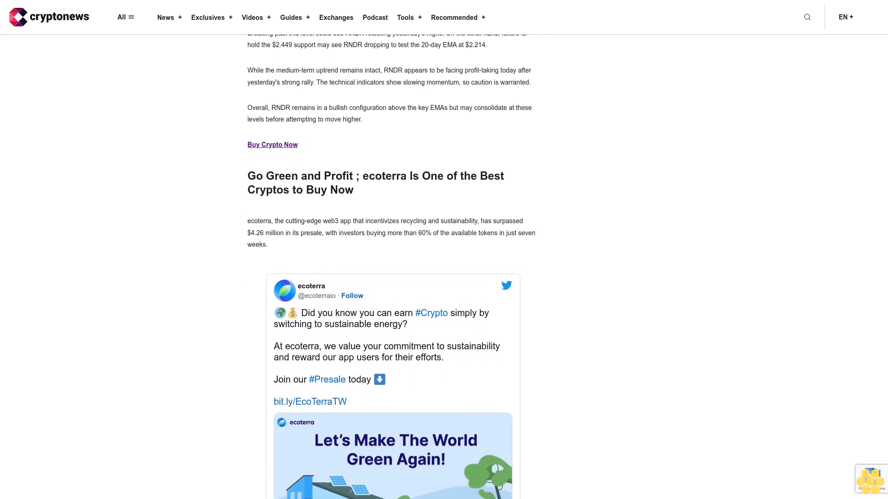
{"action": "scroll", "scroll_direction": "down", "scroll_amount": 3}
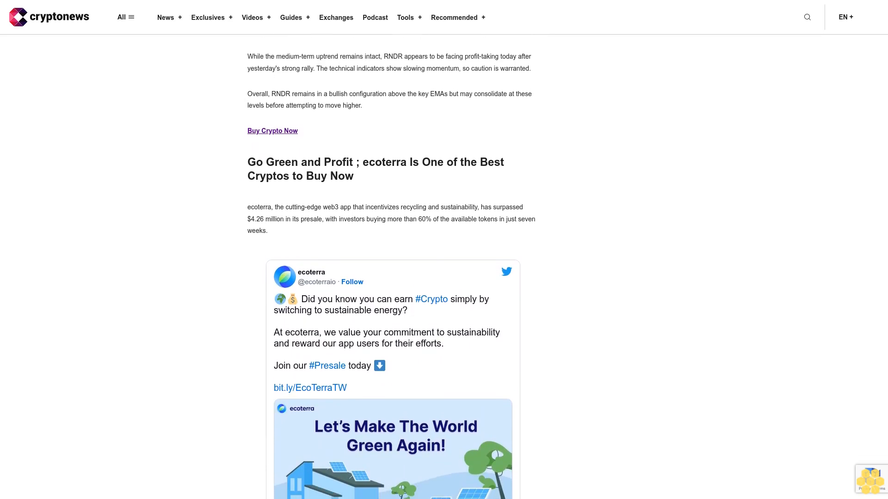
{"action": "scroll", "scroll_direction": "down", "scroll_amount": 3}
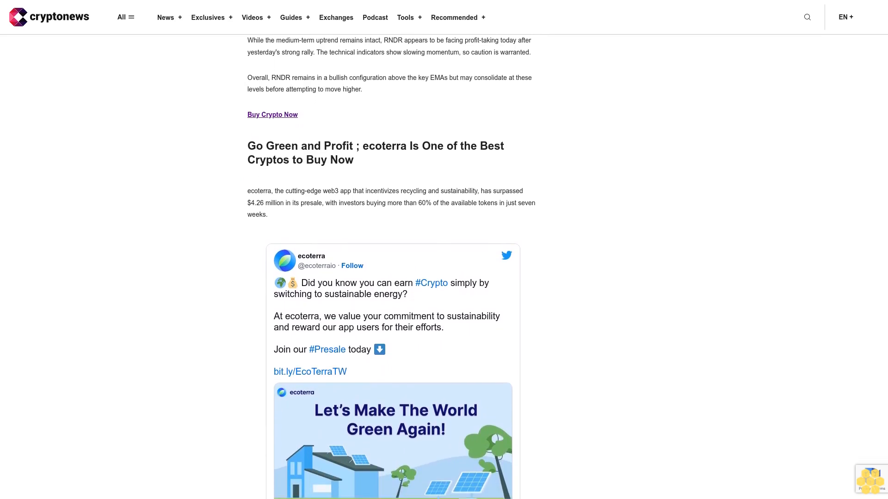
{"action": "scroll", "scroll_direction": "down", "scroll_amount": 3}
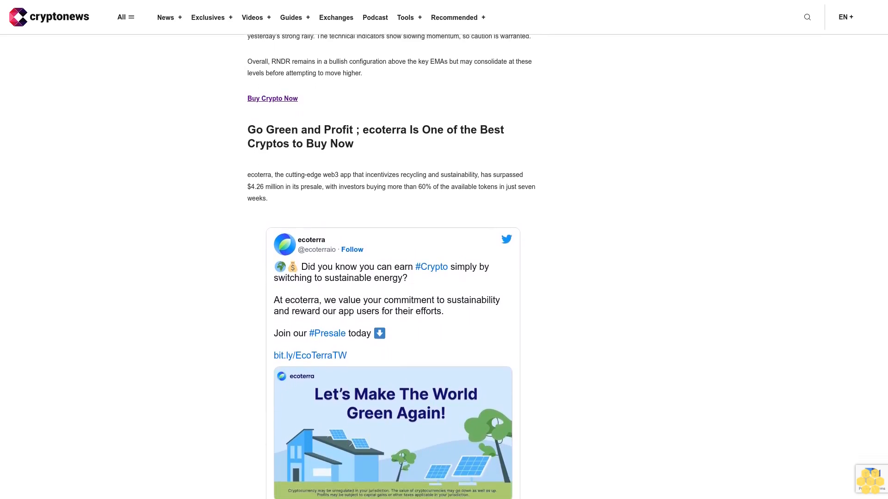
{"action": "scroll", "scroll_direction": "down", "scroll_amount": 3}
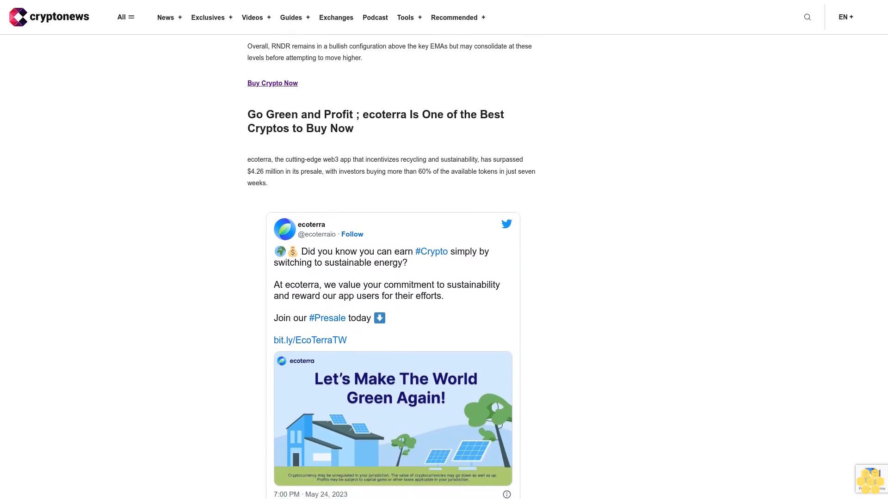
{"action": "scroll", "scroll_direction": "down", "scroll_amount": 3}
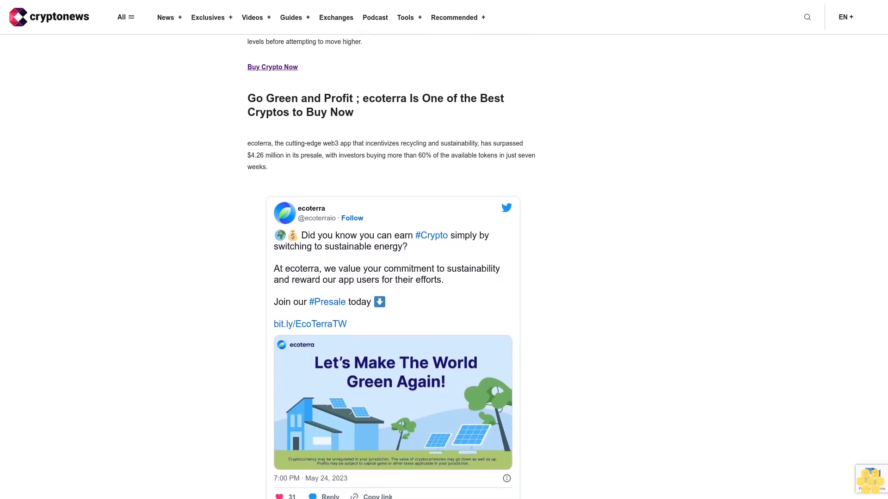
{"action": "scroll", "scroll_direction": "down", "scroll_amount": 3}
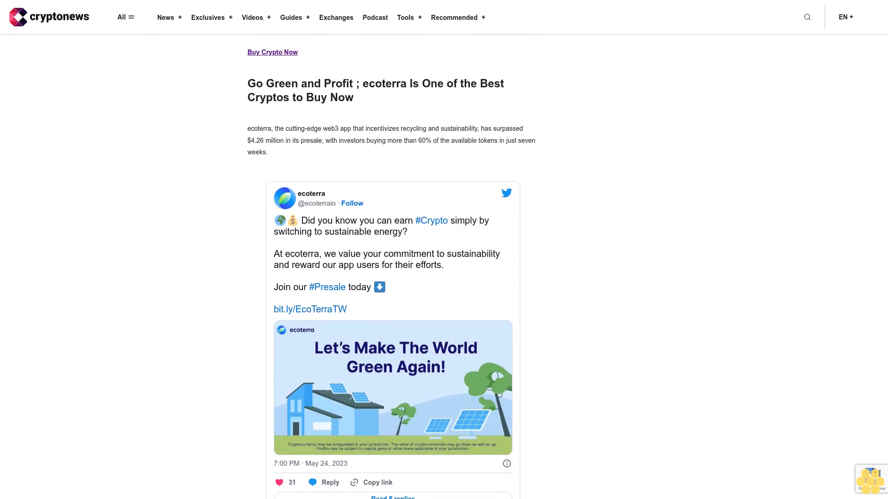
{"action": "scroll", "scroll_direction": "down", "scroll_amount": 3}
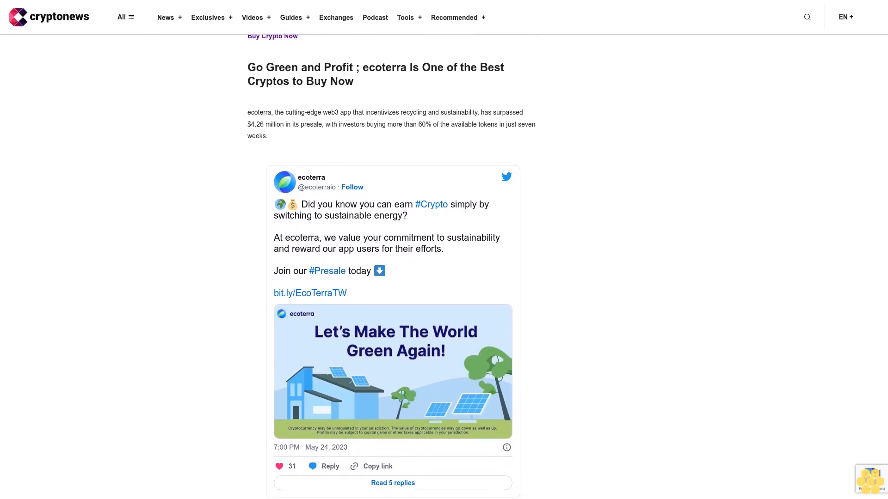
{"action": "scroll", "scroll_direction": "down", "scroll_amount": 3}
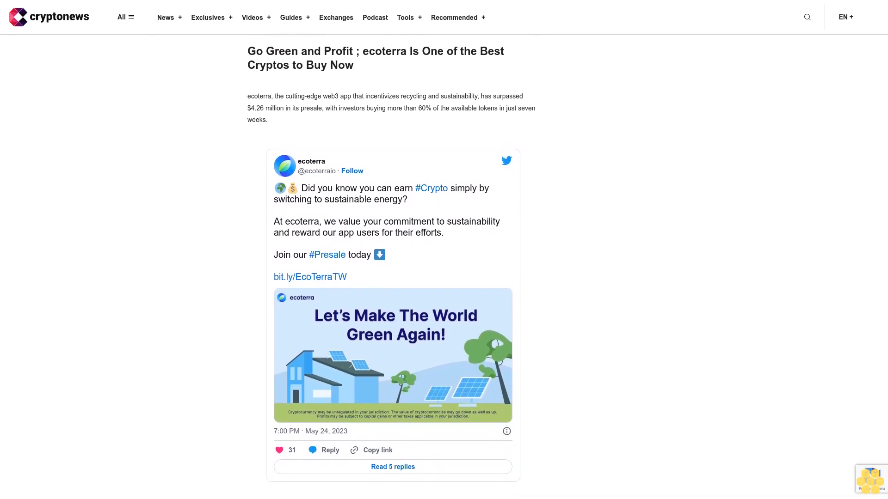
{"action": "scroll", "scroll_direction": "down", "scroll_amount": 3}
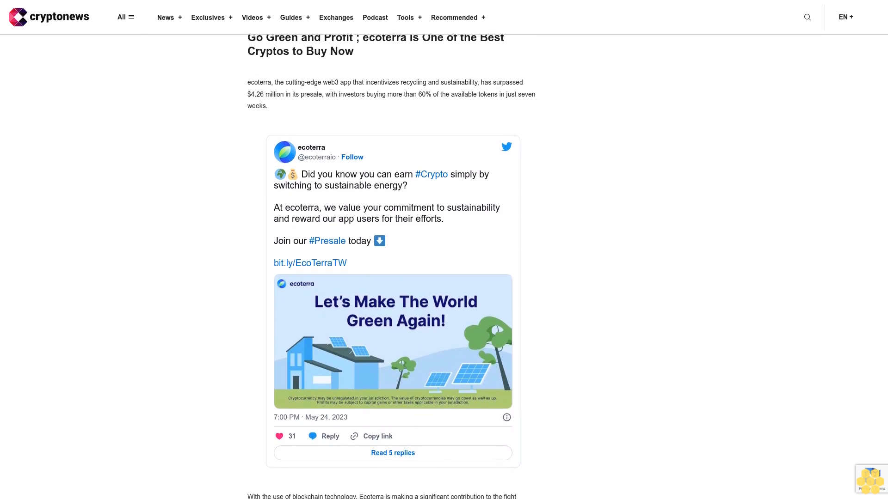
{"action": "scroll", "scroll_direction": "down", "scroll_amount": 3}
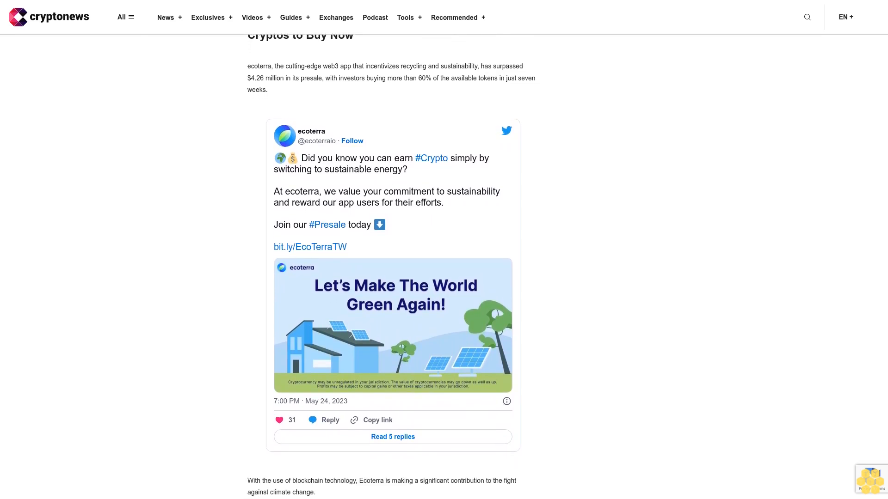
{"action": "scroll", "scroll_direction": "down", "scroll_amount": 3}
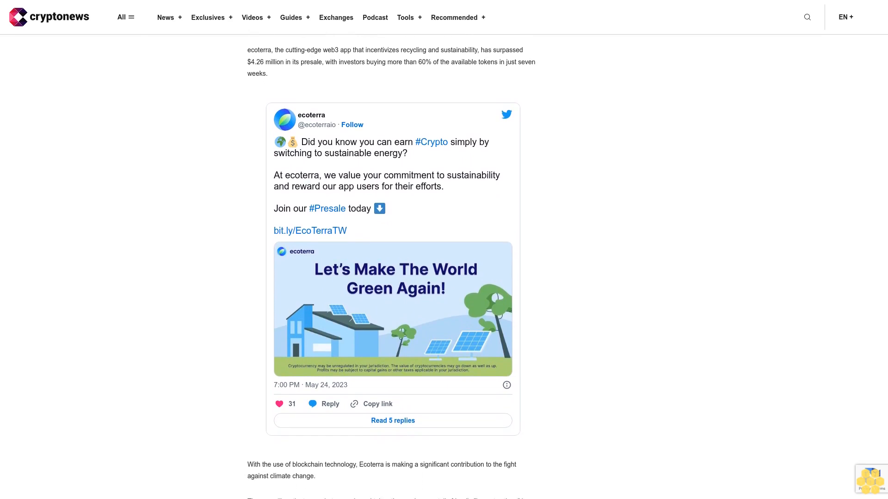
{"action": "scroll", "scroll_direction": "down", "scroll_amount": 3}
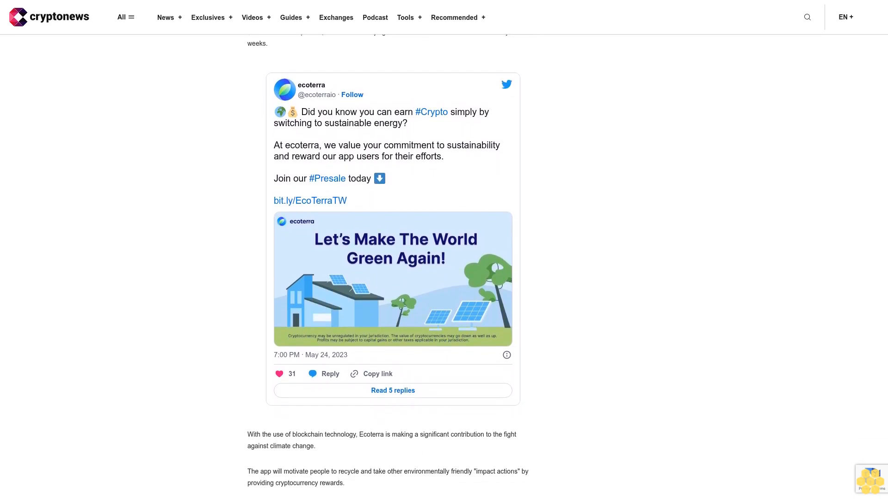
{"action": "scroll", "scroll_direction": "down", "scroll_amount": 3}
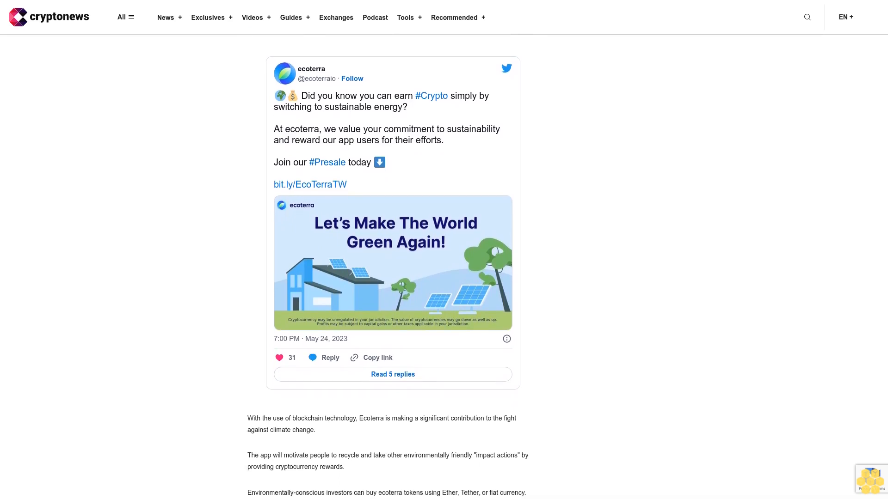
{"action": "scroll", "scroll_direction": "down", "scroll_amount": 3}
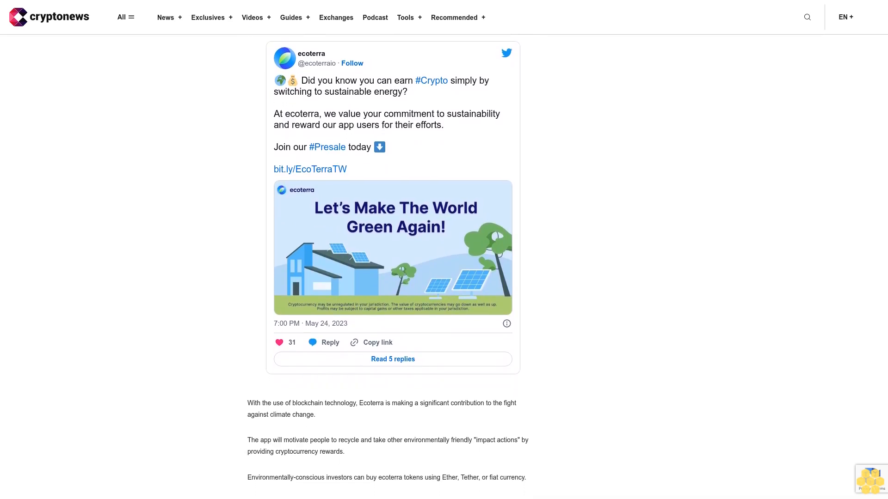
{"action": "scroll", "scroll_direction": "down", "scroll_amount": 3}
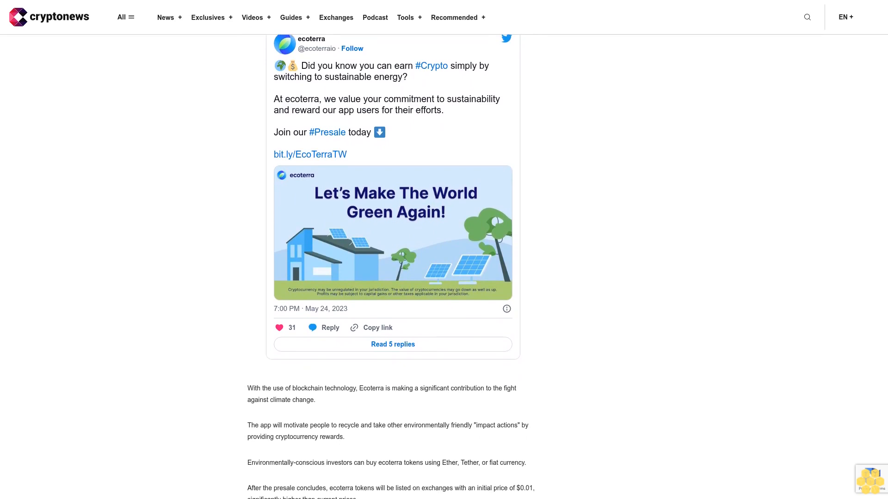
{"action": "scroll", "scroll_direction": "down", "scroll_amount": 3}
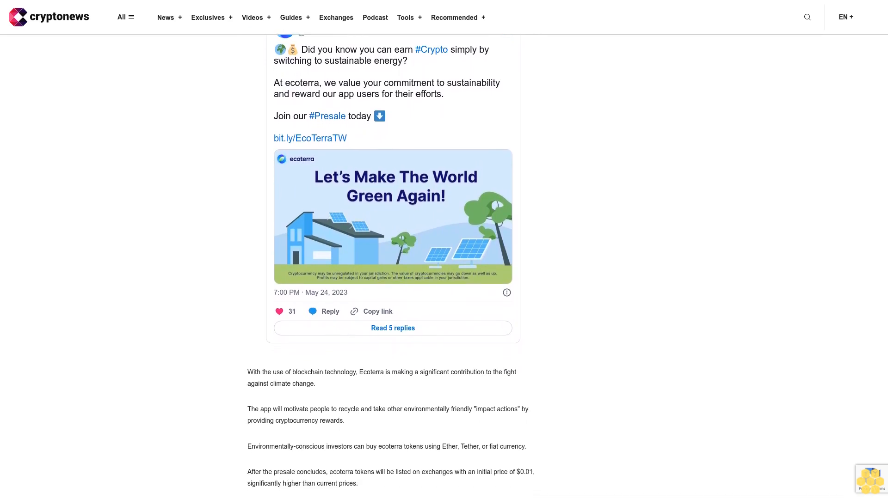
{"action": "scroll", "scroll_direction": "down", "scroll_amount": 3}
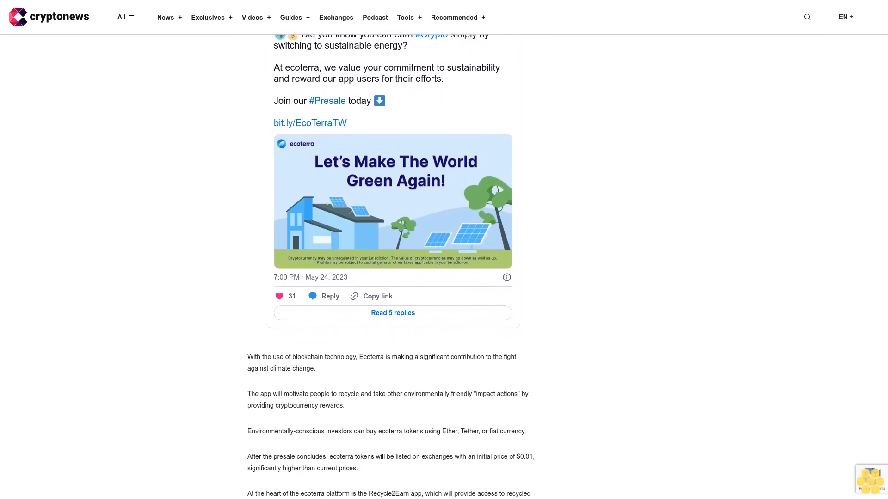
{"action": "scroll", "scroll_direction": "down", "scroll_amount": 3}
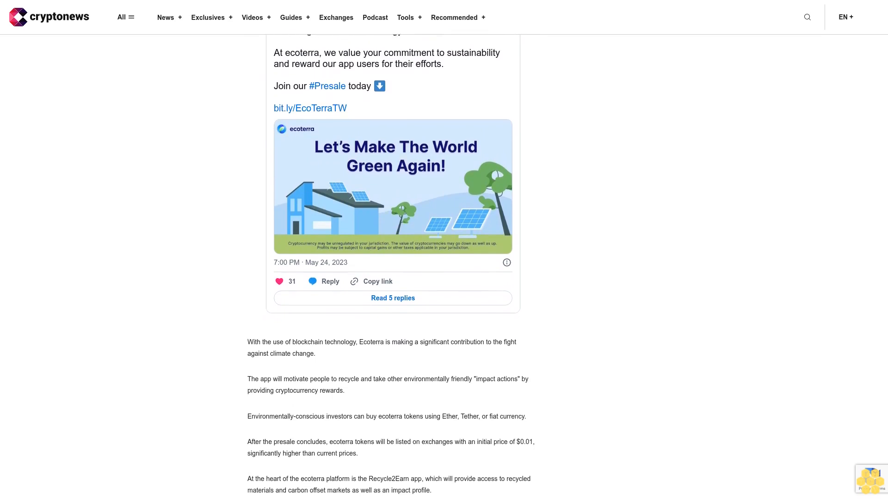
{"action": "scroll", "scroll_direction": "down", "scroll_amount": 3}
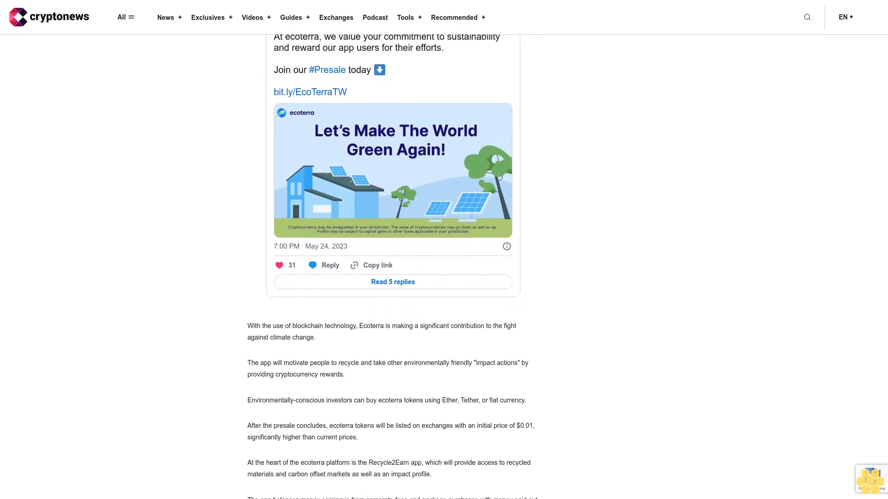
{"action": "scroll", "scroll_direction": "down", "scroll_amount": 3}
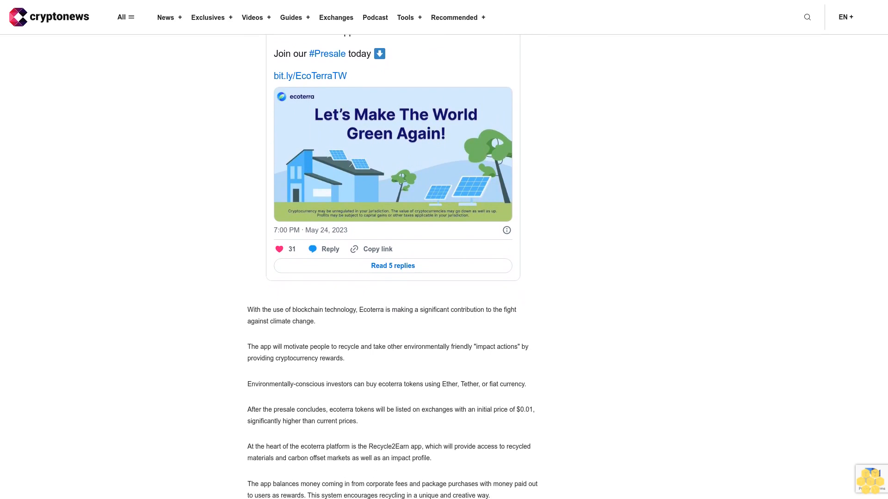
{"action": "scroll", "scroll_direction": "down", "scroll_amount": 3}
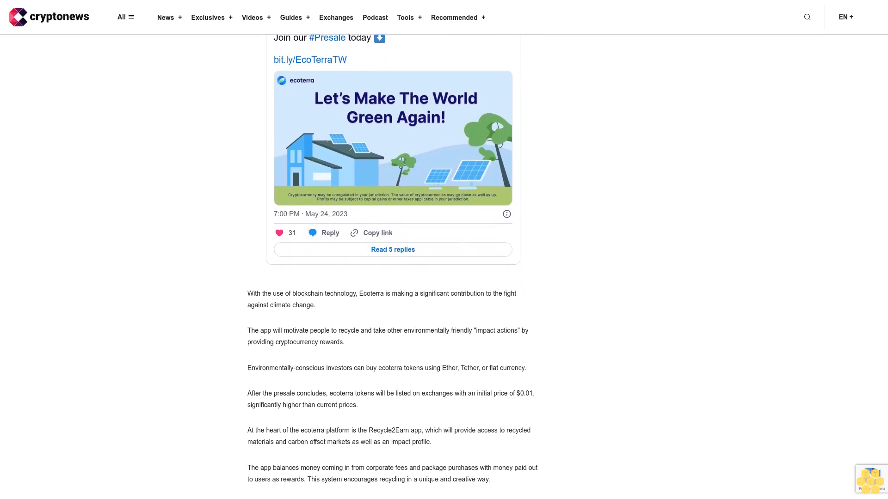
{"action": "scroll", "scroll_direction": "down", "scroll_amount": 3}
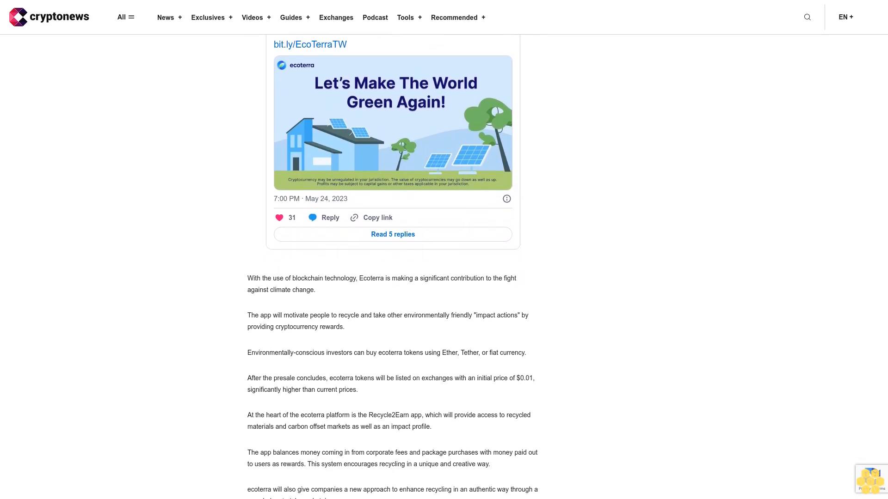
{"action": "scroll", "scroll_direction": "down", "scroll_amount": 3}
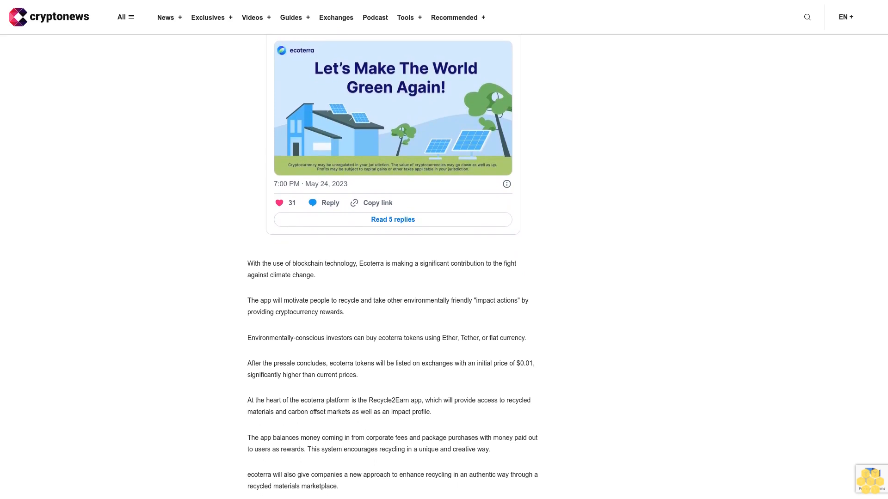
{"action": "scroll", "scroll_direction": "down", "scroll_amount": 3}
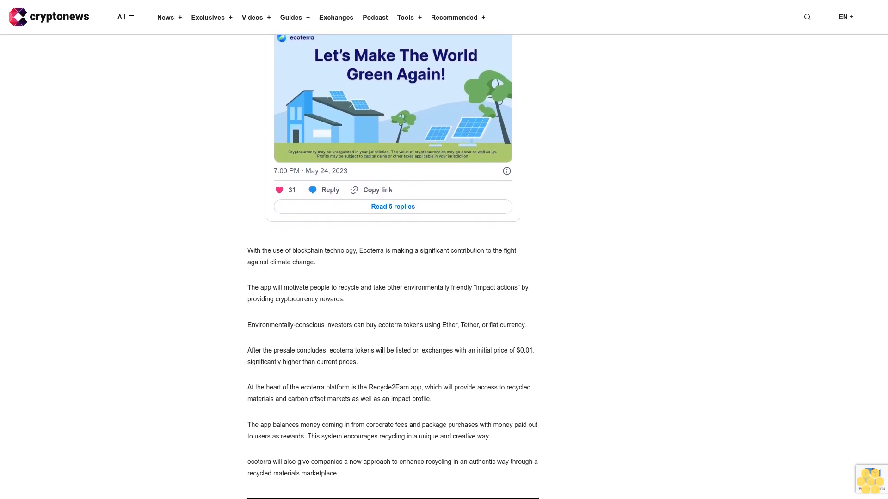
{"action": "scroll", "scroll_direction": "down", "scroll_amount": 3}
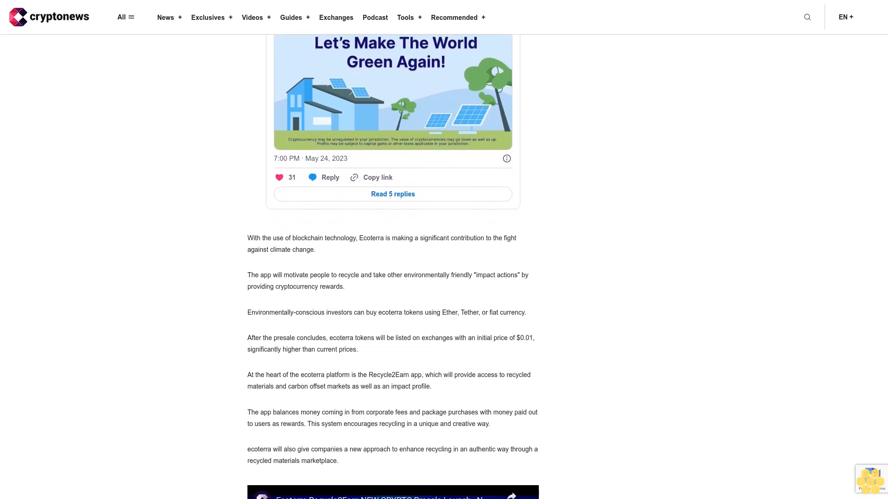
{"action": "scroll", "scroll_direction": "down", "scroll_amount": 3}
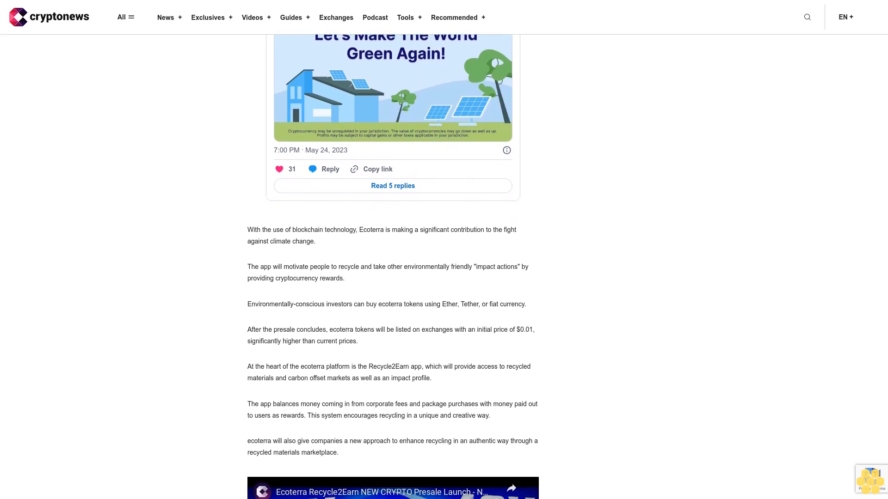
{"action": "scroll", "scroll_direction": "down", "scroll_amount": 3}
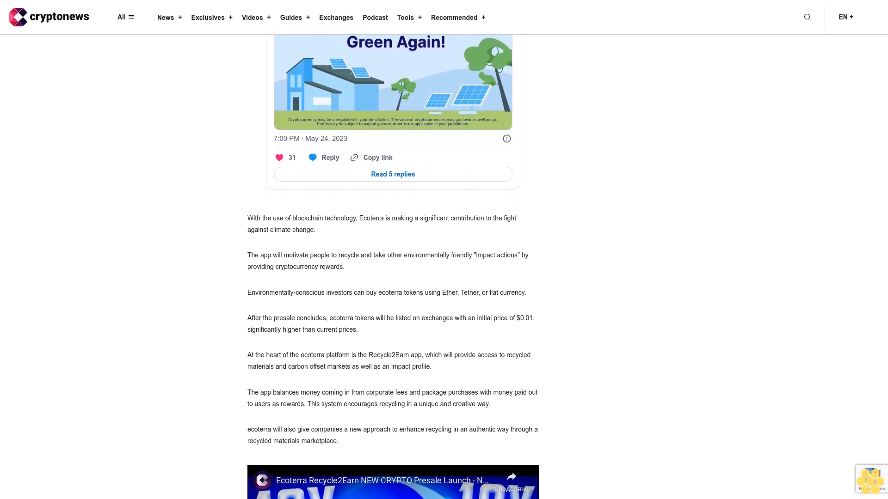
{"action": "scroll", "scroll_direction": "down", "scroll_amount": 3}
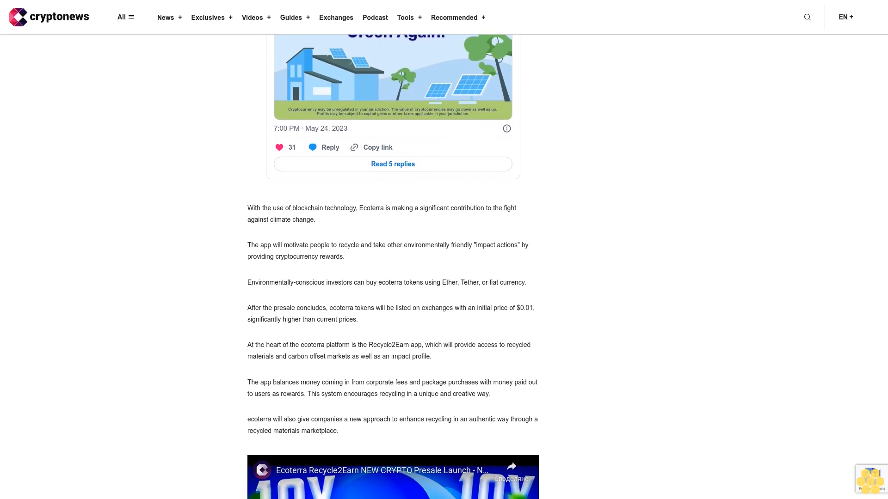
{"action": "scroll", "scroll_direction": "down", "scroll_amount": 3}
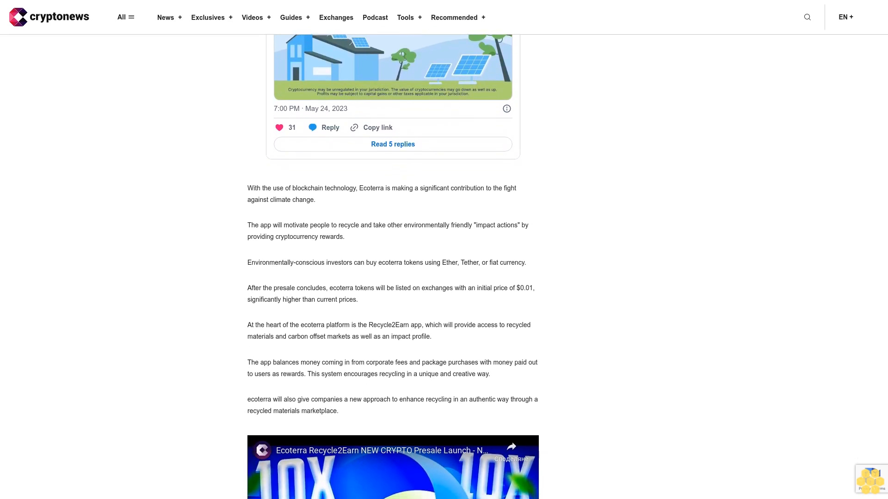
{"action": "scroll", "scroll_direction": "down", "scroll_amount": 3}
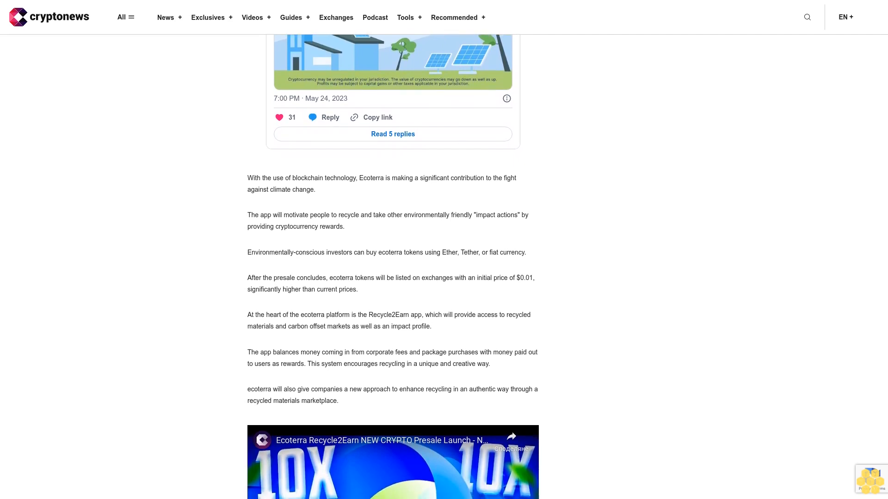
{"action": "scroll", "scroll_direction": "down", "scroll_amount": 3}
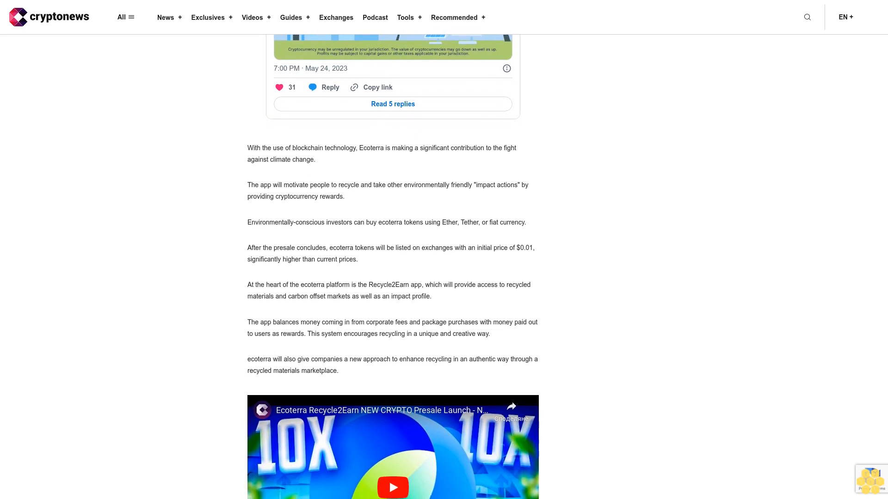
{"action": "scroll", "scroll_direction": "down", "scroll_amount": 3}
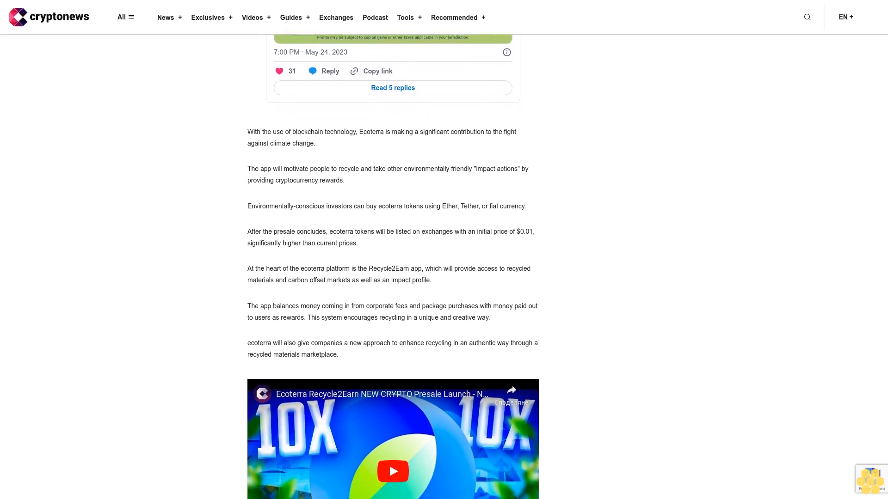
{"action": "scroll", "scroll_direction": "down", "scroll_amount": 3}
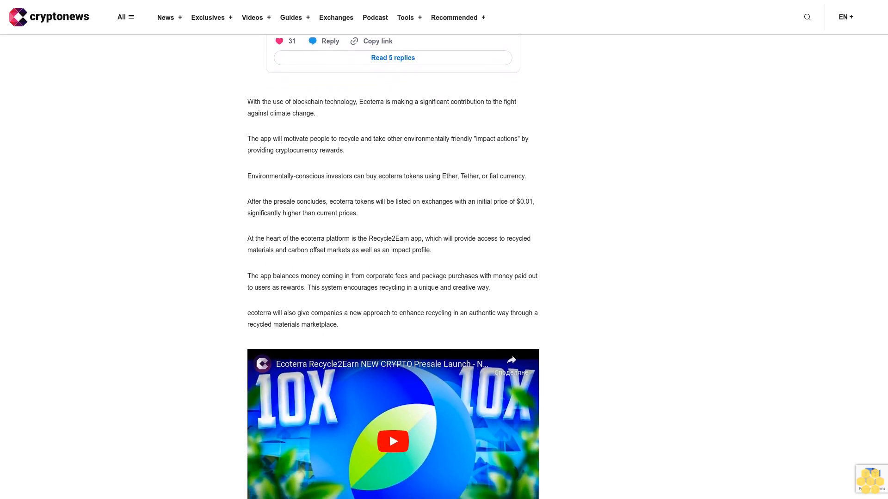
{"action": "scroll", "scroll_direction": "down", "scroll_amount": 3}
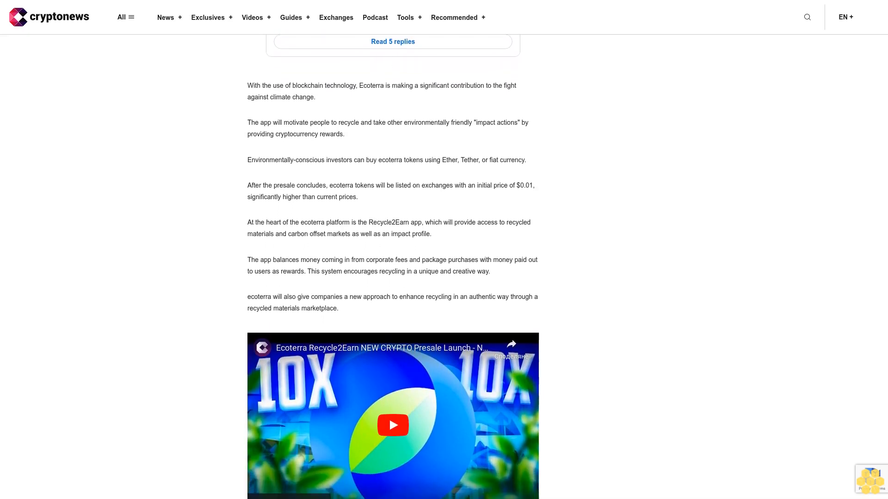
{"action": "scroll", "scroll_direction": "down", "scroll_amount": 3}
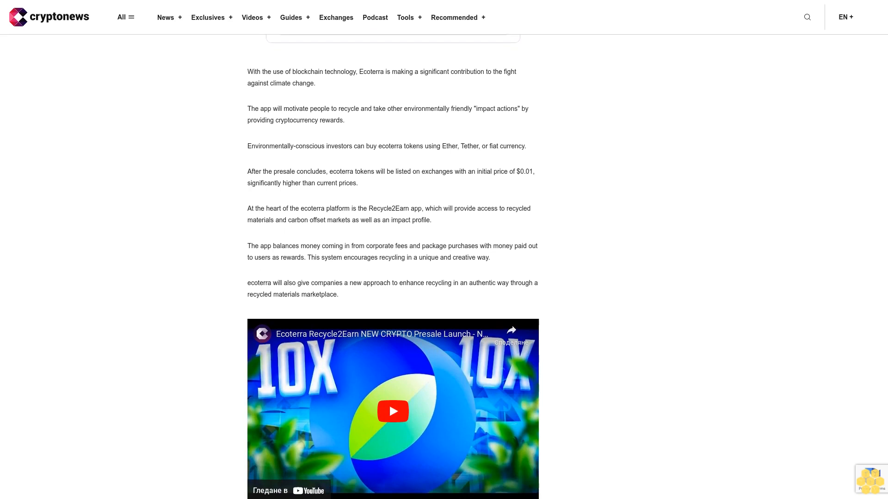
{"action": "scroll", "scroll_direction": "down", "scroll_amount": 3}
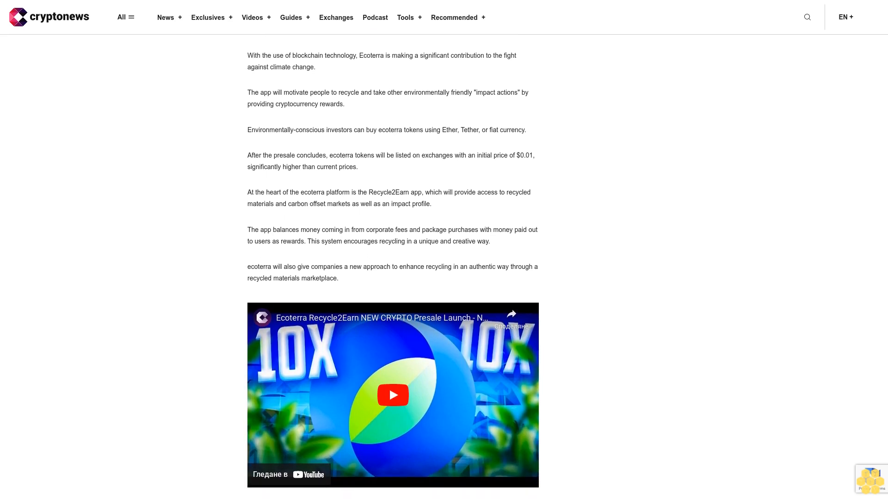
{"action": "scroll", "scroll_direction": "down", "scroll_amount": 3}
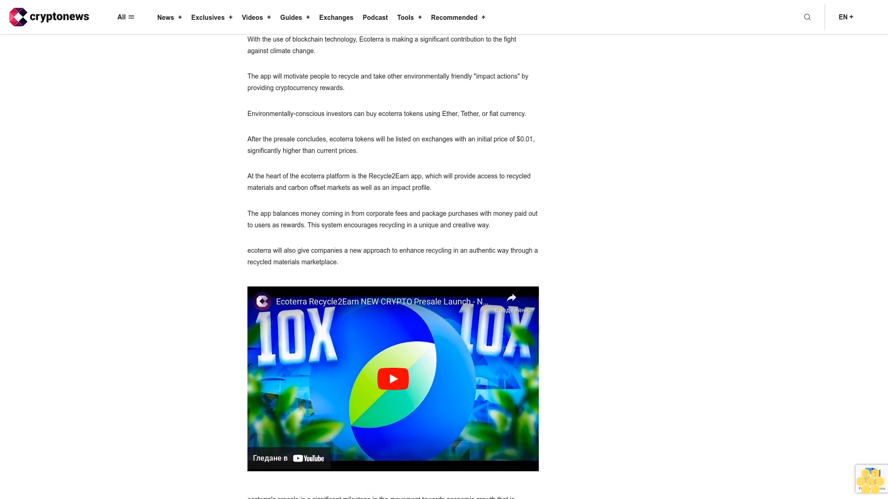
{"action": "scroll", "scroll_direction": "down", "scroll_amount": 3}
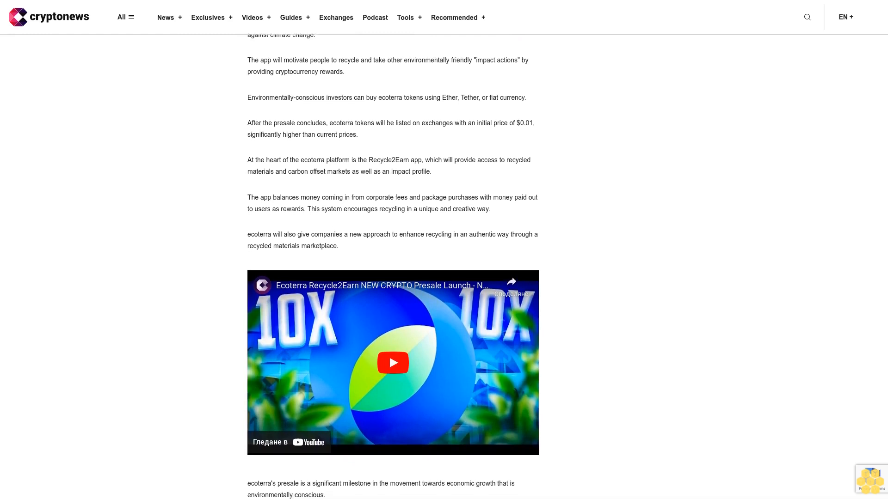
{"action": "scroll", "scroll_direction": "down", "scroll_amount": 3}
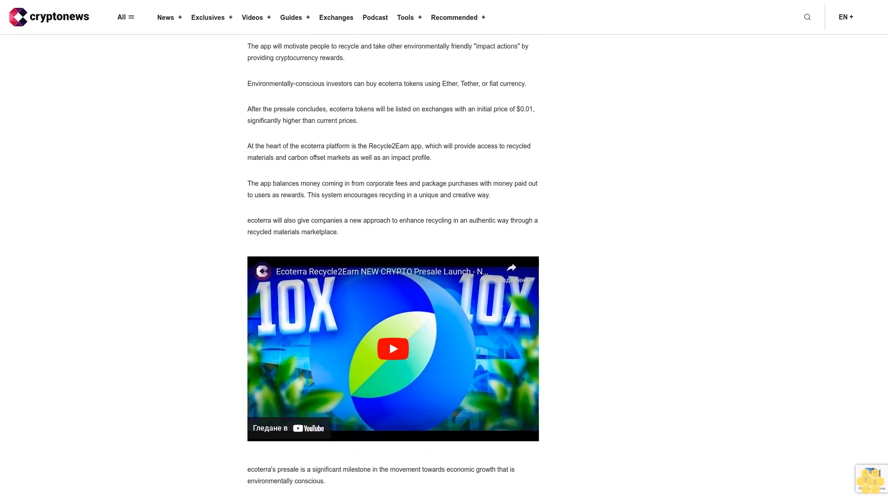
{"action": "scroll", "scroll_direction": "down", "scroll_amount": 3}
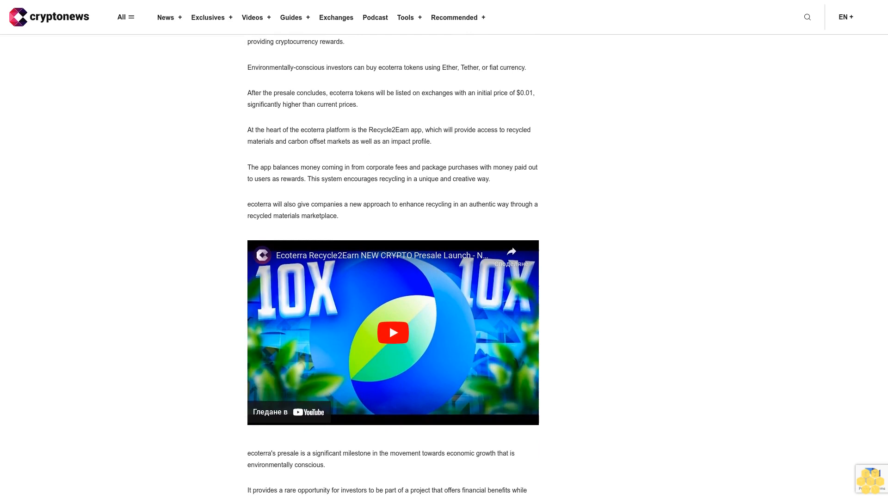
{"action": "scroll", "scroll_direction": "down", "scroll_amount": 3}
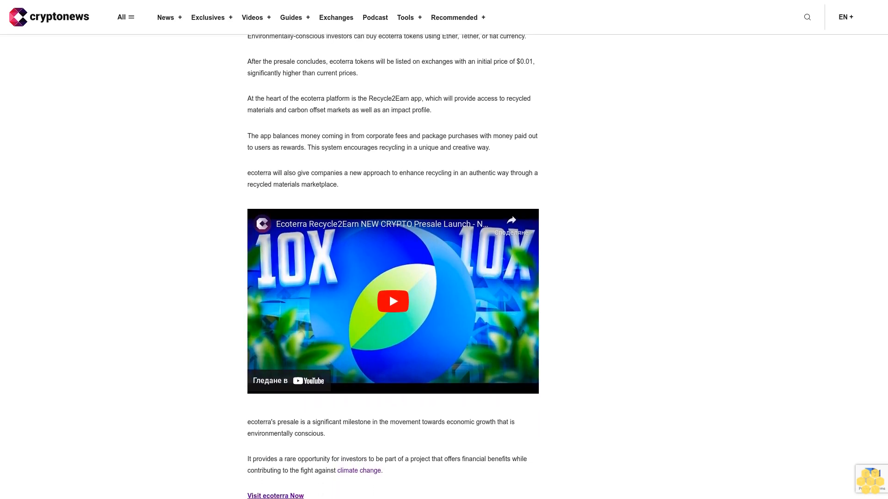
{"action": "scroll", "scroll_direction": "down", "scroll_amount": 3}
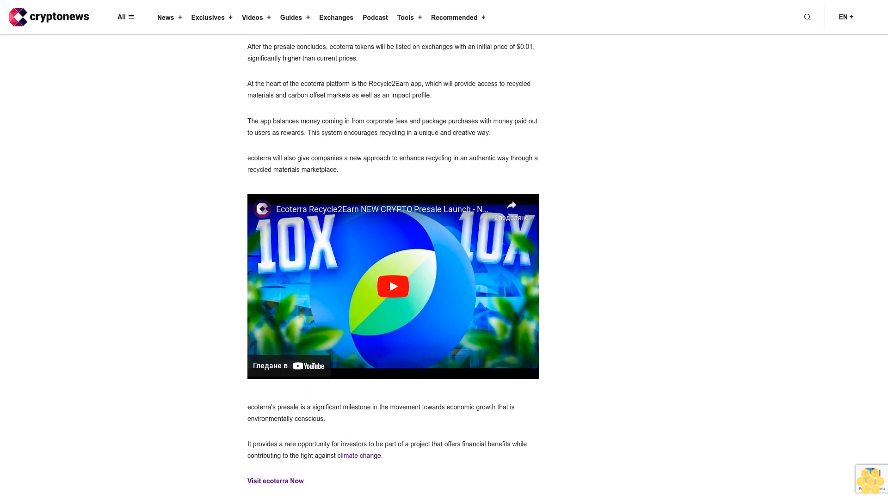
{"action": "scroll", "scroll_direction": "down", "scroll_amount": 3}
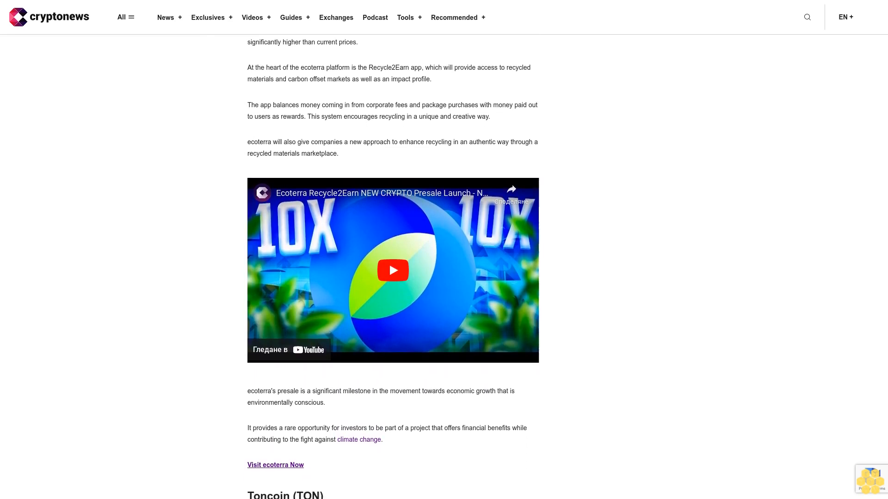
{"action": "scroll", "scroll_direction": "down", "scroll_amount": 3}
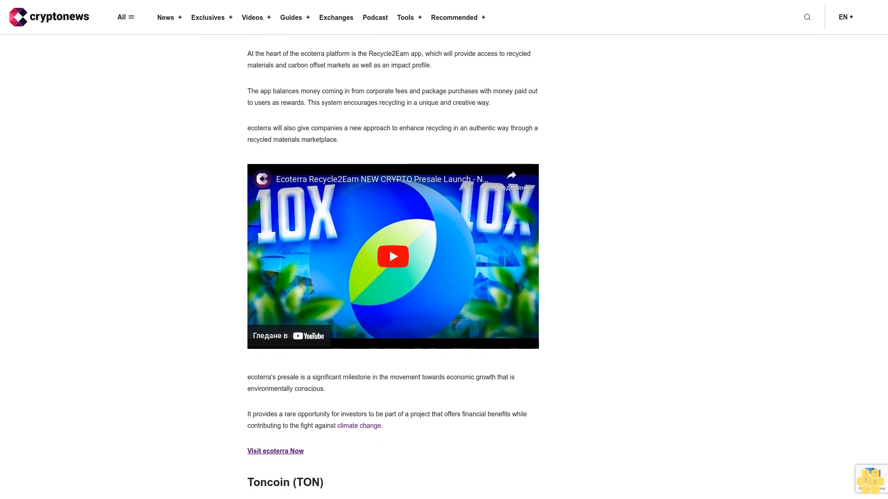
{"action": "scroll", "scroll_direction": "down", "scroll_amount": 3}
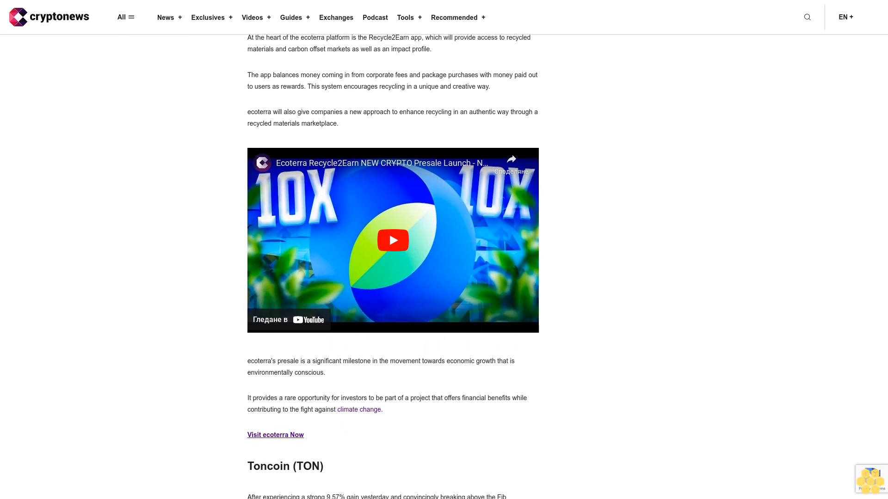
{"action": "scroll", "scroll_direction": "down", "scroll_amount": 3}
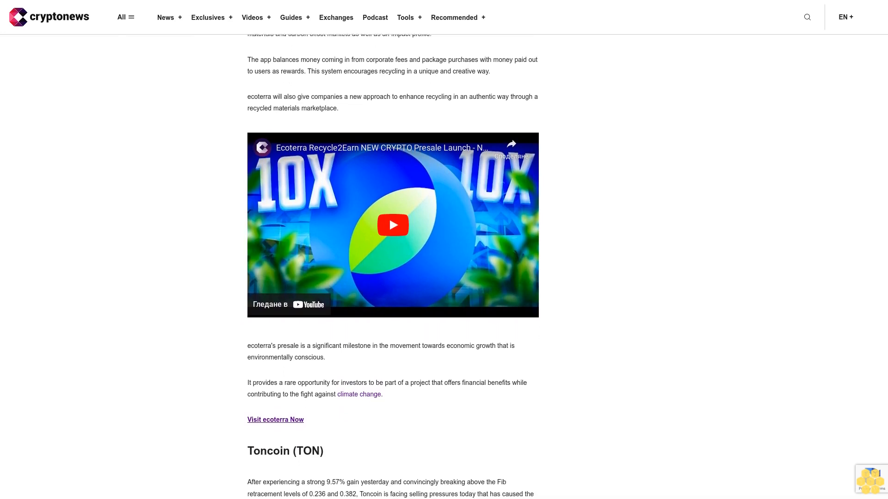
{"action": "scroll", "scroll_direction": "down", "scroll_amount": 3}
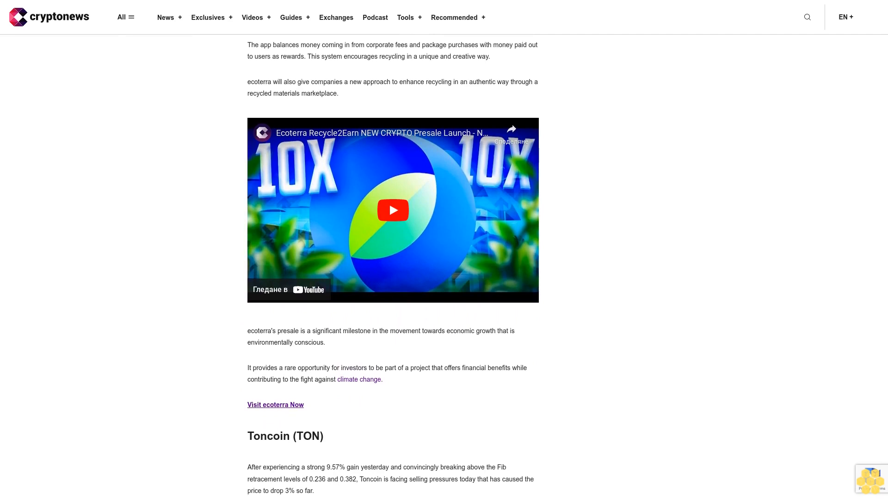
{"action": "scroll", "scroll_direction": "down", "scroll_amount": 3}
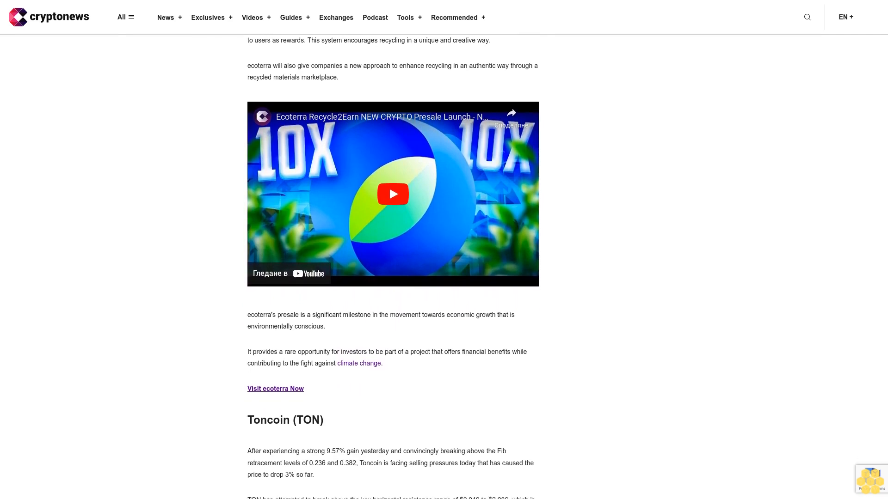
{"action": "scroll", "scroll_direction": "down", "scroll_amount": 3}
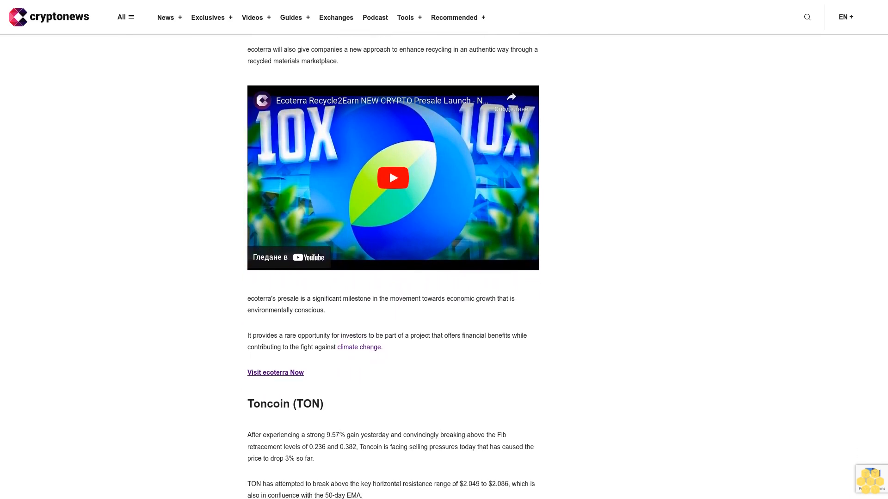
{"action": "scroll", "scroll_direction": "down", "scroll_amount": 3}
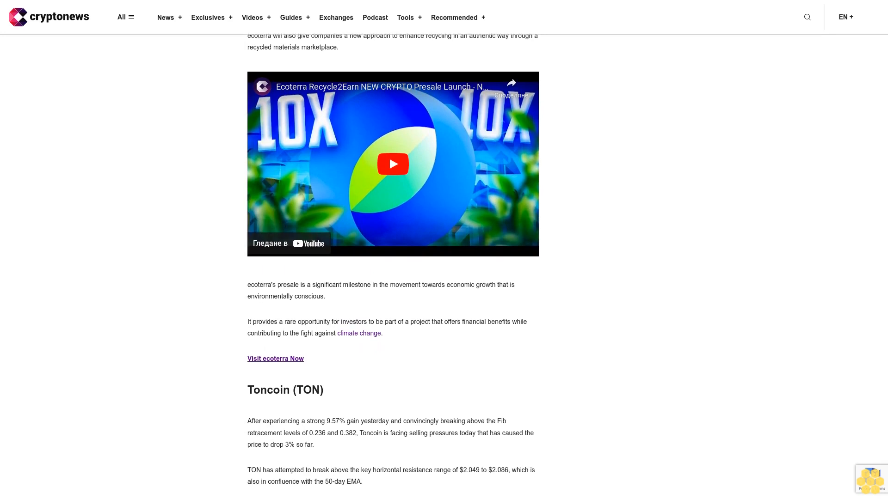
{"action": "scroll", "scroll_direction": "down", "scroll_amount": 3}
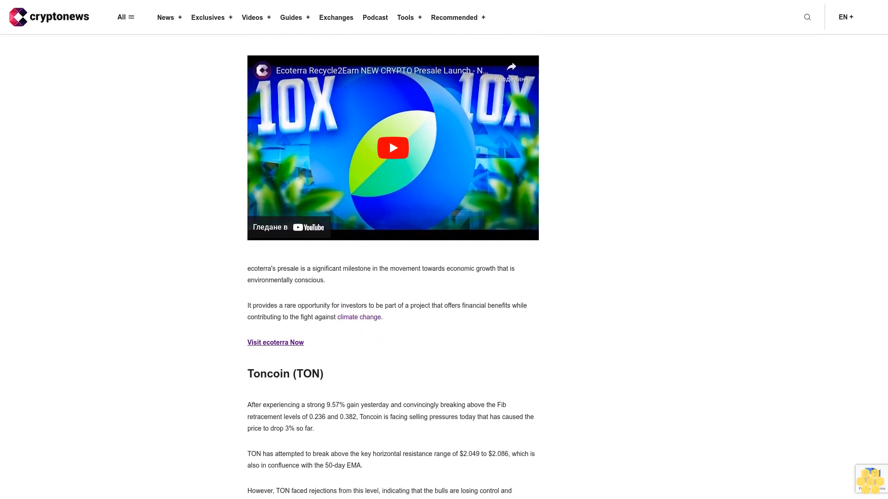
{"action": "scroll", "scroll_direction": "down", "scroll_amount": 3}
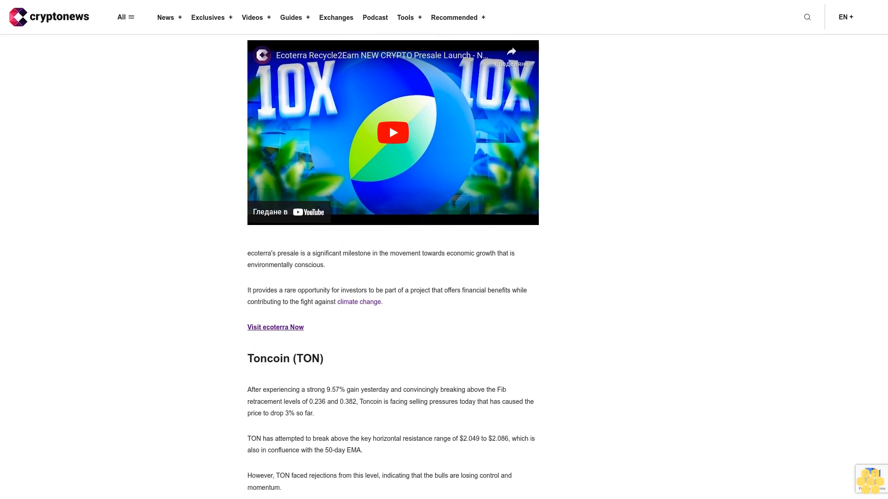
{"action": "scroll", "scroll_direction": "down", "scroll_amount": 3}
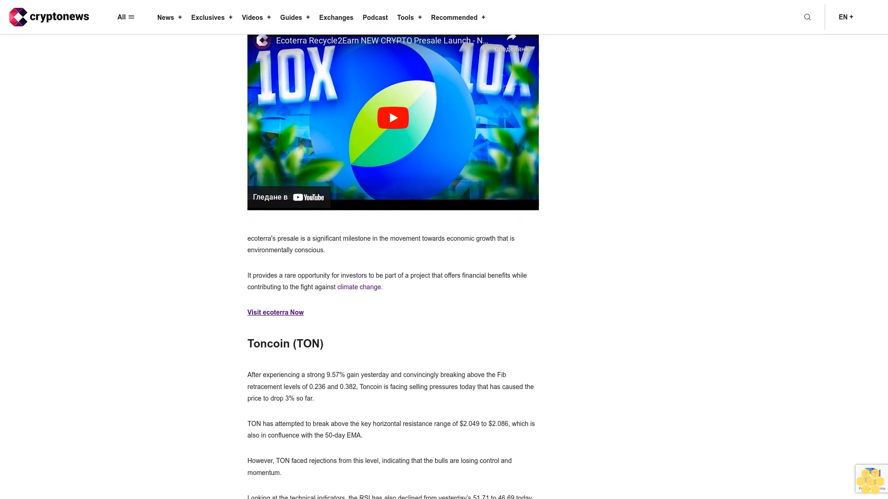
{"action": "scroll", "scroll_direction": "down", "scroll_amount": 3}
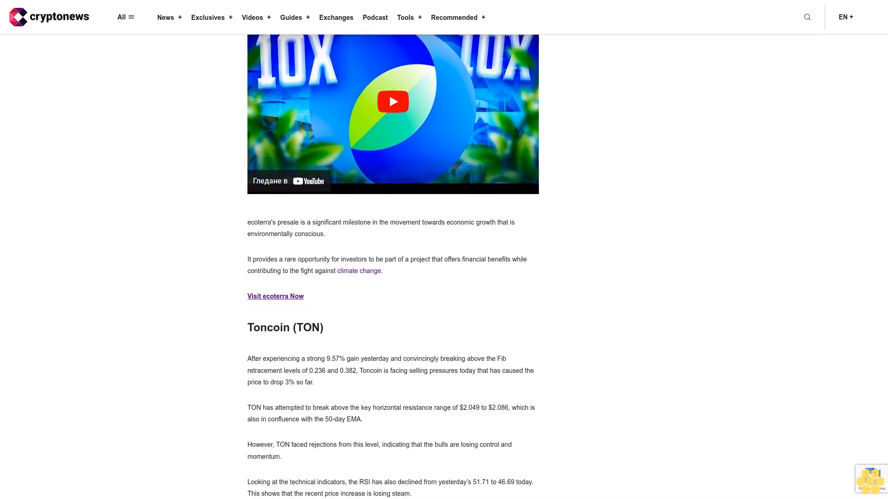
{"action": "scroll", "scroll_direction": "down", "scroll_amount": 3}
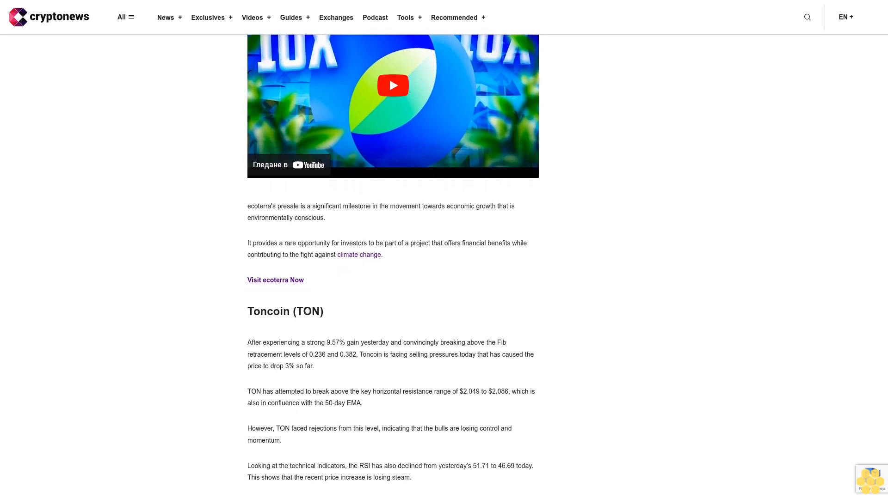
{"action": "scroll", "scroll_direction": "down", "scroll_amount": 3}
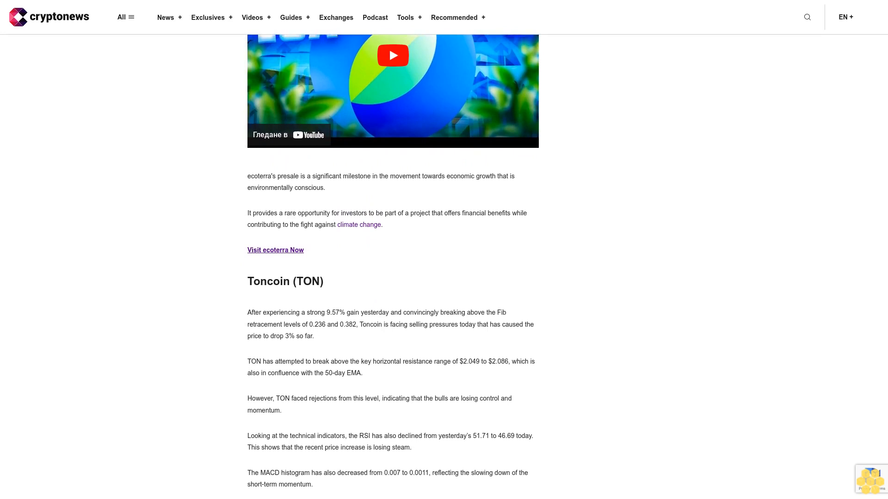
{"action": "scroll", "scroll_direction": "down", "scroll_amount": 3}
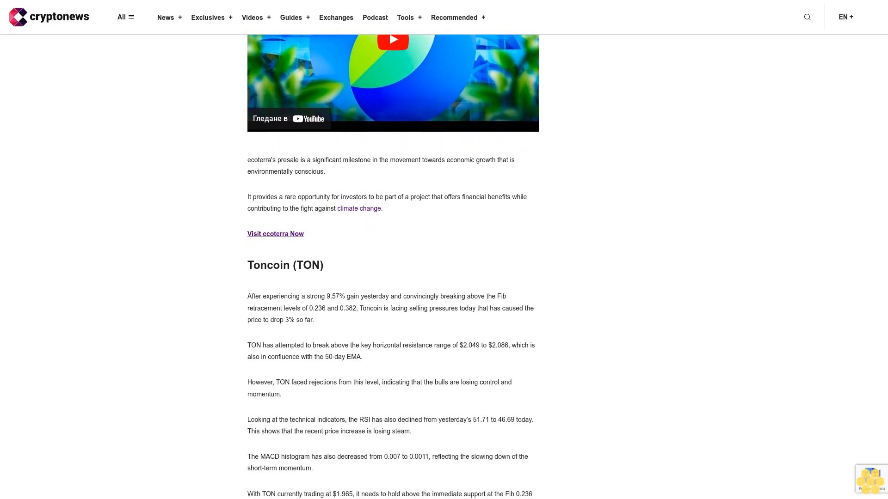
{"action": "scroll", "scroll_direction": "down", "scroll_amount": 3}
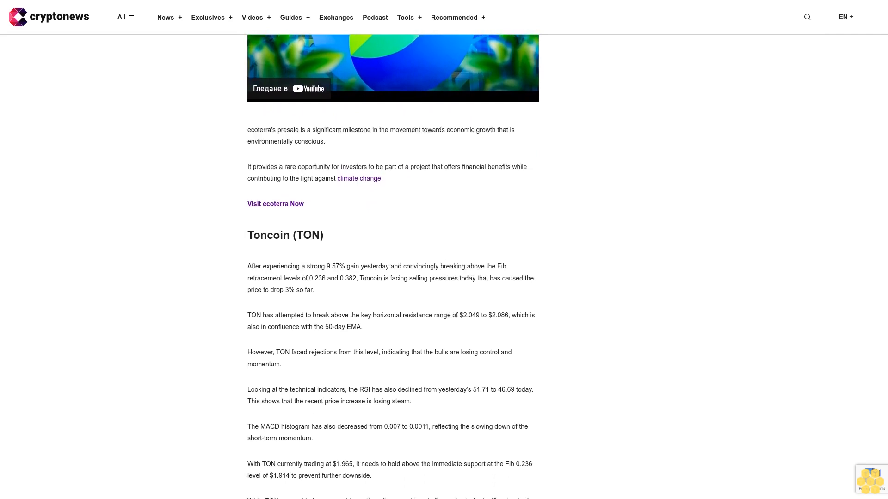
{"action": "scroll", "scroll_direction": "down", "scroll_amount": 3}
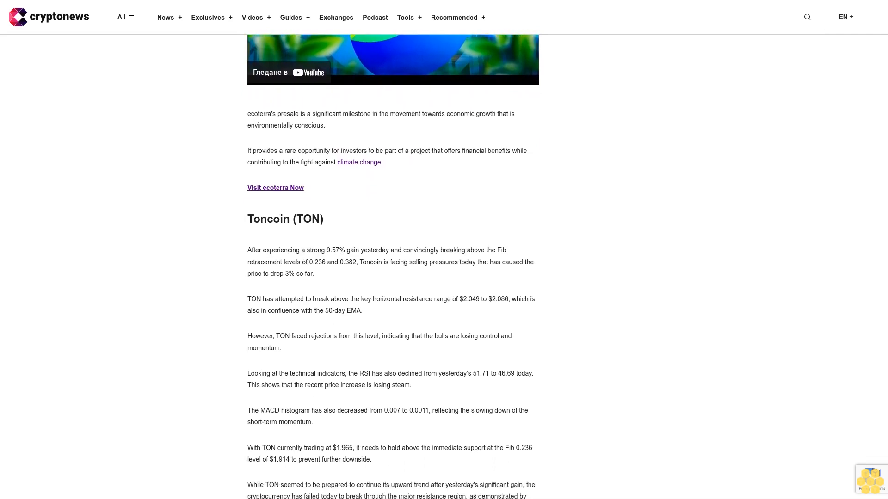
{"action": "scroll", "scroll_direction": "down", "scroll_amount": 3}
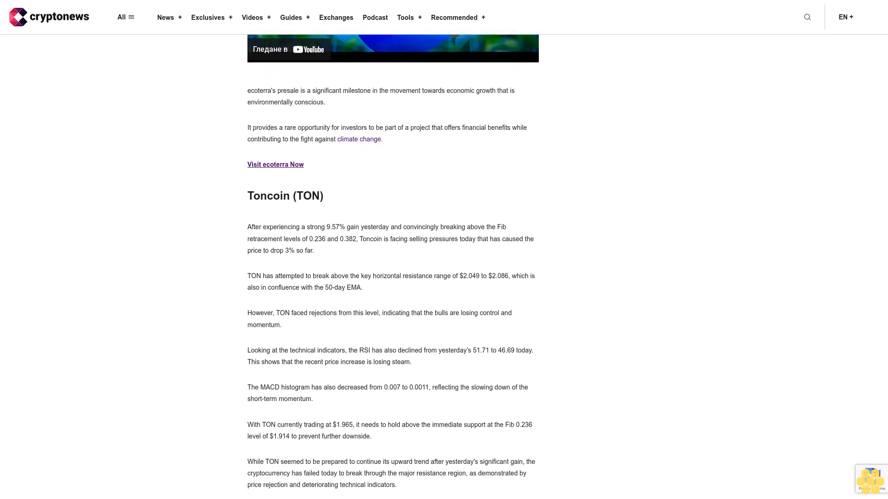
{"action": "scroll", "scroll_direction": "down", "scroll_amount": 3}
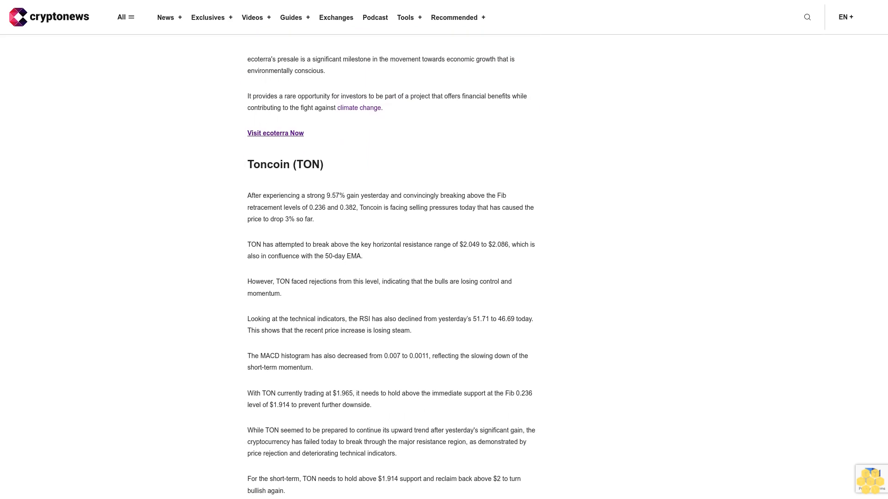
{"action": "scroll", "scroll_direction": "down", "scroll_amount": 3}
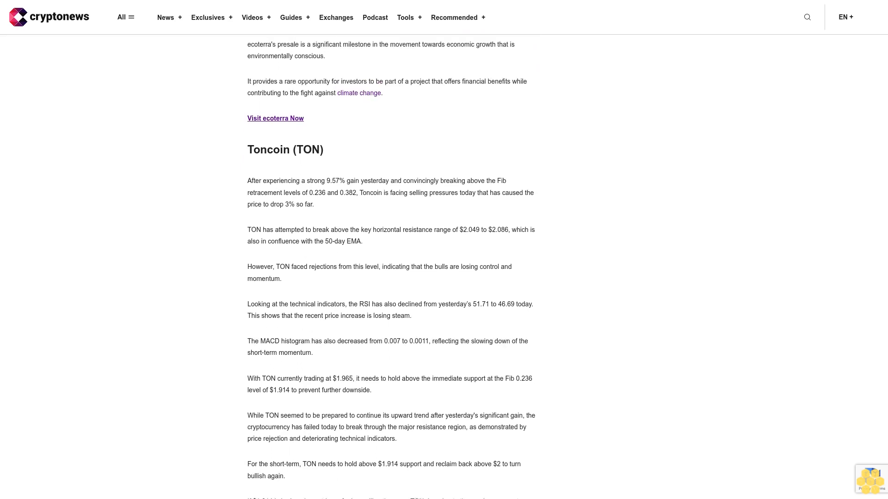
{"action": "scroll", "scroll_direction": "down", "scroll_amount": 3}
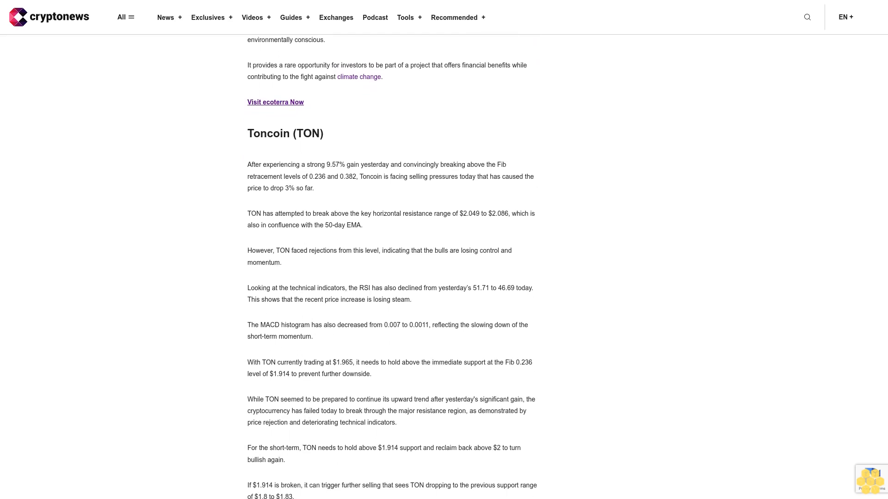
{"action": "scroll", "scroll_direction": "down", "scroll_amount": 3}
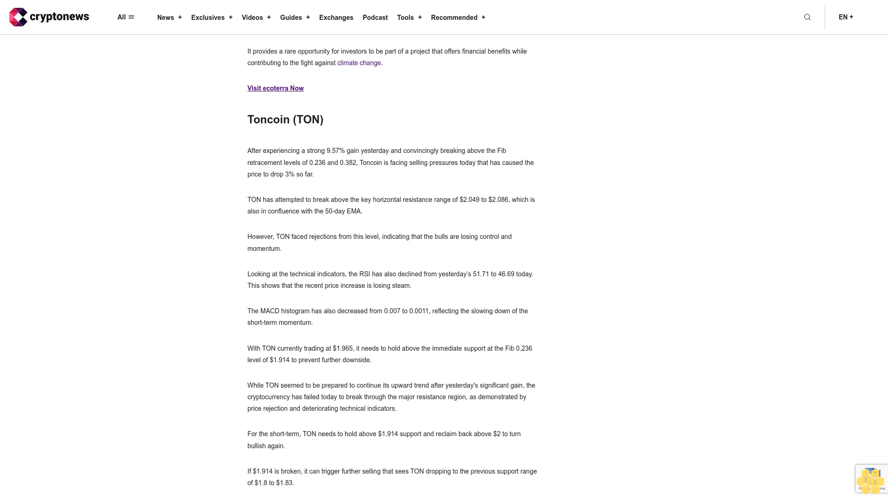
{"action": "scroll", "scroll_direction": "down", "scroll_amount": 3}
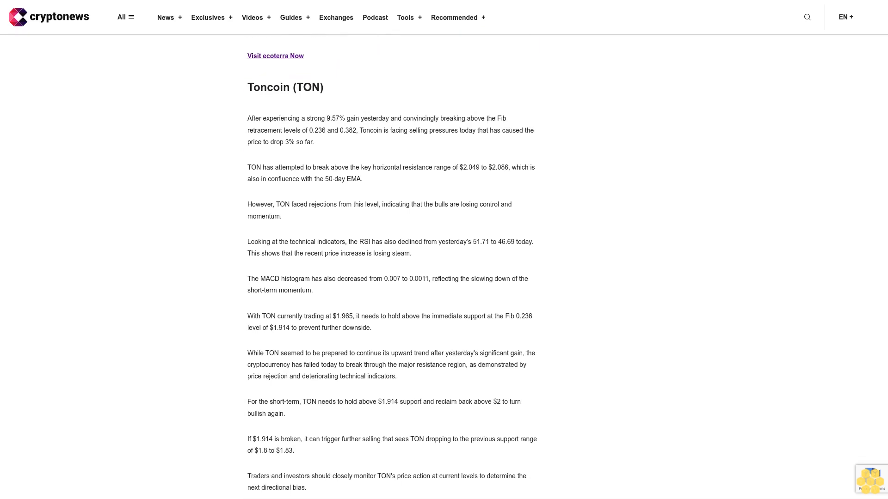
{"action": "scroll", "scroll_direction": "down", "scroll_amount": 3}
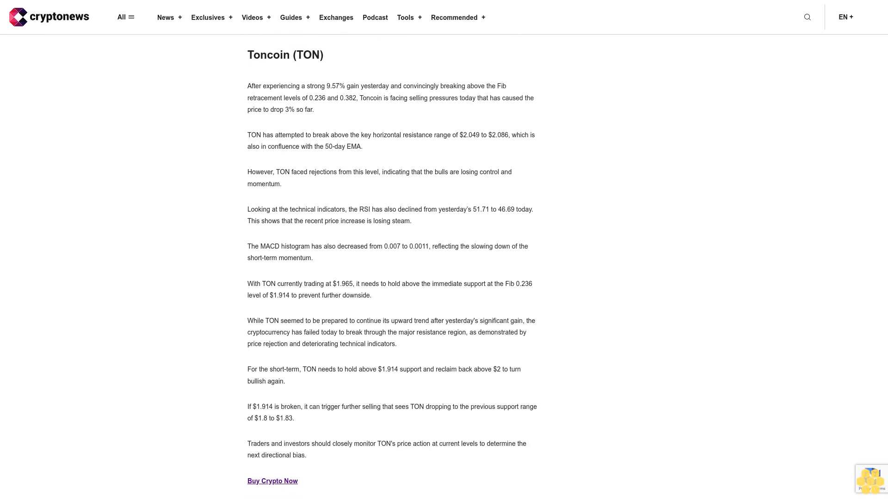
{"action": "scroll", "scroll_direction": "down", "scroll_amount": 3}
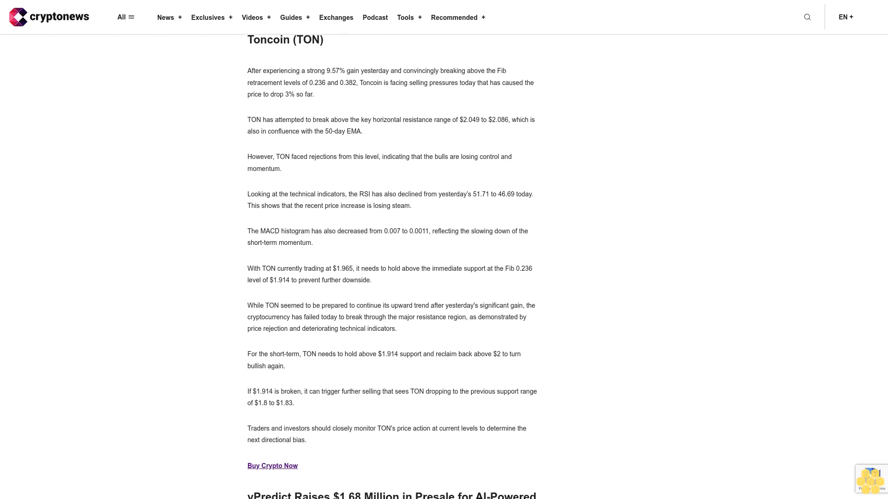
{"action": "scroll", "scroll_direction": "down", "scroll_amount": 3}
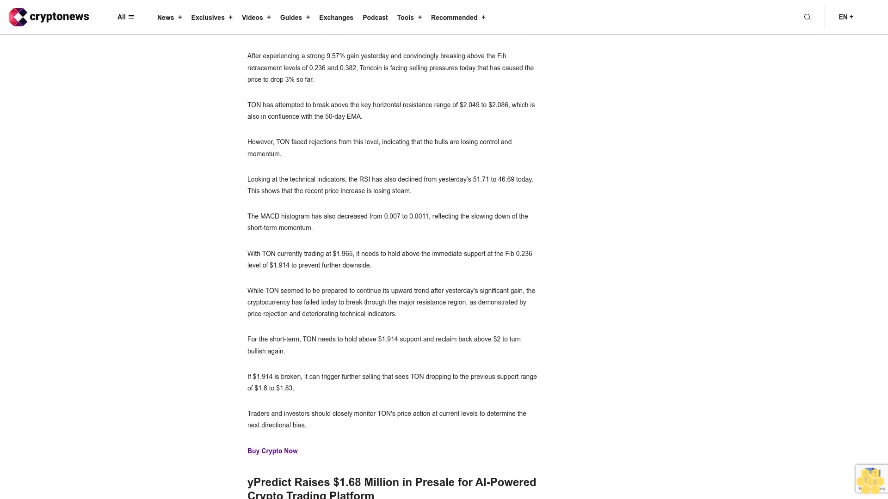
{"action": "scroll", "scroll_direction": "down", "scroll_amount": 3}
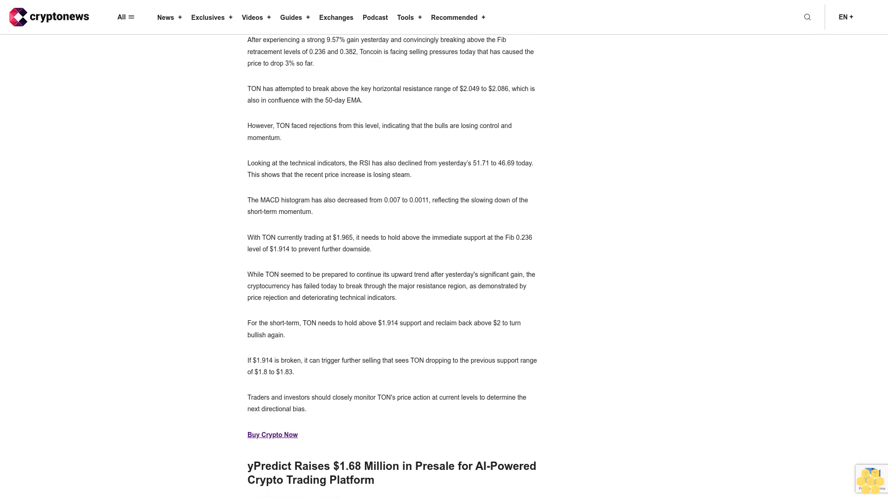
{"action": "scroll", "scroll_direction": "down", "scroll_amount": 3}
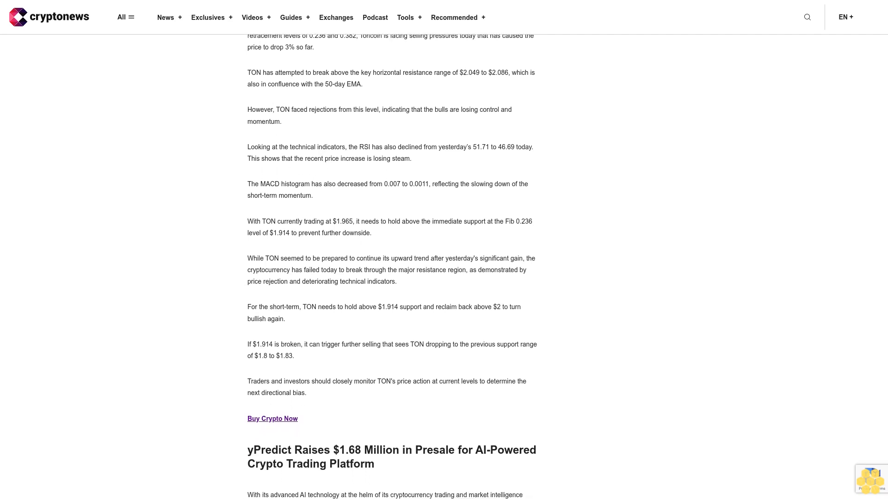
{"action": "scroll", "scroll_direction": "down", "scroll_amount": 3}
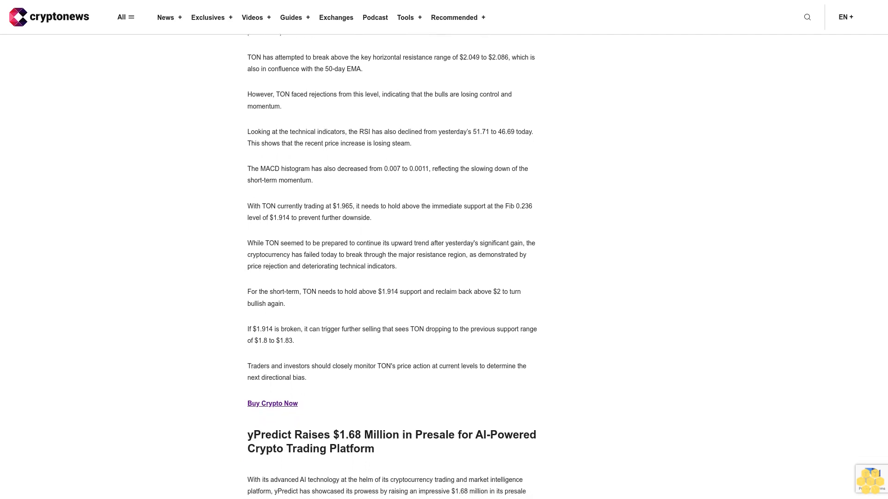
{"action": "scroll", "scroll_direction": "down", "scroll_amount": 3}
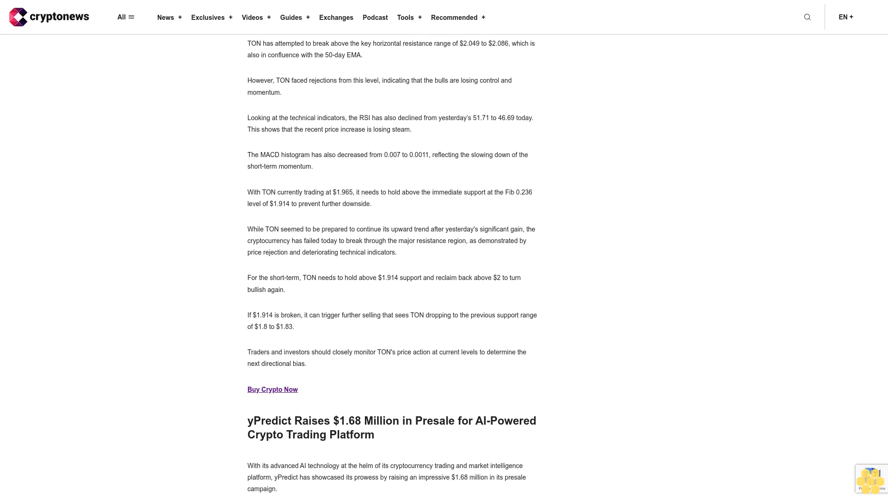
{"action": "scroll", "scroll_direction": "down", "scroll_amount": 3}
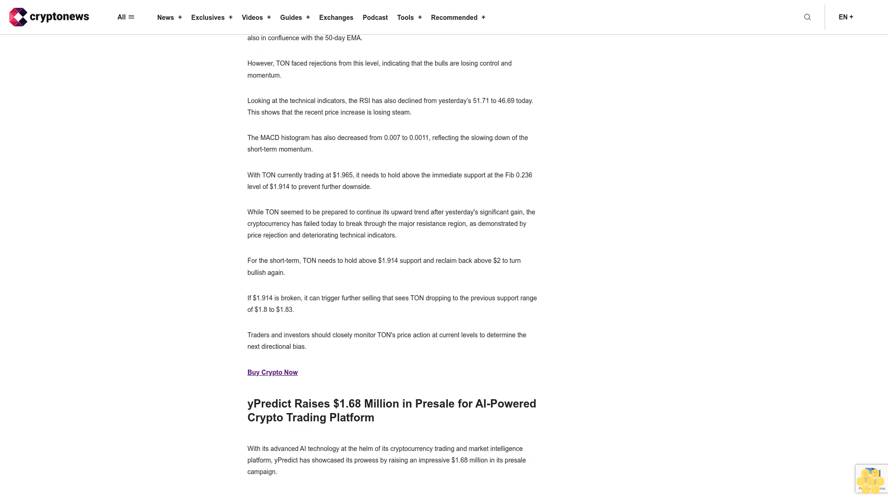
{"action": "scroll", "scroll_direction": "down", "scroll_amount": 3}
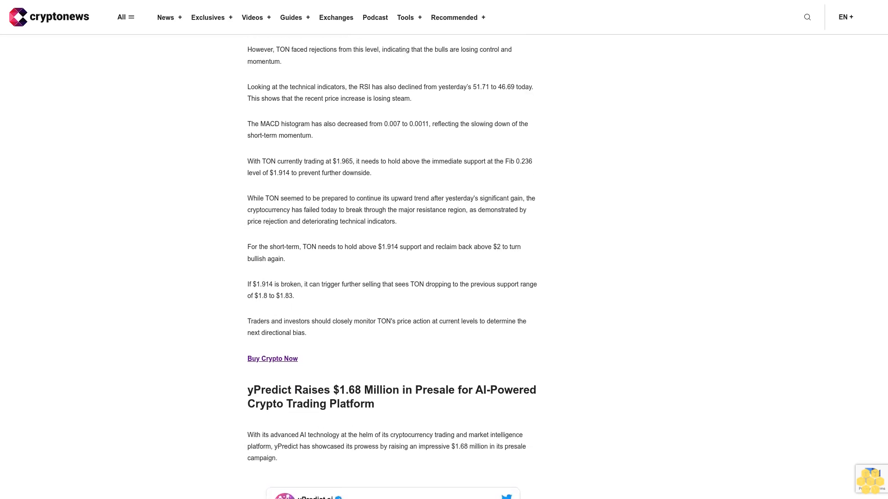
{"action": "scroll", "scroll_direction": "down", "scroll_amount": 3}
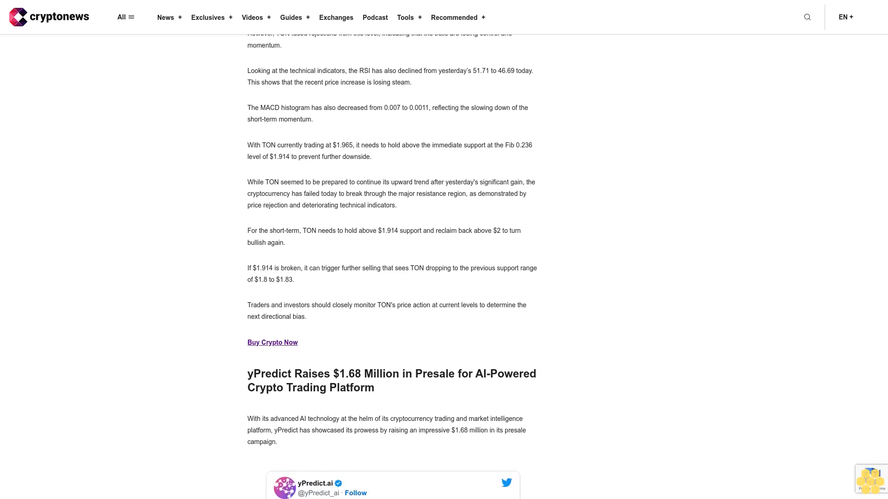
{"action": "scroll", "scroll_direction": "down", "scroll_amount": 3}
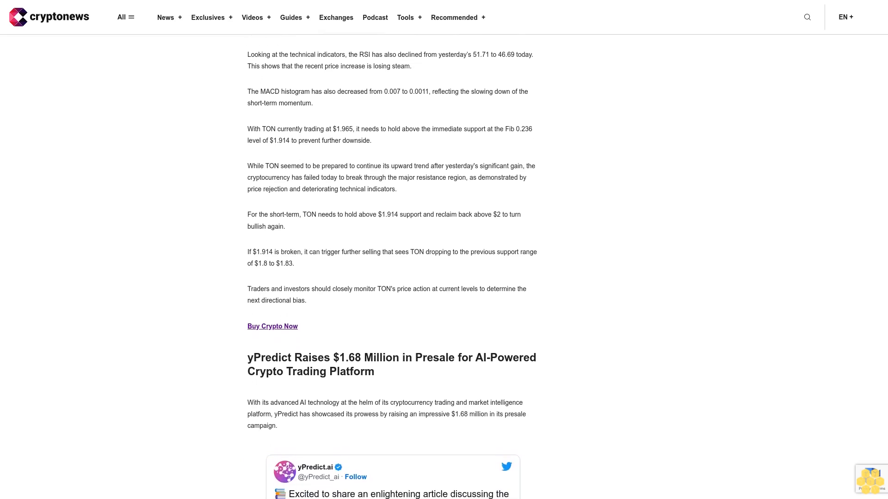
{"action": "scroll", "scroll_direction": "down", "scroll_amount": 3}
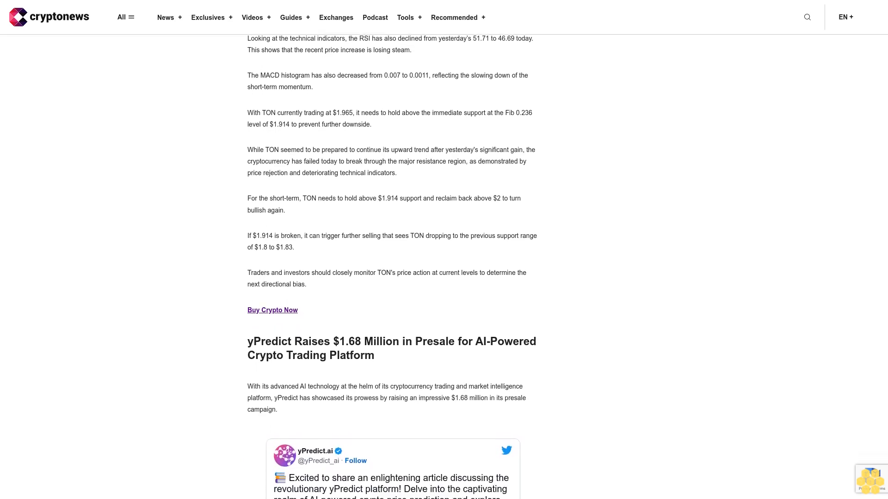
{"action": "scroll", "scroll_direction": "down", "scroll_amount": 3}
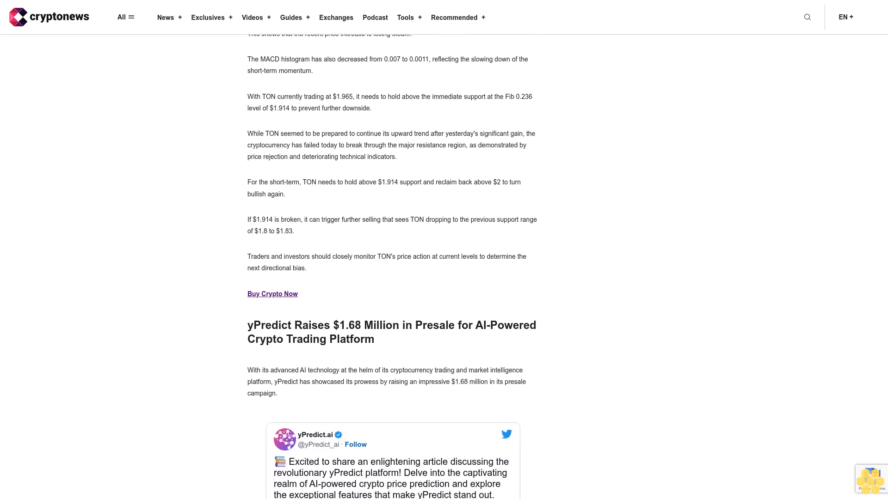
{"action": "scroll", "scroll_direction": "down", "scroll_amount": 3}
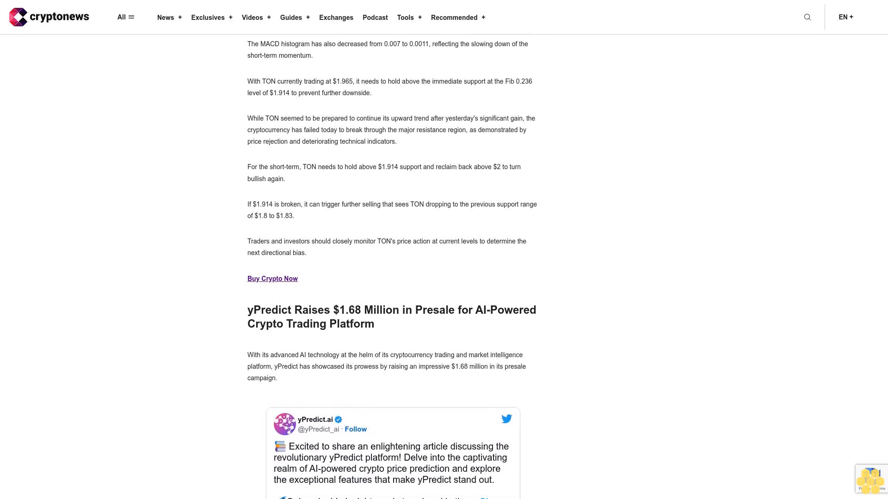
{"action": "scroll", "scroll_direction": "down", "scroll_amount": 3}
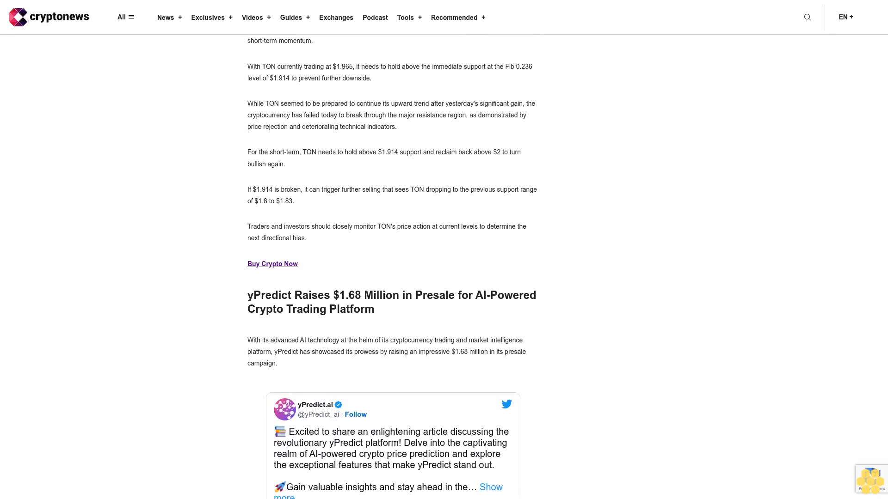
{"action": "scroll", "scroll_direction": "down", "scroll_amount": 3}
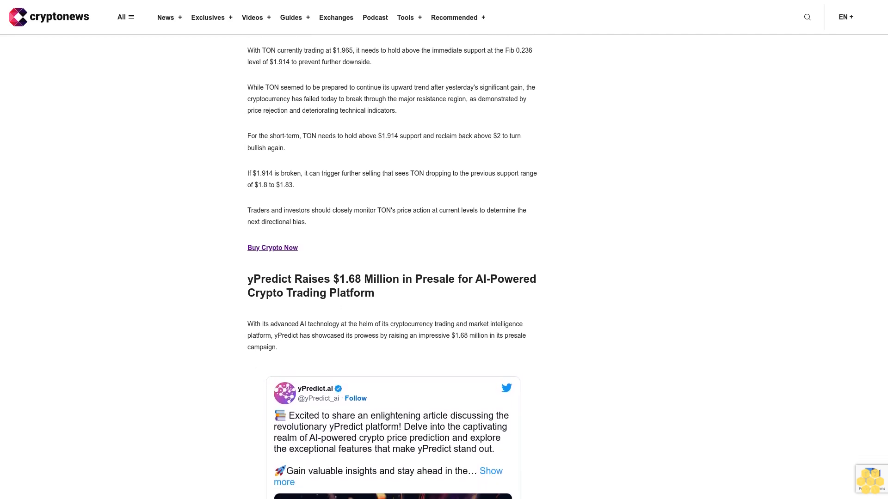
{"action": "scroll", "scroll_direction": "down", "scroll_amount": 3}
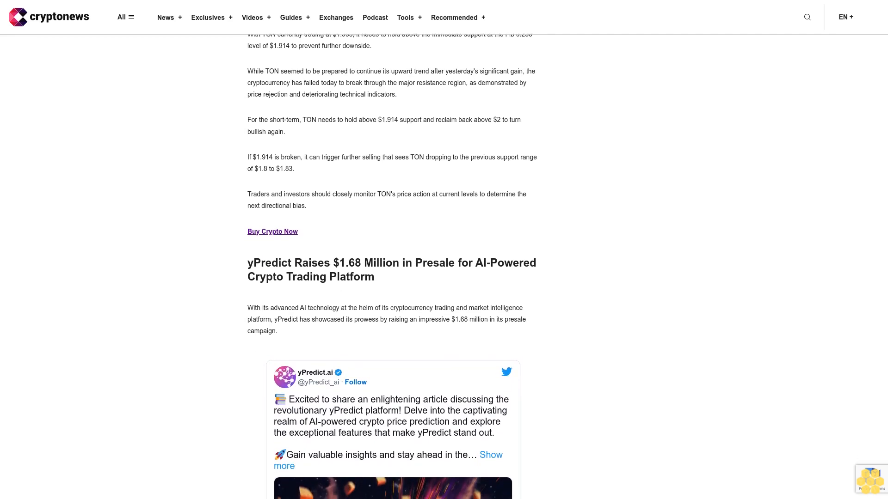
{"action": "scroll", "scroll_direction": "down", "scroll_amount": 3}
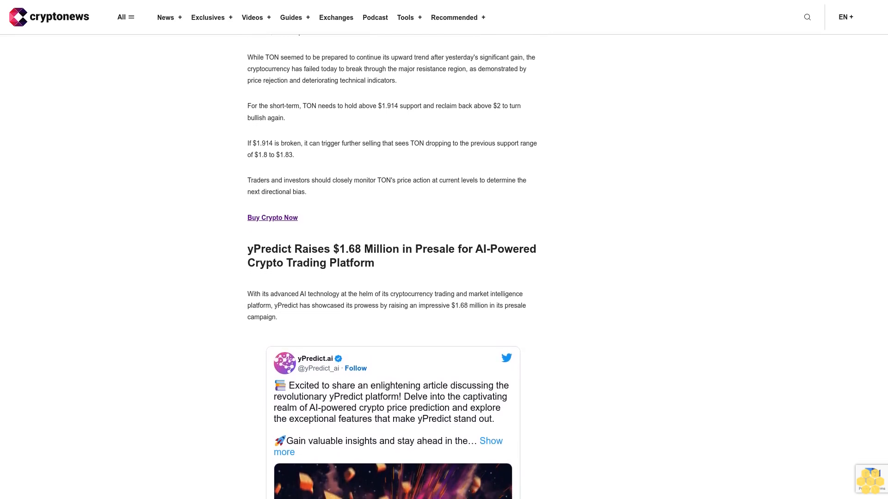
{"action": "scroll", "scroll_direction": "down", "scroll_amount": 3}
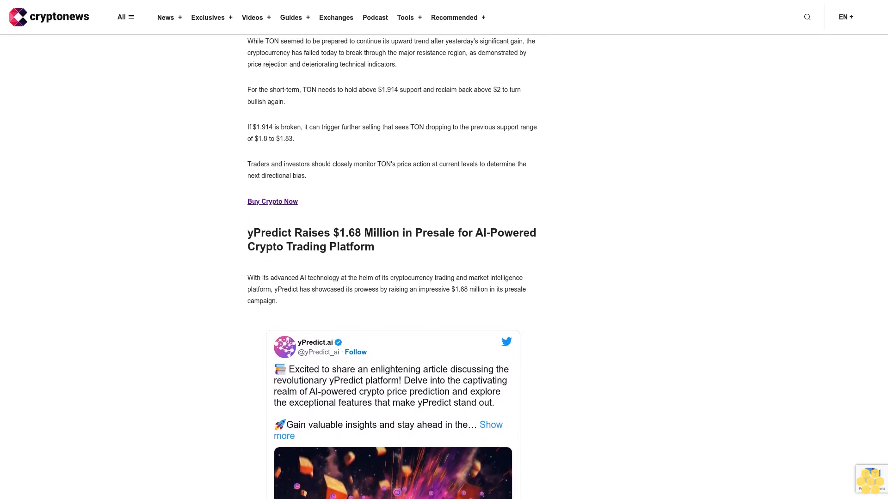
{"action": "scroll", "scroll_direction": "down", "scroll_amount": 3}
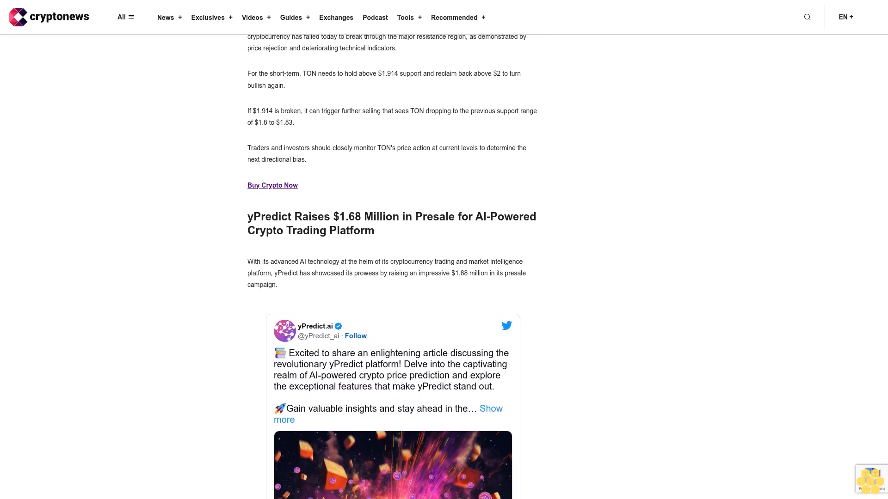
{"action": "scroll", "scroll_direction": "down", "scroll_amount": 3}
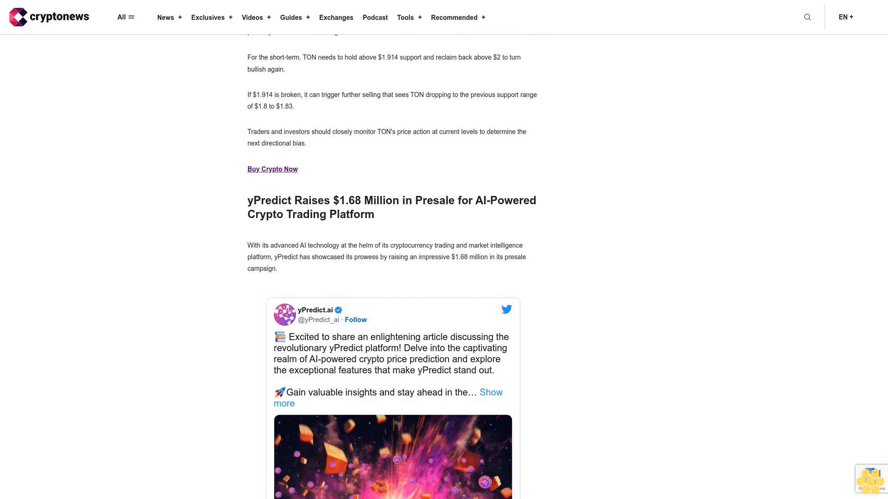
{"action": "scroll", "scroll_direction": "down", "scroll_amount": 3}
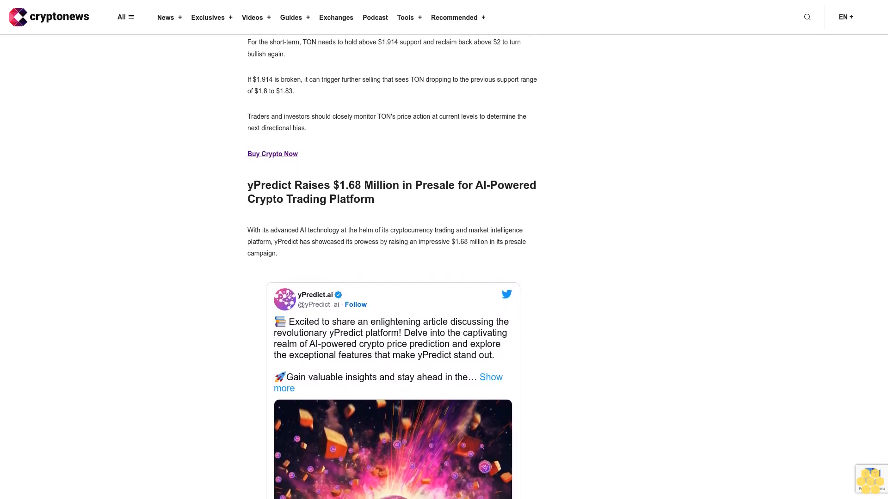
{"action": "scroll", "scroll_direction": "down", "scroll_amount": 3}
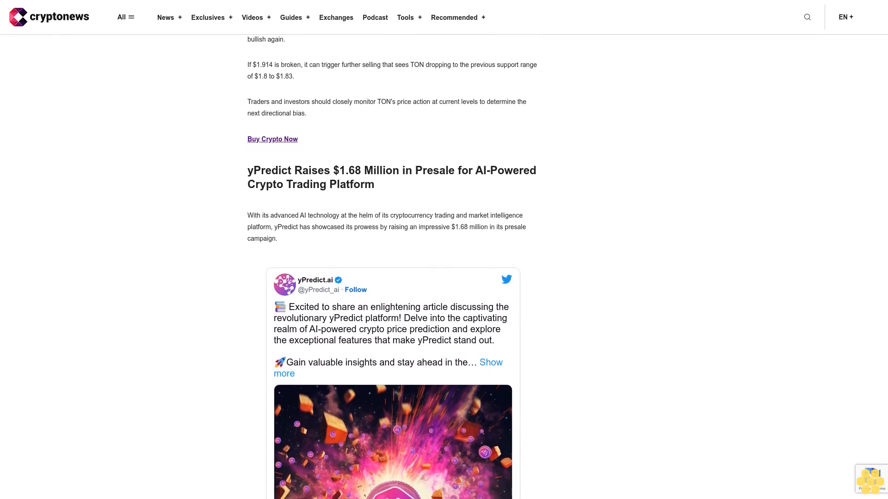
{"action": "scroll", "scroll_direction": "down", "scroll_amount": 3}
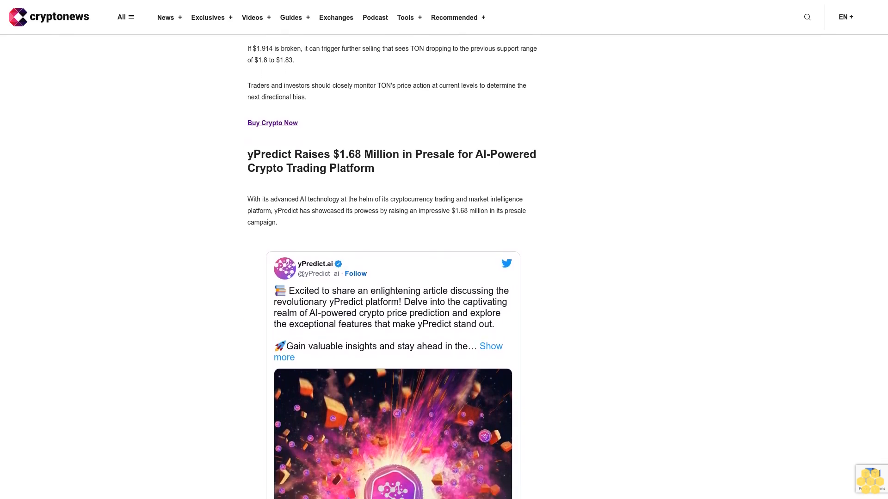
{"action": "scroll", "scroll_direction": "down", "scroll_amount": 3}
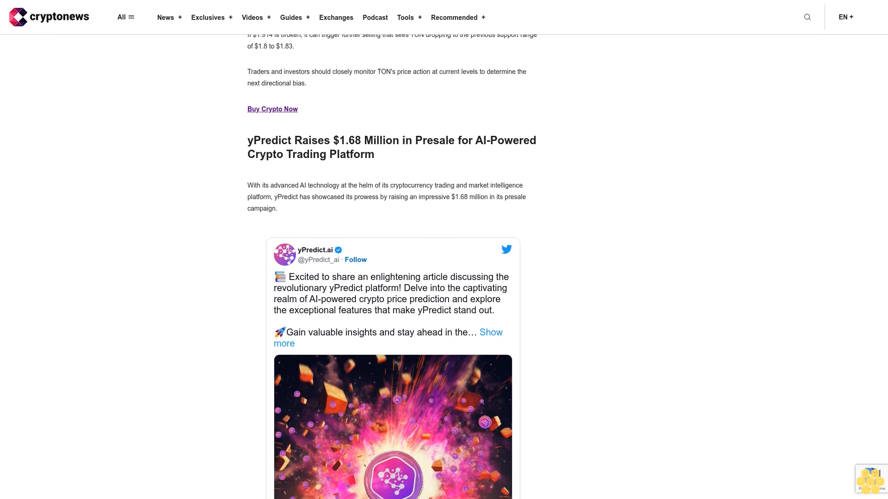
{"action": "scroll", "scroll_direction": "down", "scroll_amount": 3}
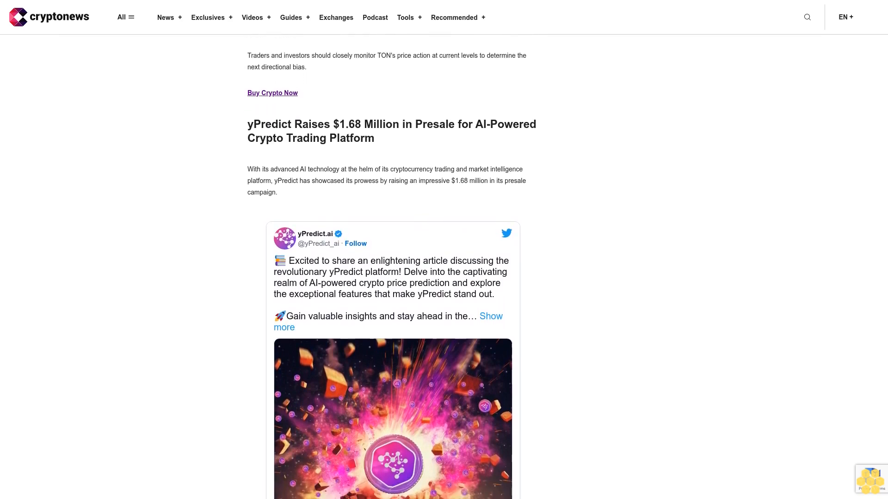
{"action": "scroll", "scroll_direction": "down", "scroll_amount": 3}
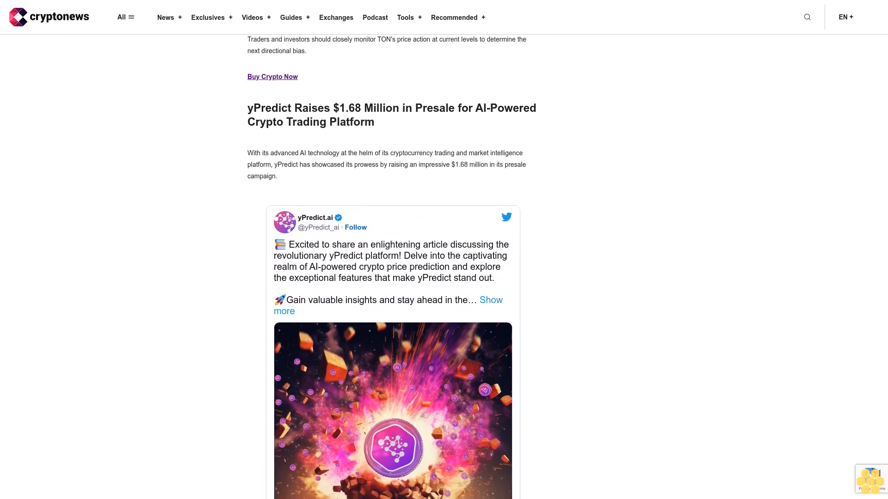
{"action": "scroll", "scroll_direction": "down", "scroll_amount": 3}
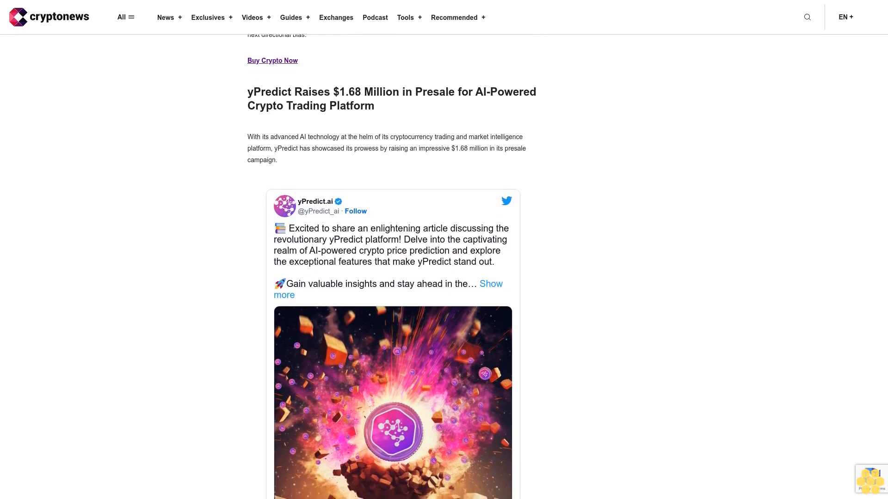
{"action": "scroll", "scroll_direction": "down", "scroll_amount": 3}
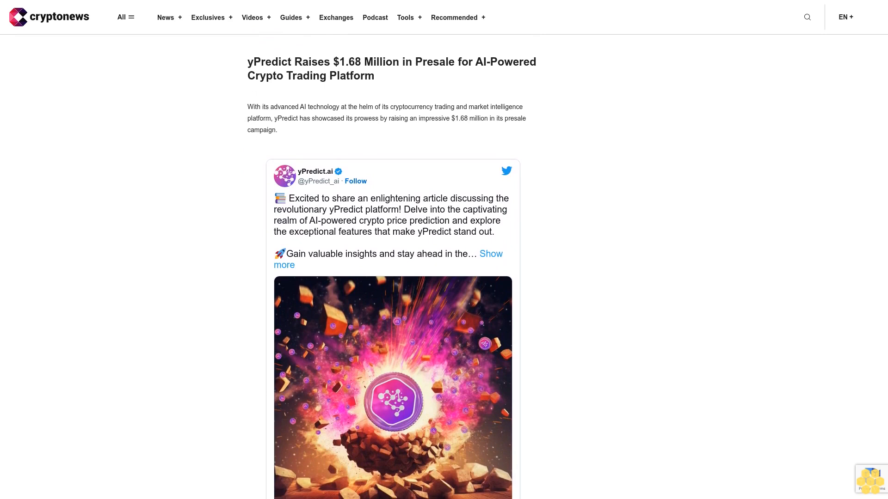
{"action": "scroll", "scroll_direction": "down", "scroll_amount": 3}
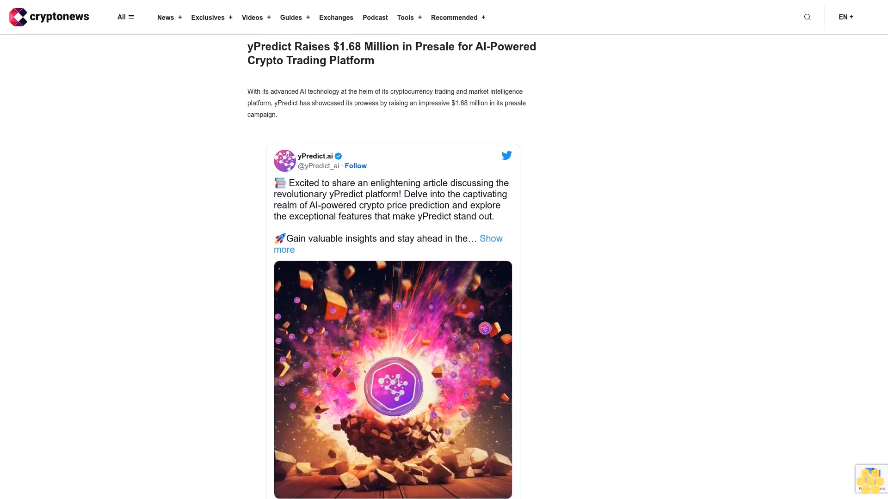
{"action": "scroll", "scroll_direction": "down", "scroll_amount": 3}
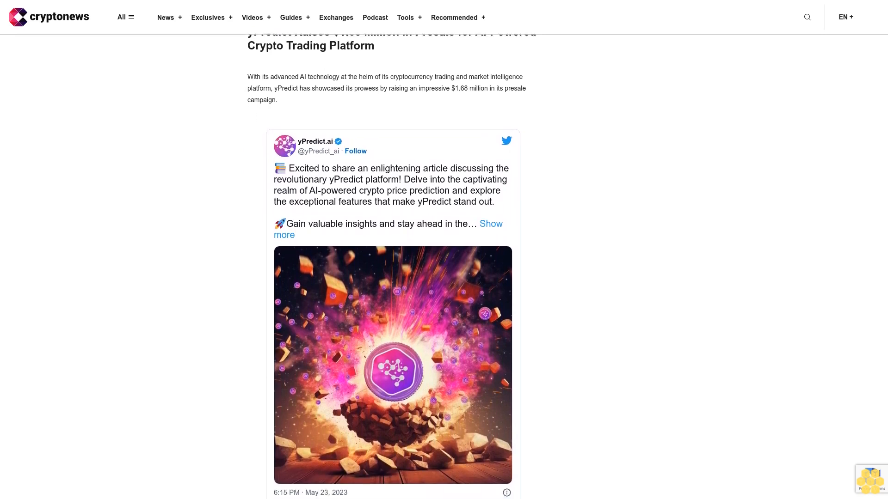
{"action": "scroll", "scroll_direction": "down", "scroll_amount": 3}
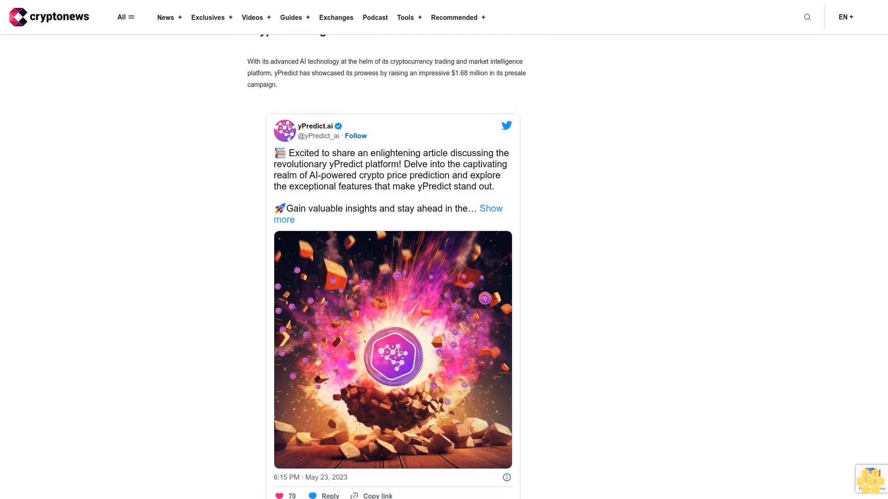
{"action": "scroll", "scroll_direction": "down", "scroll_amount": 3}
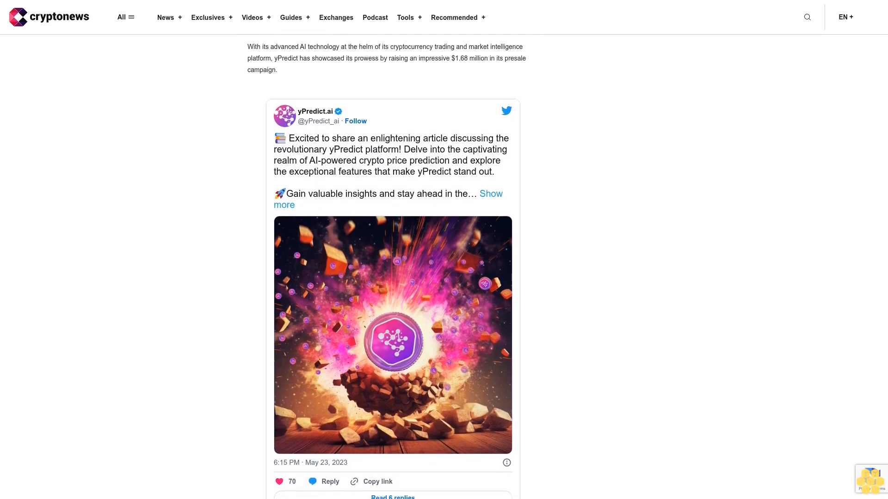
{"action": "scroll", "scroll_direction": "down", "scroll_amount": 3}
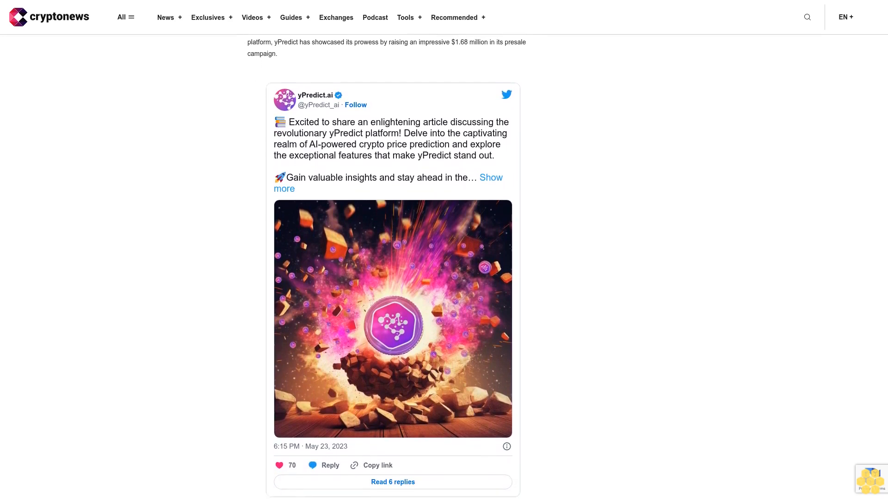
{"action": "scroll", "scroll_direction": "down", "scroll_amount": 3}
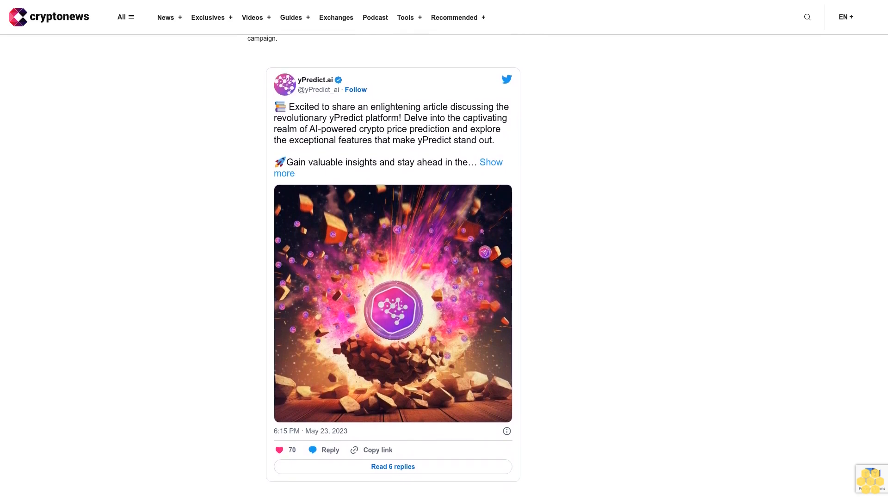
{"action": "scroll", "scroll_direction": "down", "scroll_amount": 3}
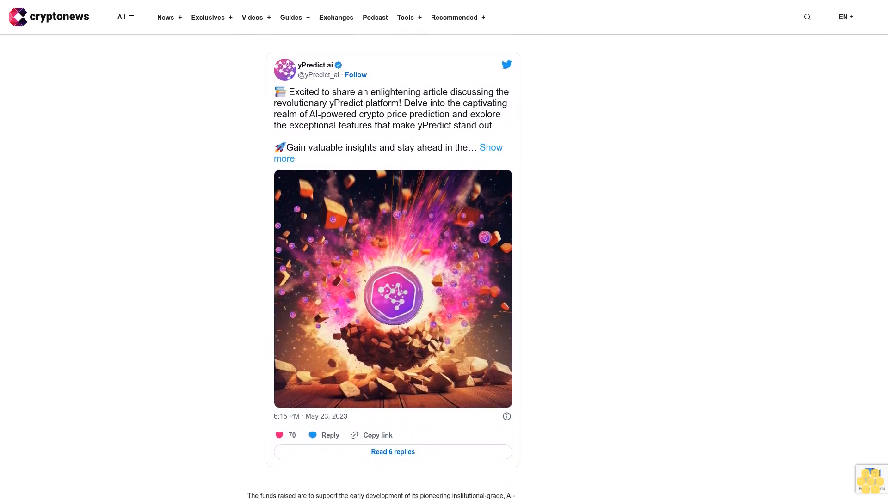
{"action": "scroll", "scroll_direction": "down", "scroll_amount": 3}
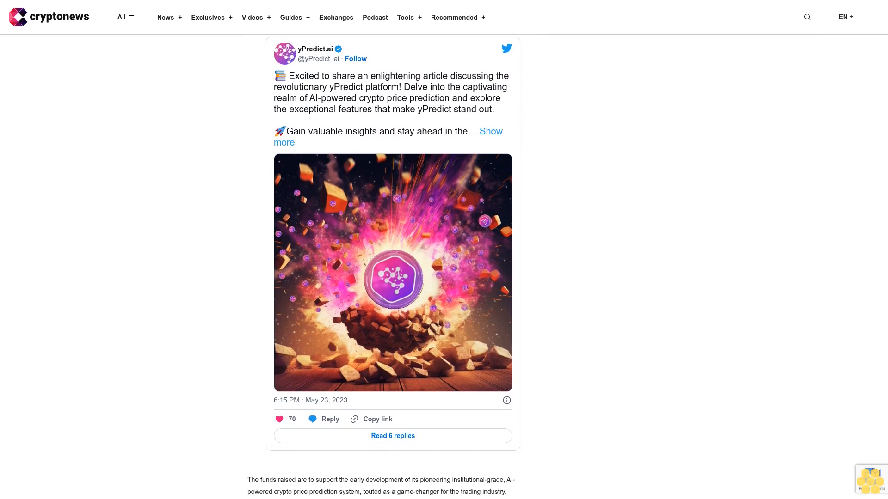
{"action": "scroll", "scroll_direction": "down", "scroll_amount": 3}
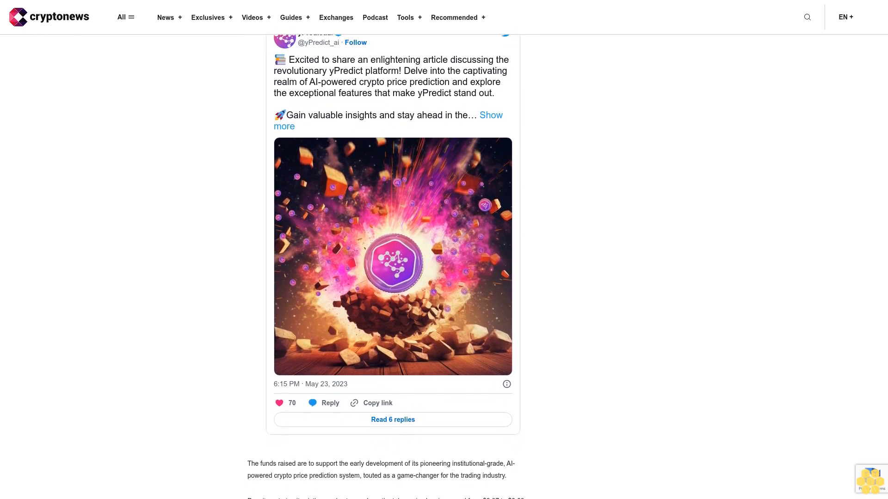
{"action": "scroll", "scroll_direction": "down", "scroll_amount": 3}
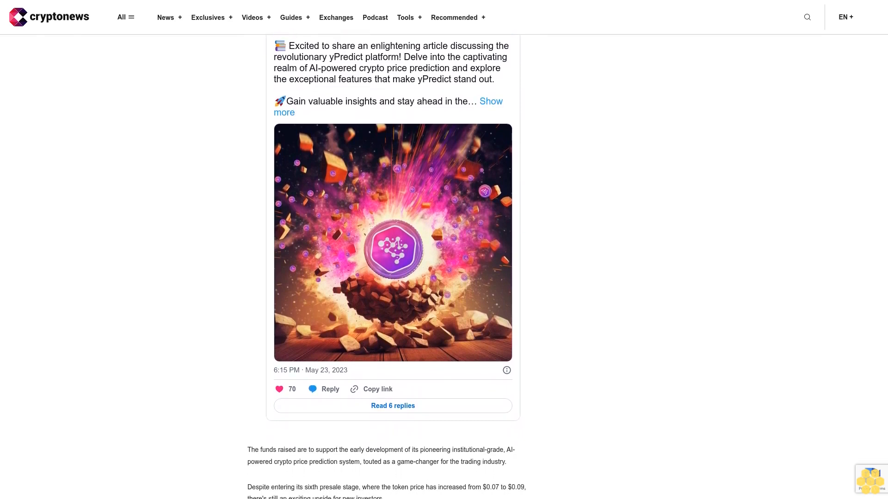
{"action": "scroll", "scroll_direction": "down", "scroll_amount": 3}
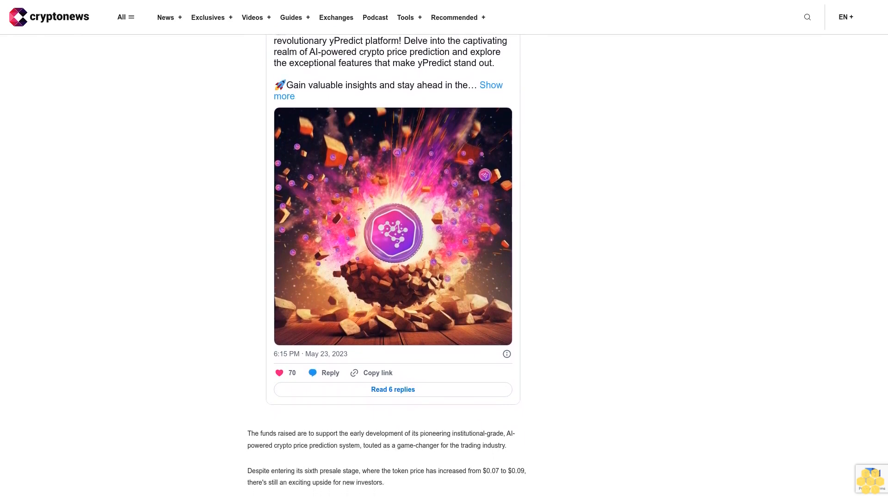
{"action": "scroll", "scroll_direction": "down", "scroll_amount": 3}
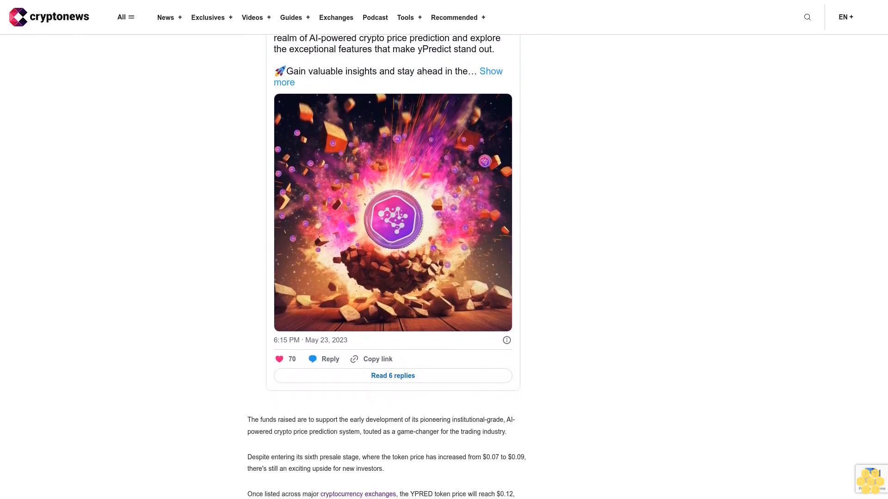
{"action": "scroll", "scroll_direction": "down", "scroll_amount": 3}
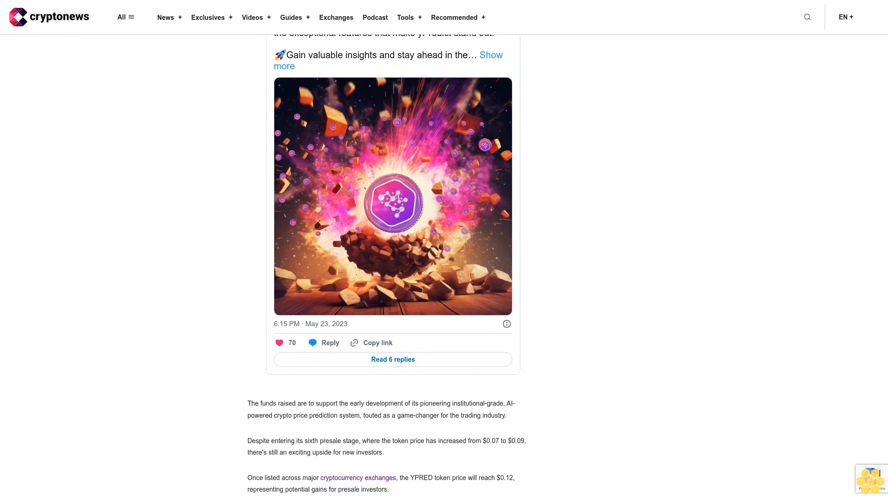
{"action": "scroll", "scroll_direction": "down", "scroll_amount": 3}
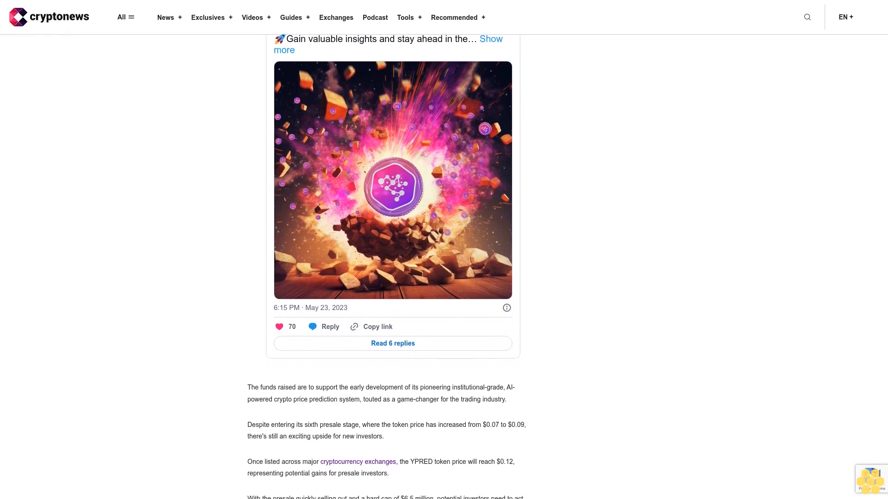
{"action": "scroll", "scroll_direction": "down", "scroll_amount": 3}
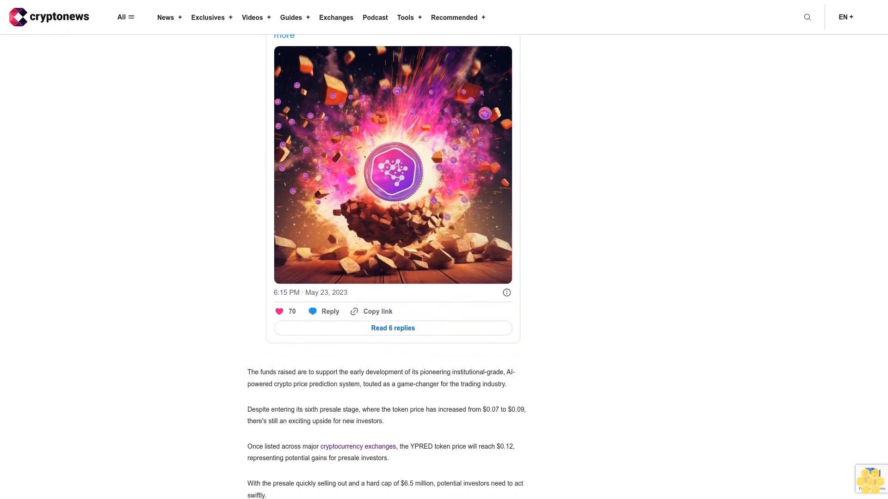
{"action": "scroll", "scroll_direction": "down", "scroll_amount": 3}
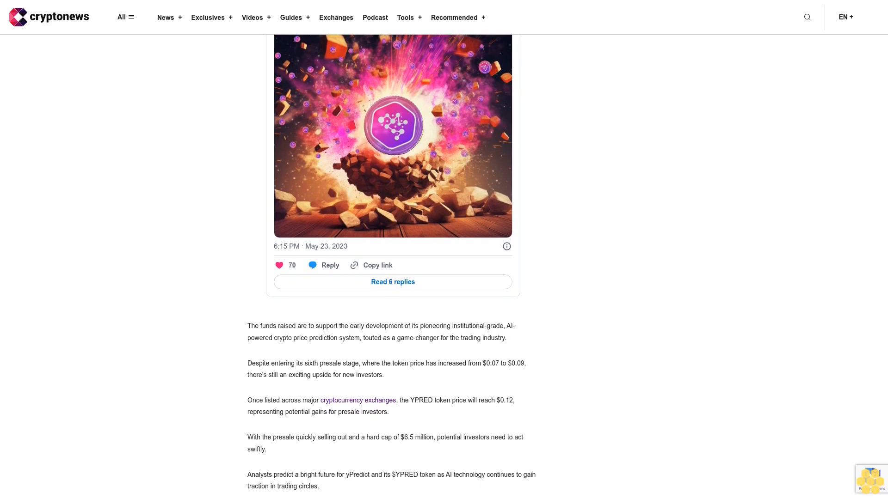
{"action": "scroll", "scroll_direction": "down", "scroll_amount": 3}
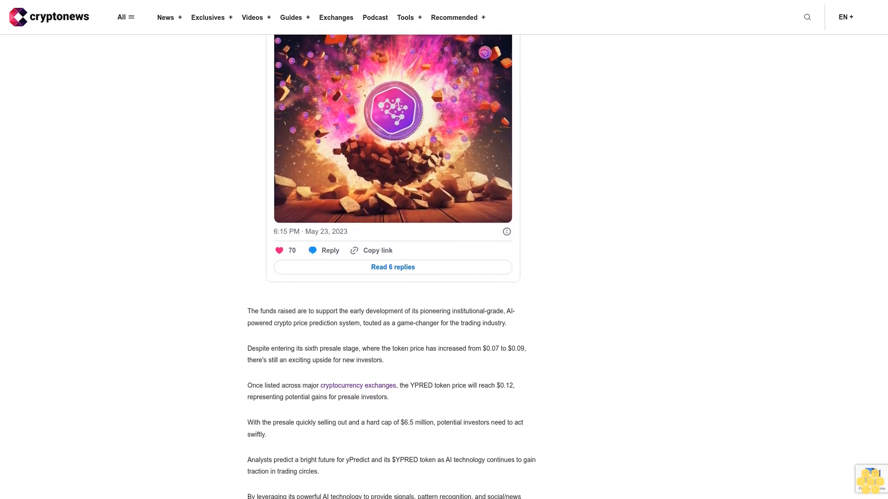
{"action": "scroll", "scroll_direction": "down", "scroll_amount": 3}
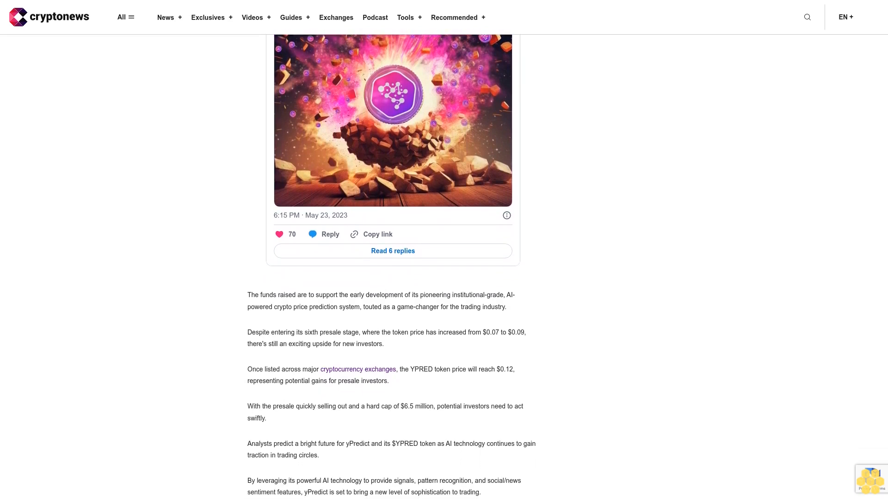
{"action": "scroll", "scroll_direction": "down", "scroll_amount": 3}
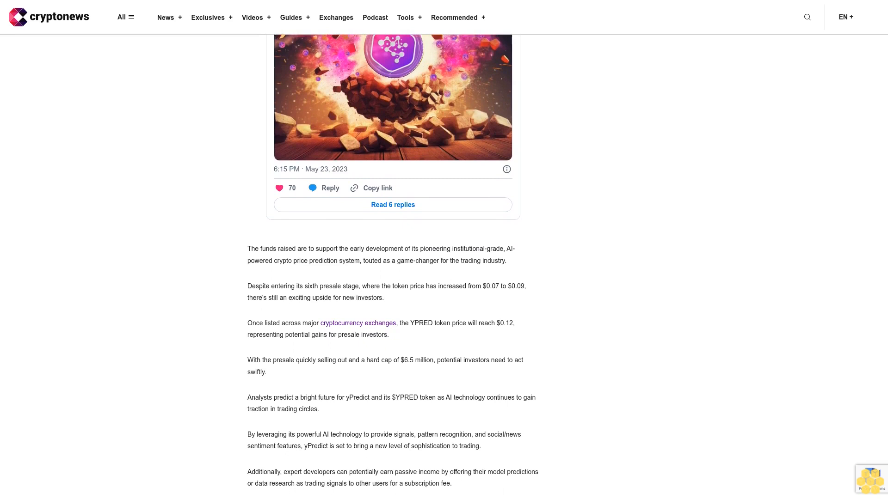
{"action": "scroll", "scroll_direction": "down", "scroll_amount": 3}
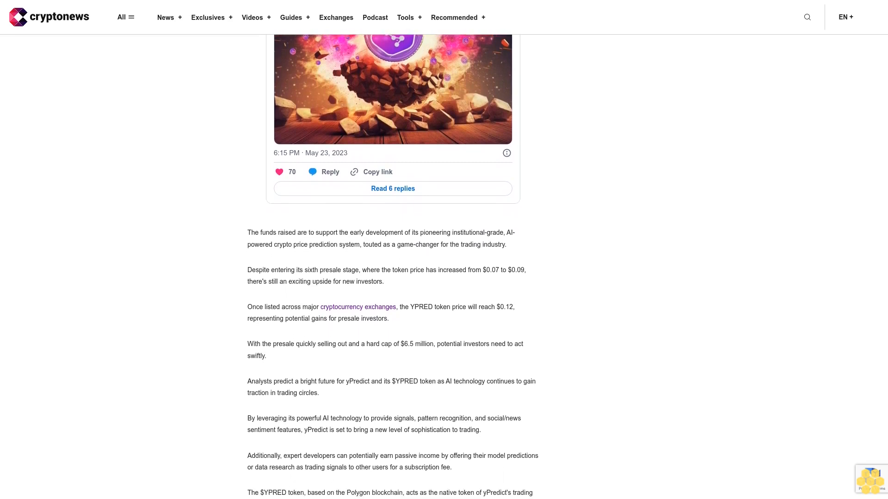
{"action": "scroll", "scroll_direction": "down", "scroll_amount": 3}
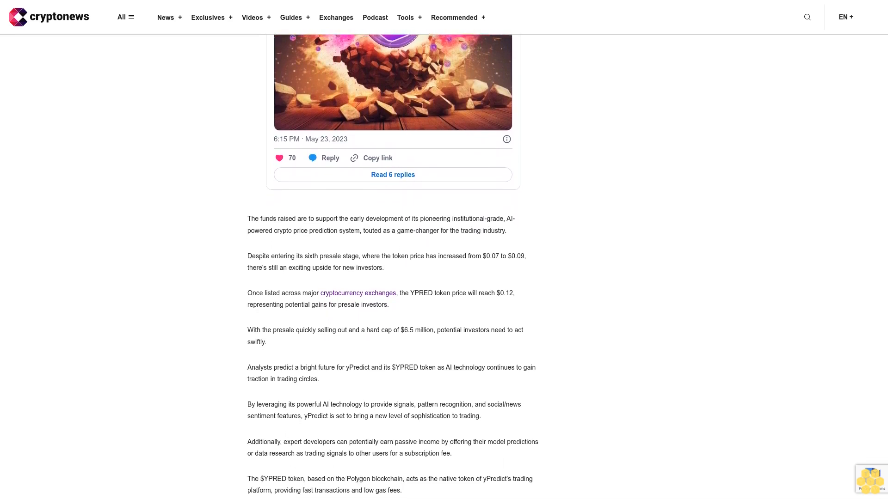
{"action": "scroll", "scroll_direction": "down", "scroll_amount": 3}
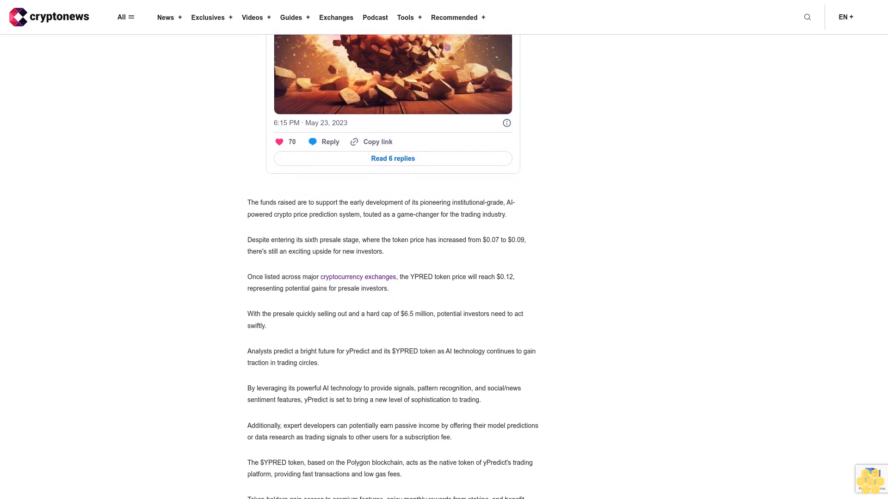
{"action": "scroll", "scroll_direction": "down", "scroll_amount": 3}
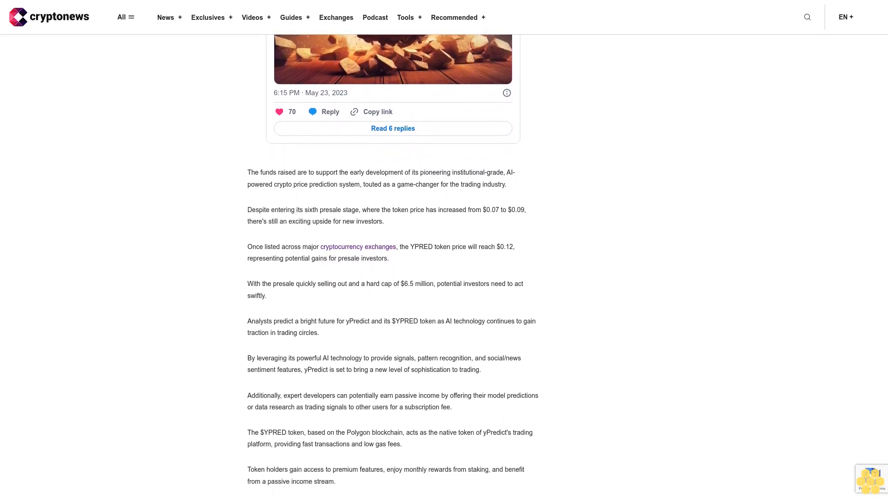
{"action": "scroll", "scroll_direction": "down", "scroll_amount": 3}
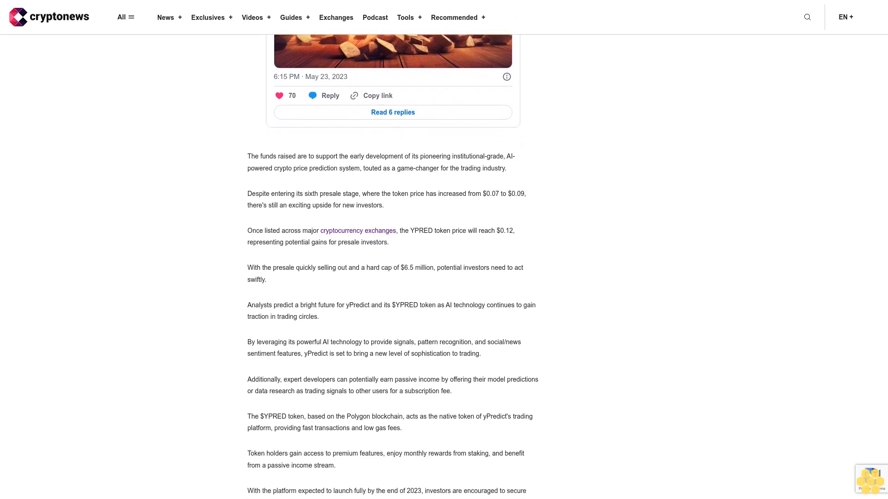
{"action": "scroll", "scroll_direction": "down", "scroll_amount": 3}
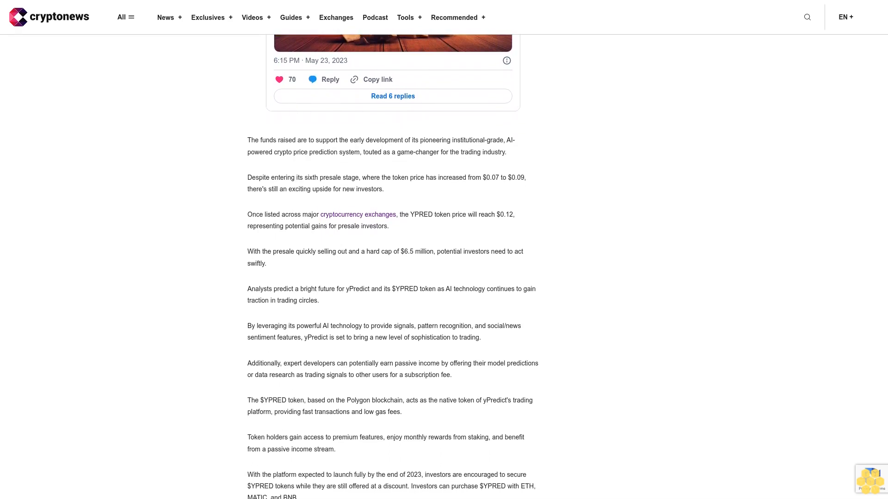
{"action": "scroll", "scroll_direction": "down", "scroll_amount": 3}
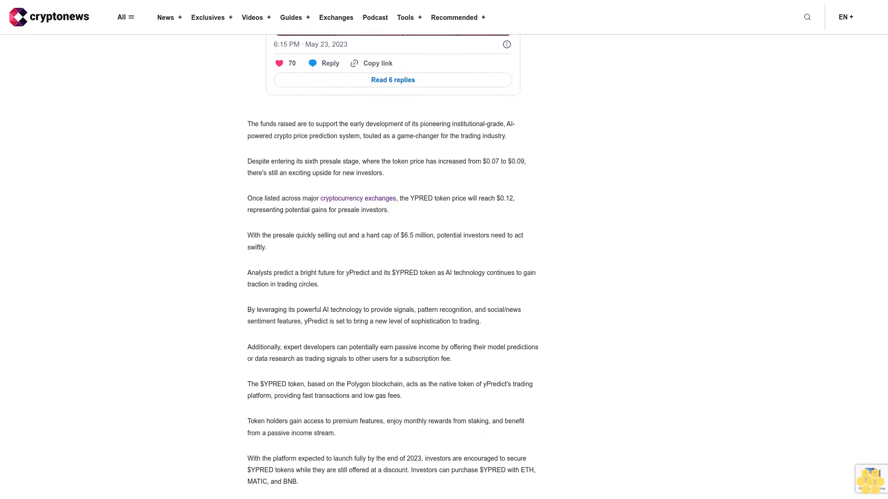
{"action": "scroll", "scroll_direction": "down", "scroll_amount": 3}
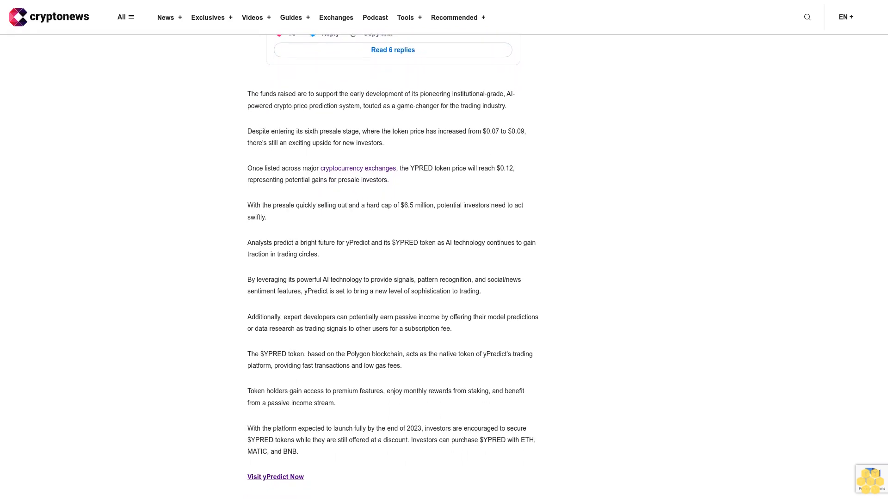
{"action": "scroll", "scroll_direction": "down", "scroll_amount": 3}
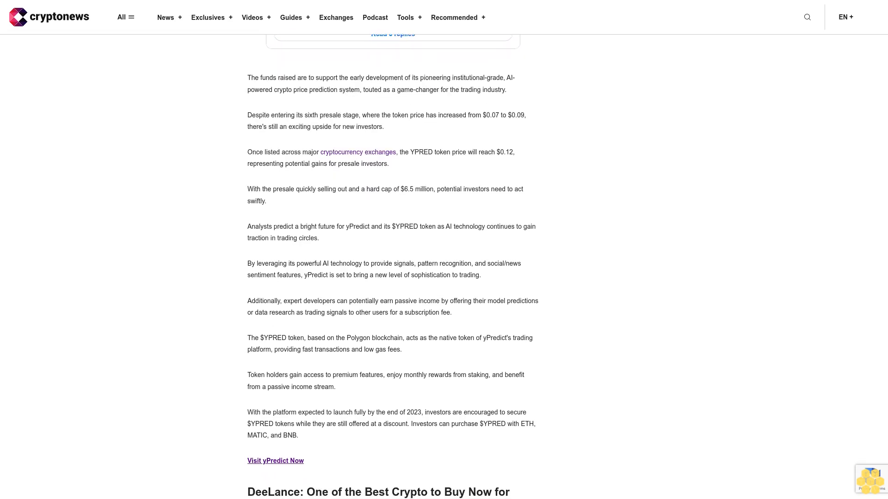
{"action": "scroll", "scroll_direction": "down", "scroll_amount": 3}
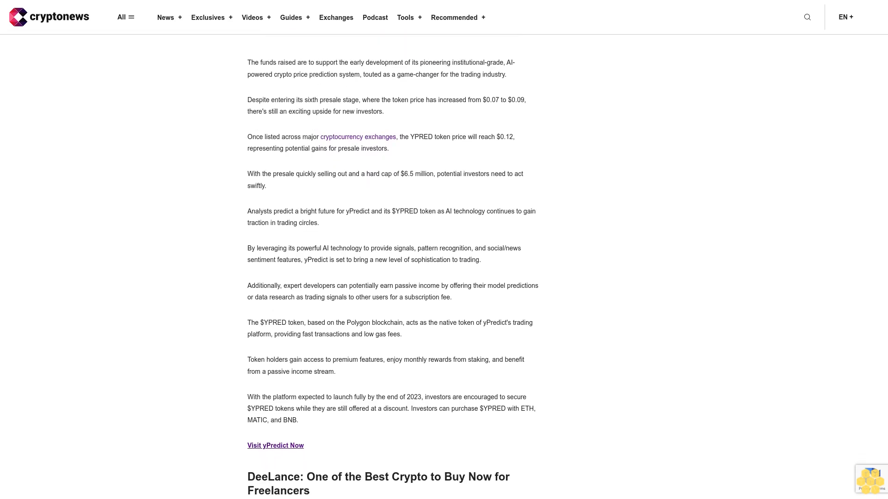
{"action": "scroll", "scroll_direction": "down", "scroll_amount": 3}
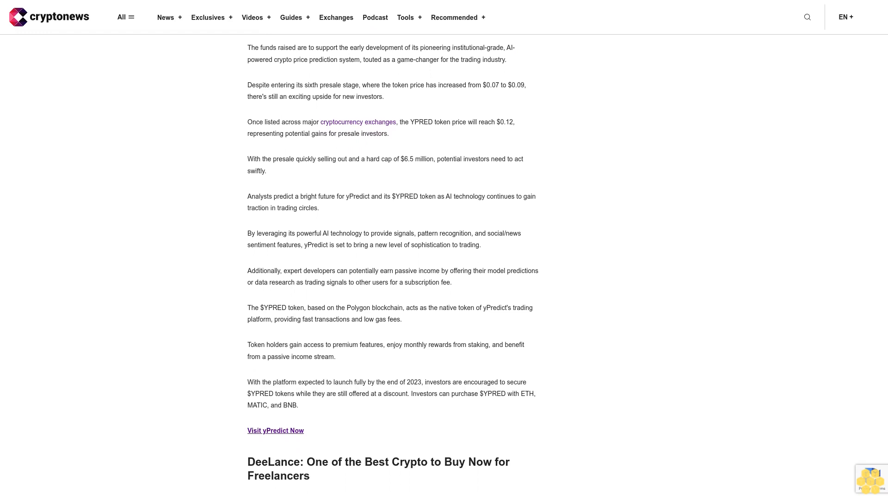
{"action": "scroll", "scroll_direction": "down", "scroll_amount": 3}
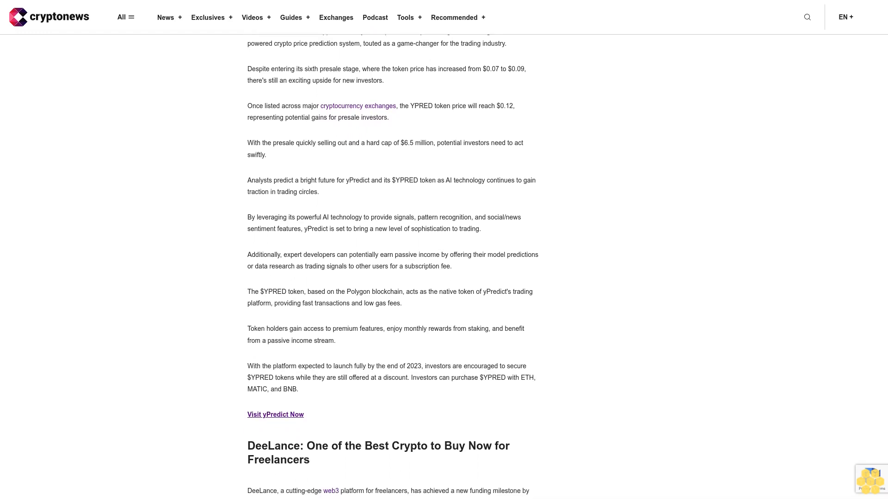
{"action": "scroll", "scroll_direction": "down", "scroll_amount": 3}
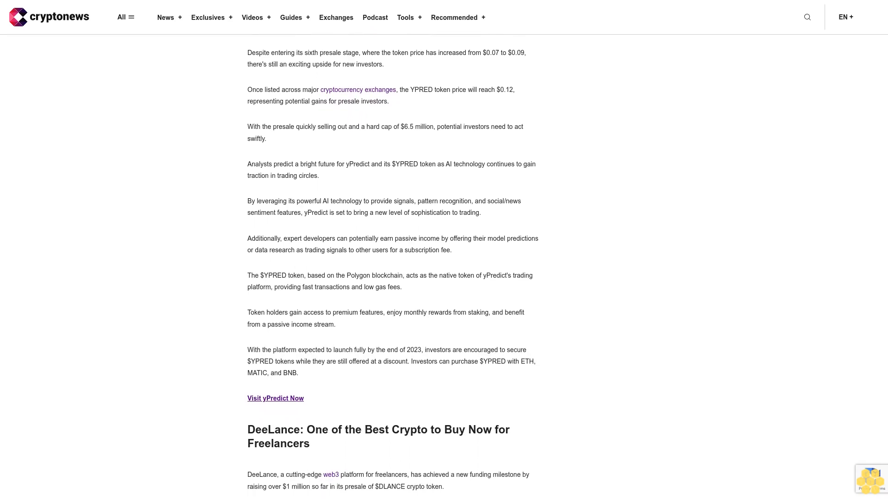
{"action": "scroll", "scroll_direction": "down", "scroll_amount": 3}
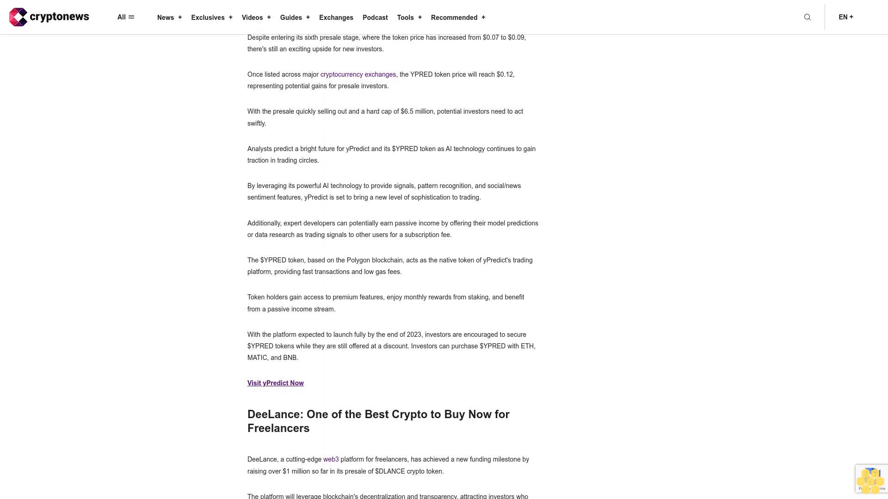
{"action": "scroll", "scroll_direction": "down", "scroll_amount": 3}
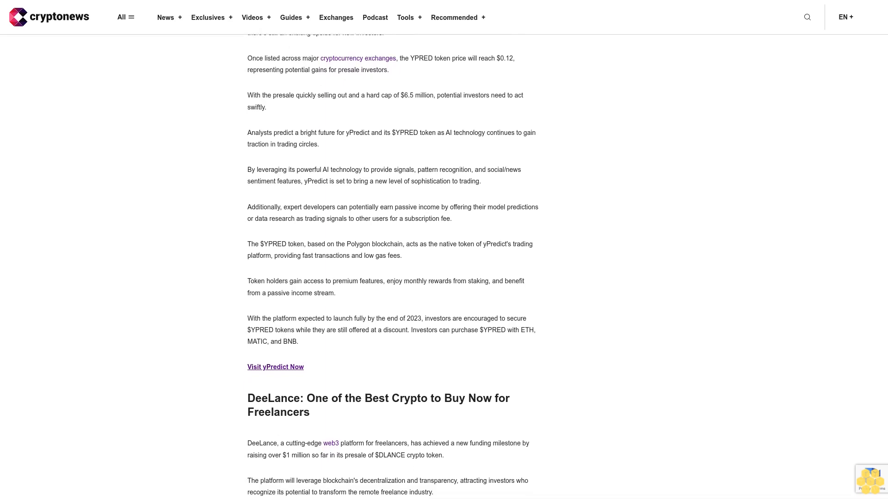
{"action": "scroll", "scroll_direction": "down", "scroll_amount": 3}
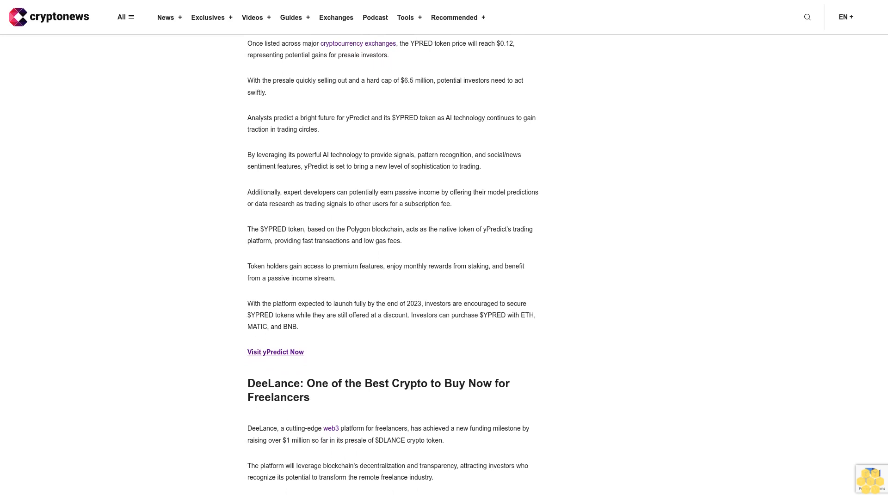
{"action": "scroll", "scroll_direction": "down", "scroll_amount": 3}
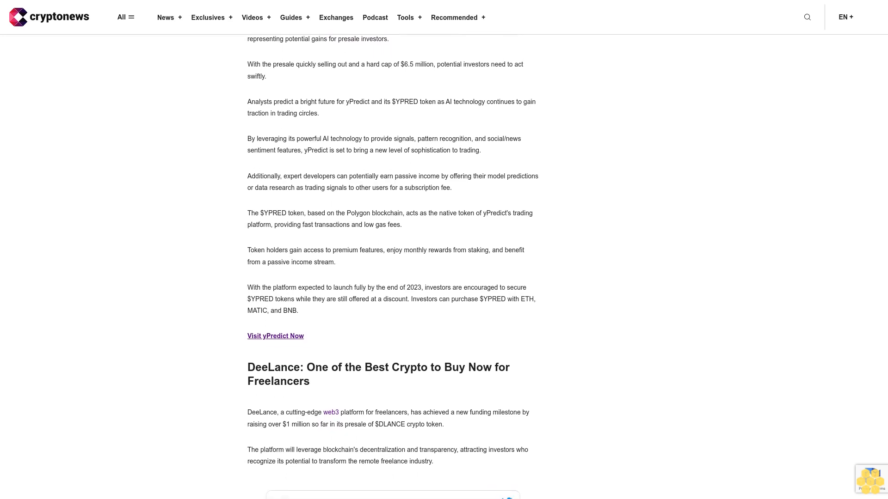
{"action": "scroll", "scroll_direction": "down", "scroll_amount": 3}
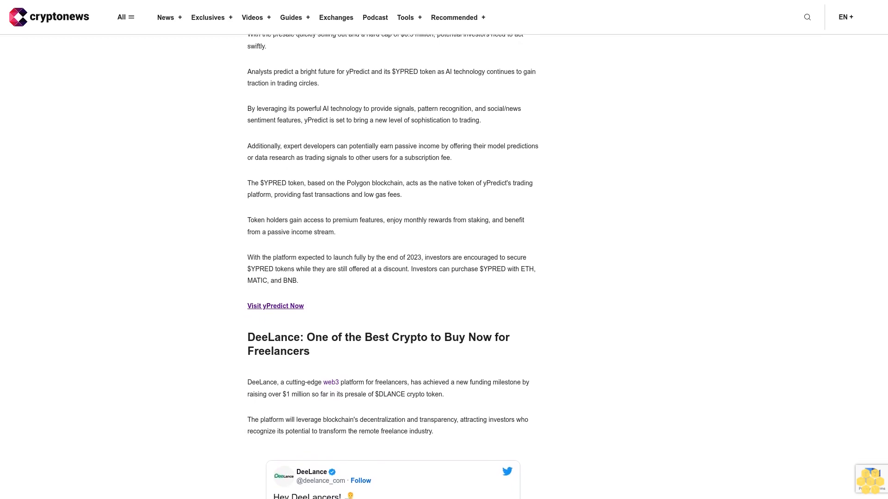
{"action": "scroll", "scroll_direction": "down", "scroll_amount": 3}
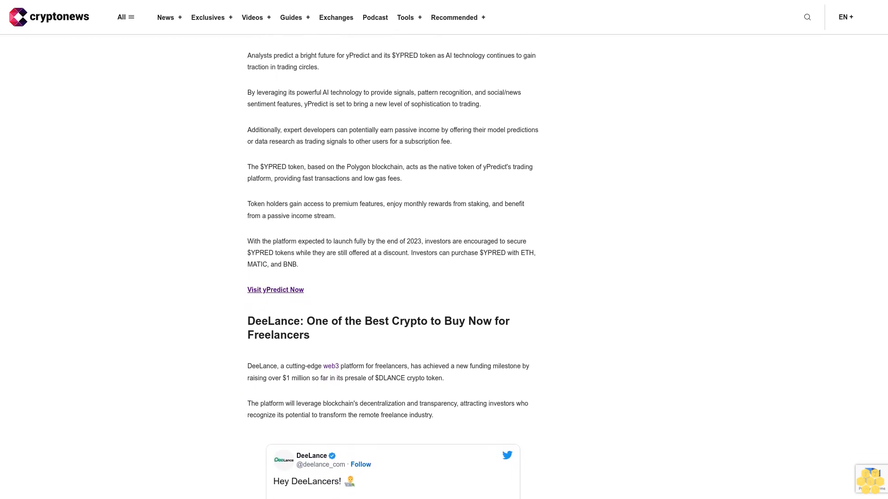
{"action": "scroll", "scroll_direction": "down", "scroll_amount": 3}
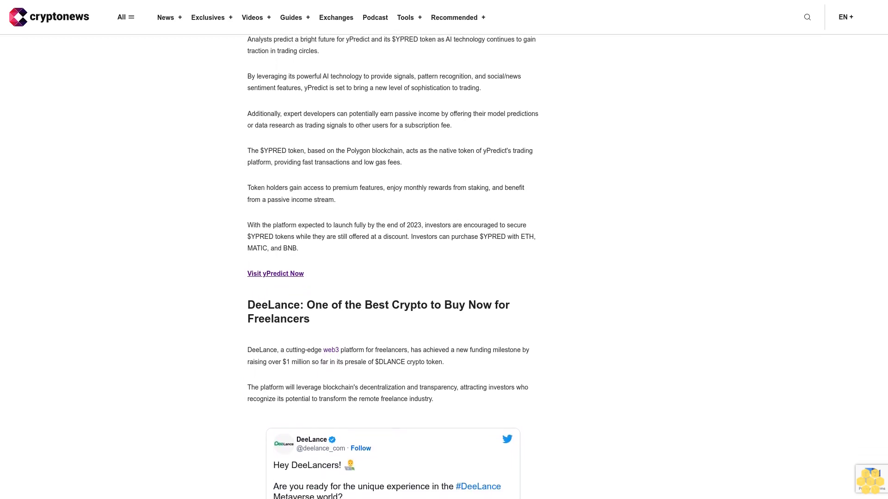
{"action": "scroll", "scroll_direction": "down", "scroll_amount": 3}
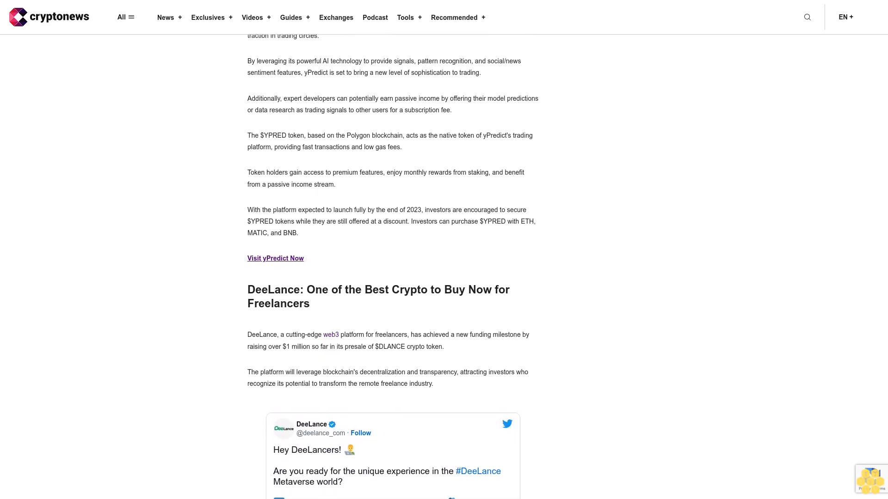
{"action": "scroll", "scroll_direction": "down", "scroll_amount": 3}
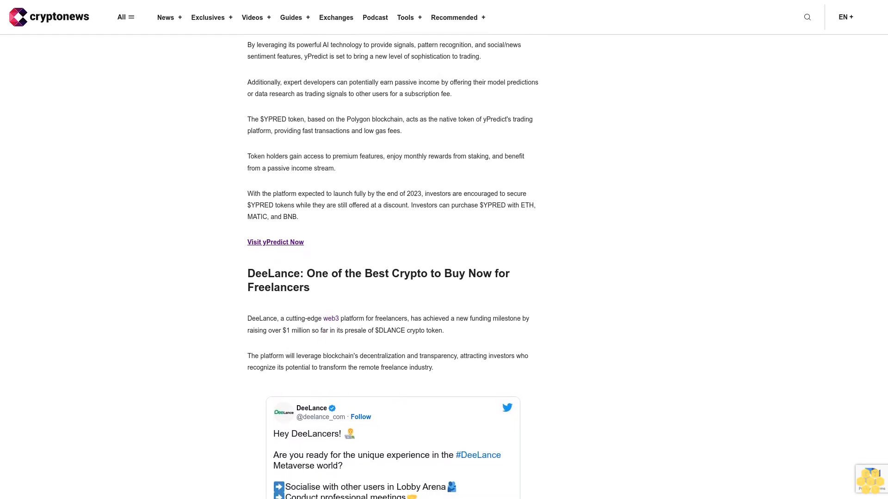
{"action": "scroll", "scroll_direction": "down", "scroll_amount": 3}
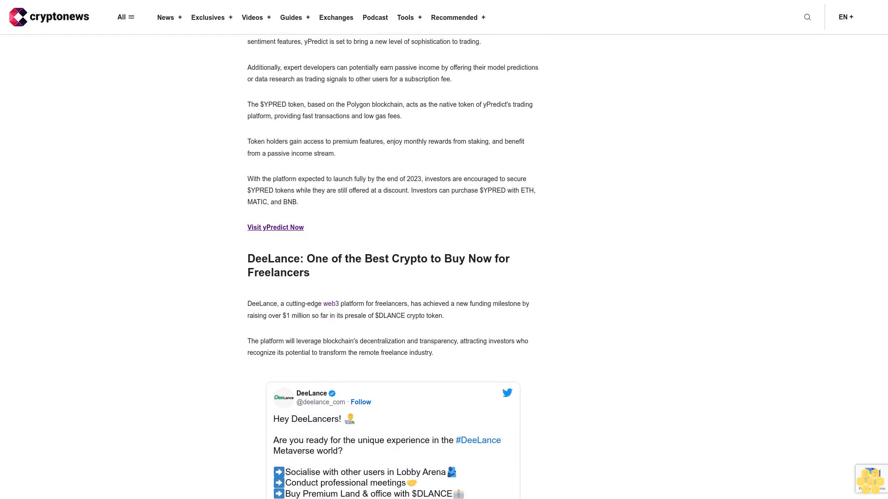
{"action": "scroll", "scroll_direction": "down", "scroll_amount": 3}
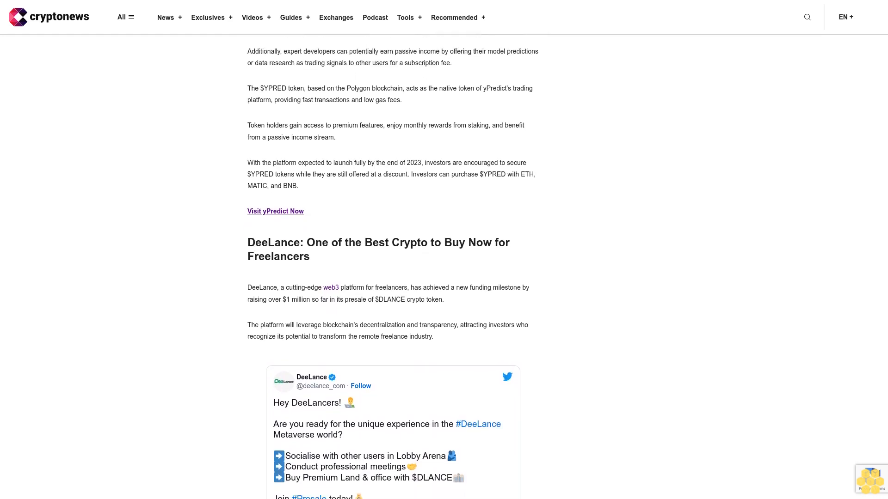
{"action": "scroll", "scroll_direction": "down", "scroll_amount": 3}
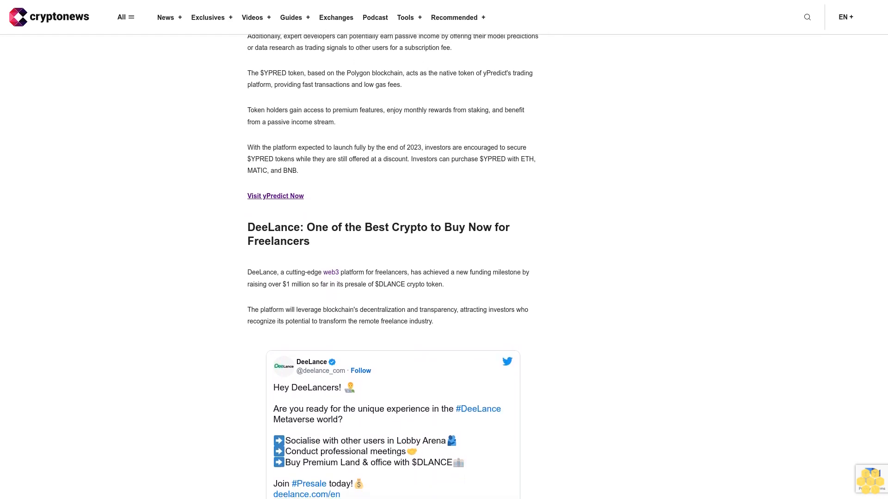
{"action": "scroll", "scroll_direction": "down", "scroll_amount": 3}
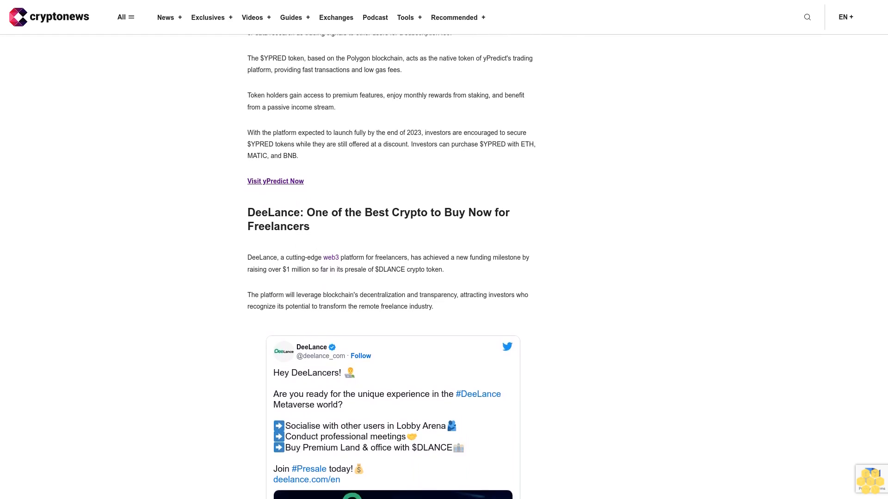
{"action": "scroll", "scroll_direction": "down", "scroll_amount": 3}
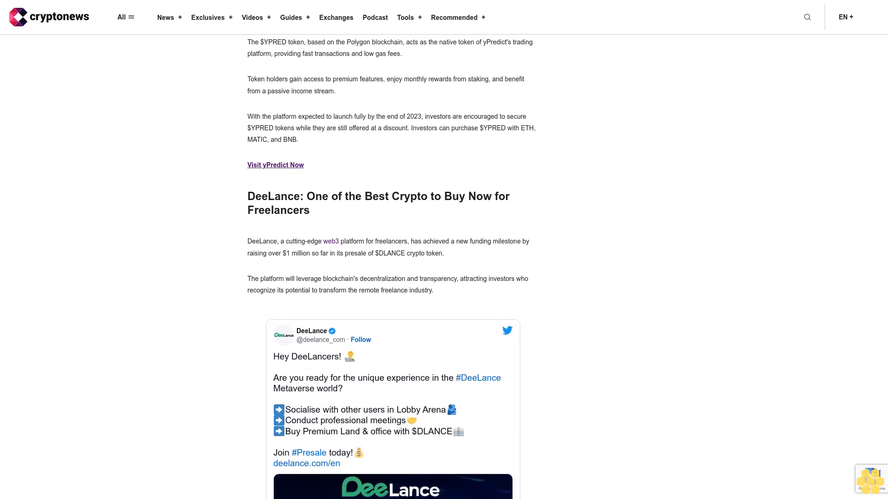
{"action": "scroll", "scroll_direction": "down", "scroll_amount": 3}
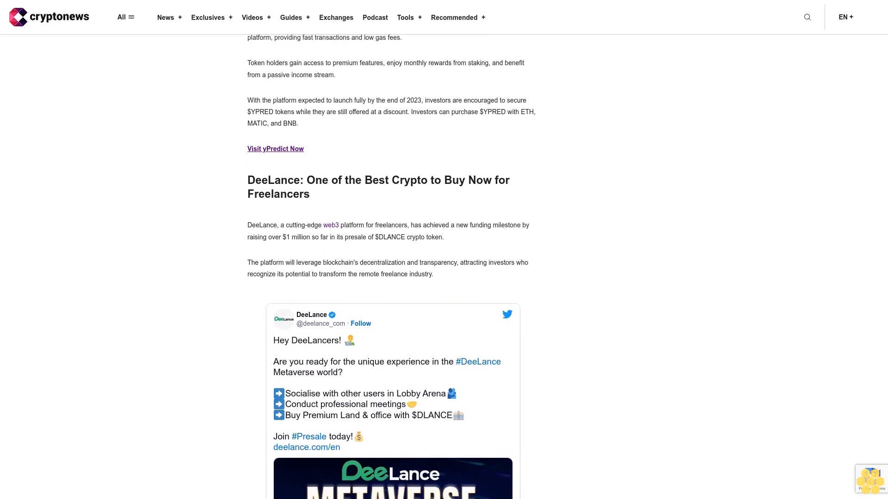
{"action": "scroll", "scroll_direction": "down", "scroll_amount": 3}
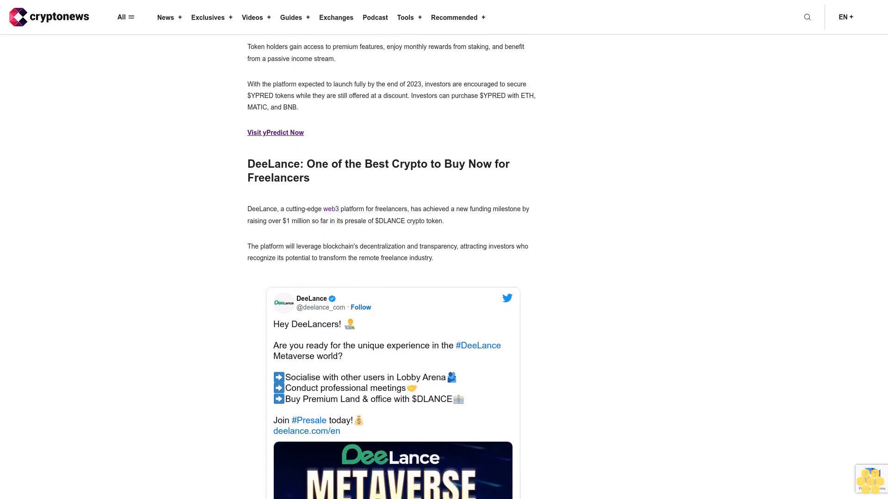
{"action": "scroll", "scroll_direction": "down", "scroll_amount": 3}
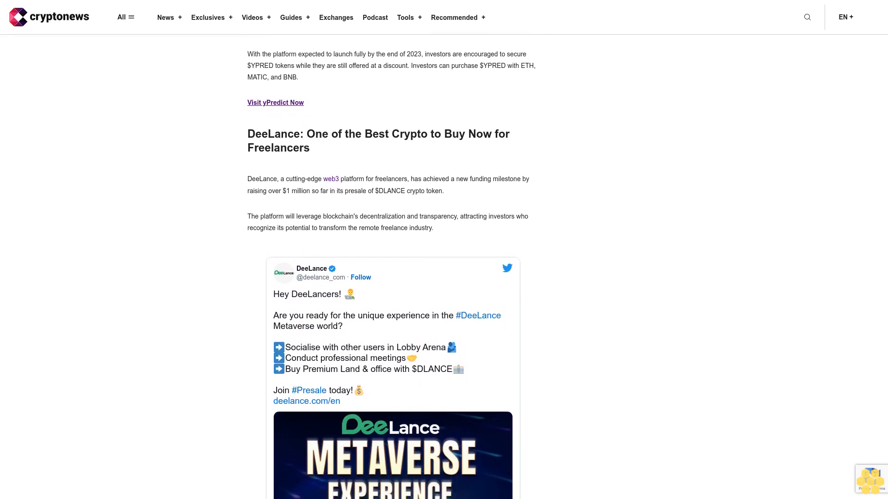
{"action": "scroll", "scroll_direction": "down", "scroll_amount": 3}
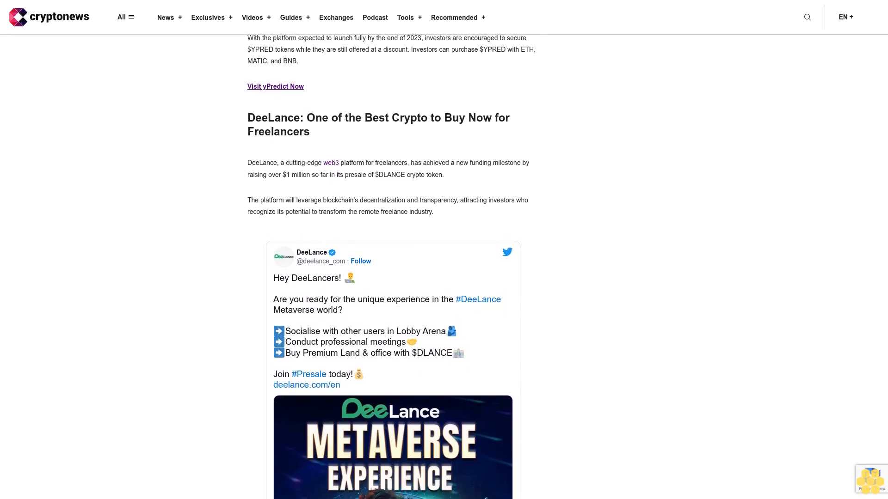
{"action": "scroll", "scroll_direction": "down", "scroll_amount": 3}
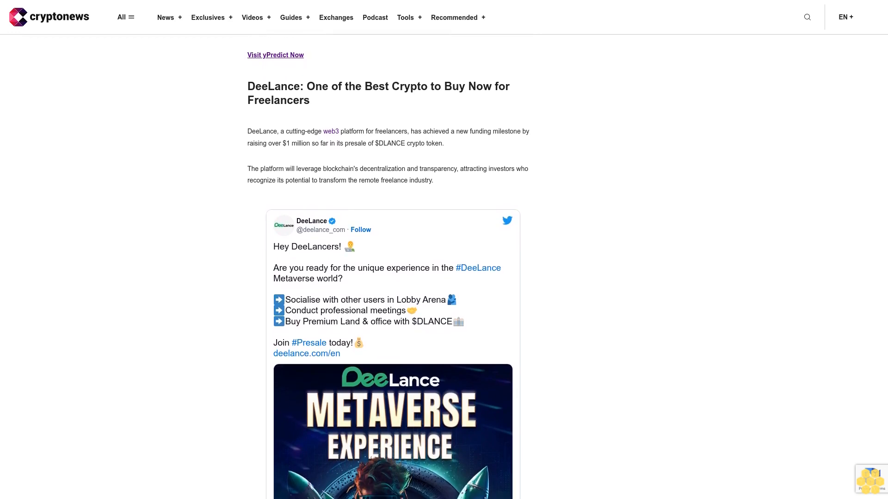
{"action": "scroll", "scroll_direction": "down", "scroll_amount": 3}
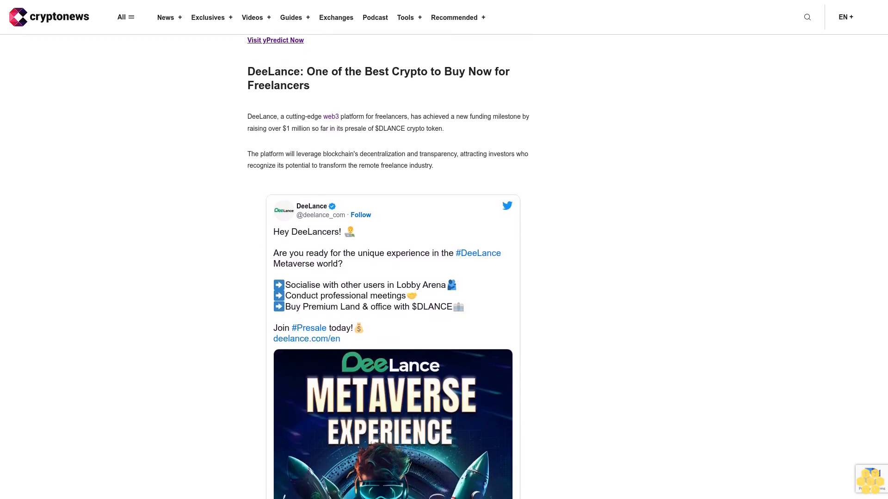
{"action": "scroll", "scroll_direction": "down", "scroll_amount": 3}
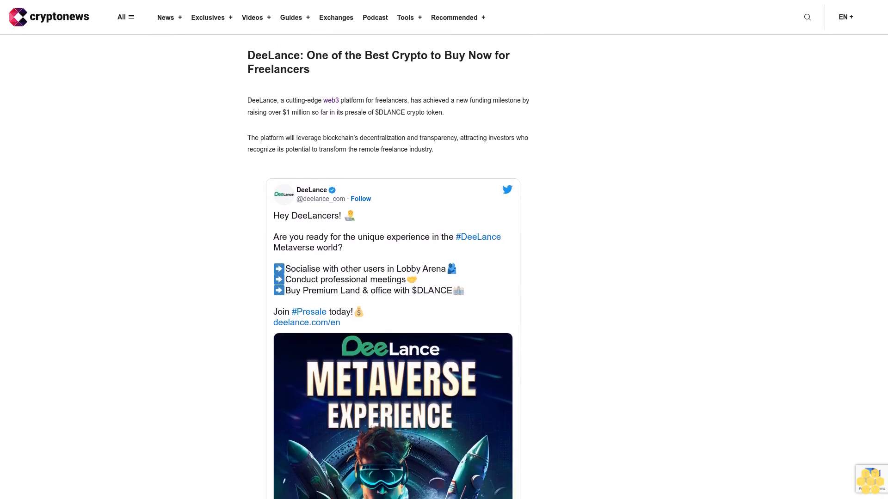
{"action": "scroll", "scroll_direction": "down", "scroll_amount": 3}
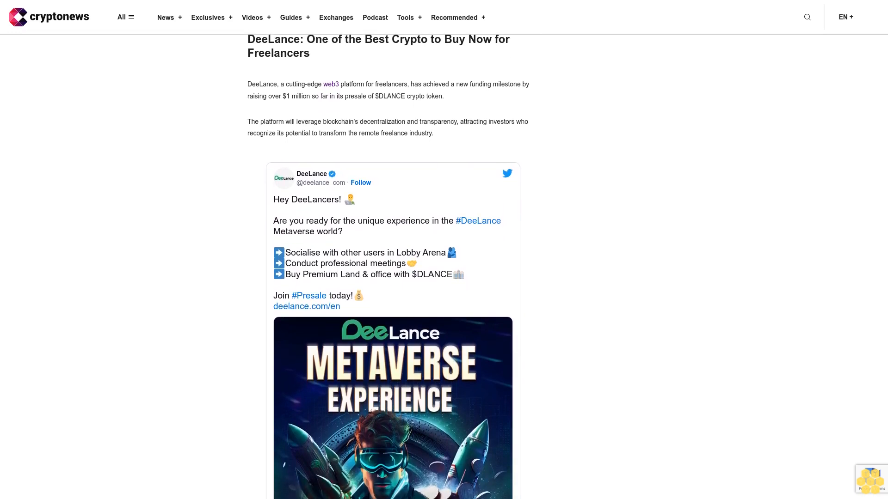
{"action": "scroll", "scroll_direction": "down", "scroll_amount": 3}
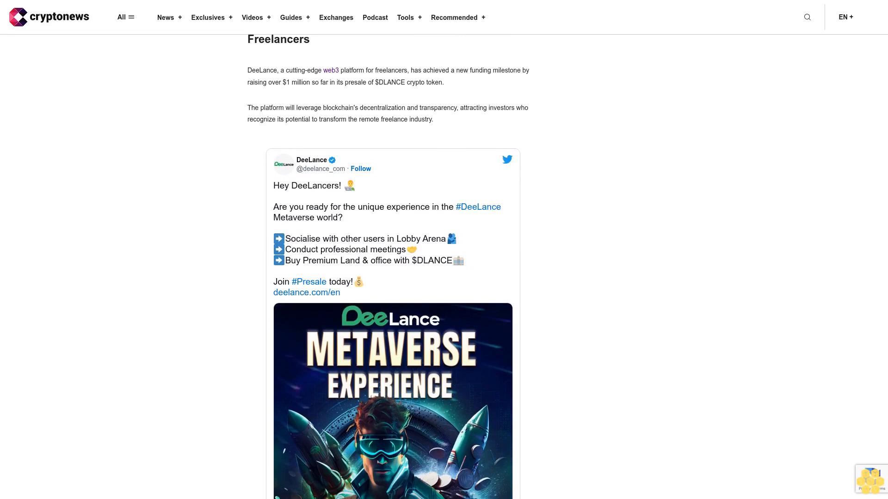
{"action": "scroll", "scroll_direction": "down", "scroll_amount": 3}
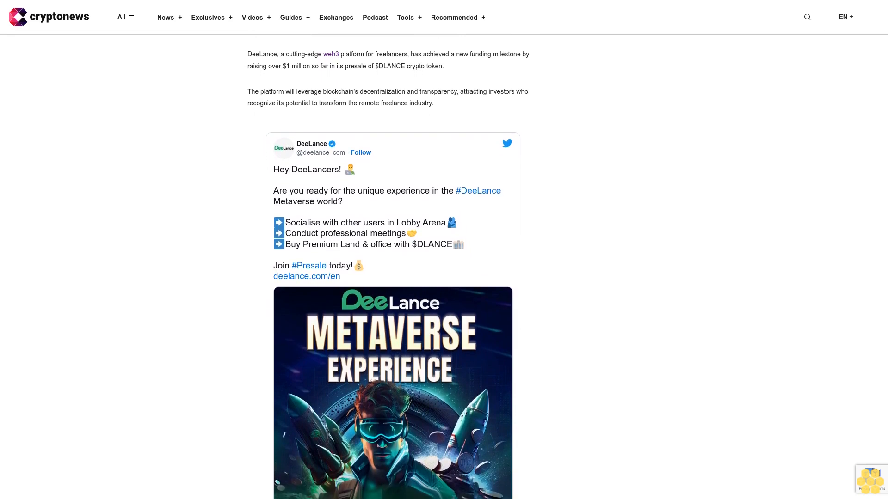
{"action": "scroll", "scroll_direction": "down", "scroll_amount": 3}
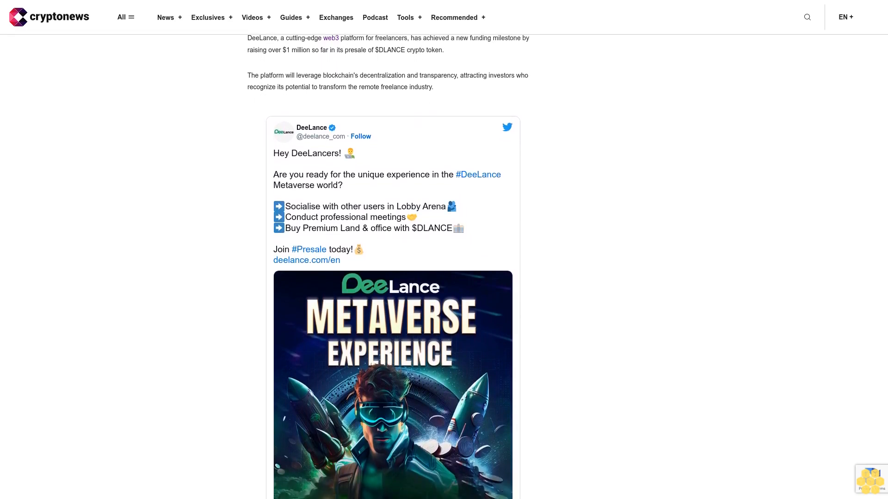
{"action": "scroll", "scroll_direction": "down", "scroll_amount": 3}
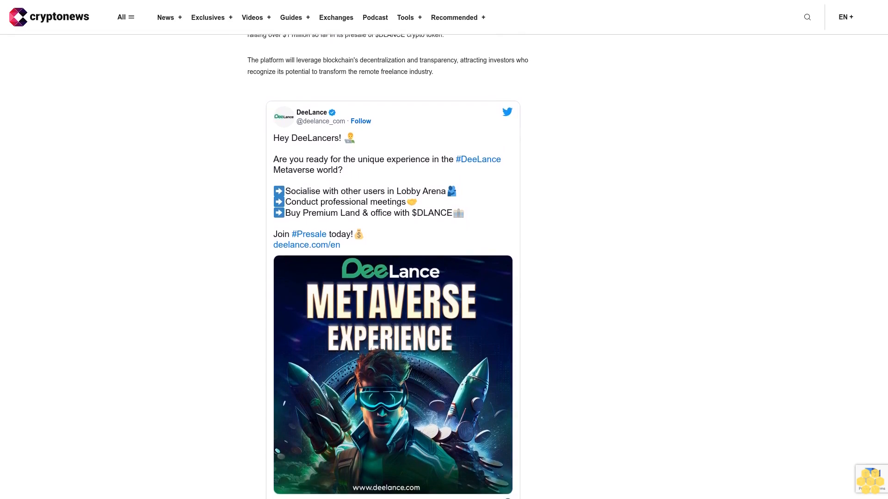
{"action": "scroll", "scroll_direction": "down", "scroll_amount": 3}
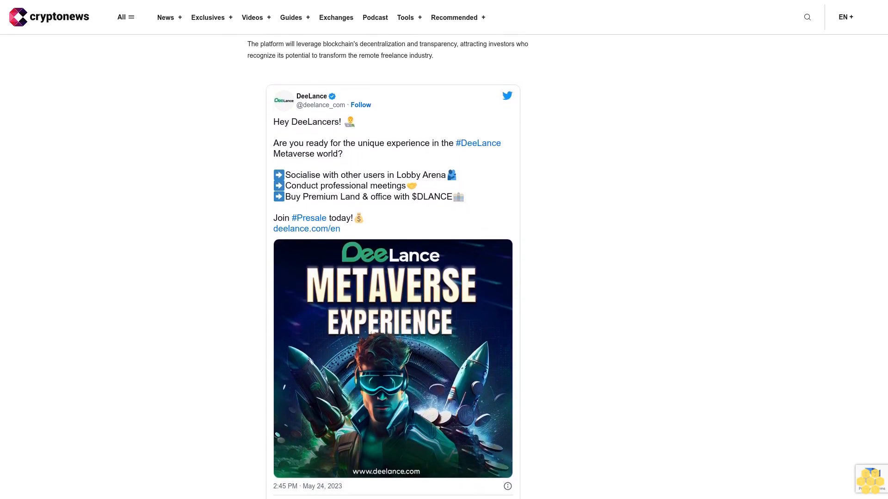
{"action": "scroll", "scroll_direction": "down", "scroll_amount": 3}
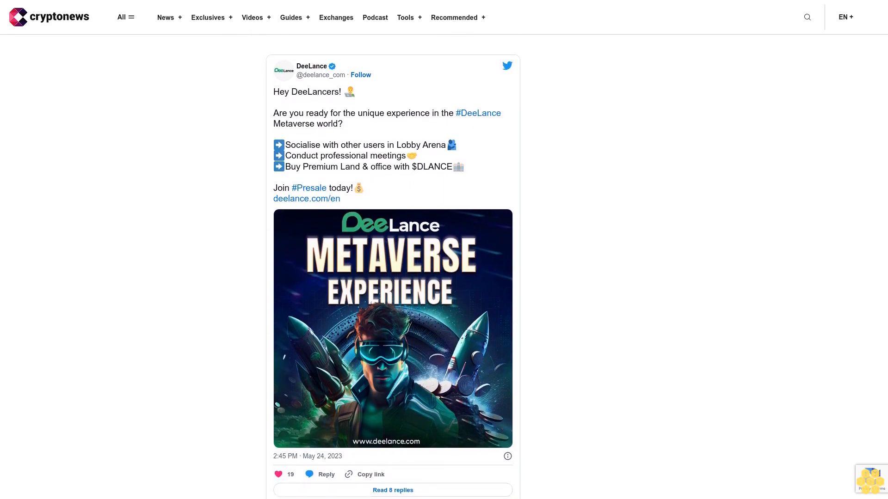
{"action": "scroll", "scroll_direction": "down", "scroll_amount": 3}
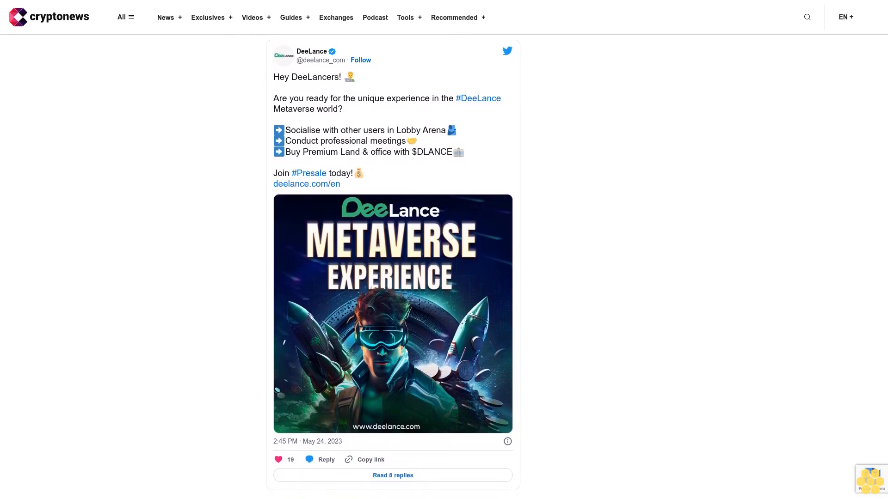
{"action": "scroll", "scroll_direction": "down", "scroll_amount": 3}
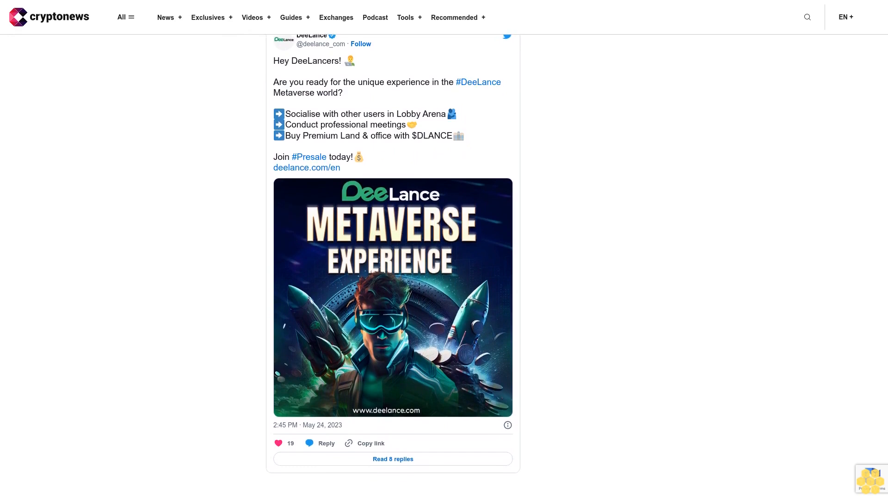
{"action": "scroll", "scroll_direction": "down", "scroll_amount": 3}
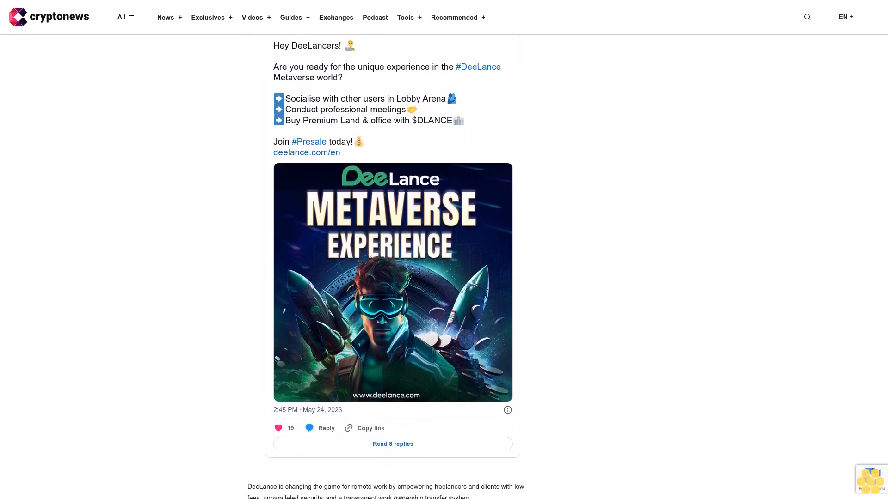
{"action": "scroll", "scroll_direction": "down", "scroll_amount": 3}
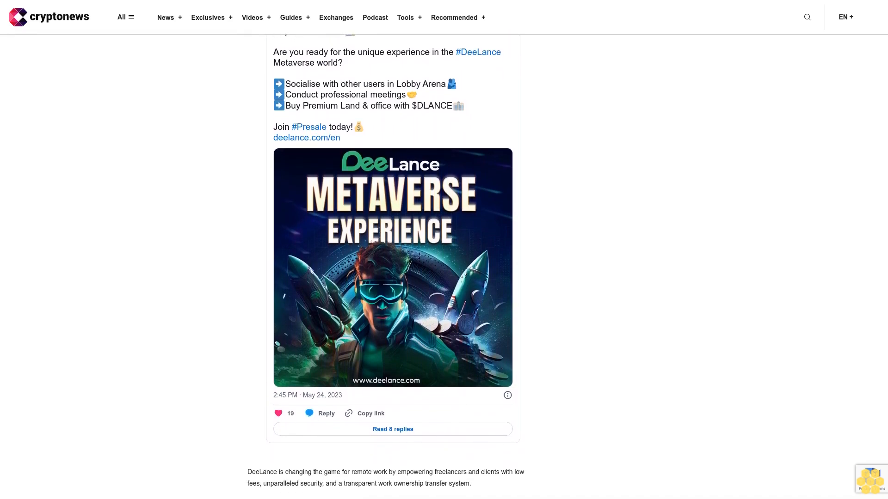
{"action": "scroll", "scroll_direction": "down", "scroll_amount": 3}
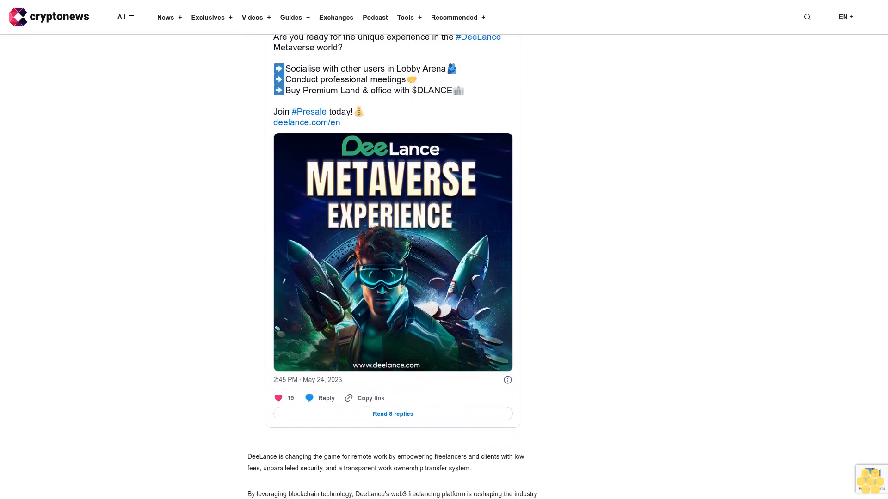
{"action": "scroll", "scroll_direction": "down", "scroll_amount": 3}
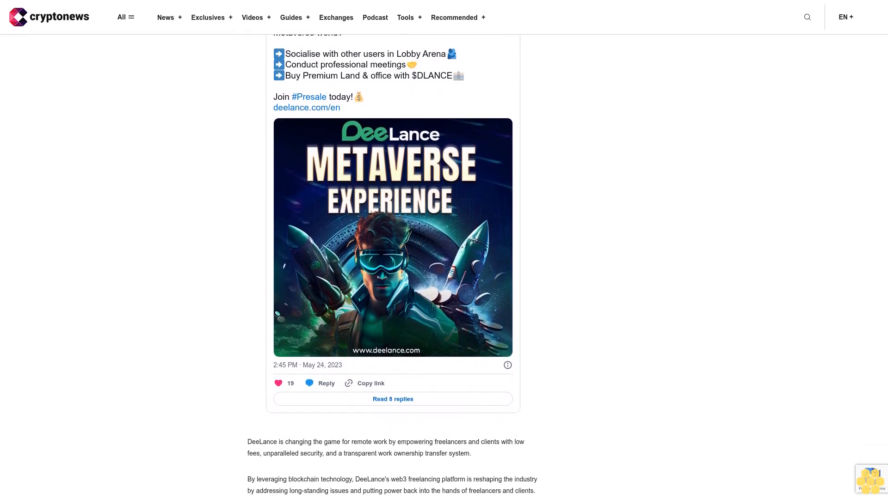
{"action": "scroll", "scroll_direction": "down", "scroll_amount": 3}
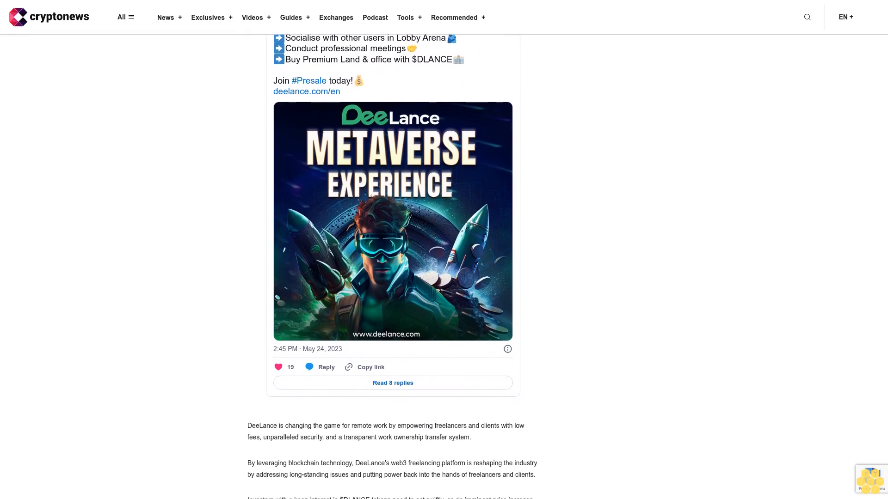
{"action": "scroll", "scroll_direction": "down", "scroll_amount": 3}
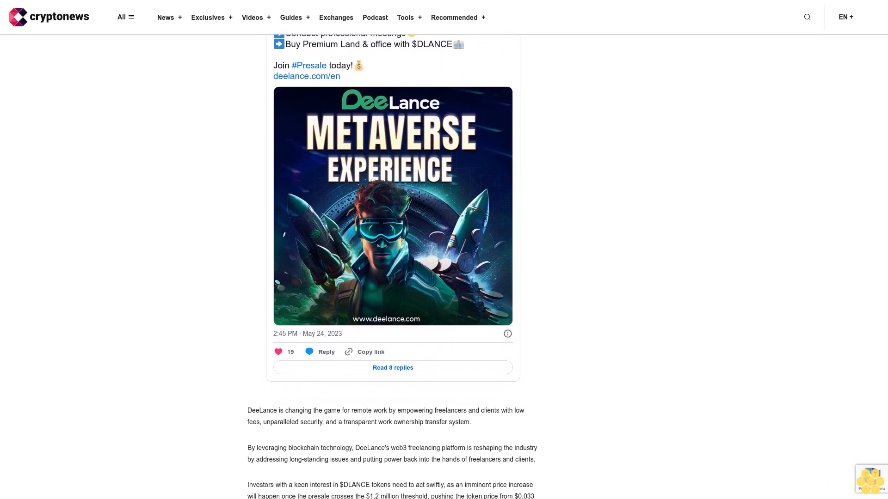
{"action": "scroll", "scroll_direction": "down", "scroll_amount": 3}
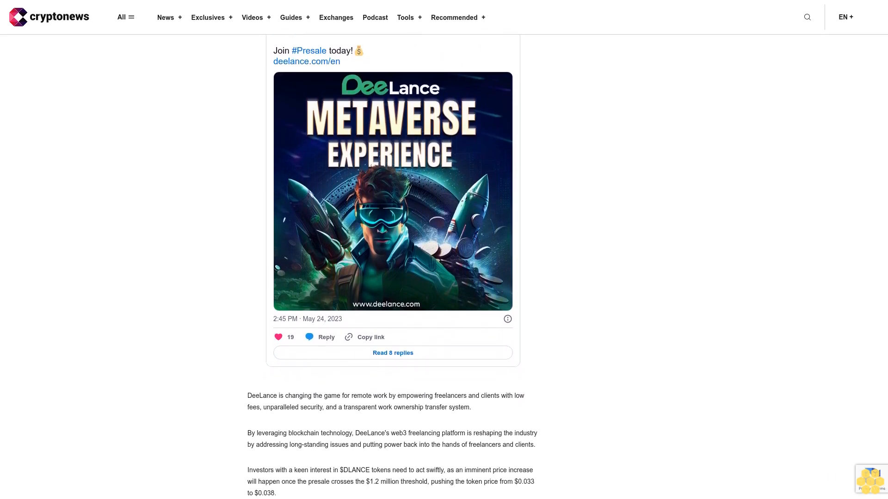
{"action": "scroll", "scroll_direction": "down", "scroll_amount": 3}
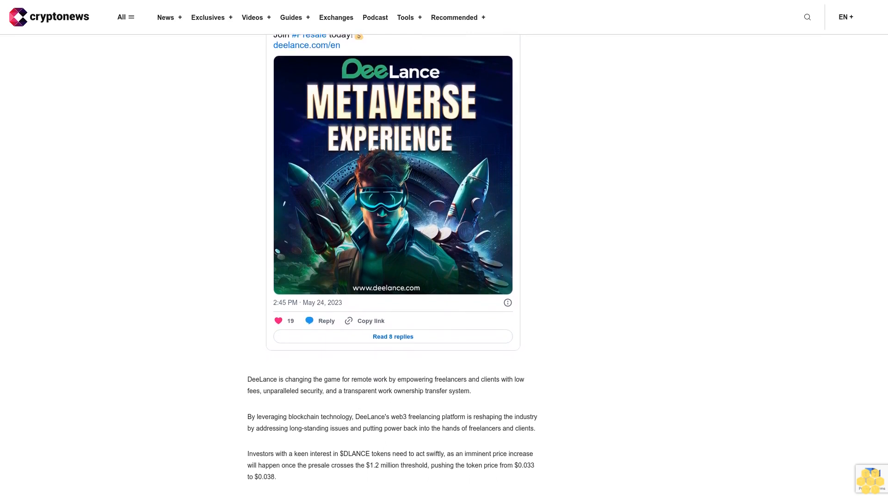
{"action": "scroll", "scroll_direction": "down", "scroll_amount": 3}
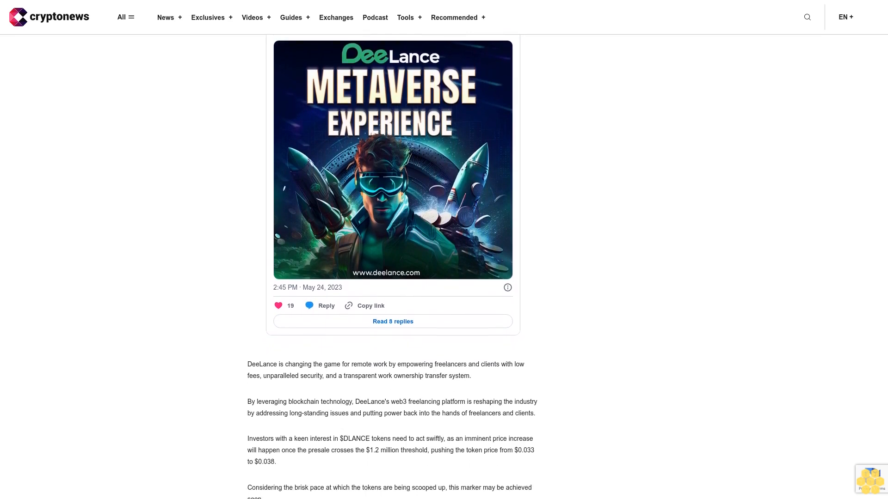
{"action": "scroll", "scroll_direction": "down", "scroll_amount": 3}
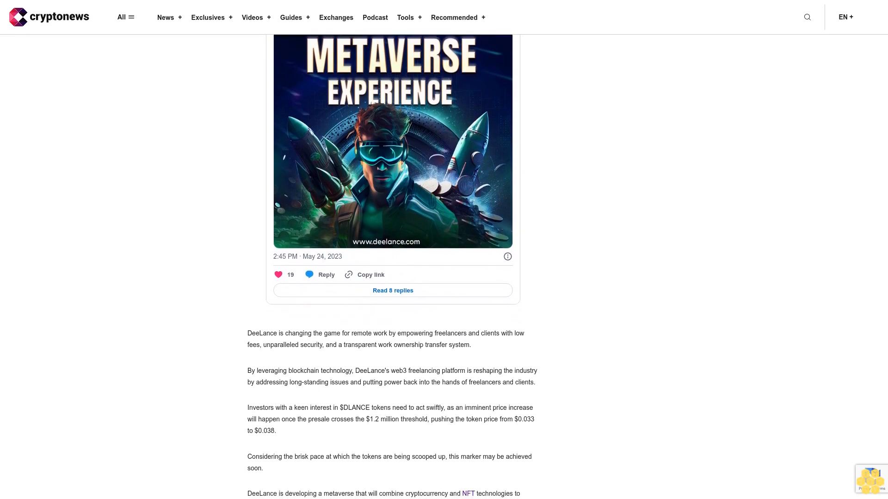
{"action": "scroll", "scroll_direction": "down", "scroll_amount": 3}
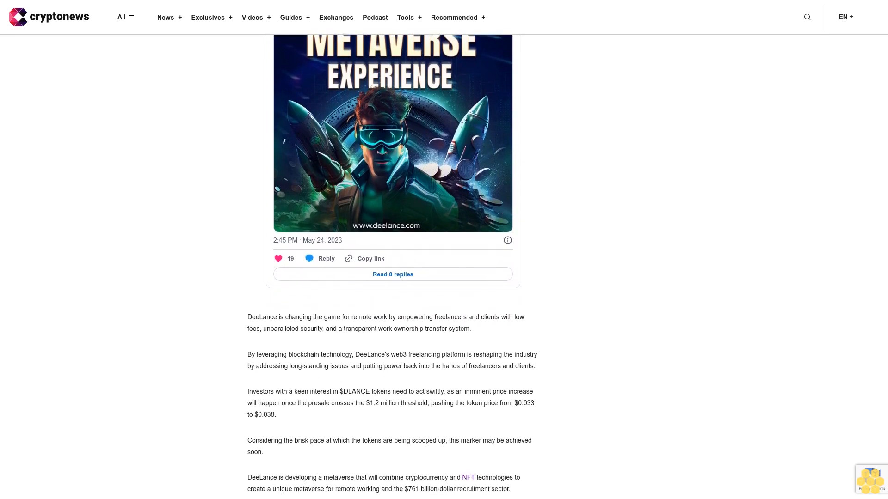
{"action": "scroll", "scroll_direction": "down", "scroll_amount": 3}
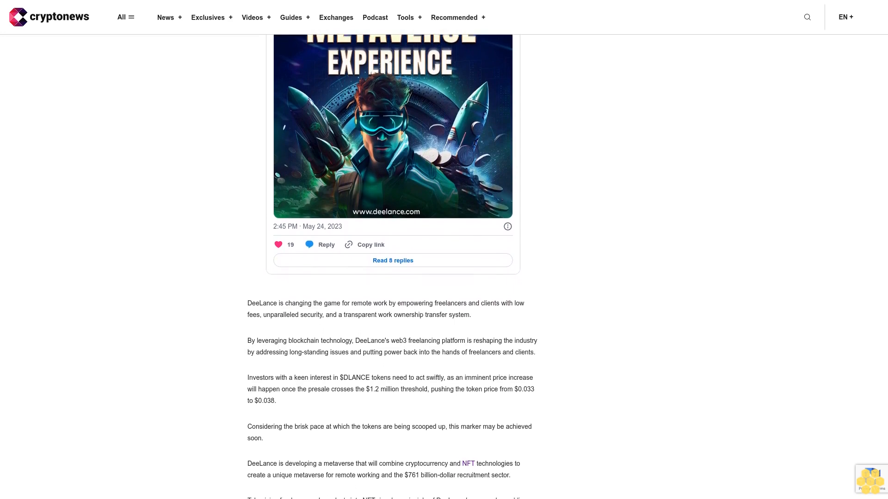
{"action": "scroll", "scroll_direction": "down", "scroll_amount": 3}
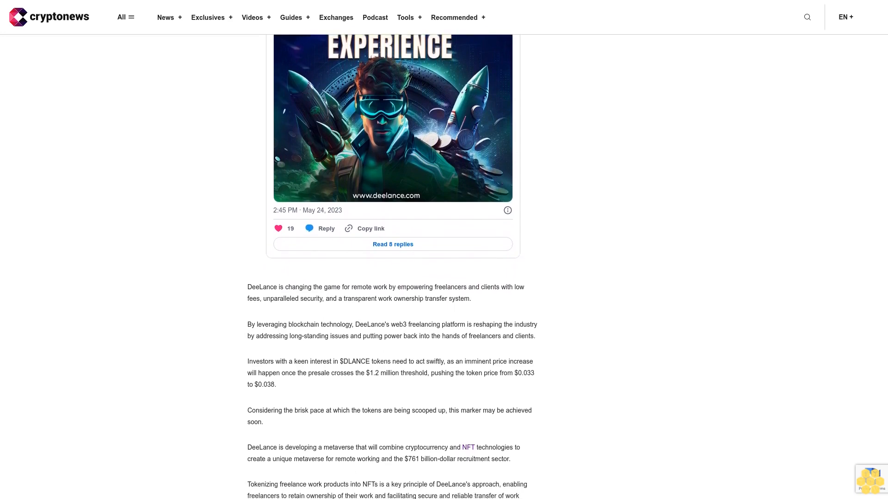
{"action": "scroll", "scroll_direction": "down", "scroll_amount": 3}
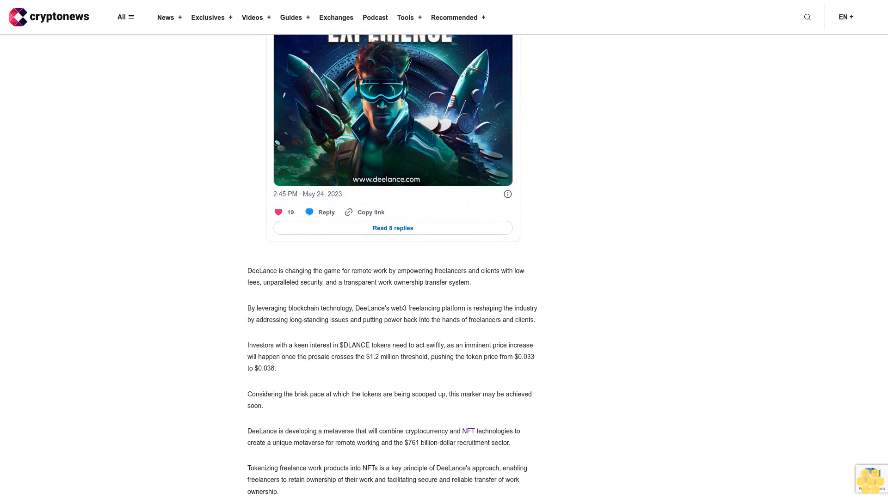
{"action": "scroll", "scroll_direction": "down", "scroll_amount": 3}
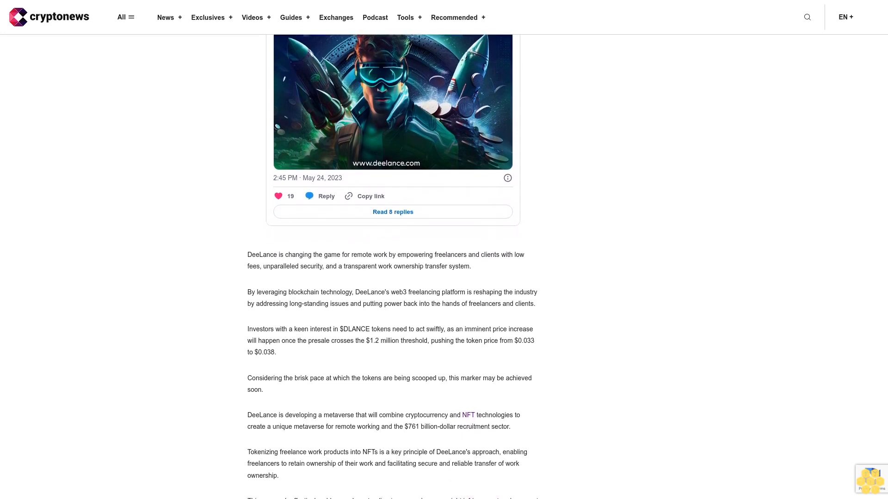
{"action": "scroll", "scroll_direction": "down", "scroll_amount": 3}
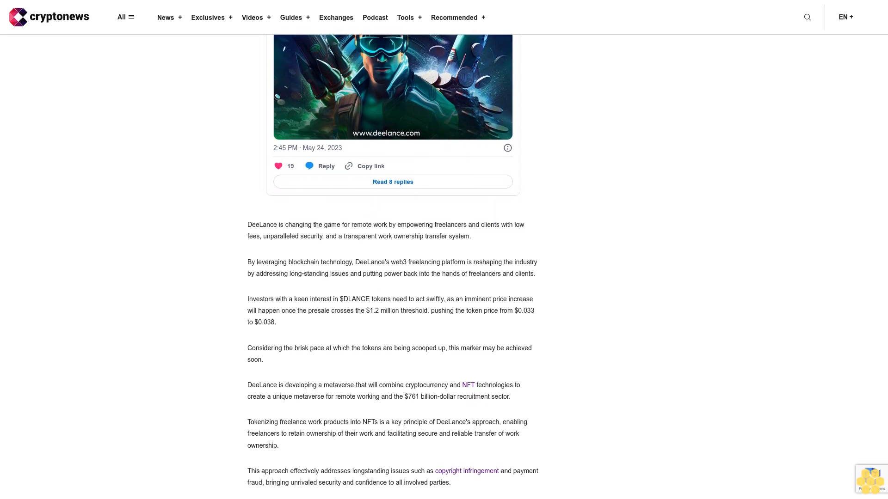
{"action": "scroll", "scroll_direction": "down", "scroll_amount": 3}
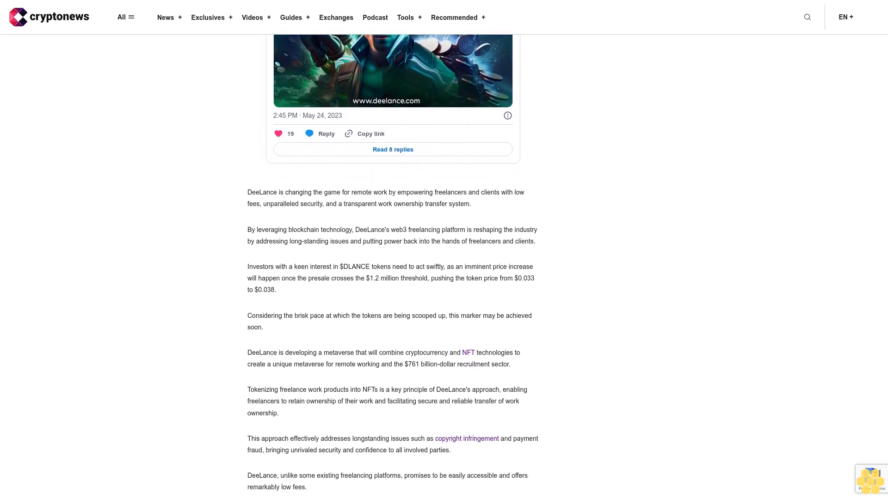
{"action": "scroll", "scroll_direction": "down", "scroll_amount": 3}
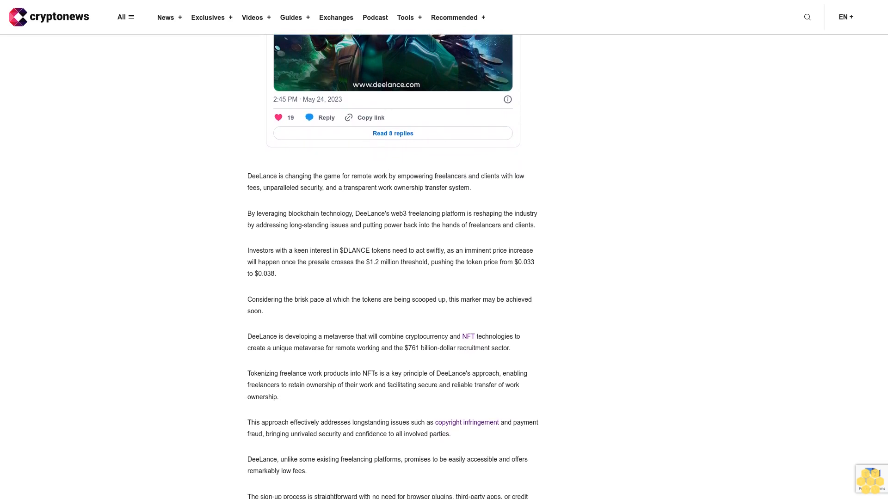
{"action": "scroll", "scroll_direction": "down", "scroll_amount": 3}
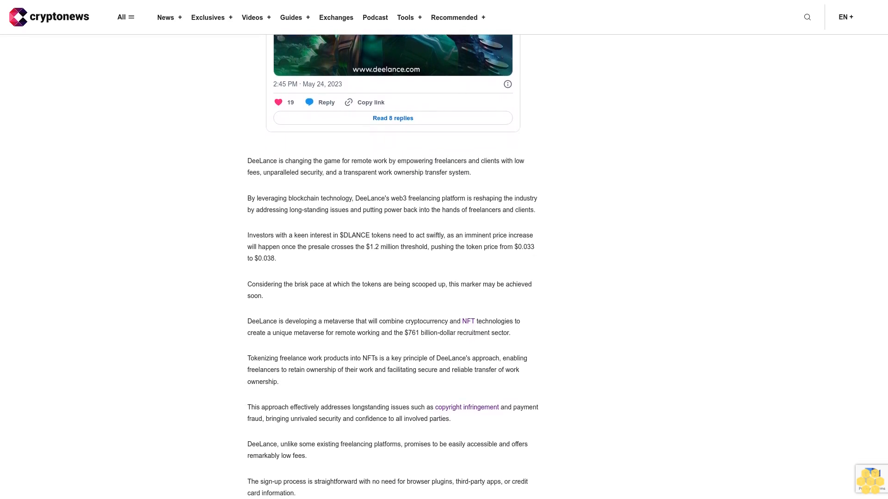
{"action": "scroll", "scroll_direction": "down", "scroll_amount": 3}
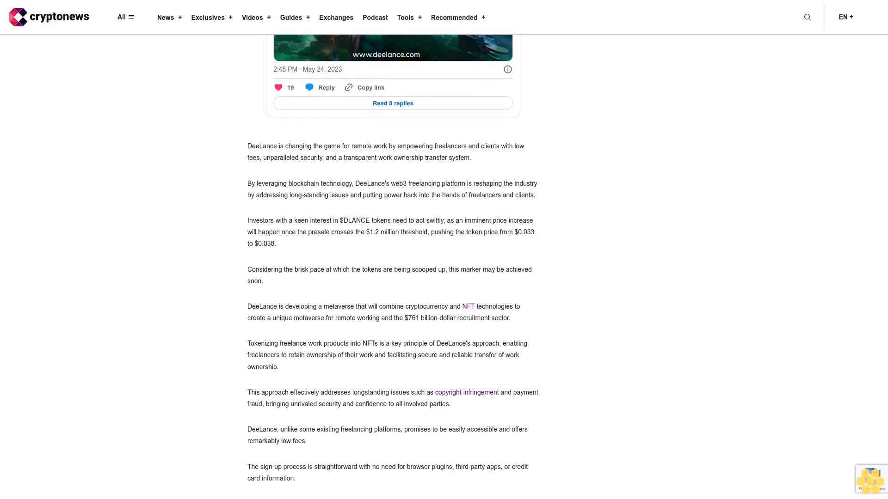
{"action": "scroll", "scroll_direction": "down", "scroll_amount": 3}
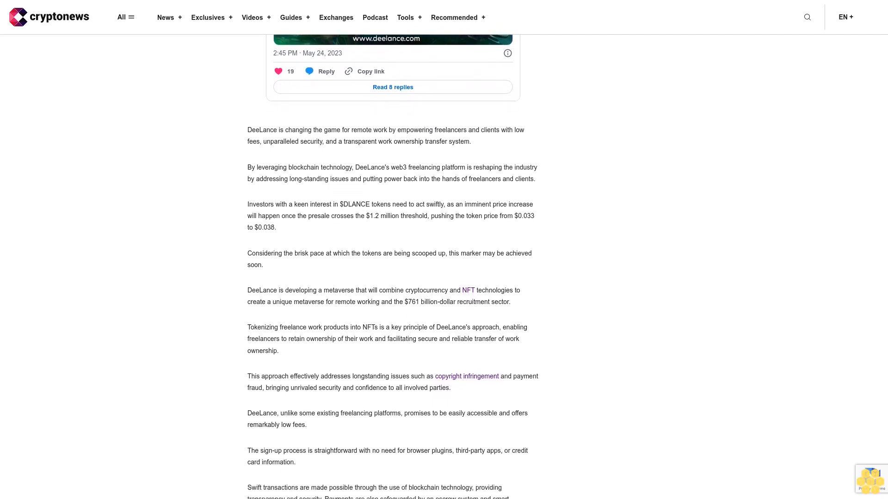
{"action": "scroll", "scroll_direction": "down", "scroll_amount": 3}
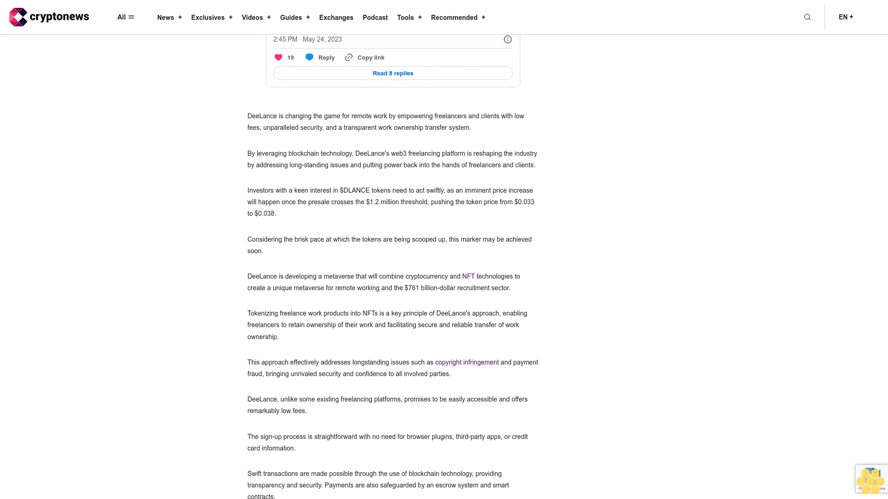
{"action": "scroll", "scroll_direction": "down", "scroll_amount": 3}
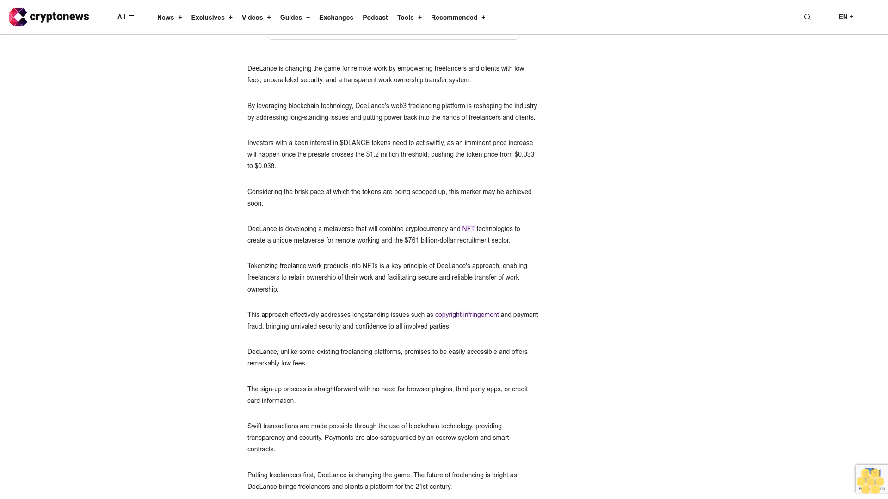
{"action": "scroll", "scroll_direction": "down", "scroll_amount": 3}
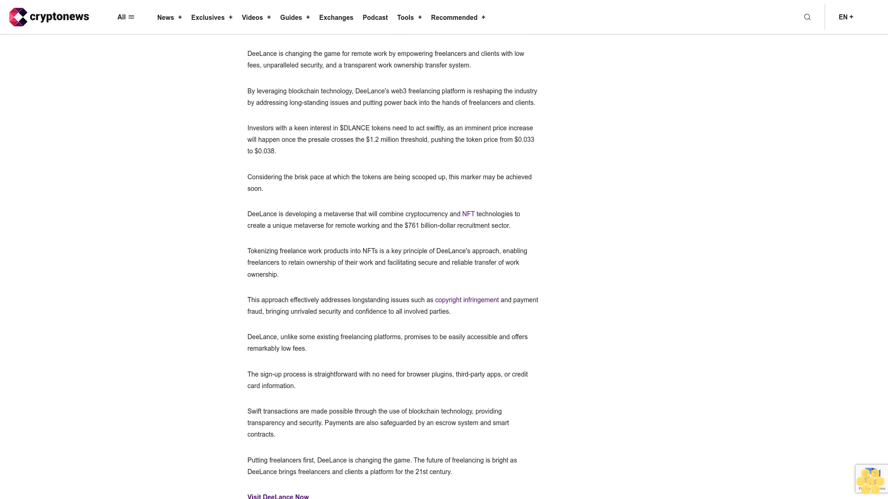
{"action": "scroll", "scroll_direction": "down", "scroll_amount": 3}
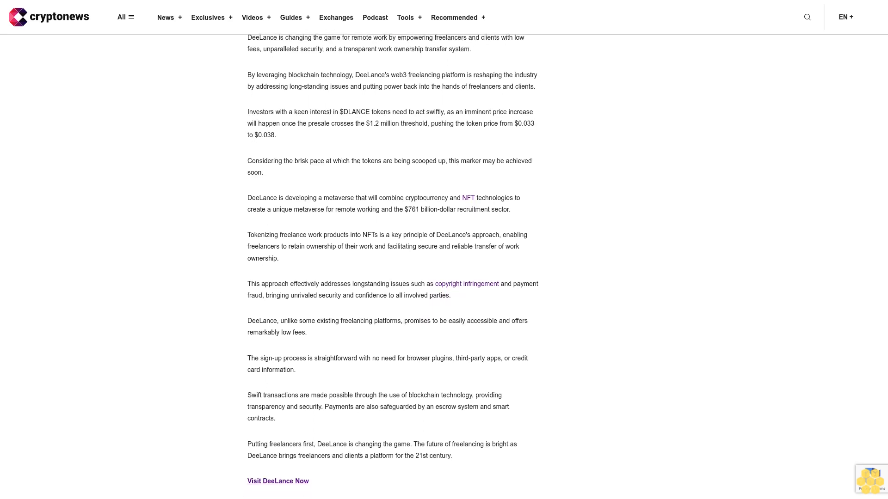
{"action": "scroll", "scroll_direction": "down", "scroll_amount": 3}
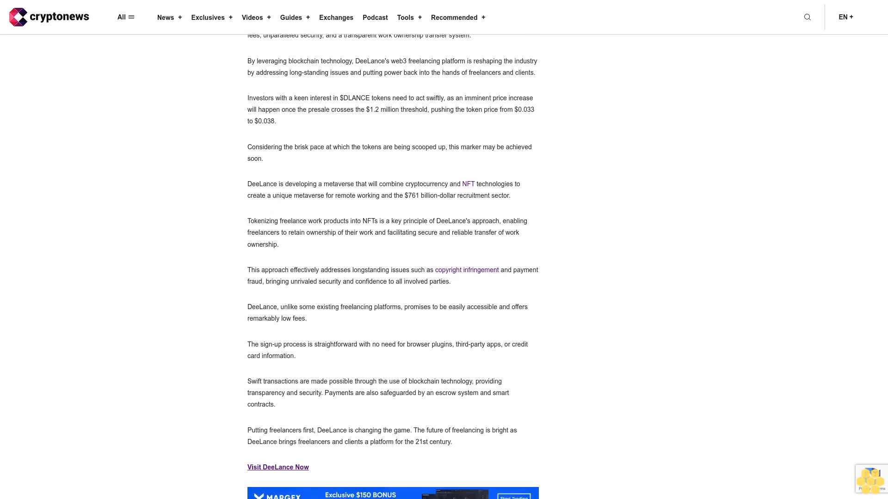
{"action": "scroll", "scroll_direction": "down", "scroll_amount": 3}
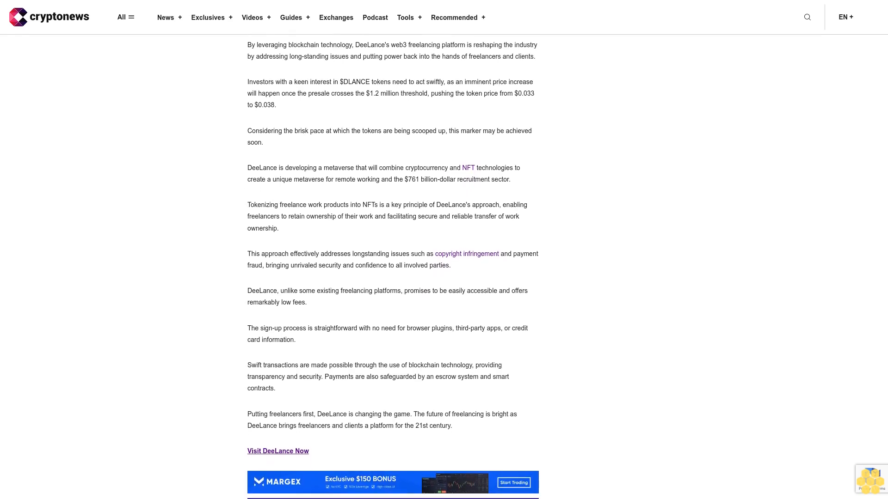
{"action": "scroll", "scroll_direction": "down", "scroll_amount": 3}
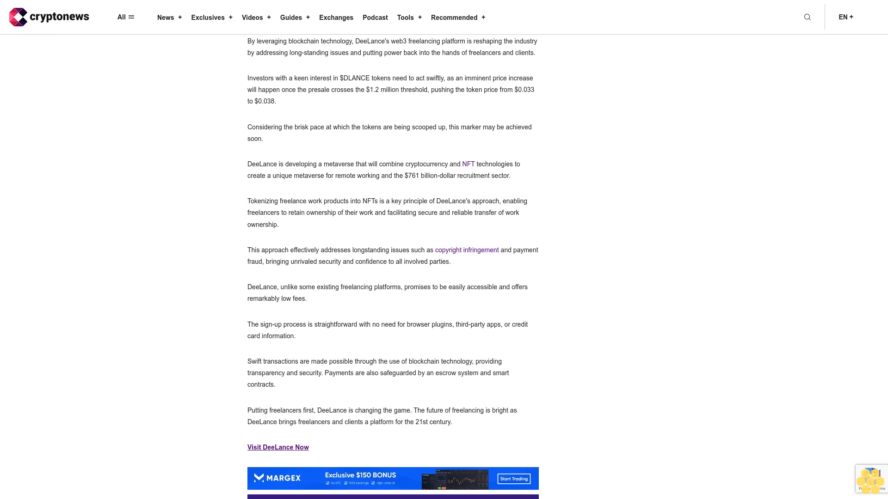